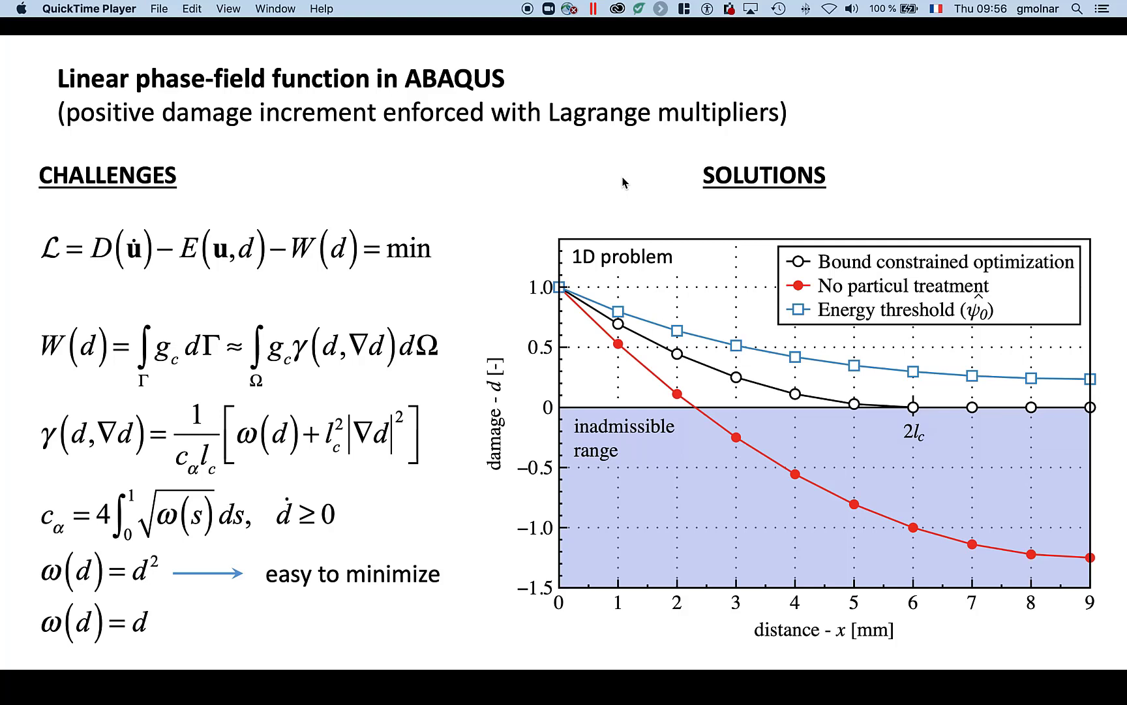
{"action": "mouse_move", "coordinate": [579, 203]}
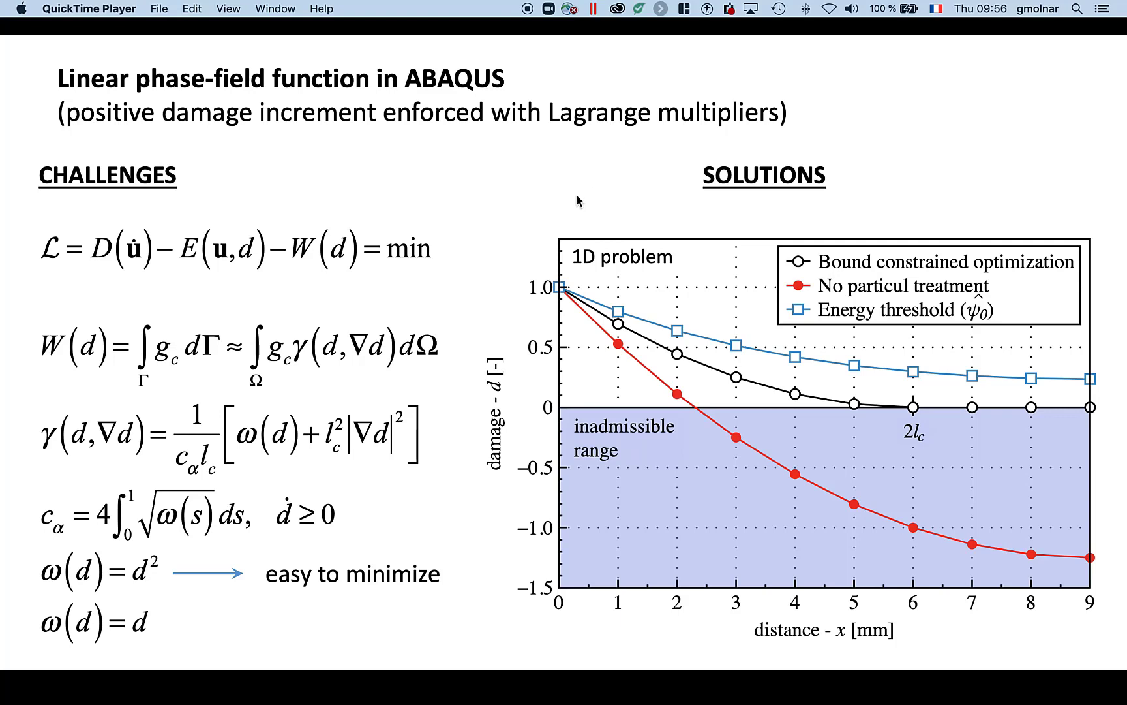
{"action": "mouse_move", "coordinate": [149, 650]}
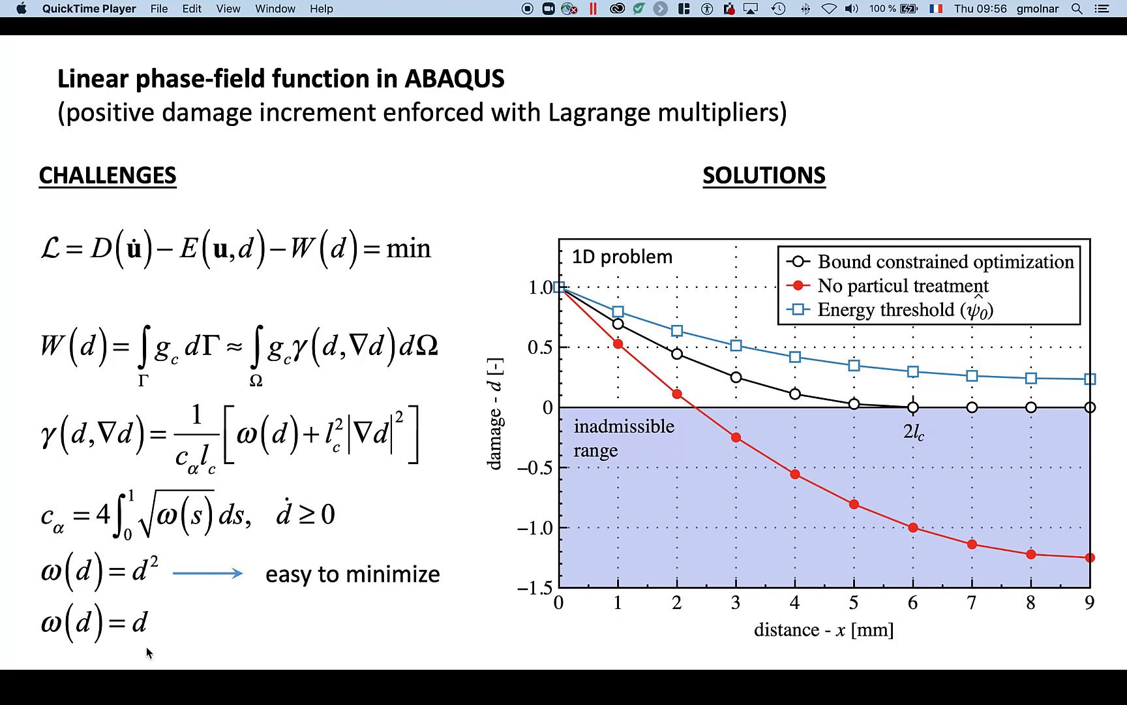
{"action": "mouse_move", "coordinate": [163, 625]}
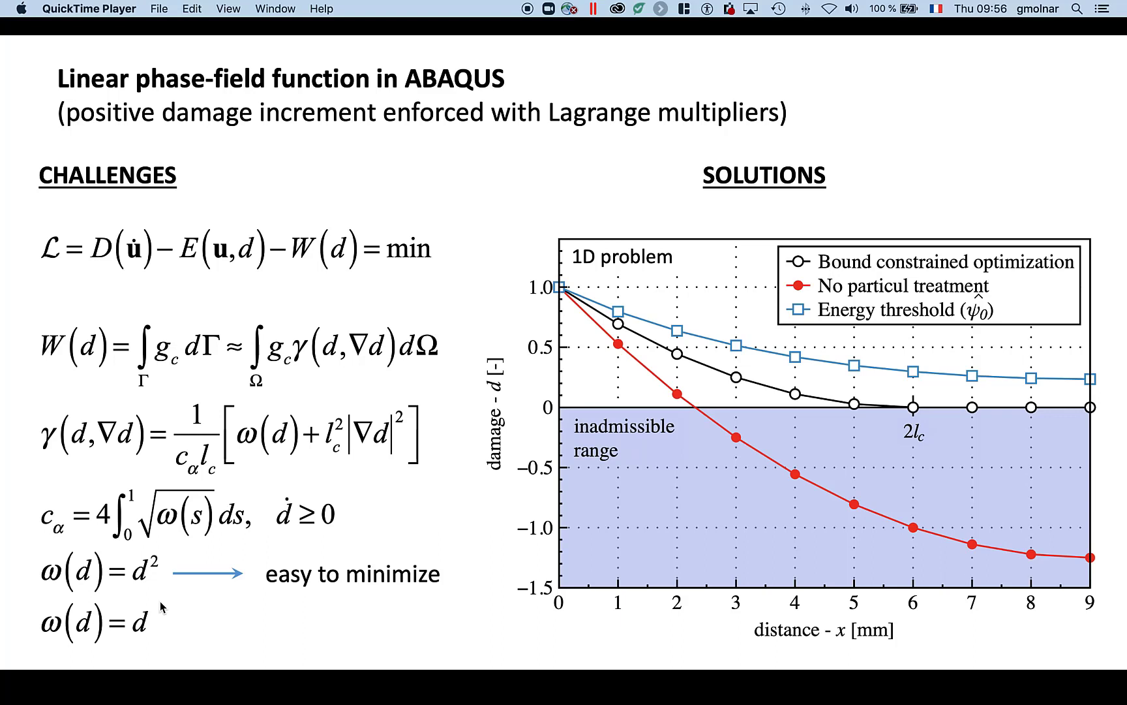
{"action": "mouse_move", "coordinate": [546, 319]}
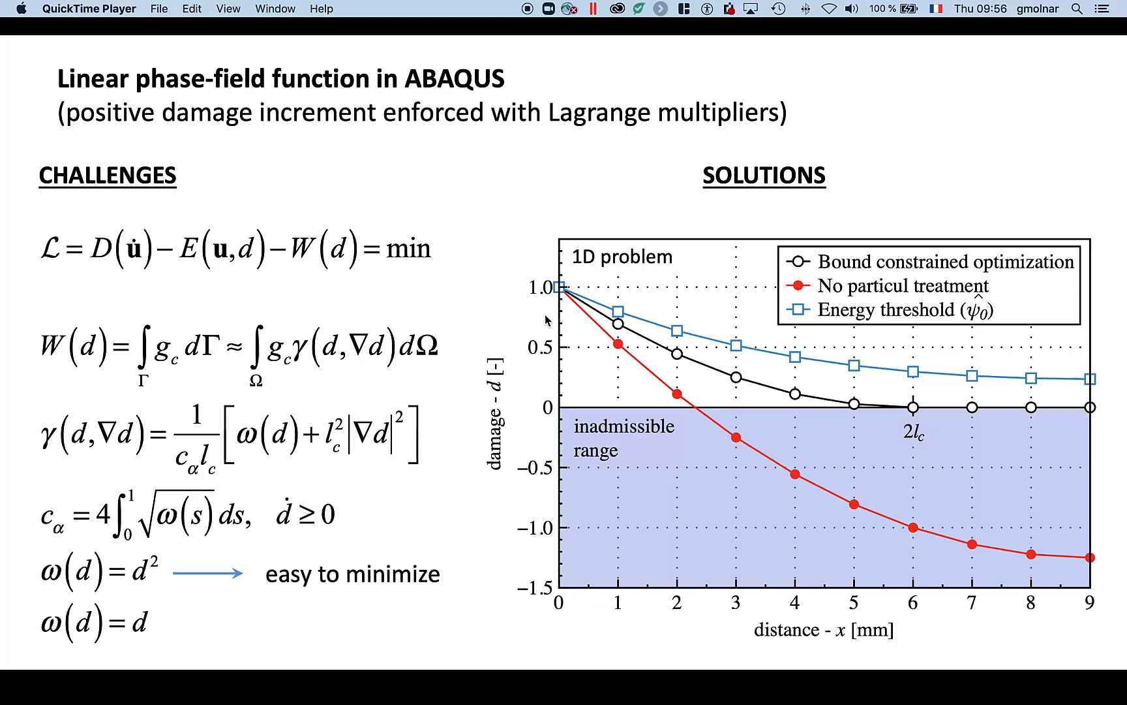
{"action": "mouse_move", "coordinate": [682, 395]}
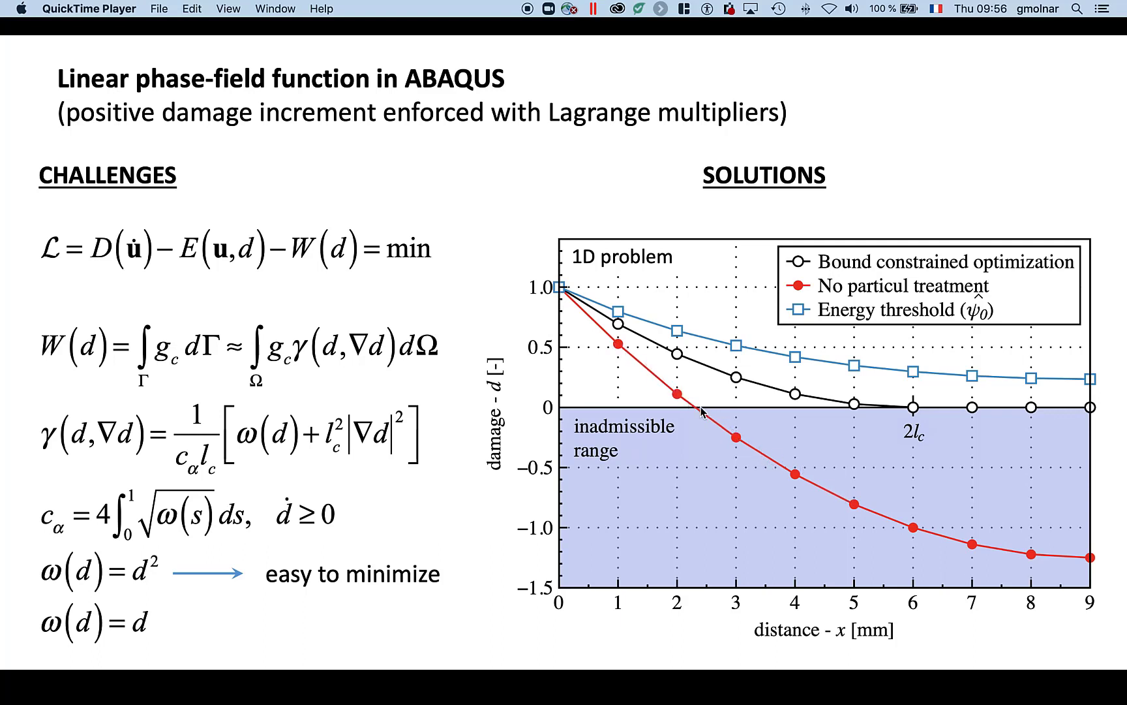
{"action": "mouse_move", "coordinate": [701, 410]}
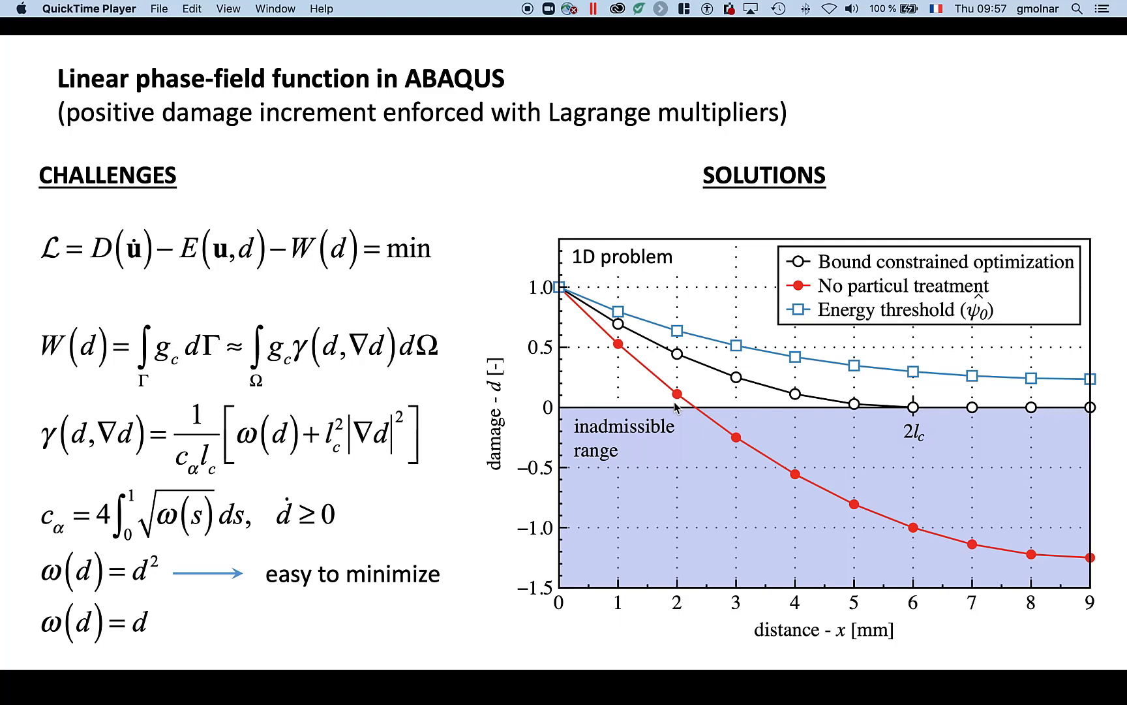
{"action": "mouse_move", "coordinate": [562, 291]}
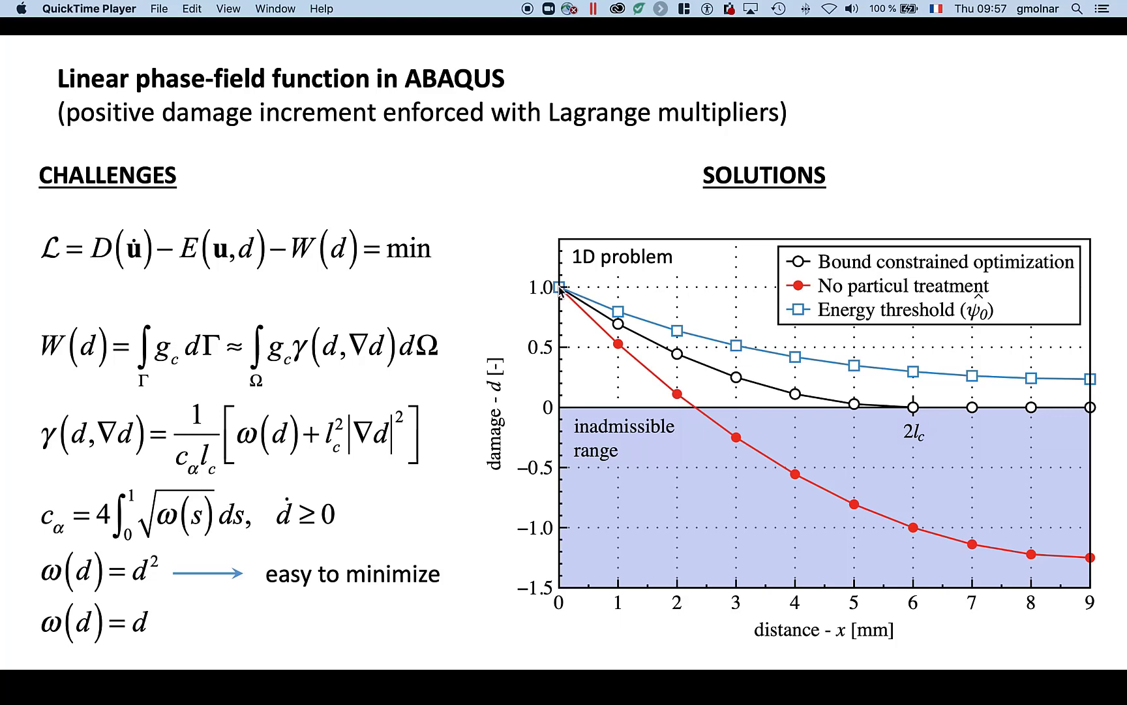
{"action": "mouse_move", "coordinate": [643, 327]}
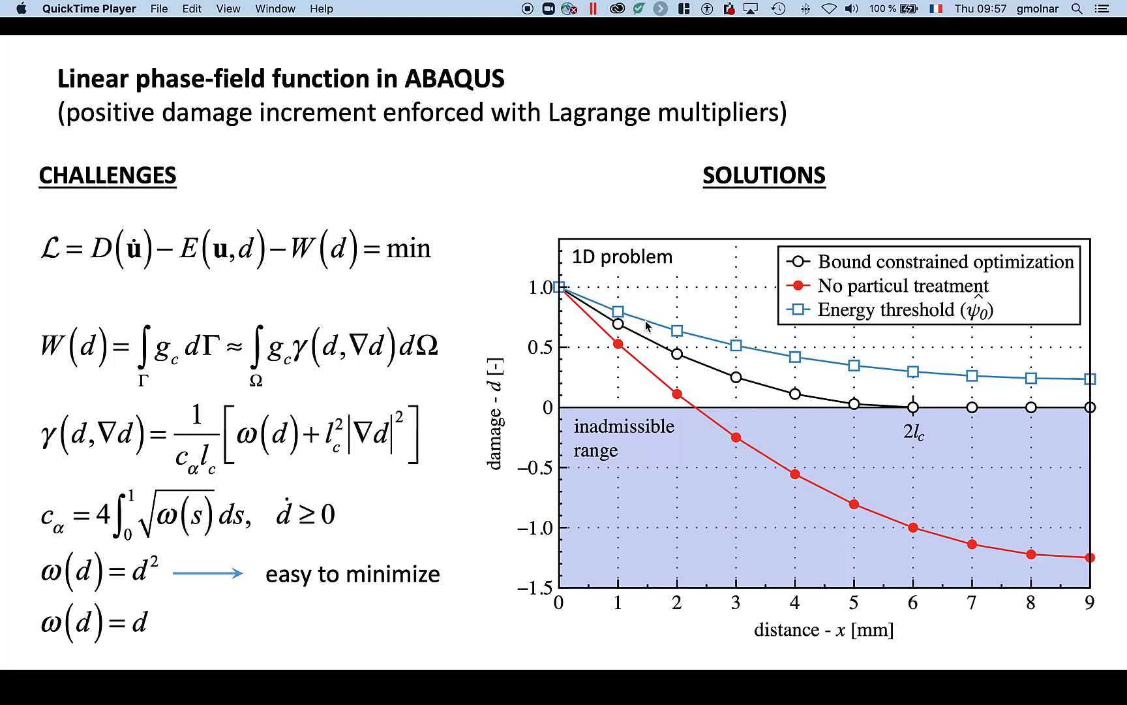
{"action": "mouse_move", "coordinate": [704, 337]}
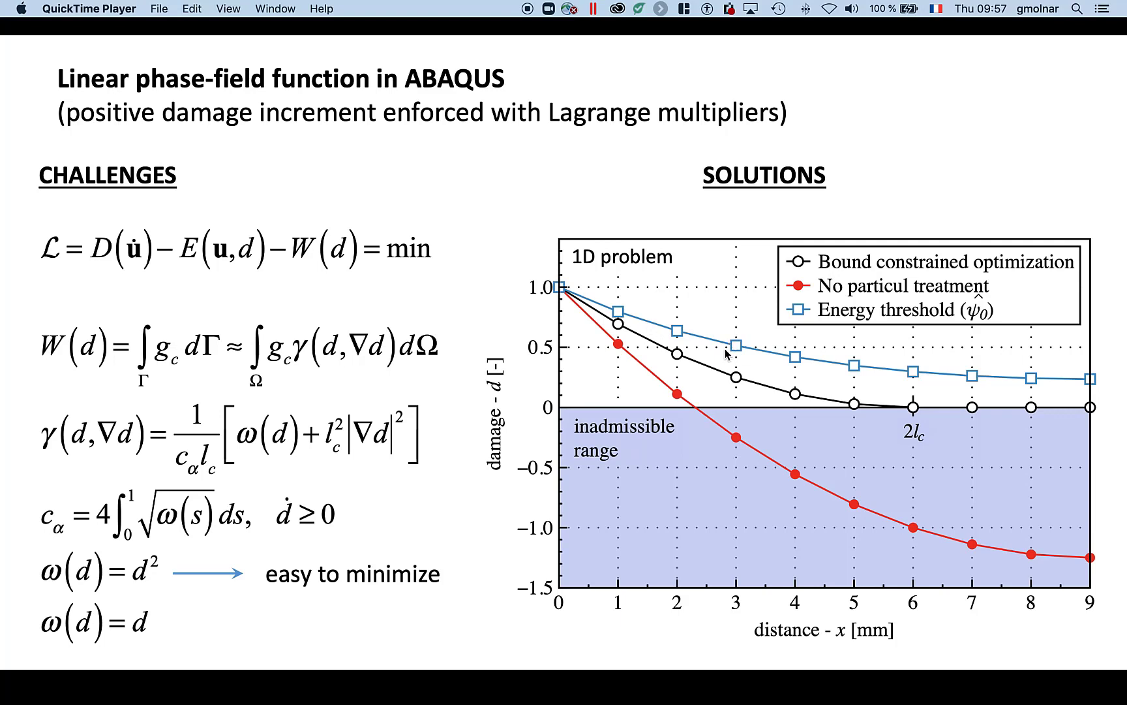
{"action": "mouse_move", "coordinate": [707, 369]}
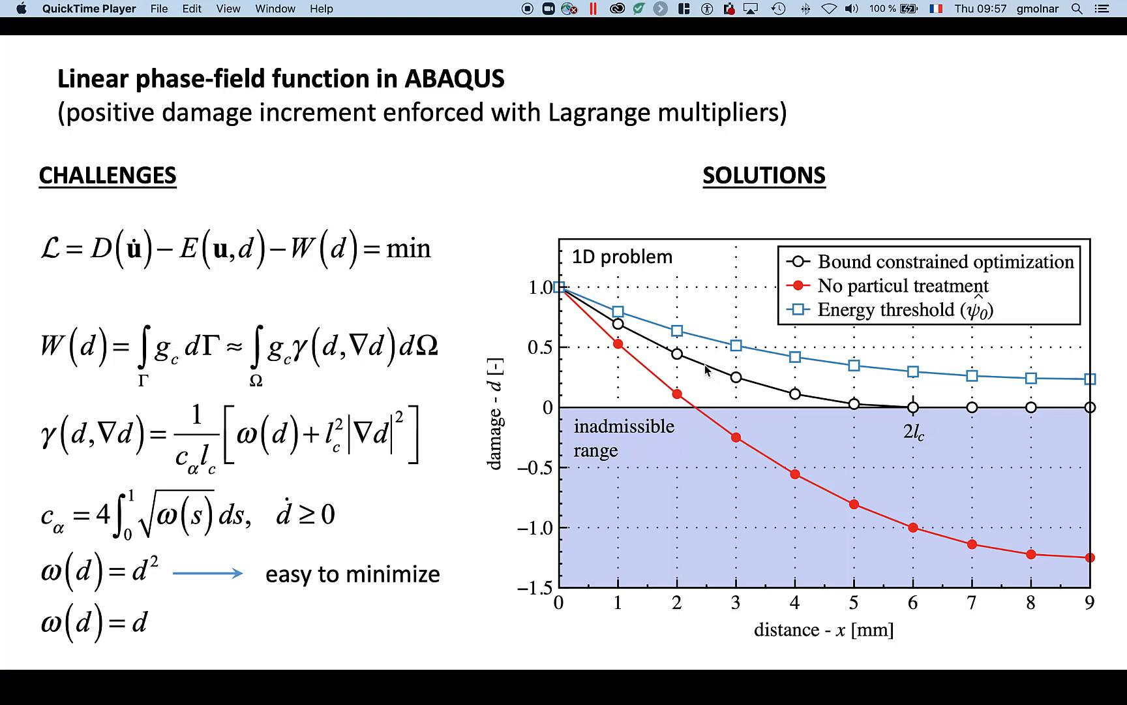
{"action": "mouse_move", "coordinate": [507, 216]}
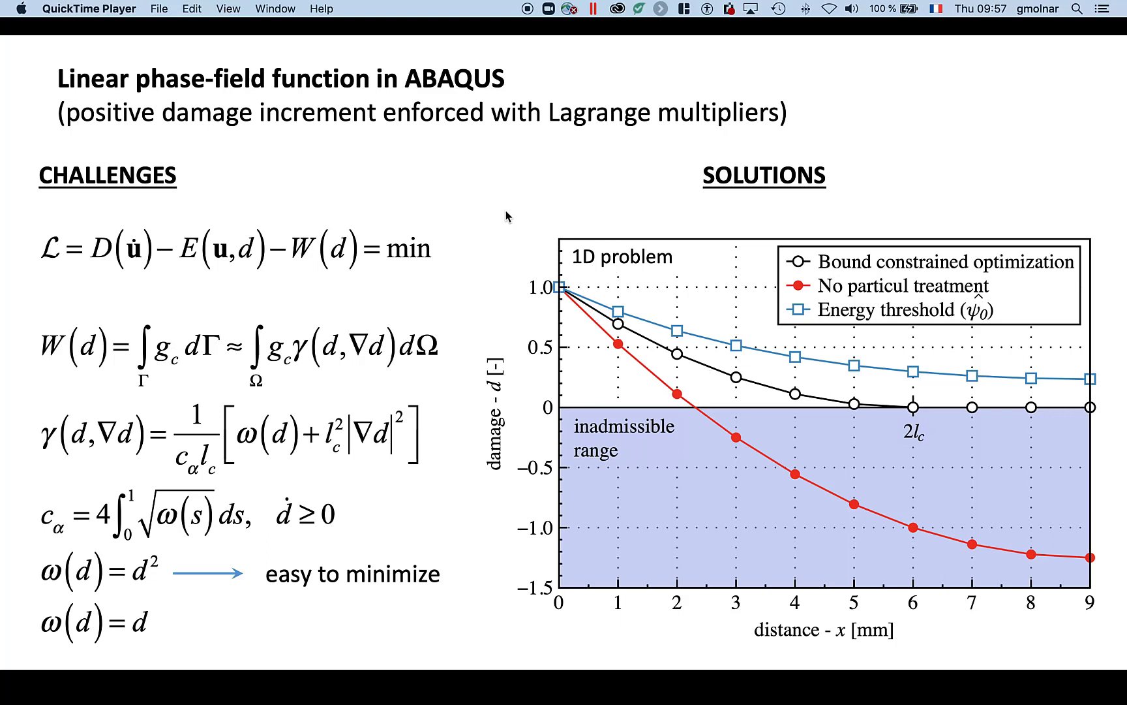
{"action": "mouse_move", "coordinate": [403, 57]}
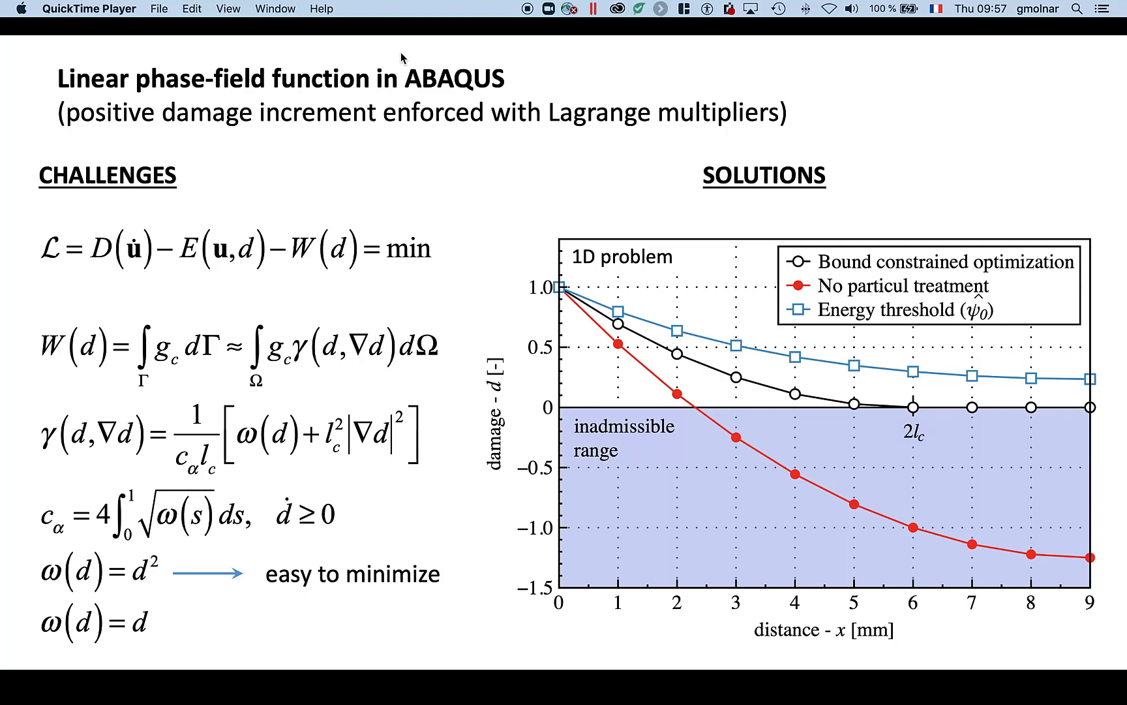
{"action": "mouse_move", "coordinate": [563, 105]}
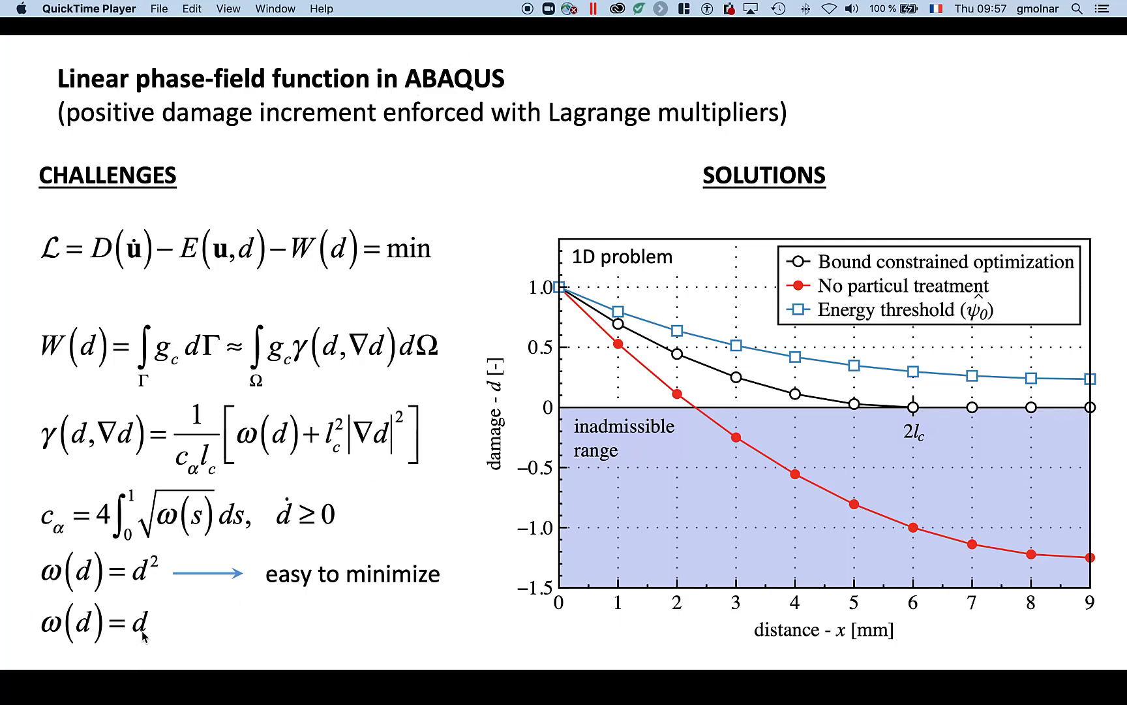
{"action": "mouse_move", "coordinate": [272, 616]}
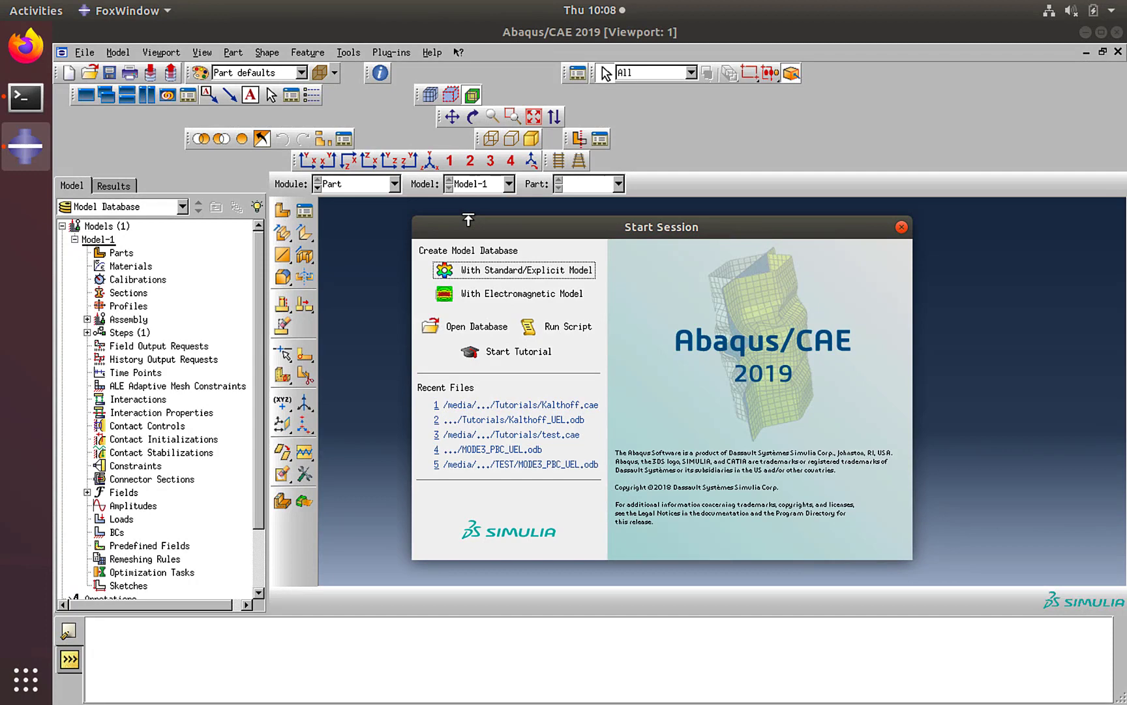
- Start a new Standard/Explicit model database and save it as Kalthoff.cae
{"action": "left_click", "coordinate": [512, 269]}
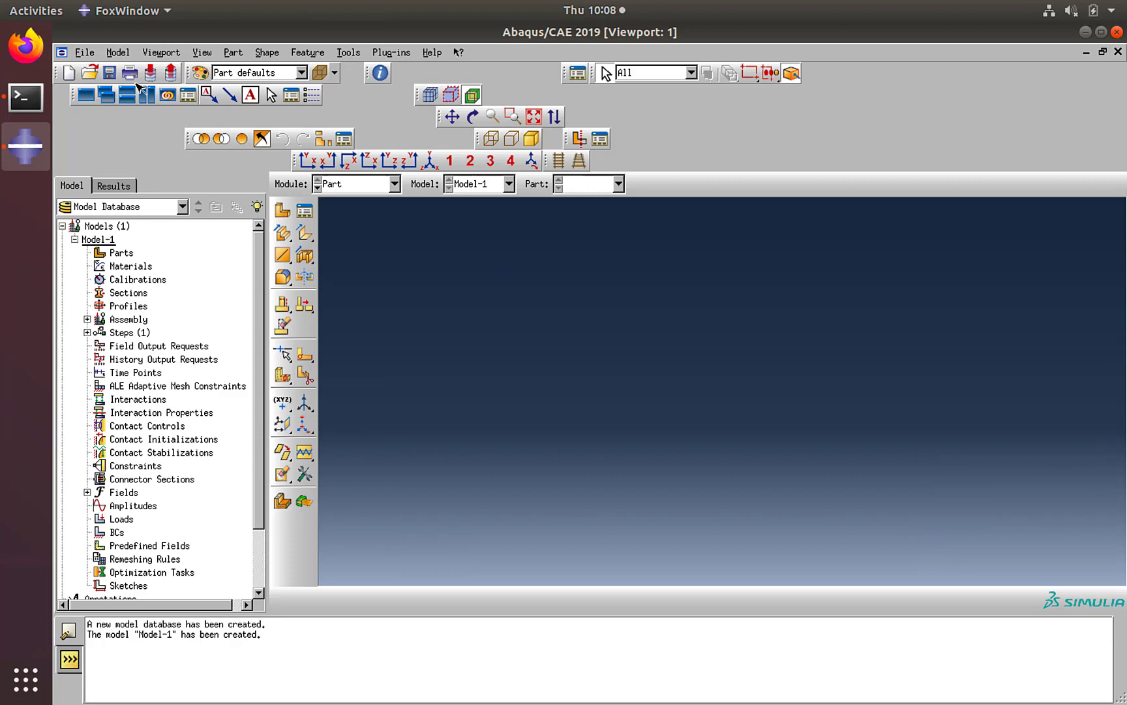
{"action": "left_click", "coordinate": [108, 72]}
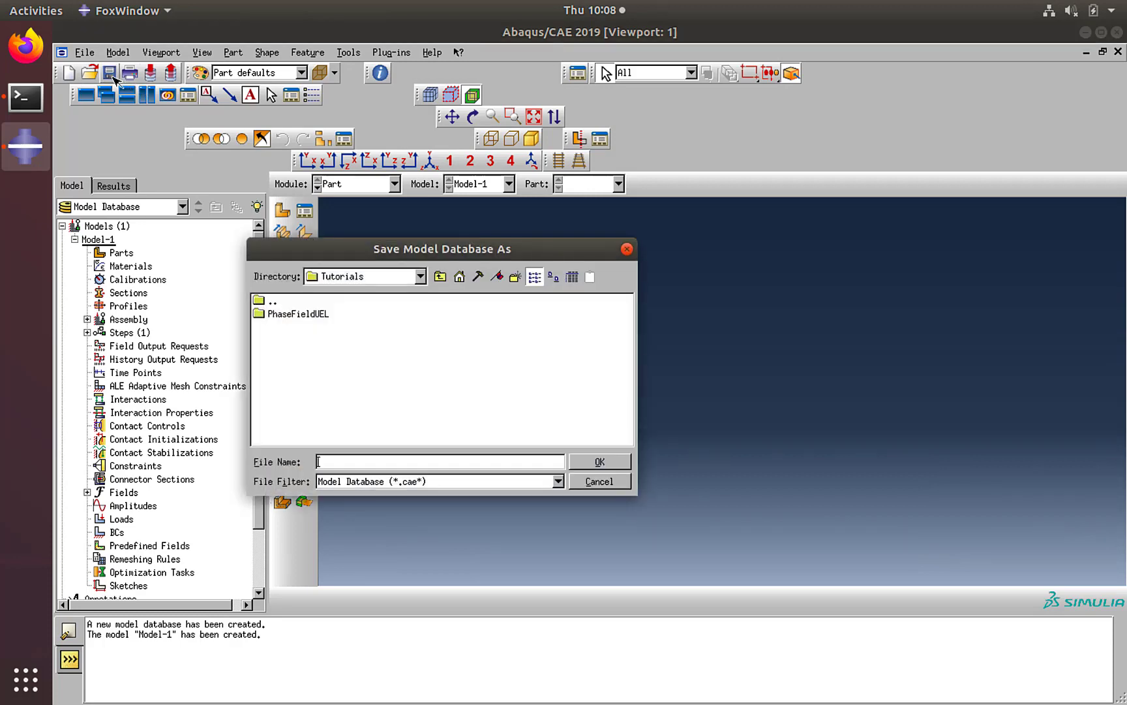
{"action": "type", "text": "Kalthoff"}
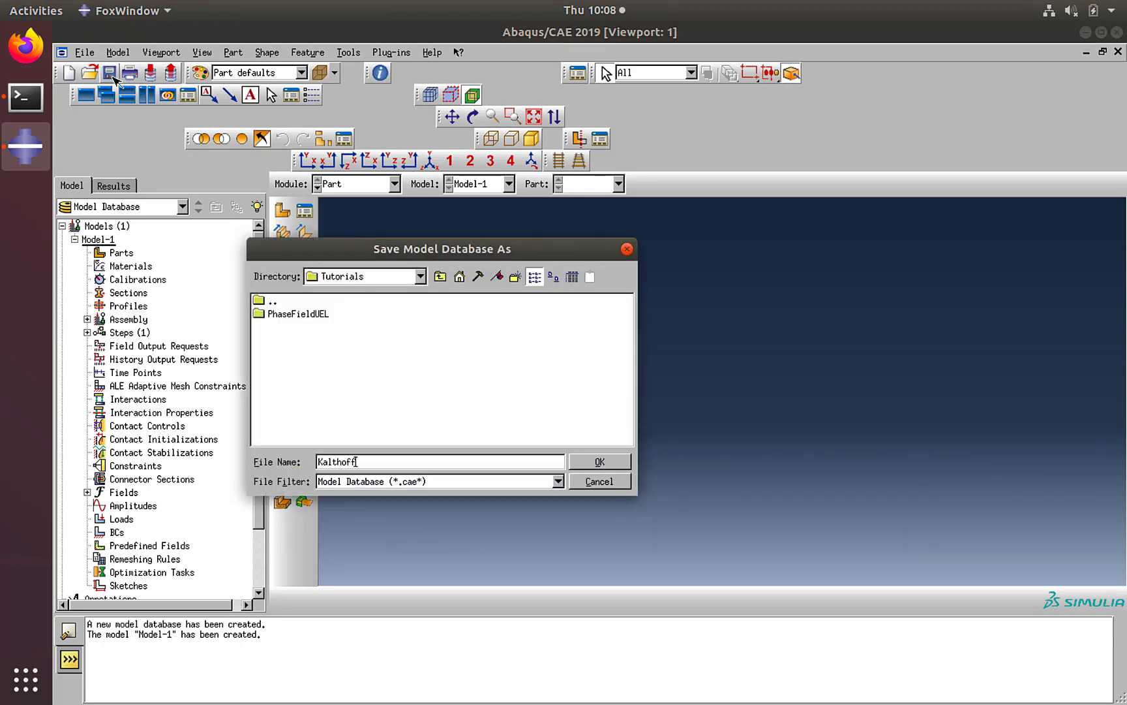
{"action": "left_click", "coordinate": [599, 461]}
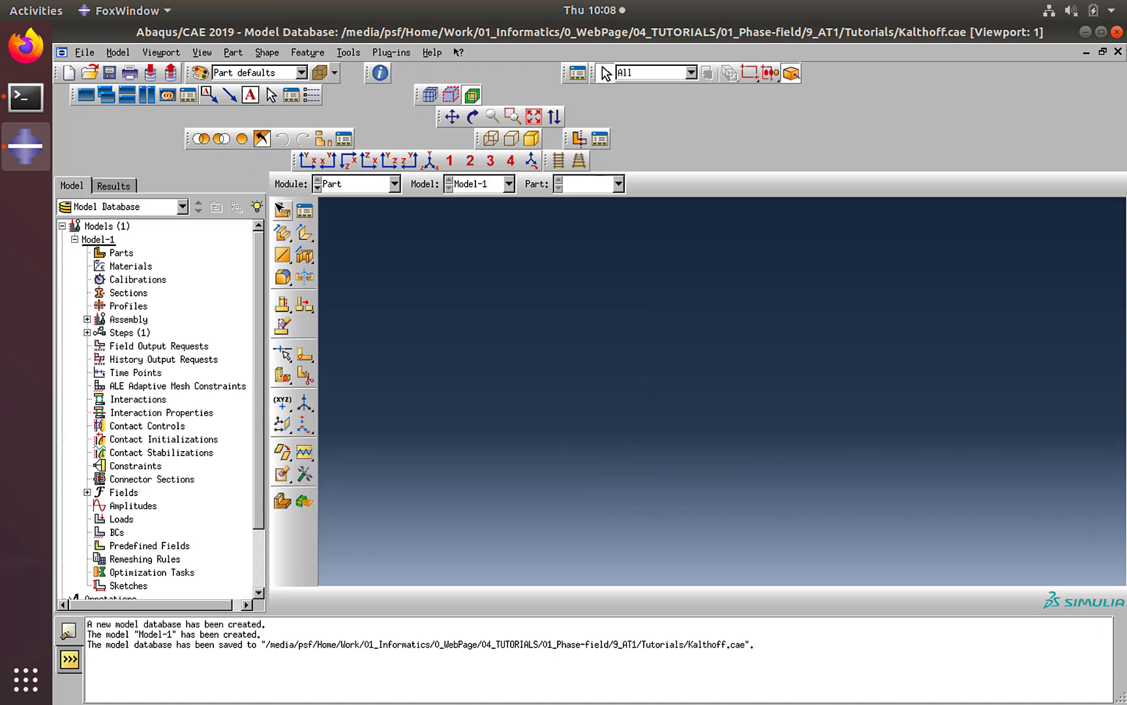
- Create a 2D planar shell part and enter its sketcher
{"action": "left_click", "coordinate": [282, 210]}
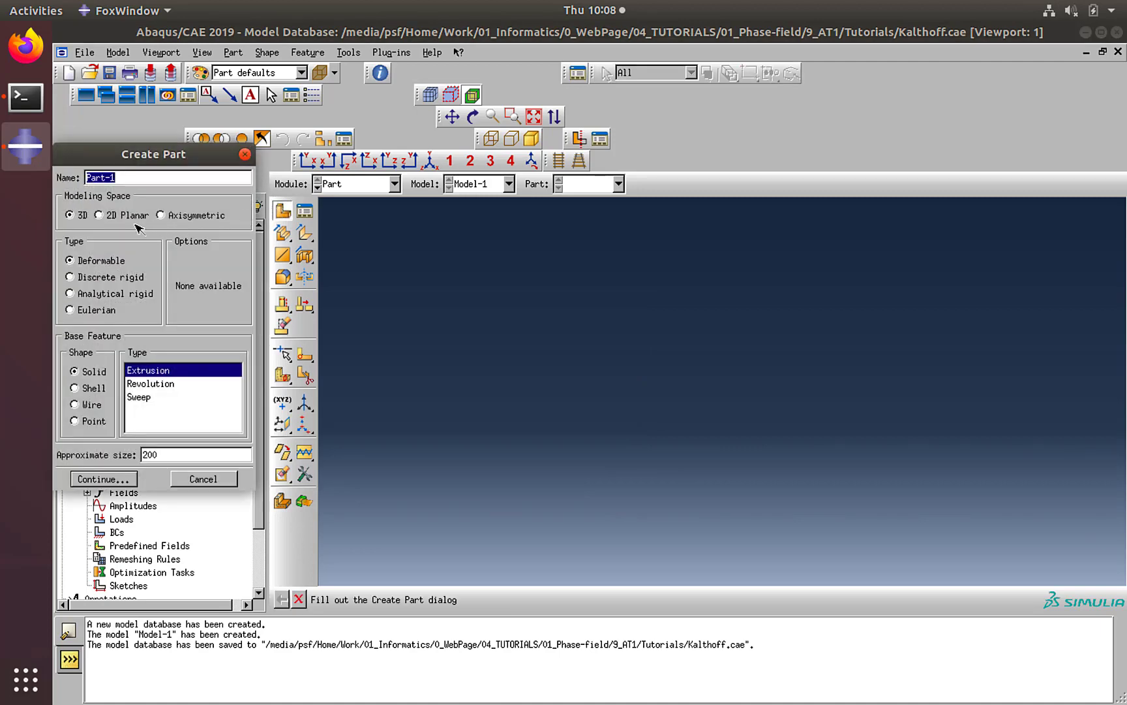
{"action": "left_click", "coordinate": [109, 214]}
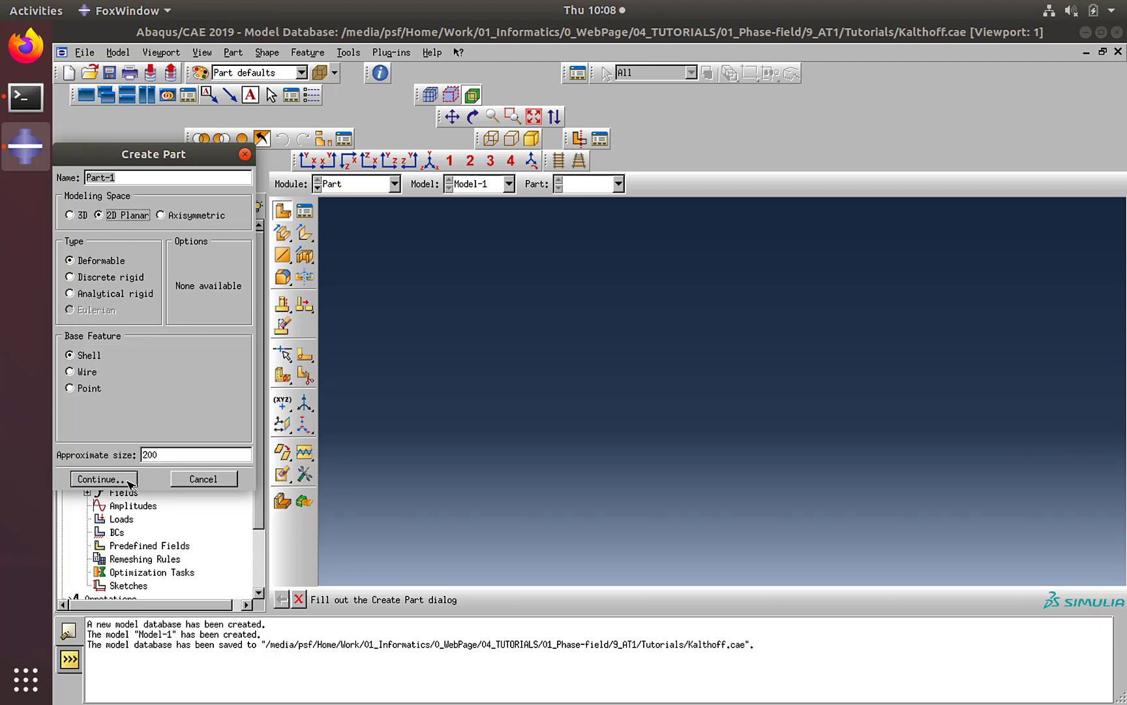
{"action": "left_click", "coordinate": [99, 479]}
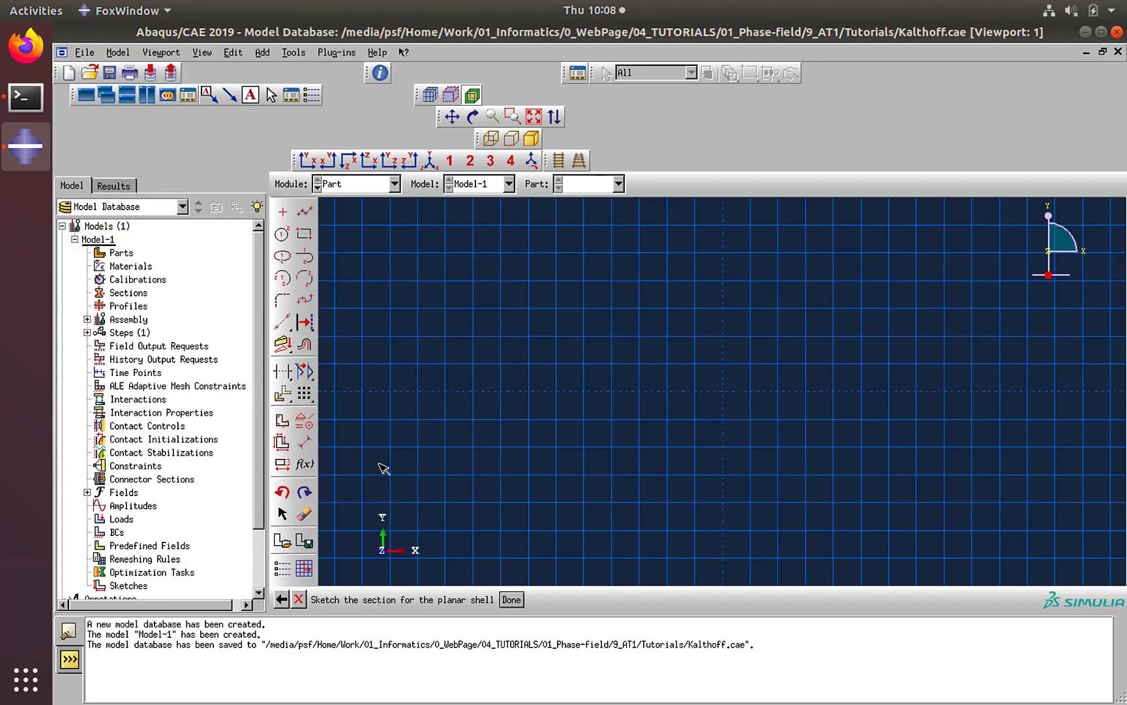
{"action": "mouse_move", "coordinate": [304, 211]}
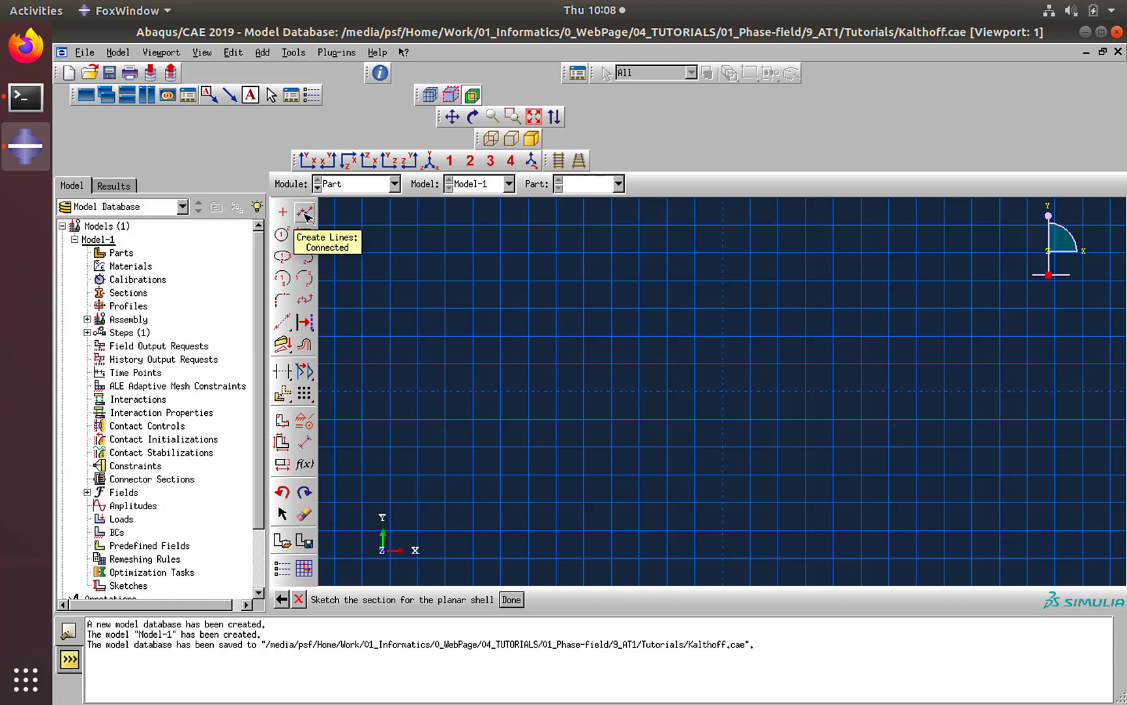
- Draw connected lines from the origin along the notch, ending at the corner (-40,20)
{"action": "left_click", "coordinate": [305, 211]}
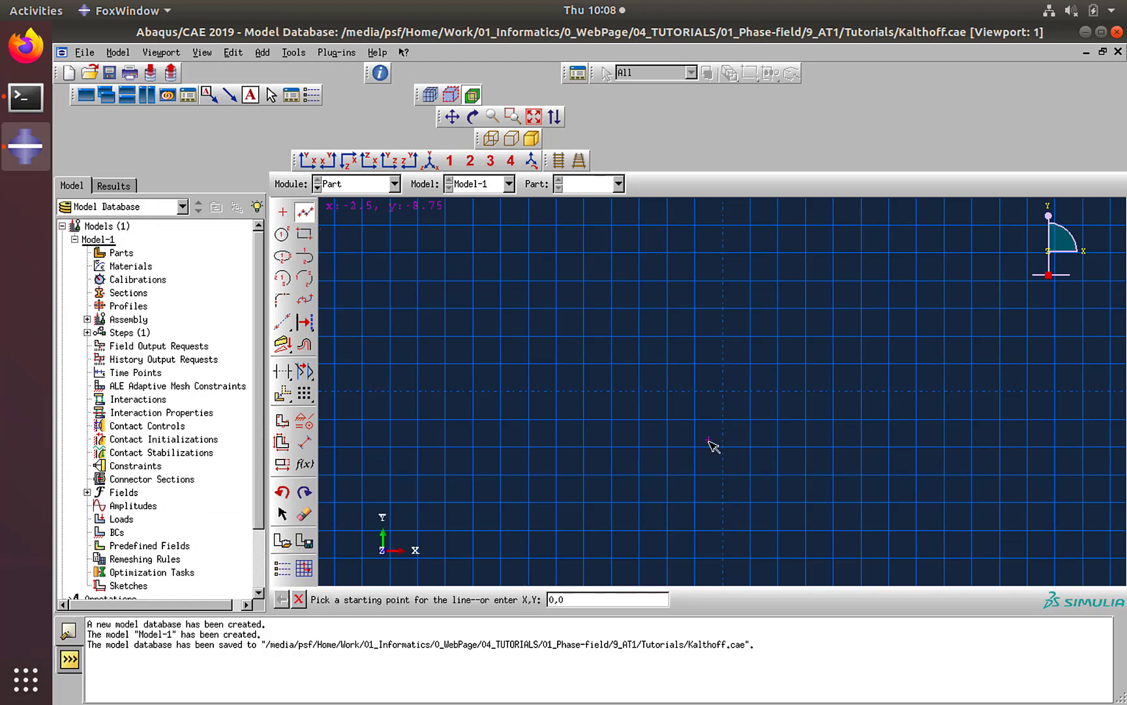
{"action": "left_click", "coordinate": [711, 442]}
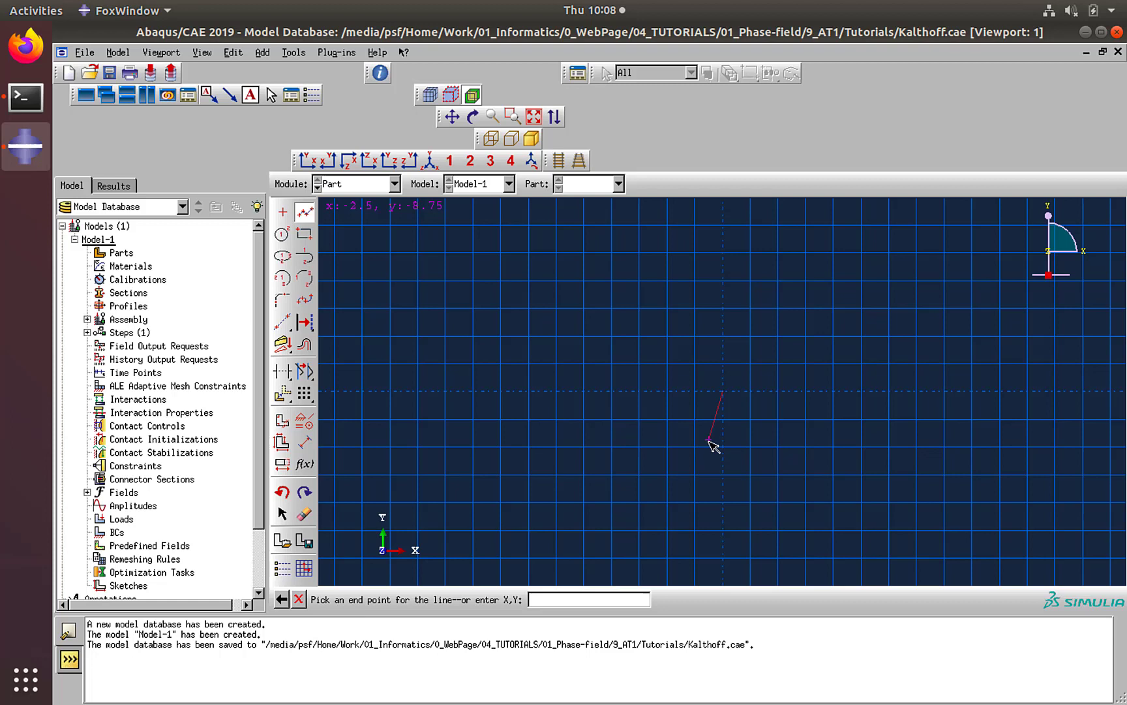
{"action": "type", "text": "40,"}
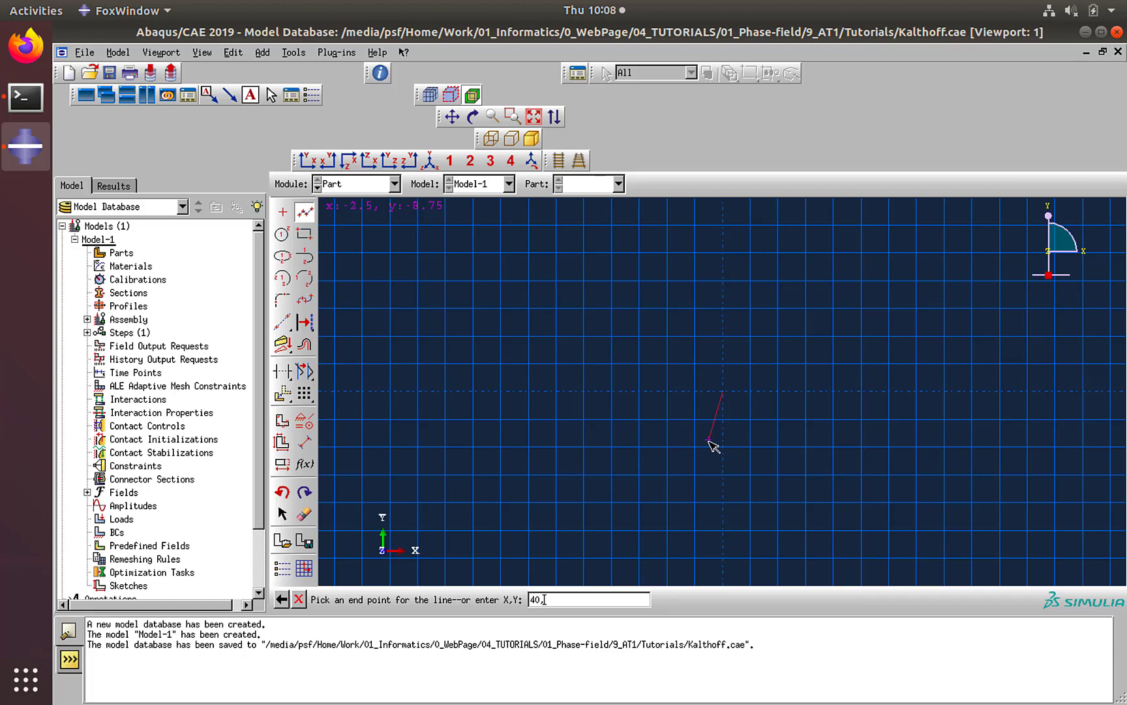
{"action": "type", "text": "1e-1"}
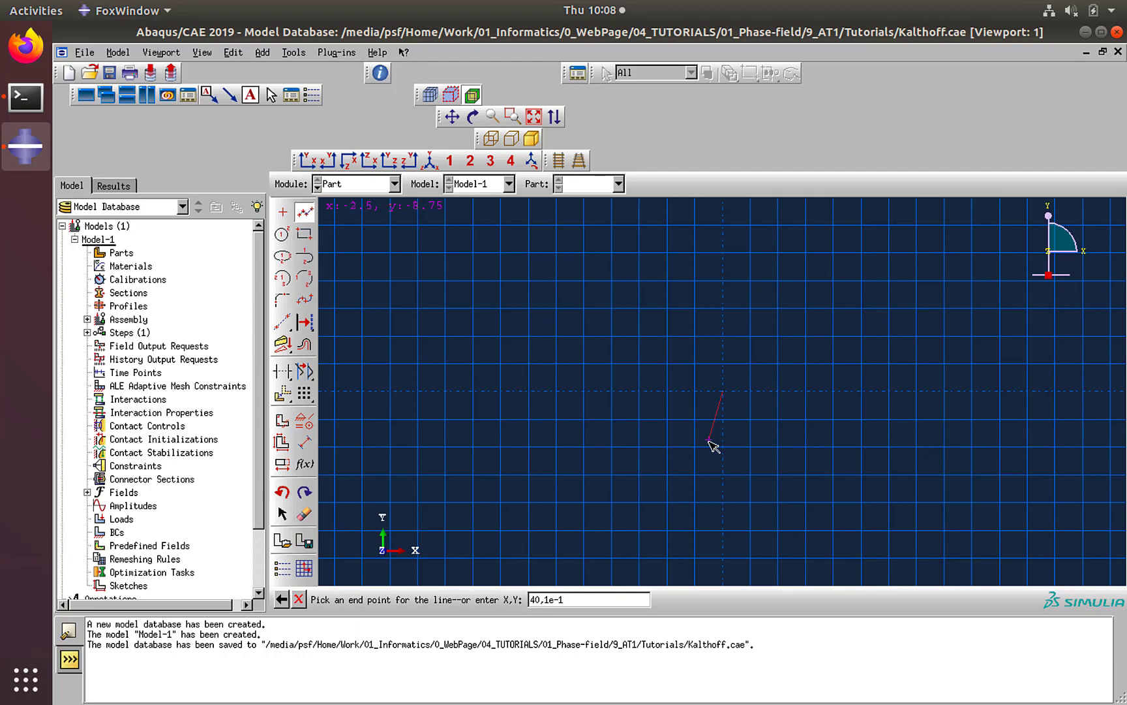
{"action": "key", "text": "Return"}
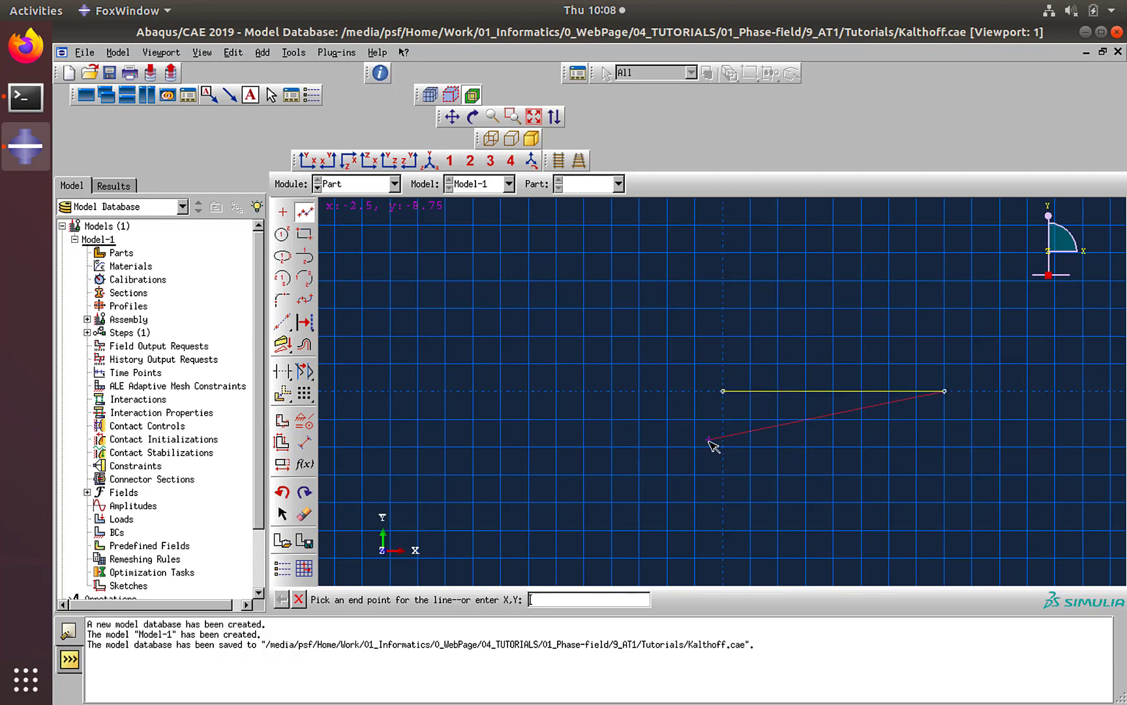
{"action": "type", "text": "40,"}
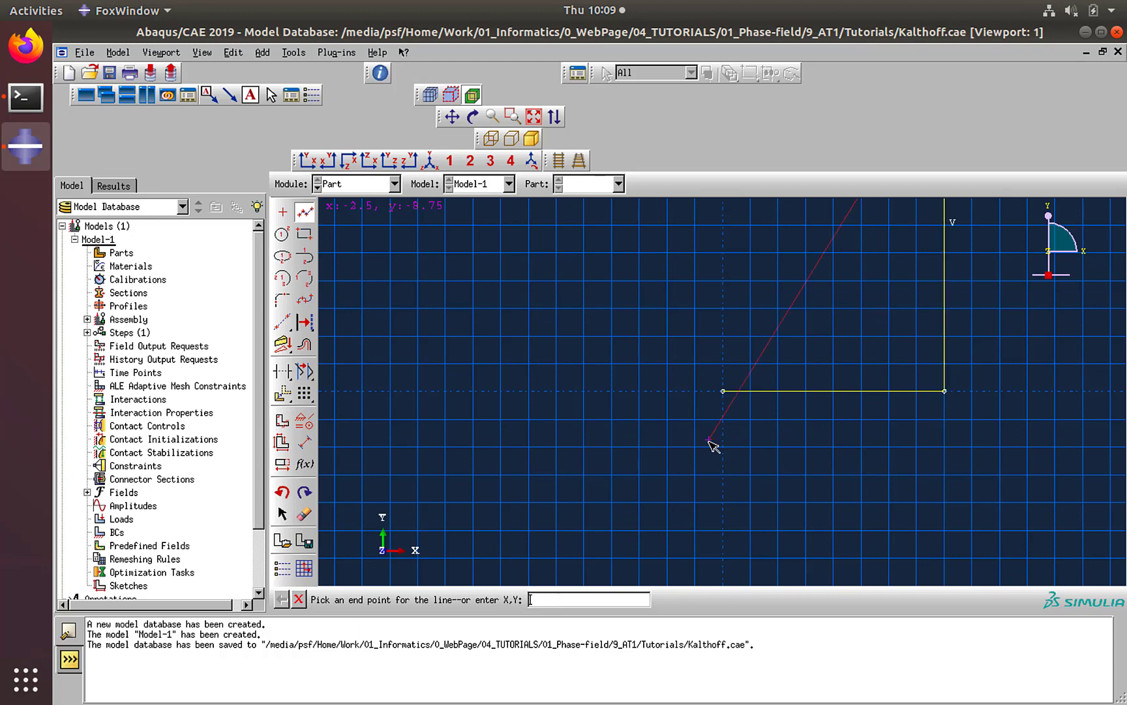
{"action": "type", "text": "-40"}
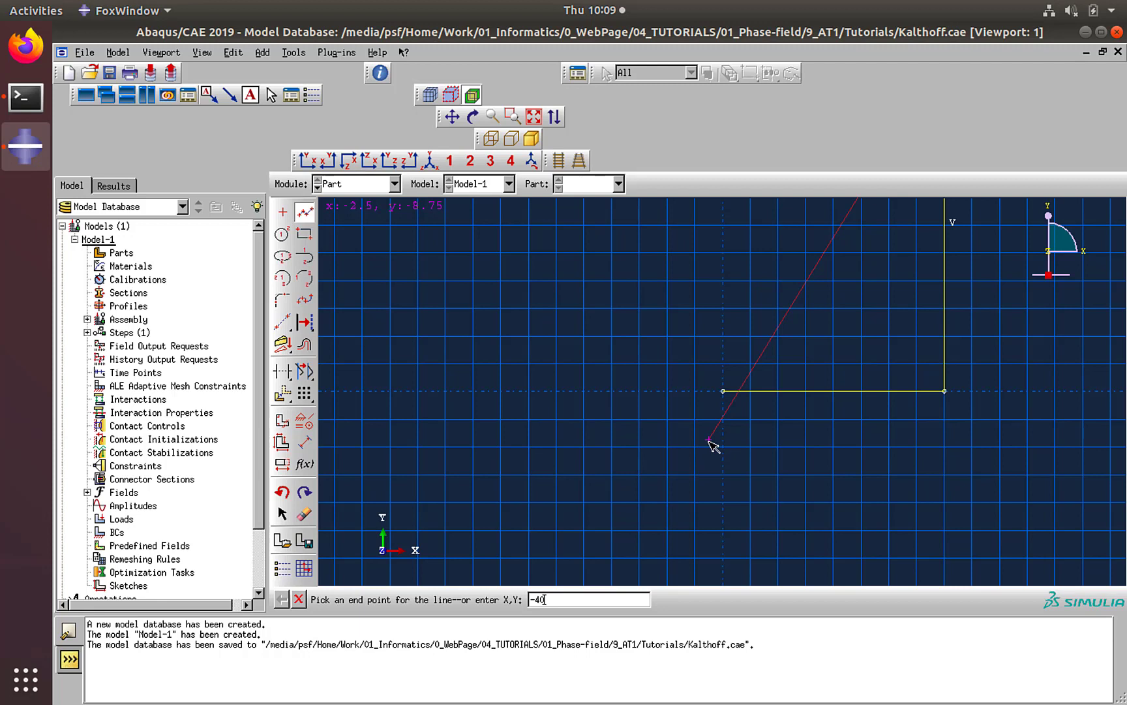
{"action": "type", "text": ","}
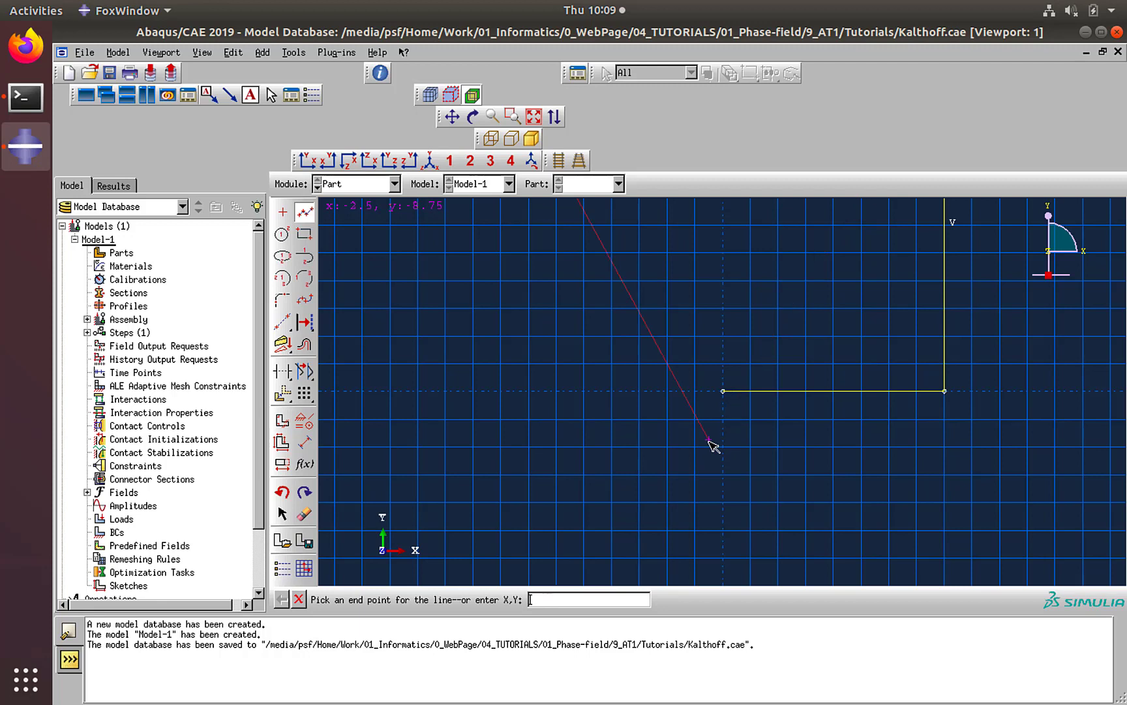
{"action": "type", "text": "-40,20"}
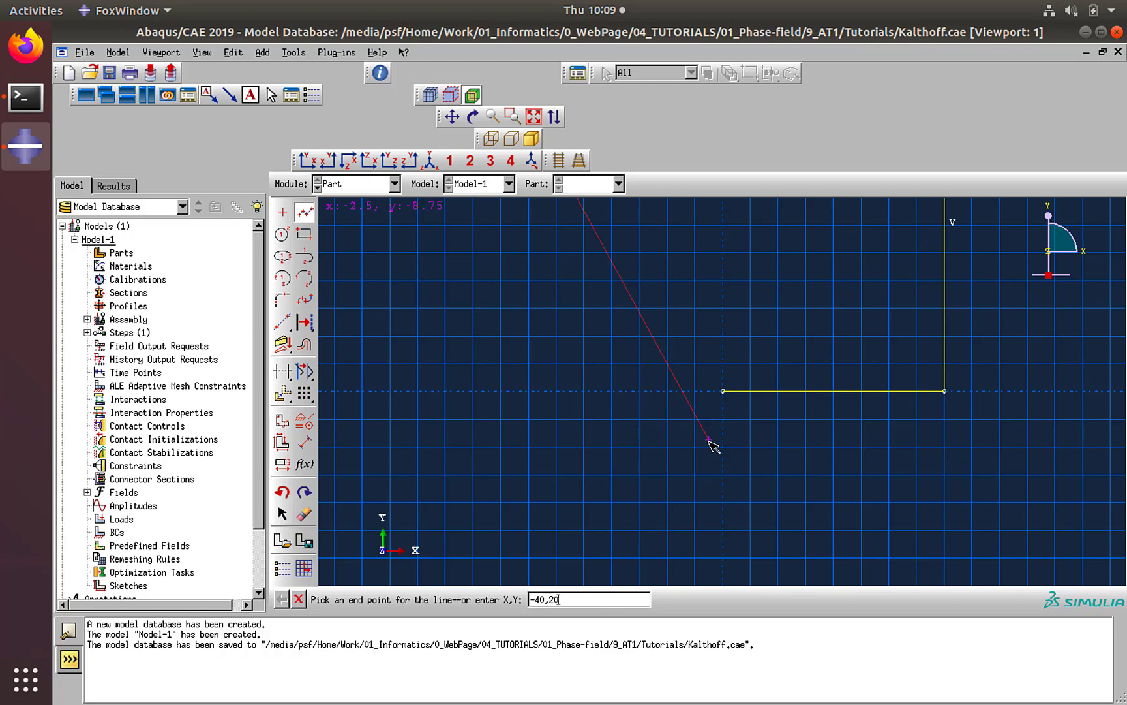
{"action": "key", "text": "Return"}
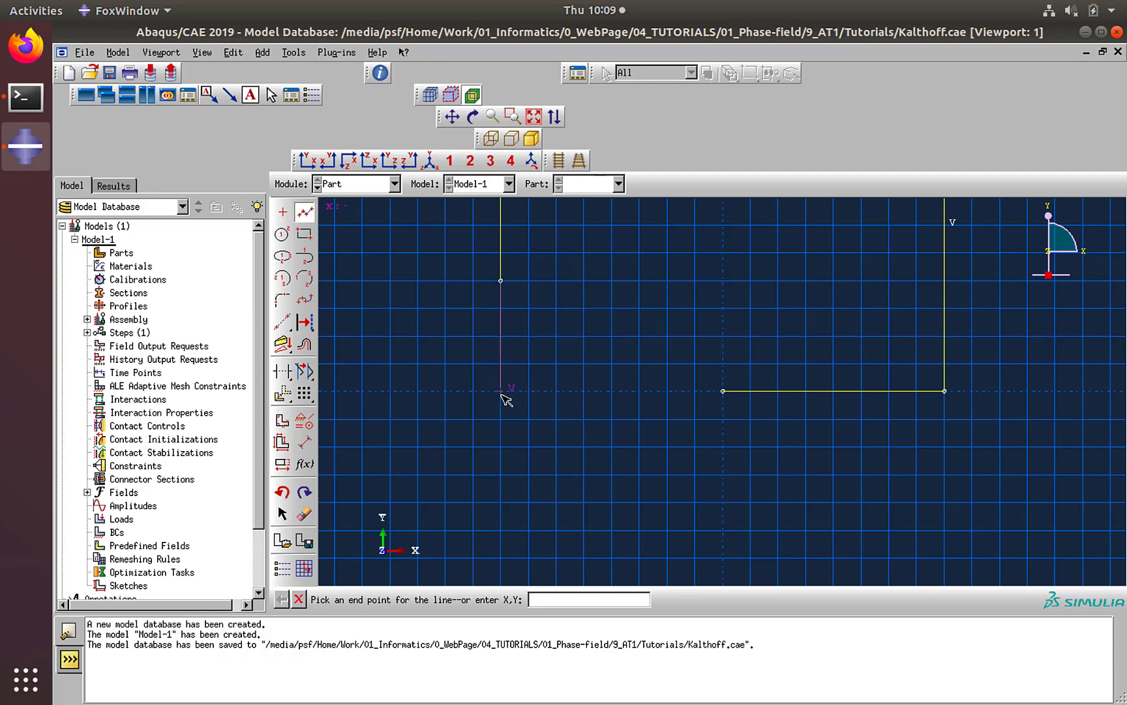
- Extend the outline down to (-40,-20) and along the bottom to (40,-20)
{"action": "left_click", "coordinate": [587, 599]}
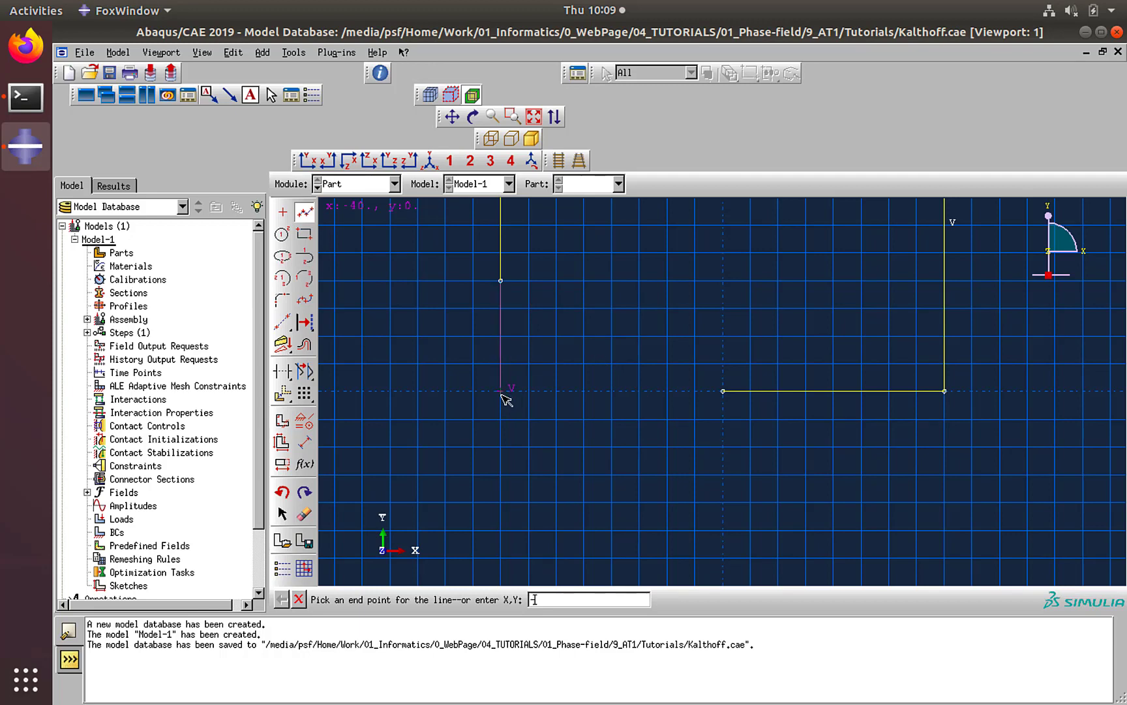
{"action": "type", "text": "-40,-20"}
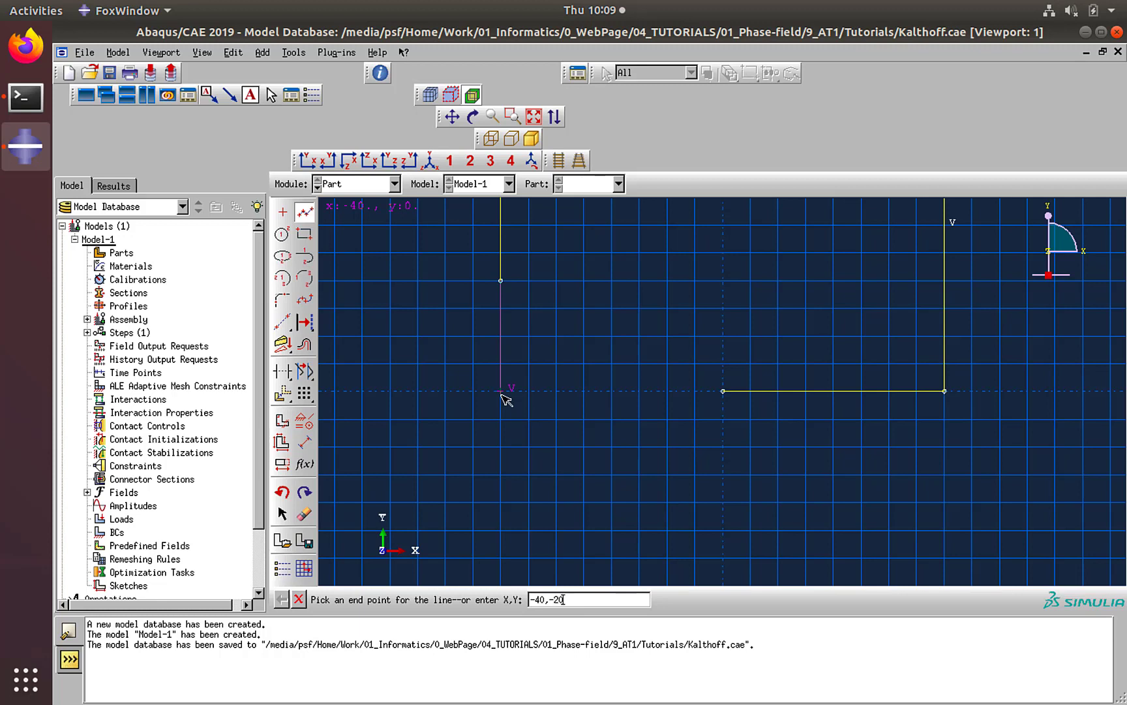
{"action": "key", "text": "Return"}
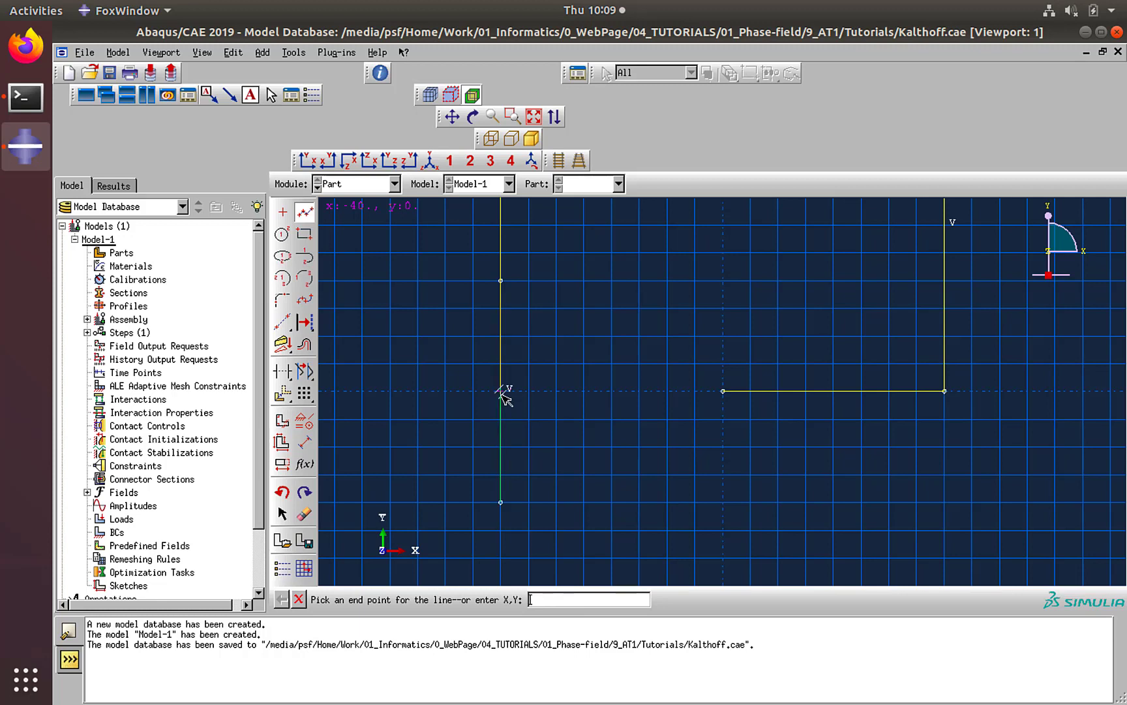
{"action": "type", "text": "40"}
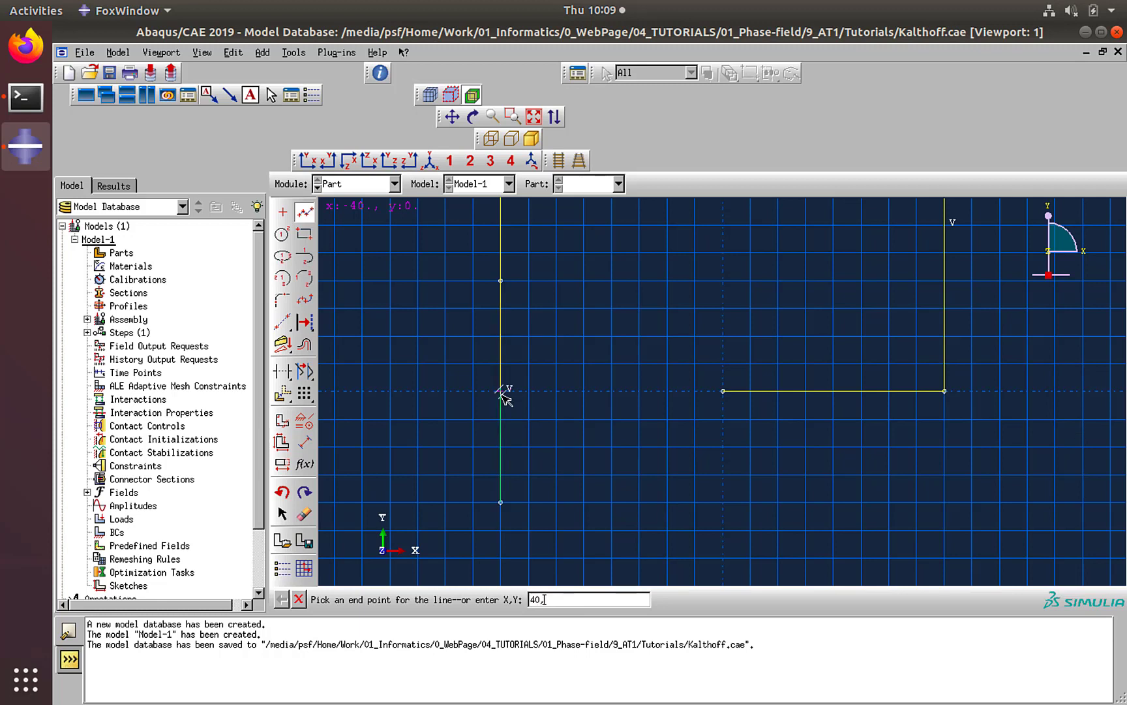
{"action": "type", "text": ",-20"}
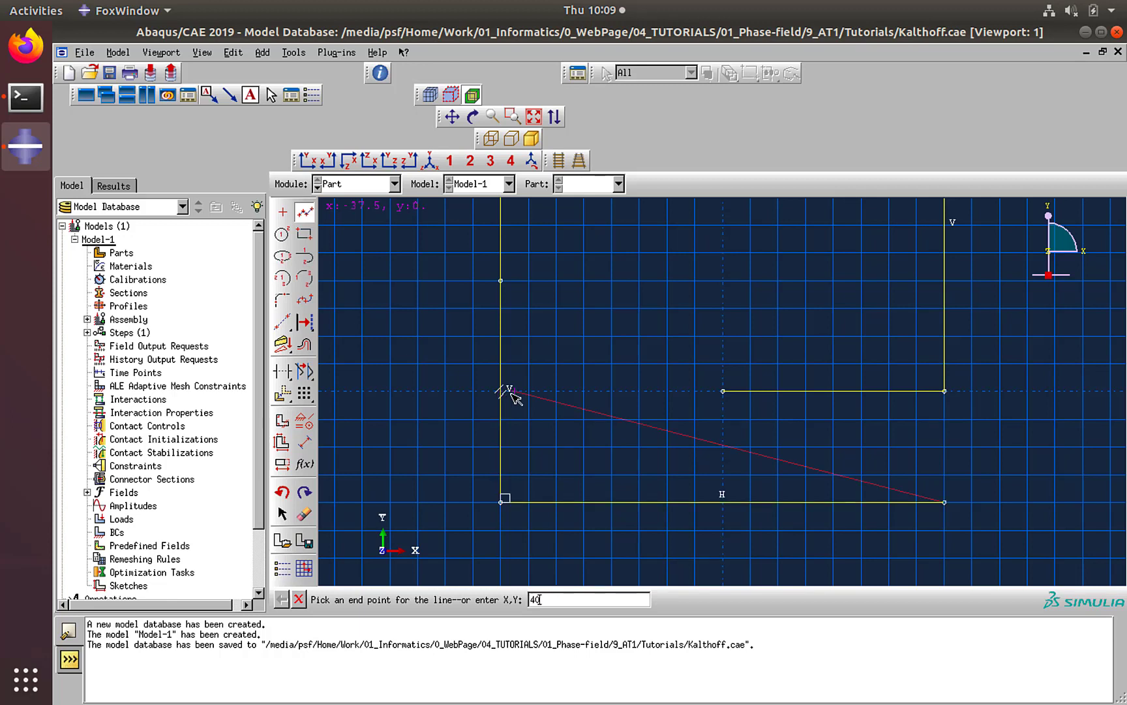
{"action": "type", "text": ",1"}
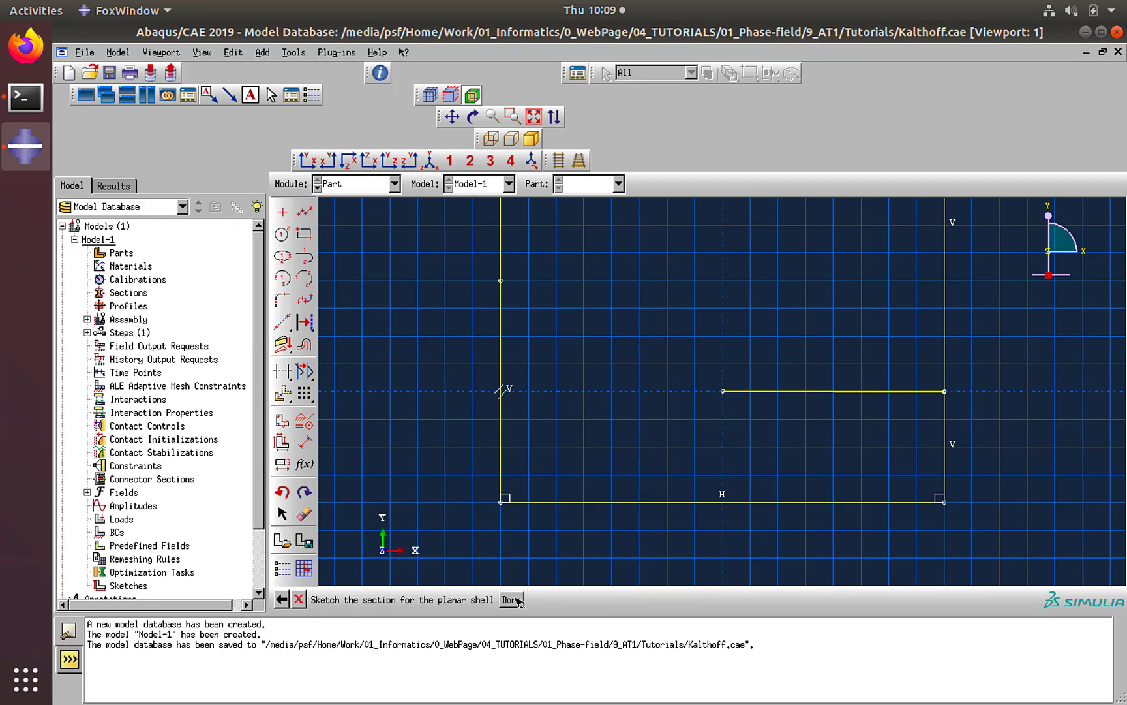
- Create Part-1 and partition its face with a line from the notch tip to the left edge
{"action": "left_click", "coordinate": [513, 599]}
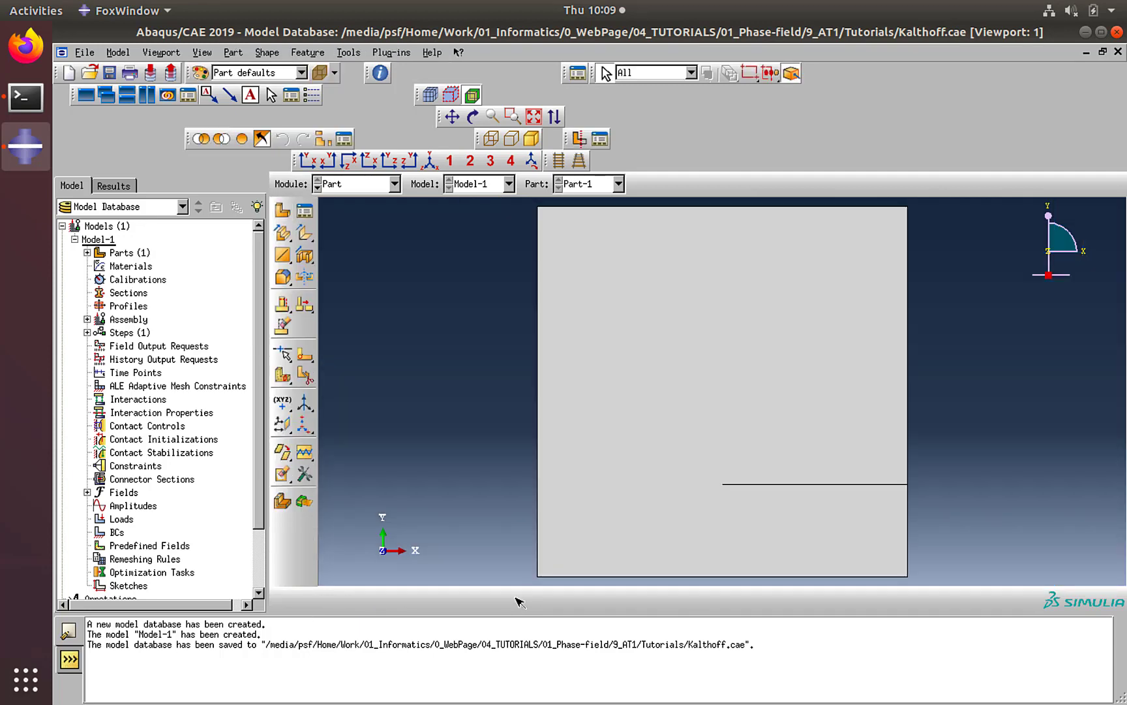
{"action": "mouse_move", "coordinate": [464, 415]}
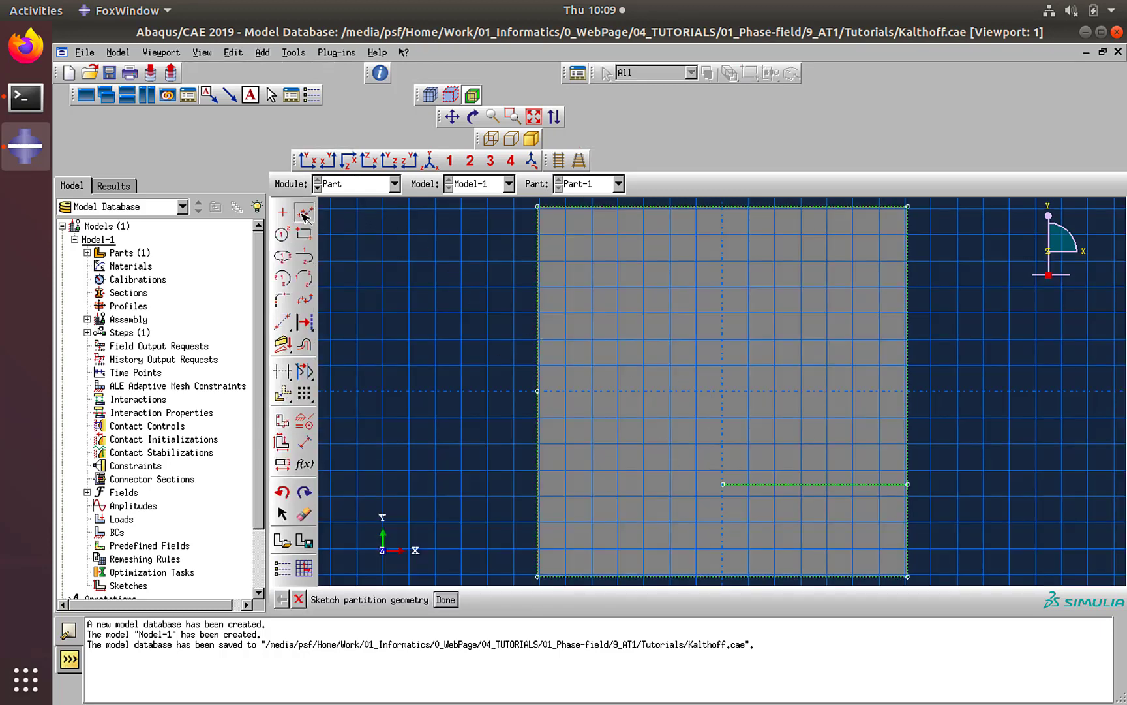
{"action": "left_click", "coordinate": [282, 212]}
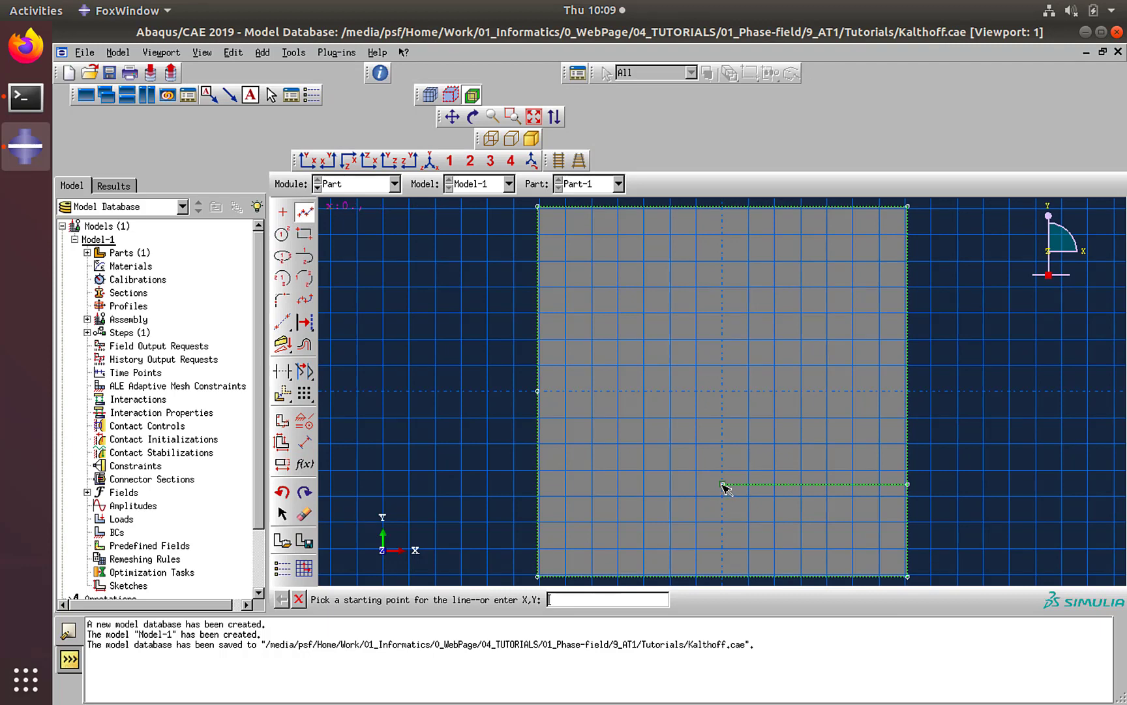
{"action": "left_click", "coordinate": [723, 484]}
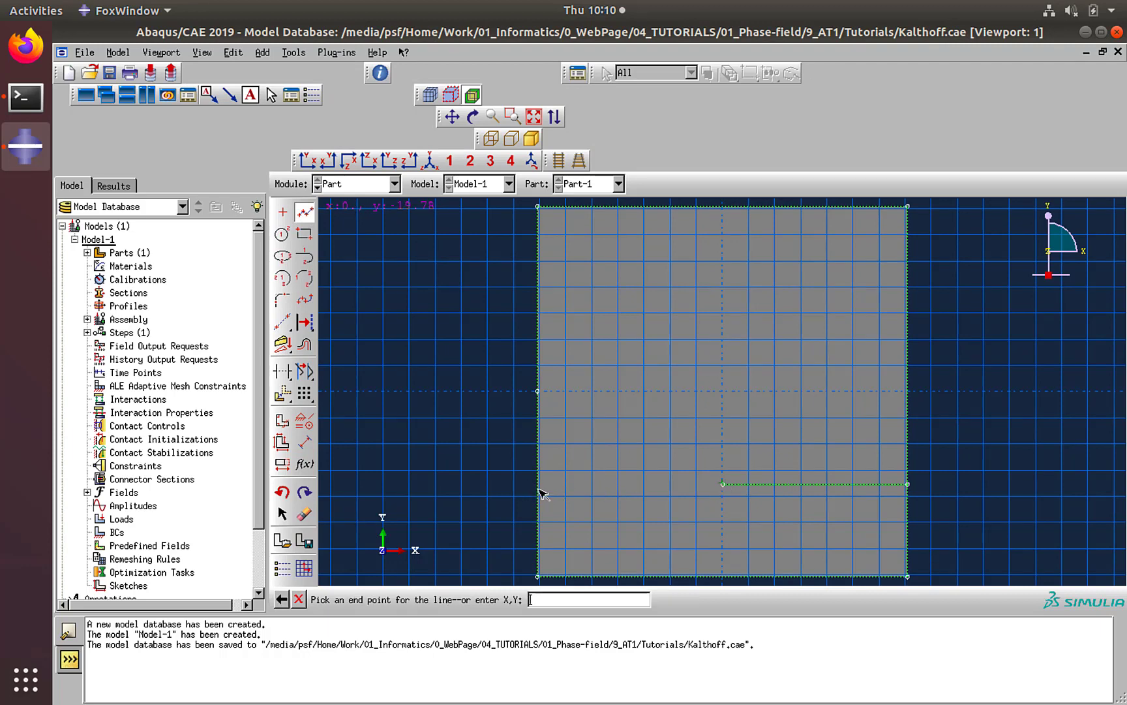
{"action": "mouse_move", "coordinate": [548, 494]}
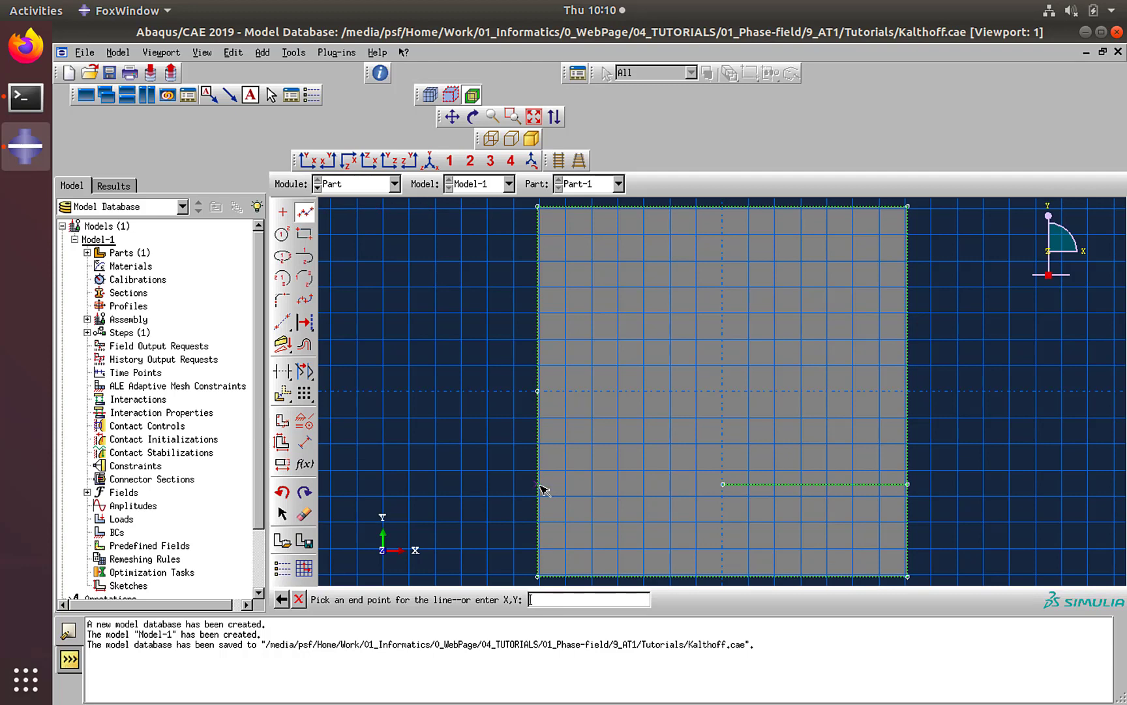
{"action": "left_click", "coordinate": [536, 483]}
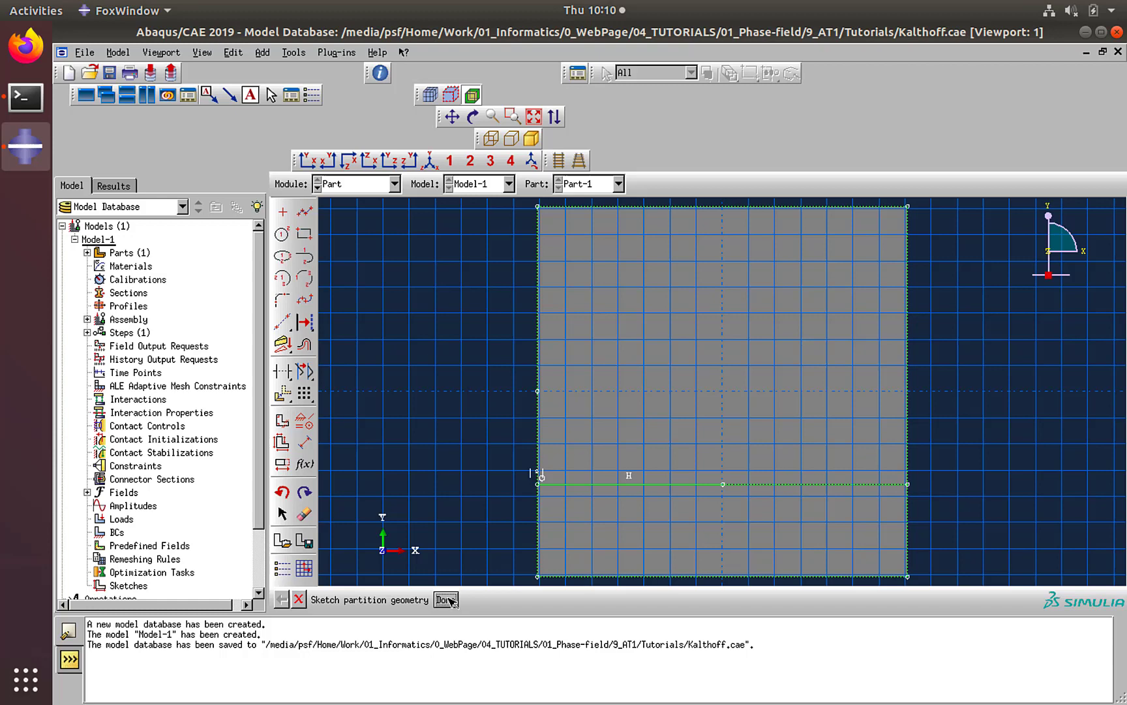
{"action": "left_click", "coordinate": [446, 599]}
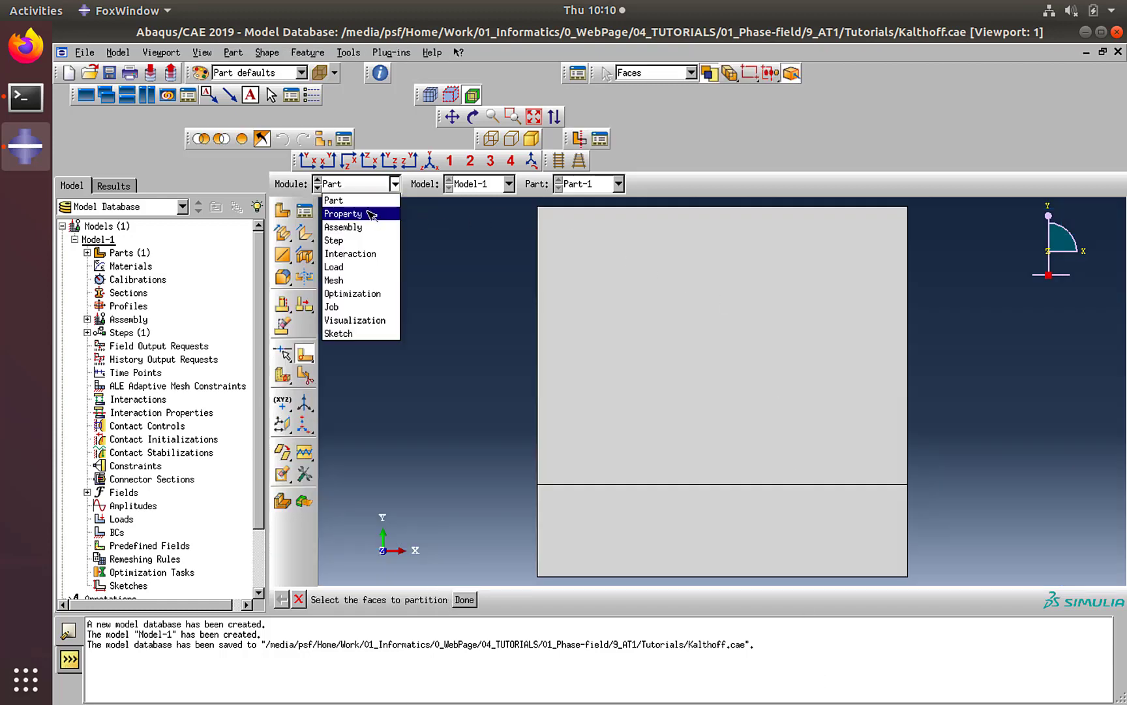
- In the Property module, create a new material named umaterial
{"action": "left_click", "coordinate": [345, 213]}
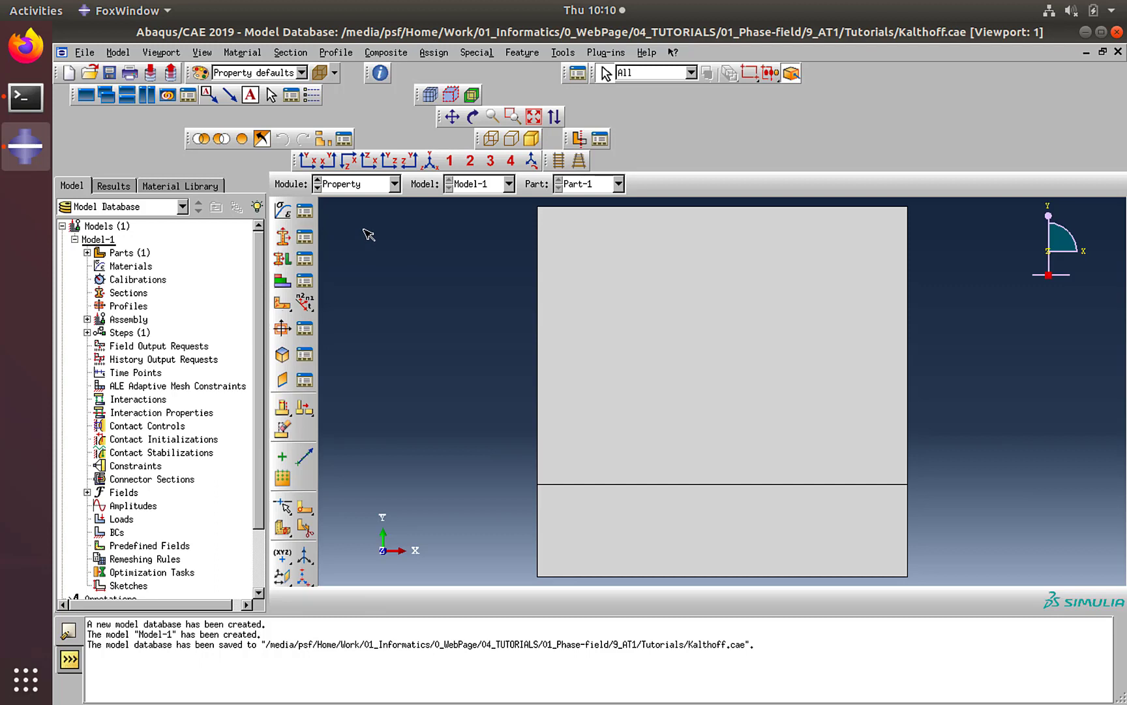
{"action": "mouse_move", "coordinate": [352, 204]}
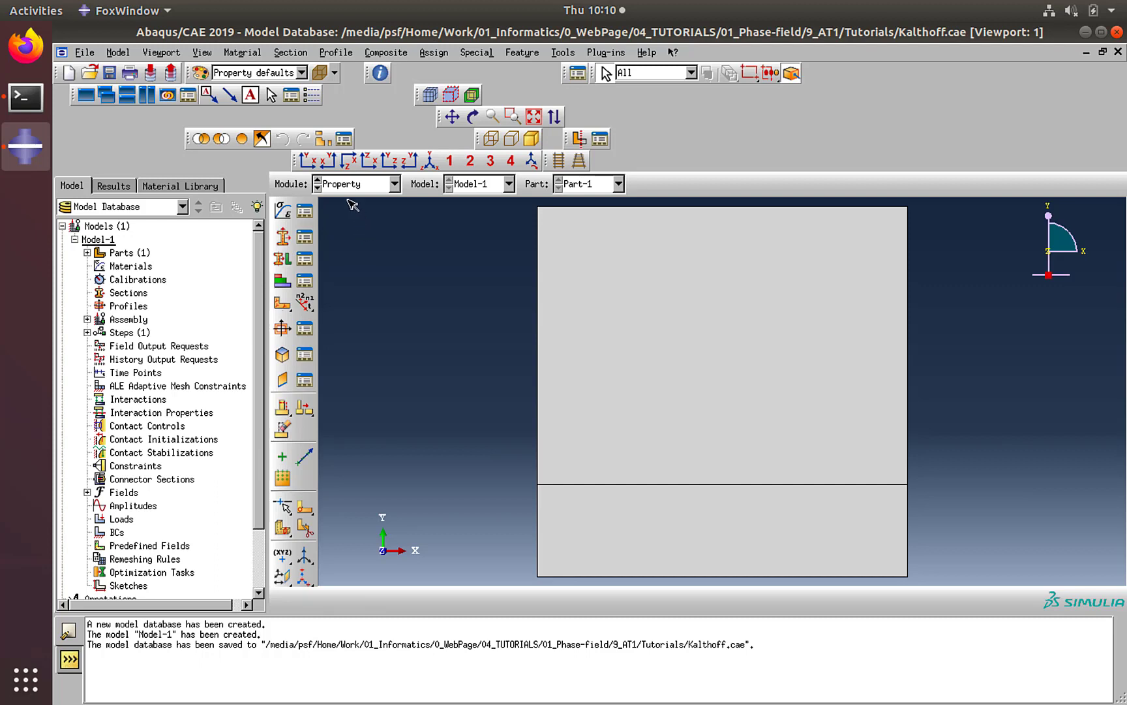
{"action": "mouse_move", "coordinate": [315, 183]}
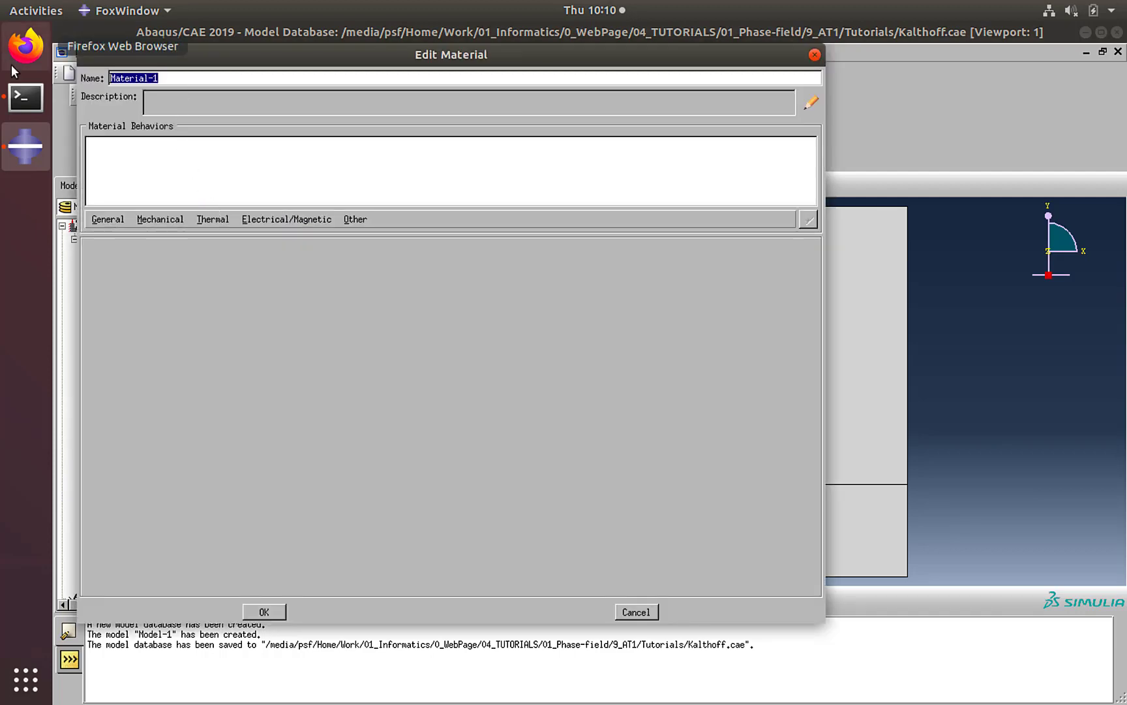
{"action": "type", "text": "umaterial"}
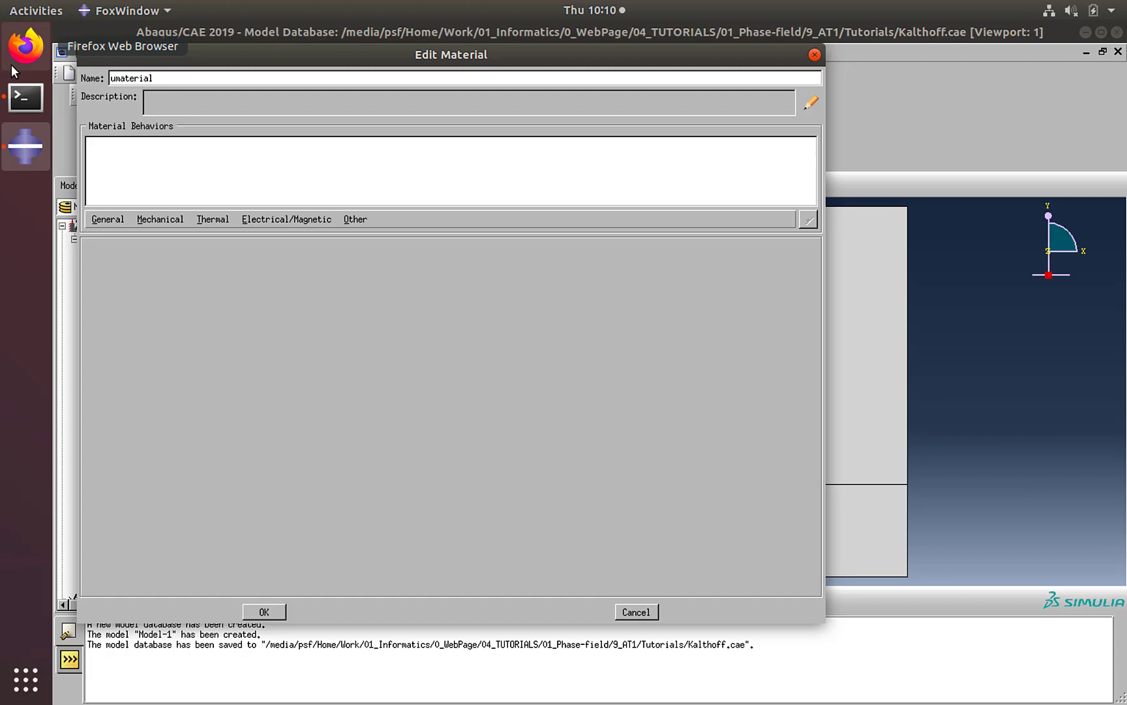
{"action": "left_click_drag", "start_coordinate": [451, 54], "coordinate": [491, 72]}
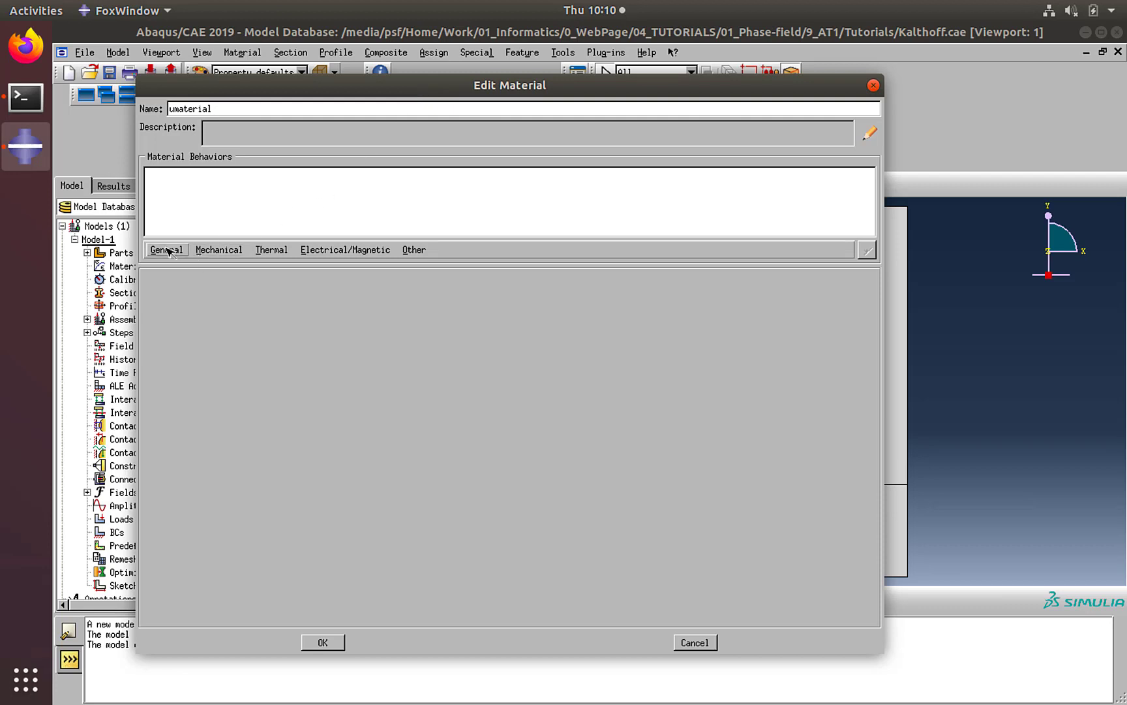
- Give umaterial a mass density of 1180e-9
{"action": "left_click", "coordinate": [167, 250]}
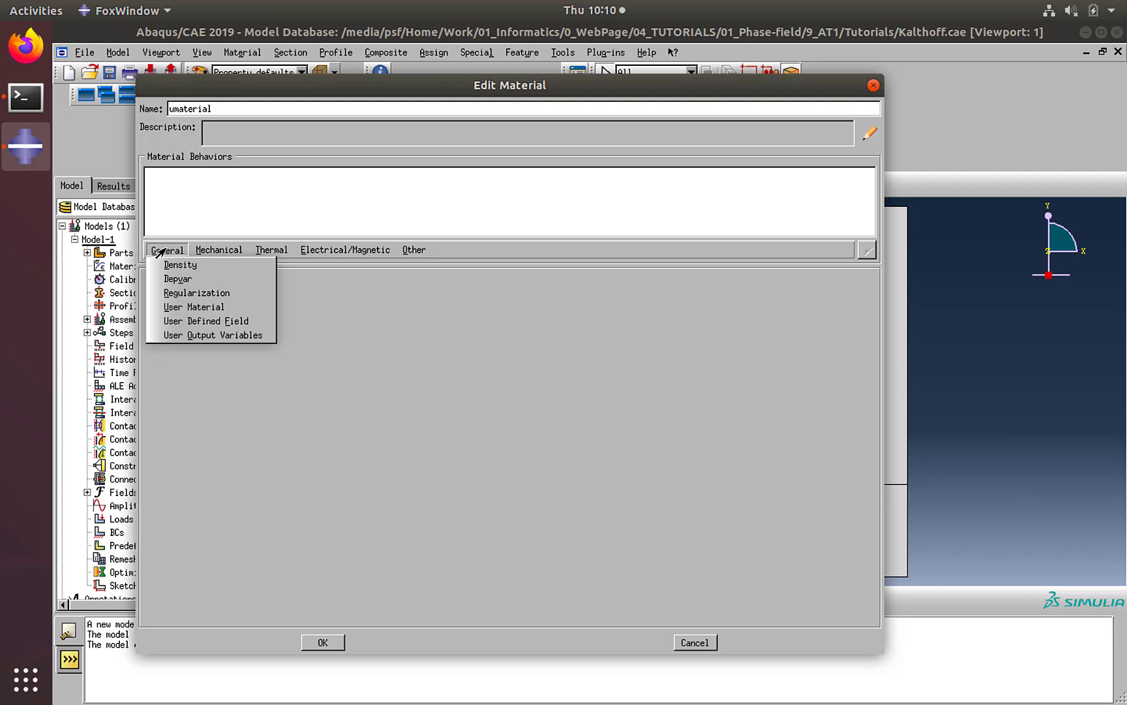
{"action": "mouse_move", "coordinate": [181, 265]}
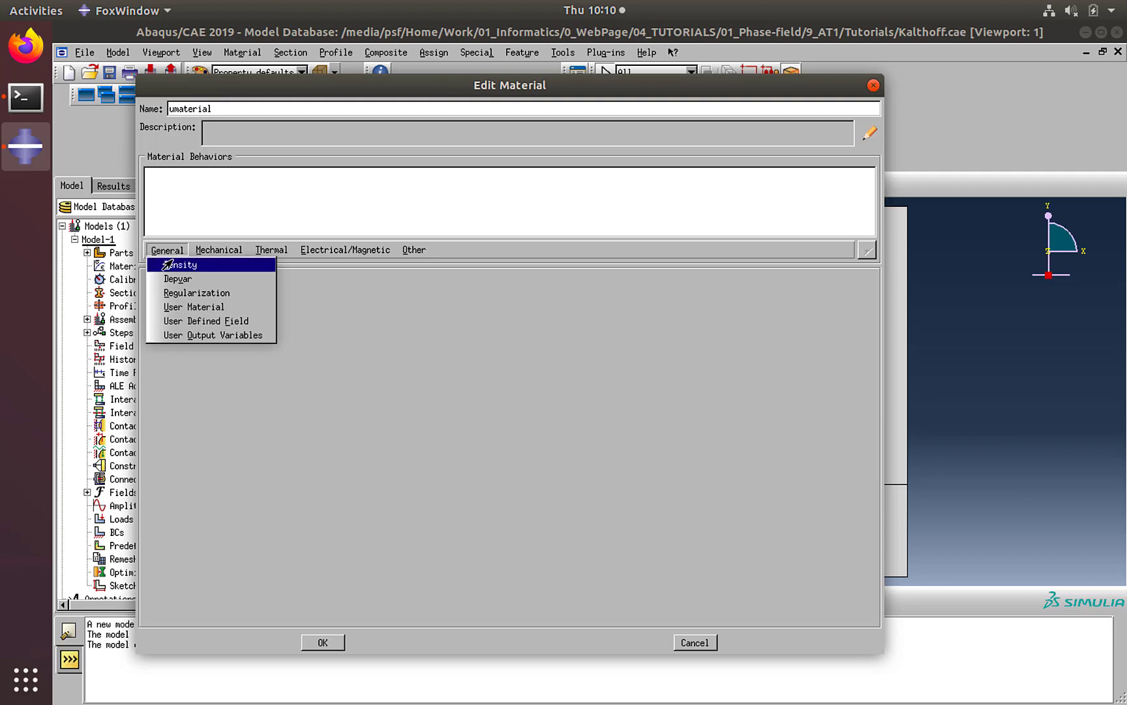
{"action": "left_click", "coordinate": [180, 265]}
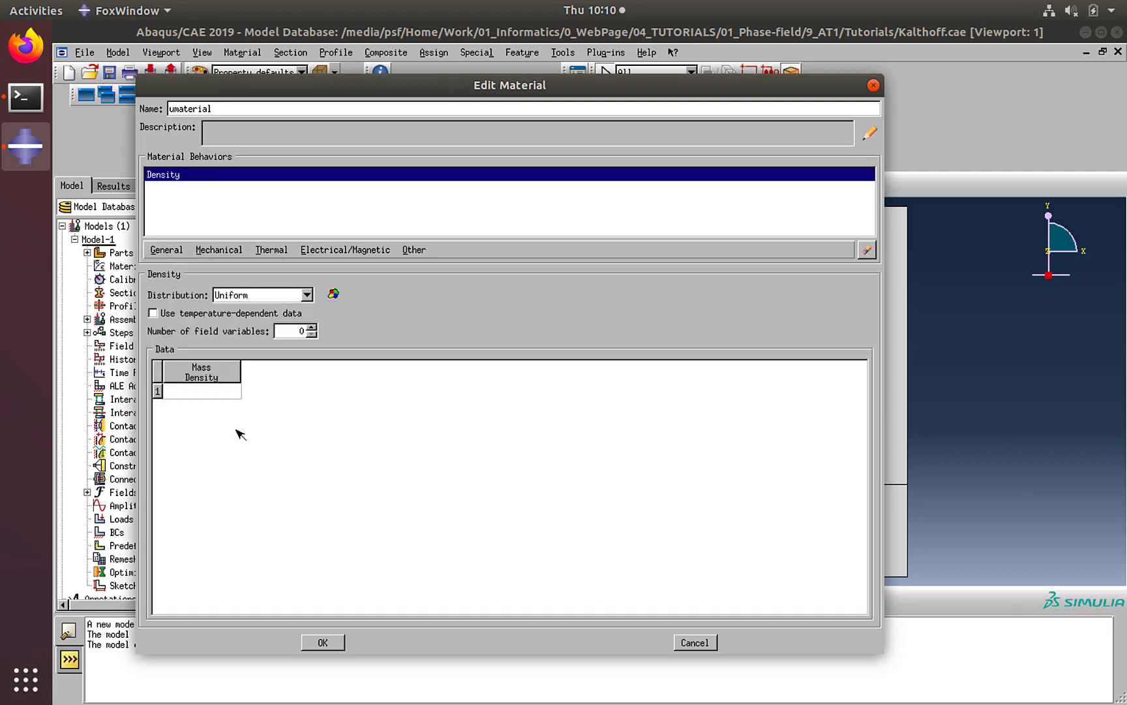
{"action": "left_click", "coordinate": [201, 390]}
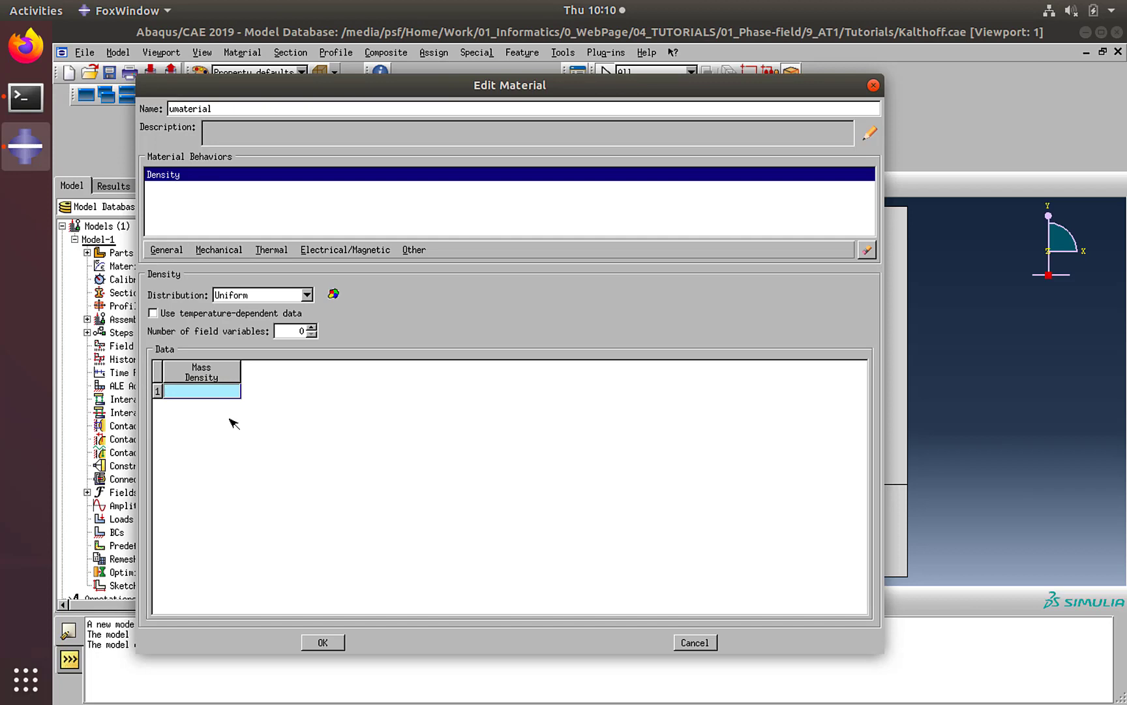
{"action": "mouse_move", "coordinate": [334, 337]}
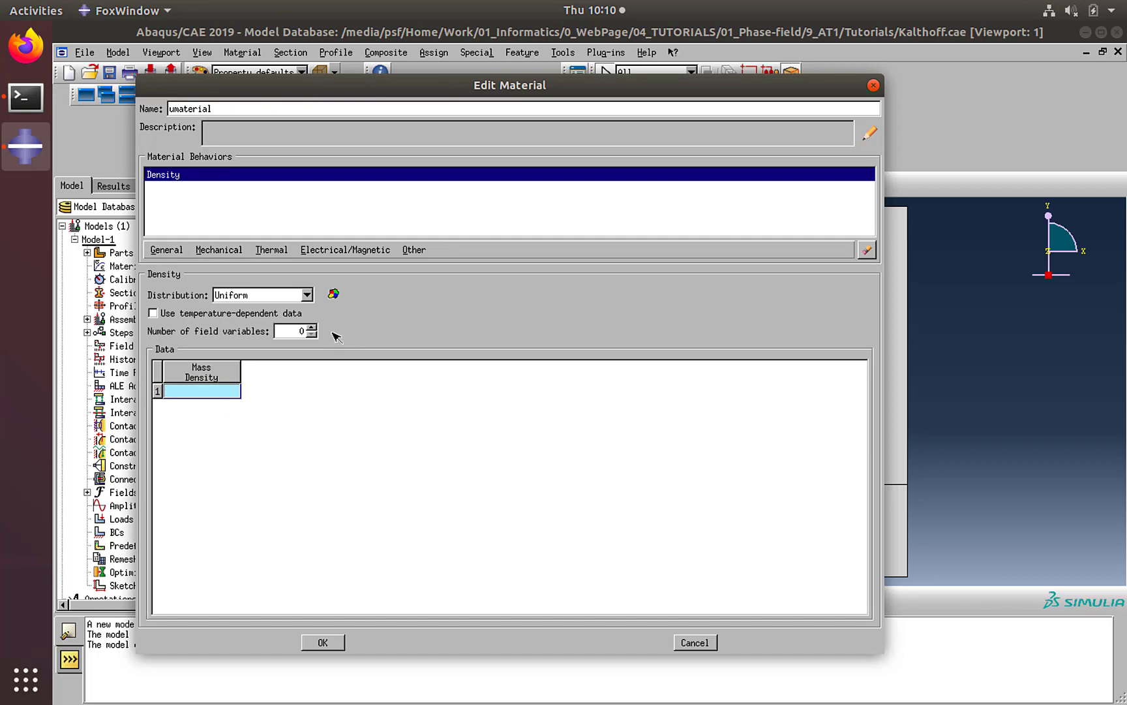
{"action": "type", "text": "111"}
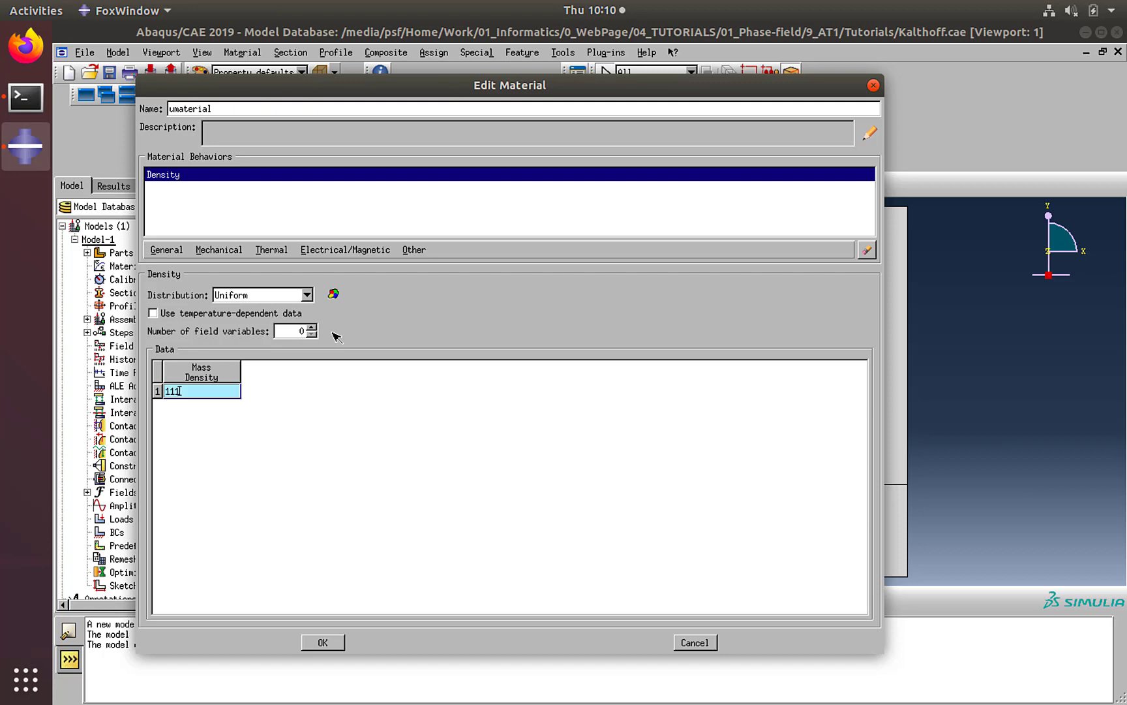
{"action": "type", "text": "1180"}
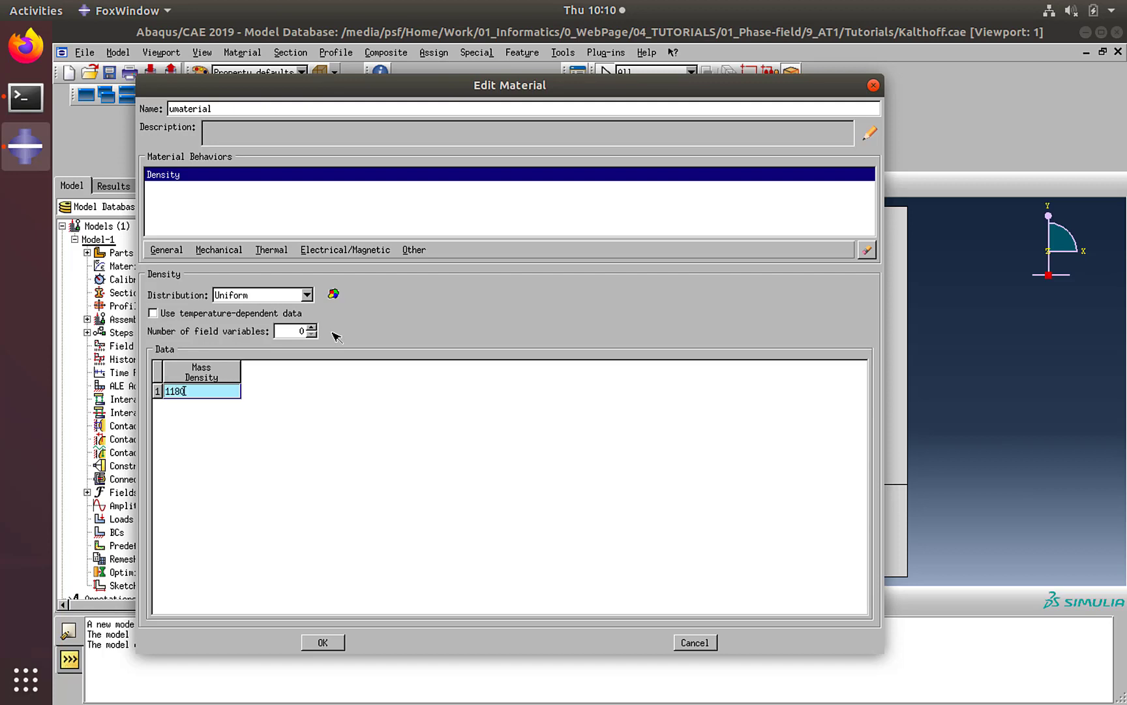
{"action": "type", "text": "e-9"}
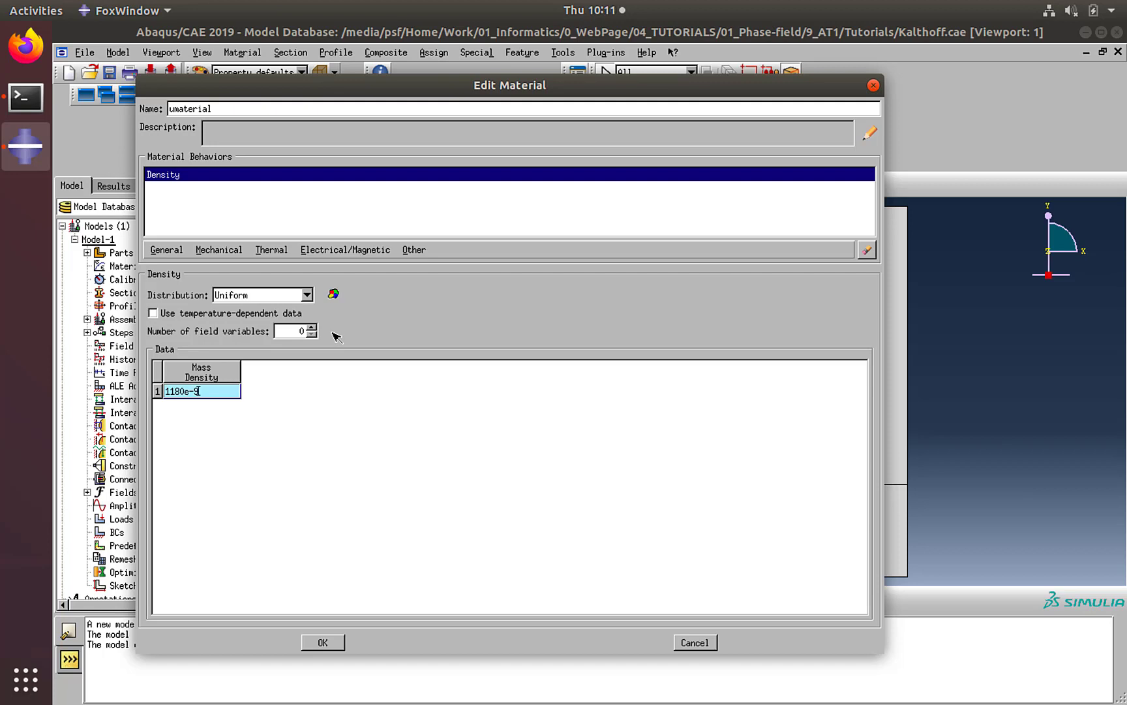
{"action": "left_click", "coordinate": [166, 250]}
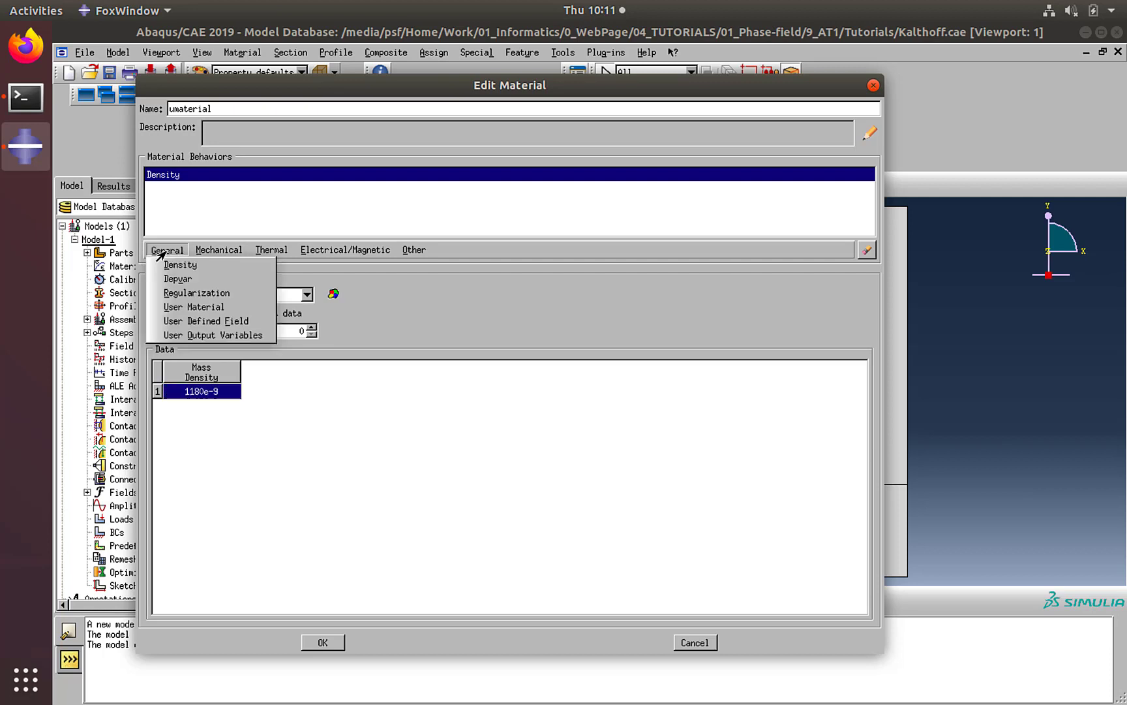
- Add a Depvar behaviour with 2 solution-dependent state variables to umaterial
{"action": "left_click", "coordinate": [177, 279]}
{"action": "type", "text": "4"}
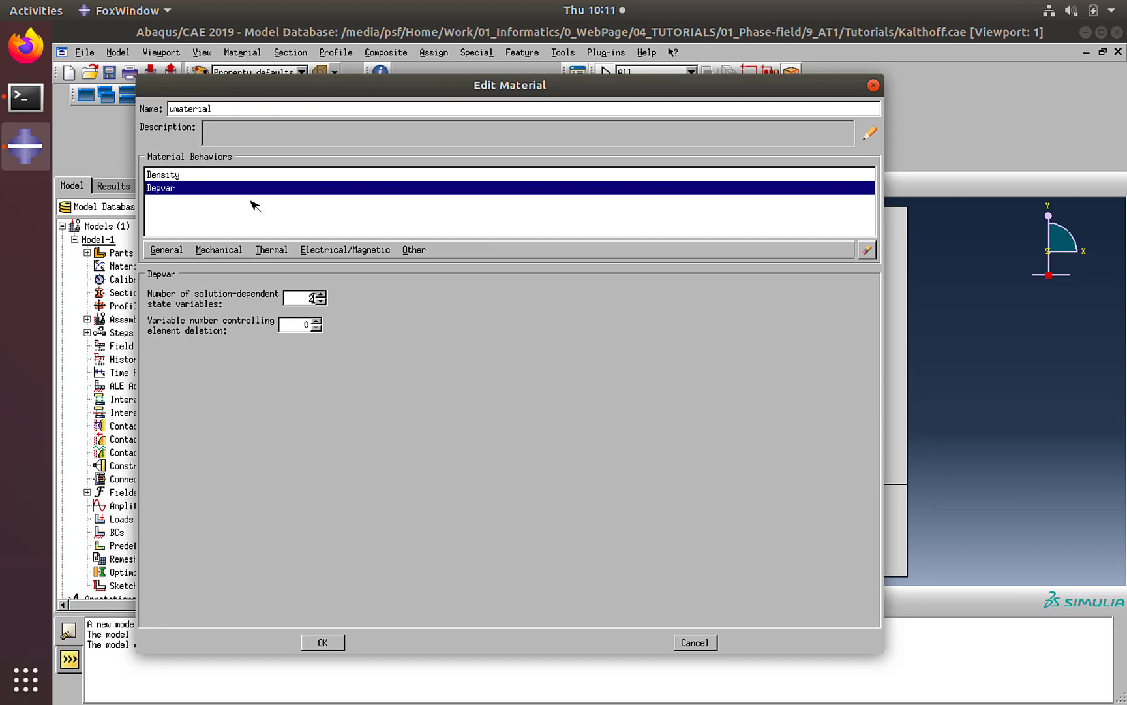
{"action": "mouse_move", "coordinate": [202, 232]}
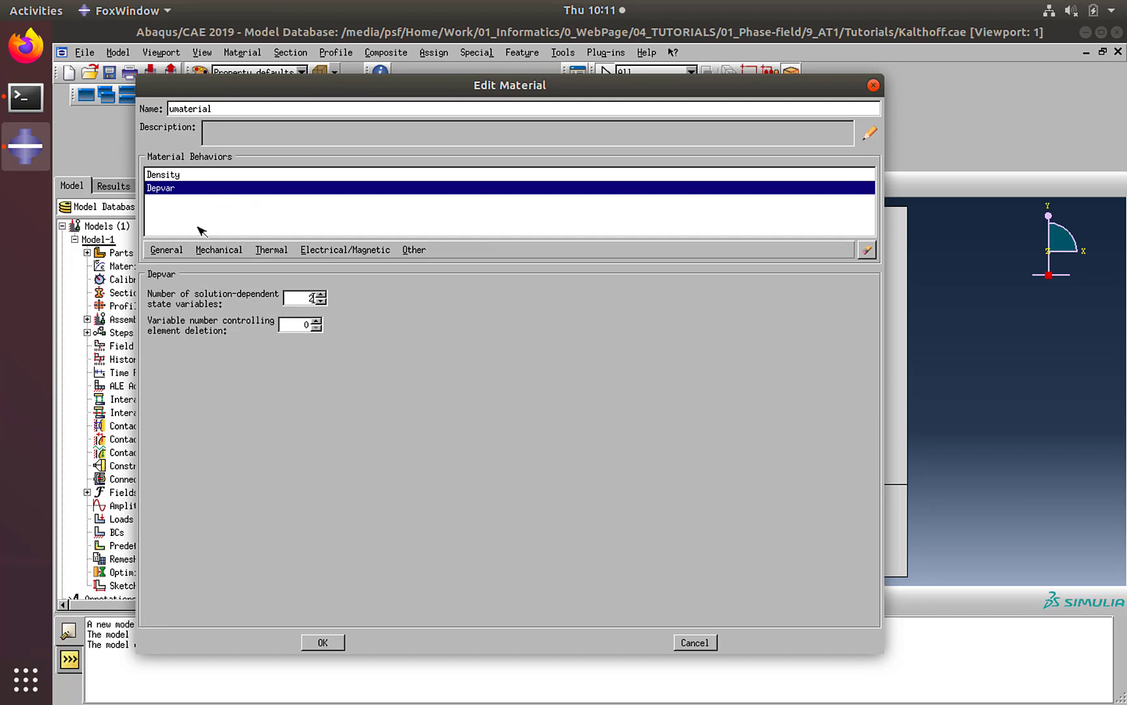
{"action": "left_click", "coordinate": [167, 250]}
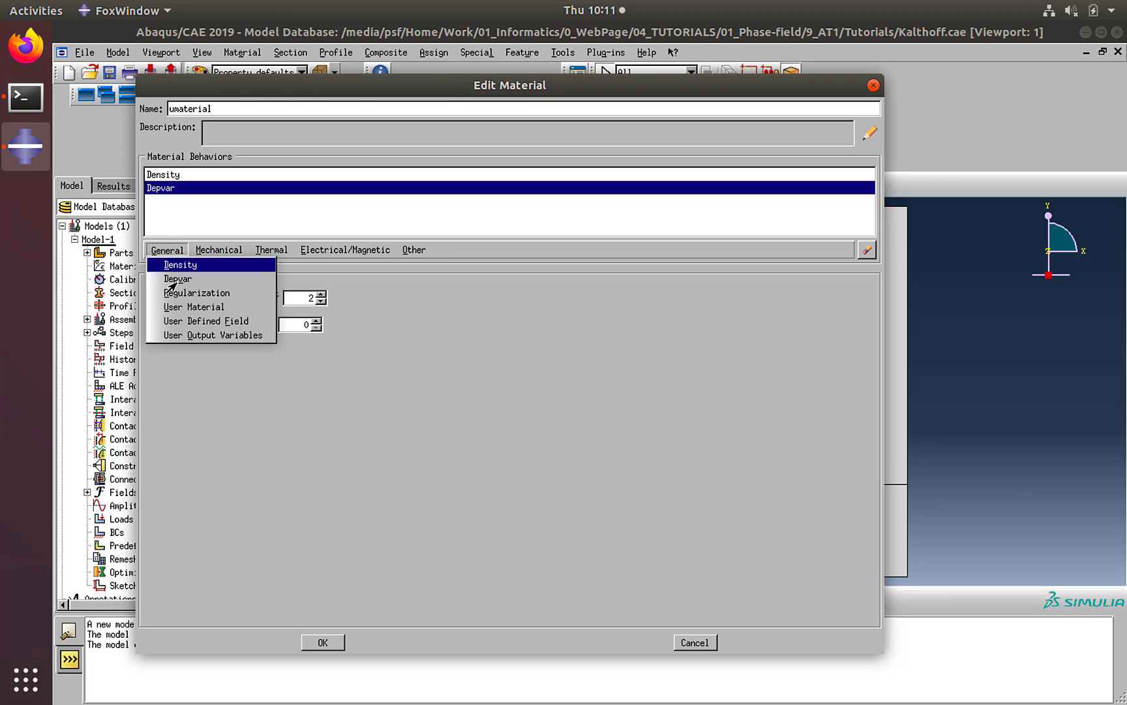
- Add a mechanical User Material with constants 6, 0.35, 2, 0.006, 1 and confirm umaterial
{"action": "left_click", "coordinate": [193, 306]}
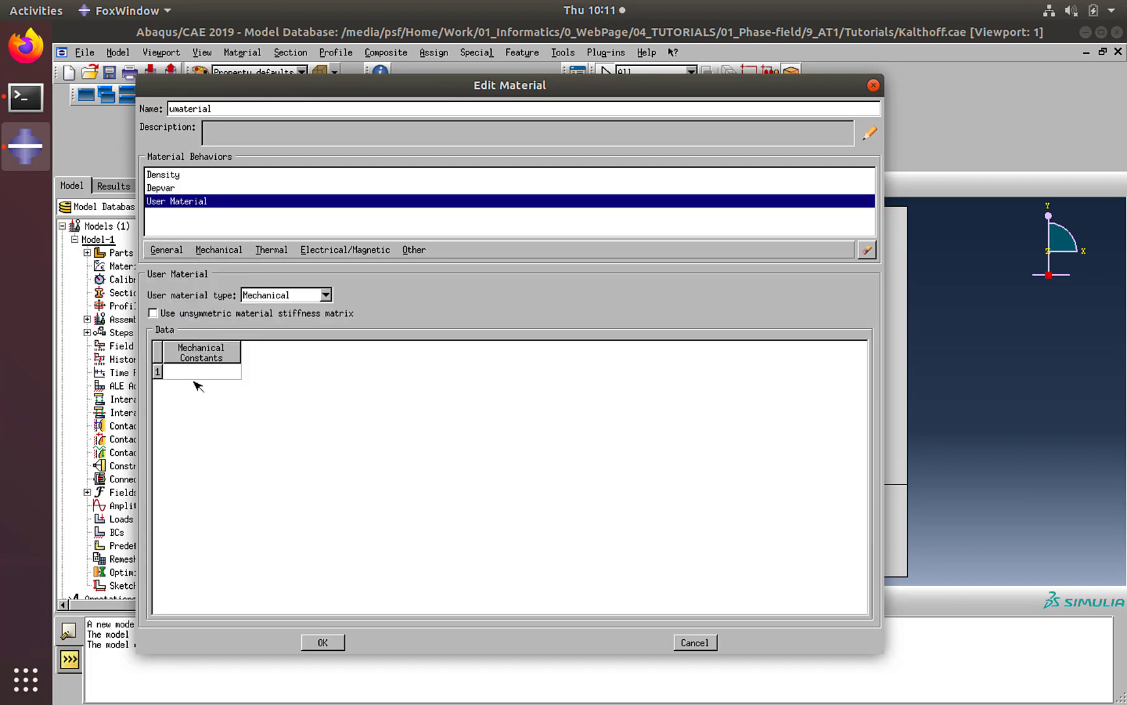
{"action": "left_click", "coordinate": [202, 372]}
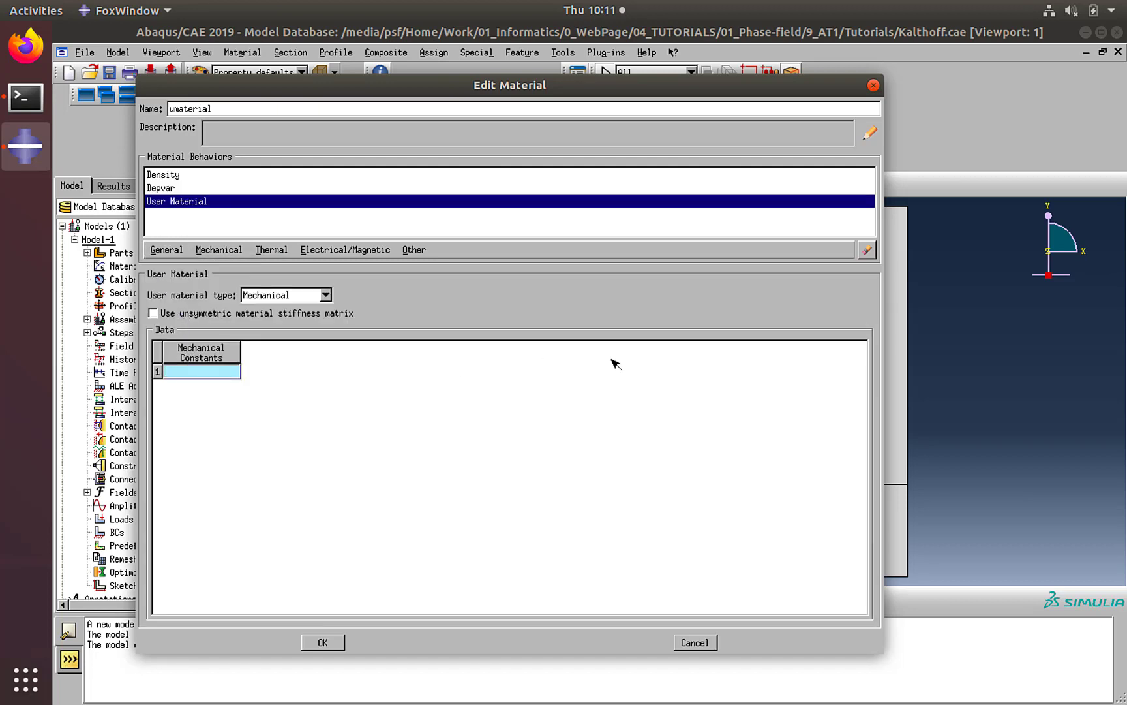
{"action": "type", "text": "6"}
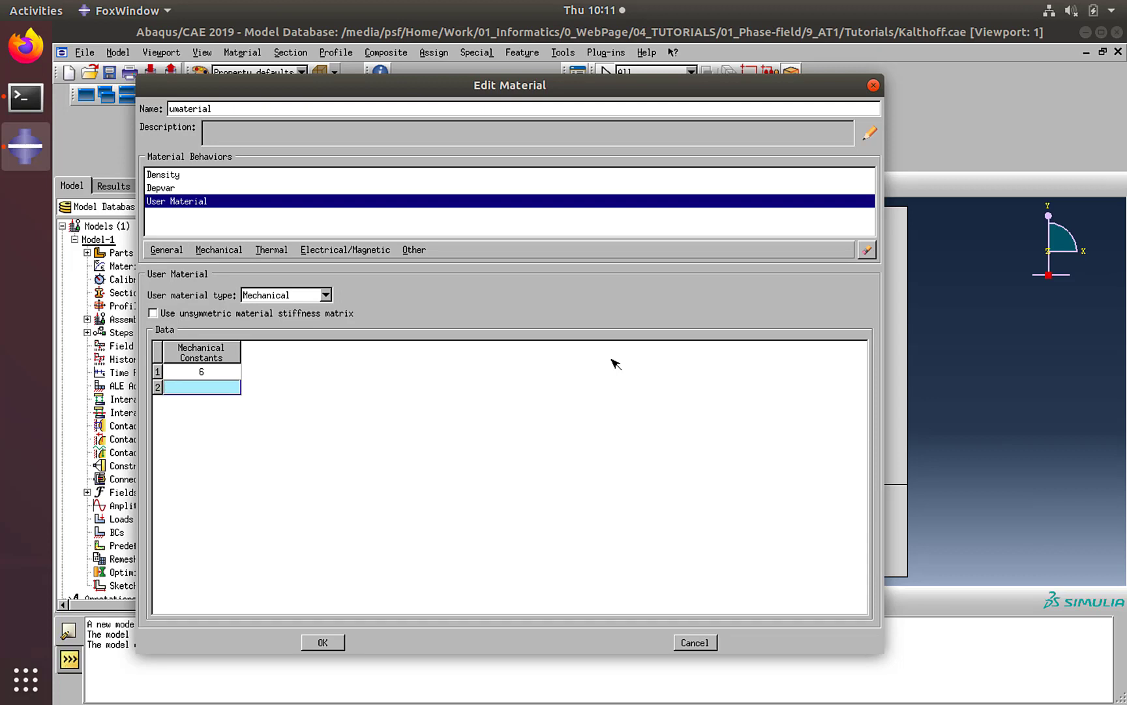
{"action": "type", "text": "0"}
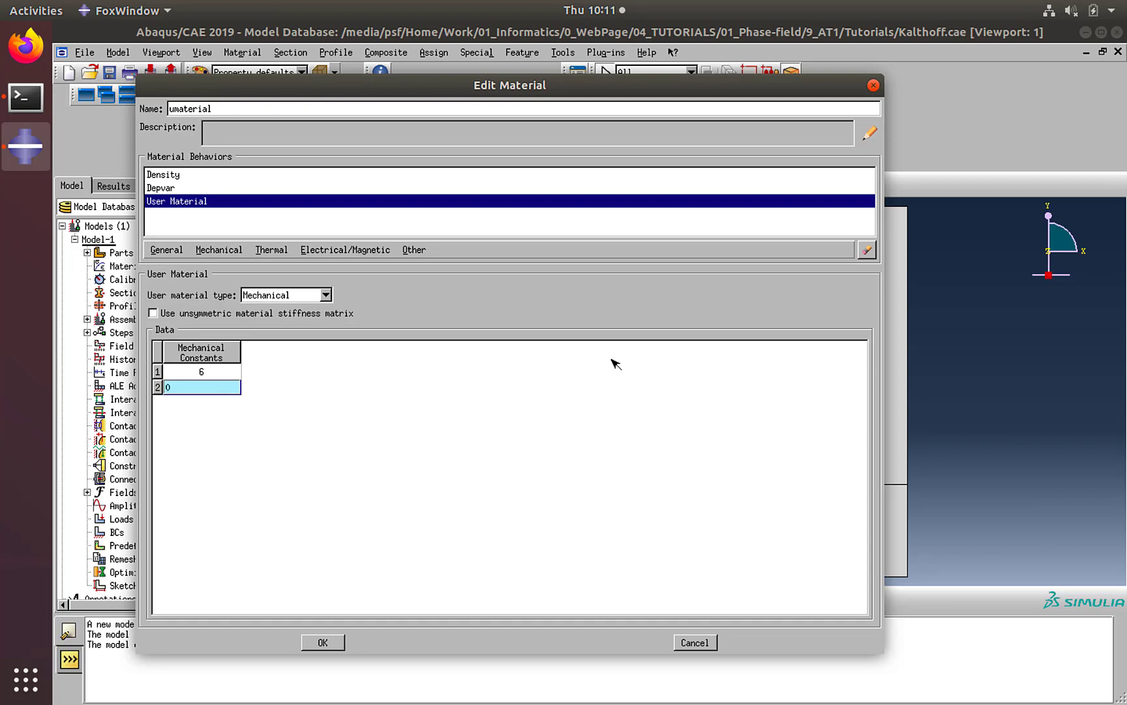
{"action": "type", "text": "0.35"}
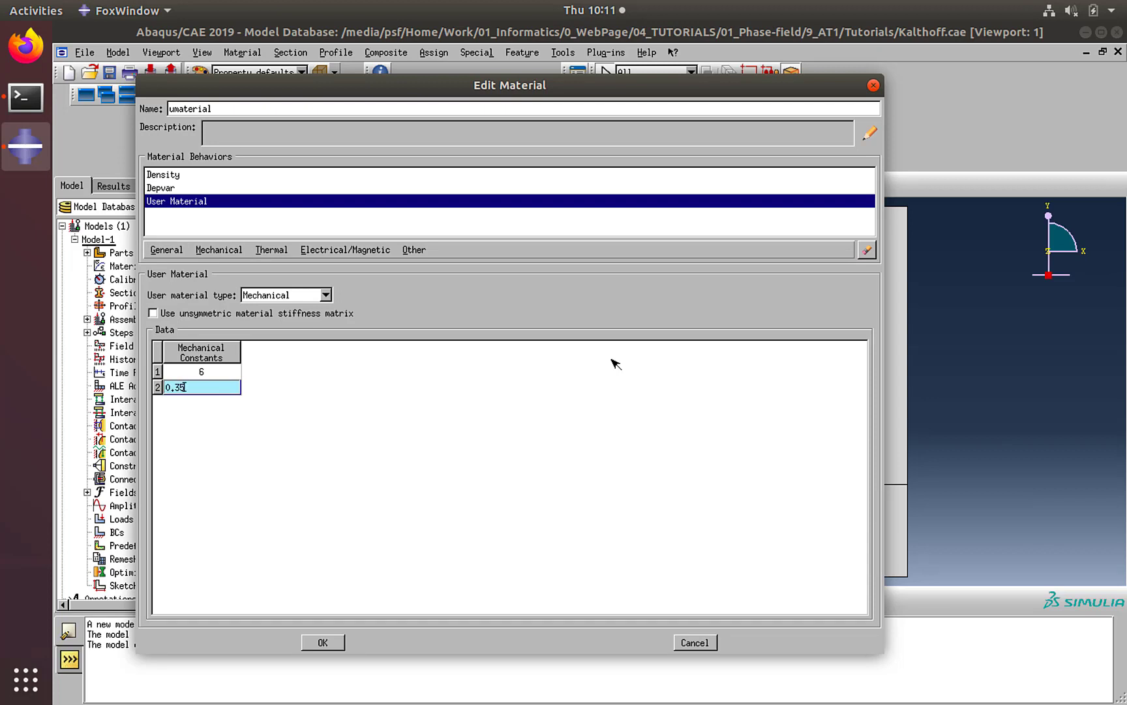
{"action": "key", "text": "Return"}
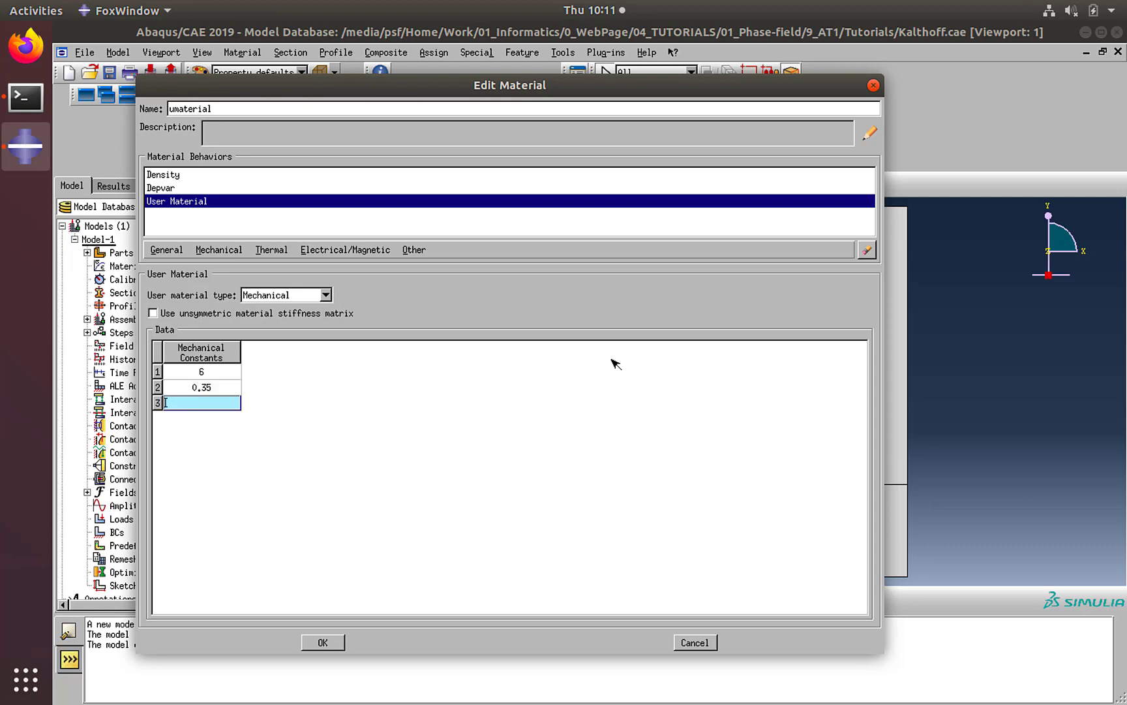
{"action": "type", "text": "2"}
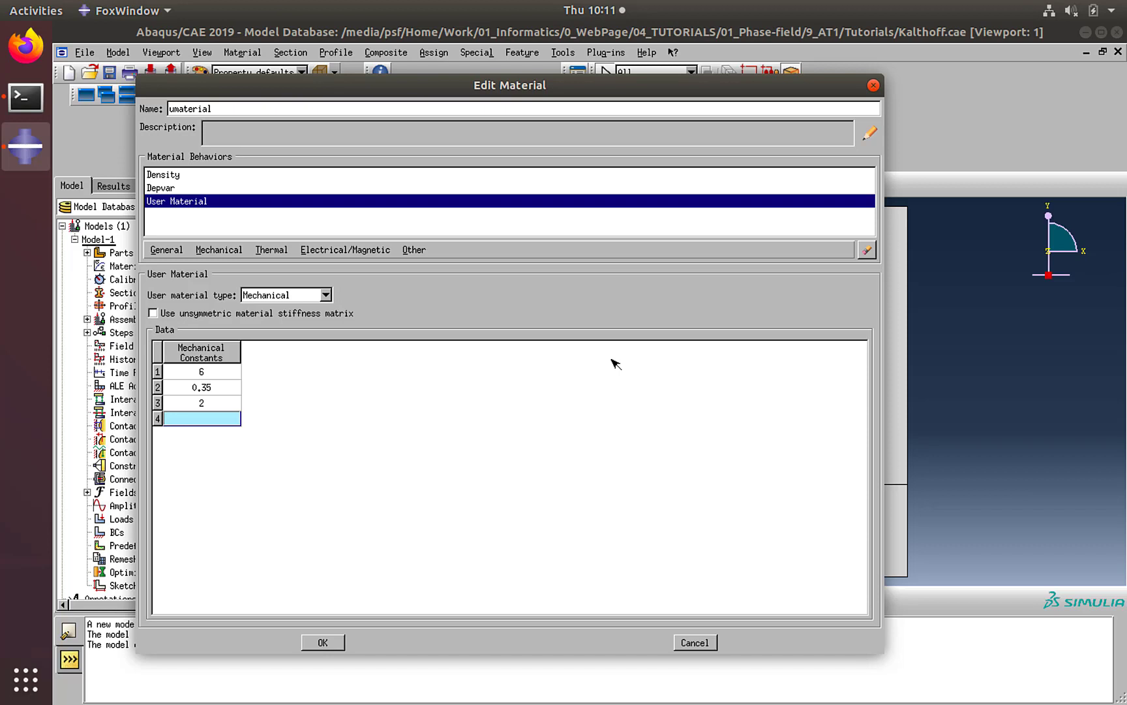
{"action": "type", "text": "0.0"}
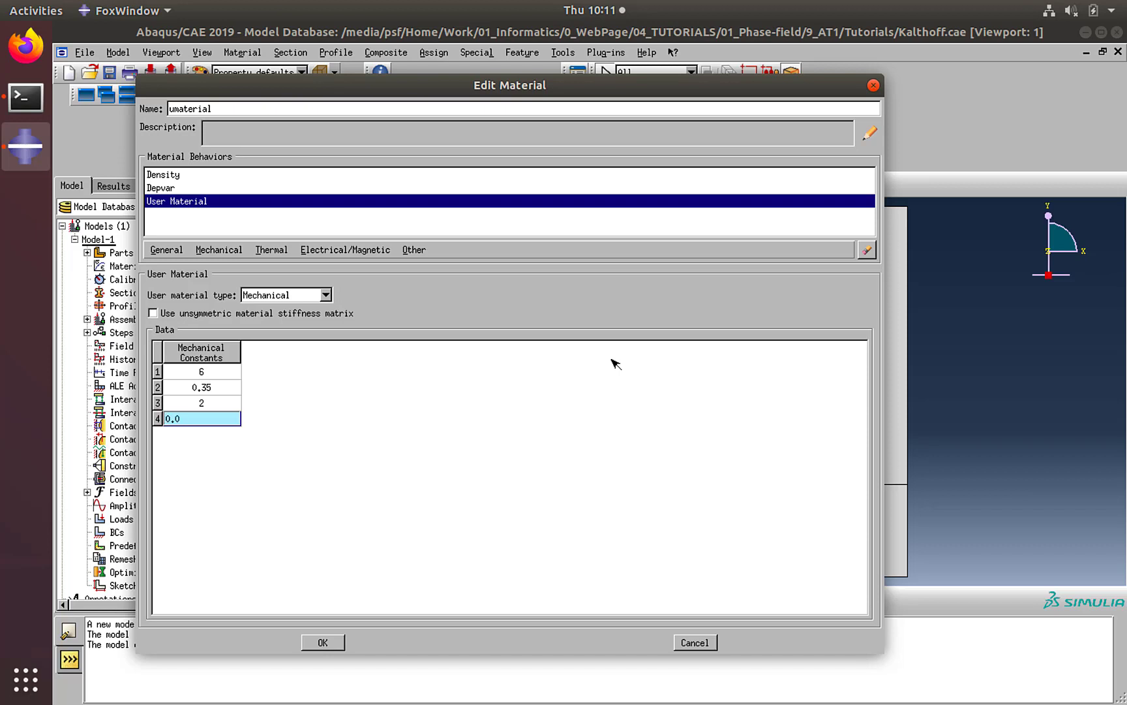
{"action": "type", "text": "0.006"}
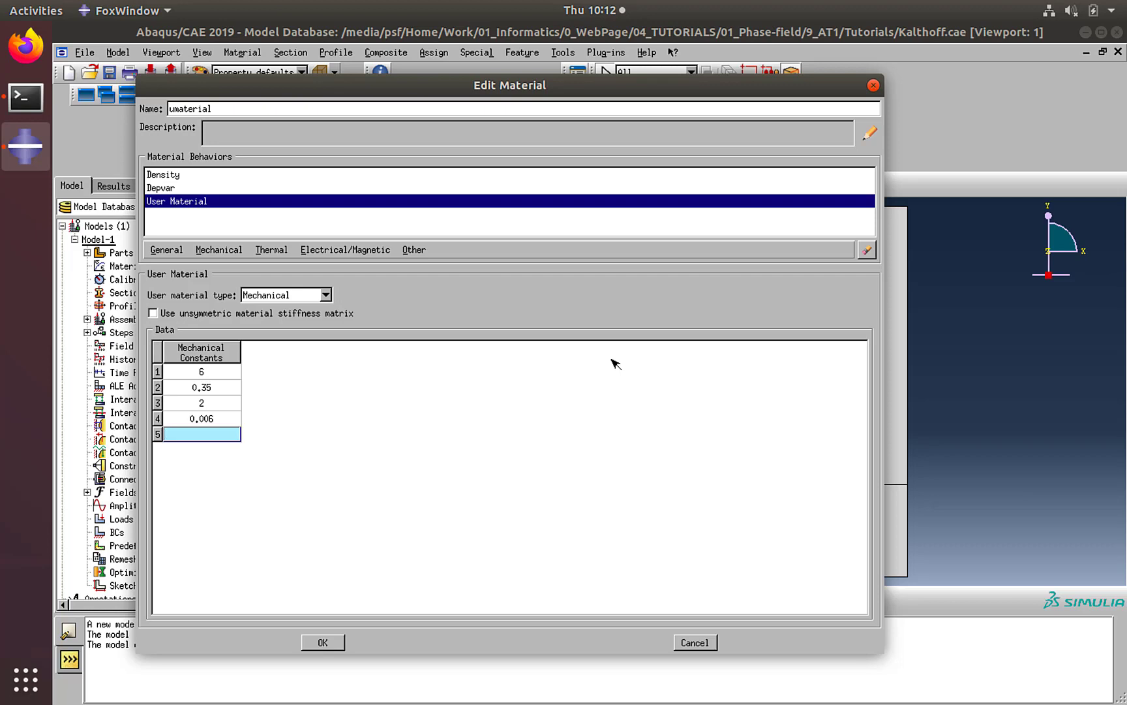
{"action": "type", "text": "1"}
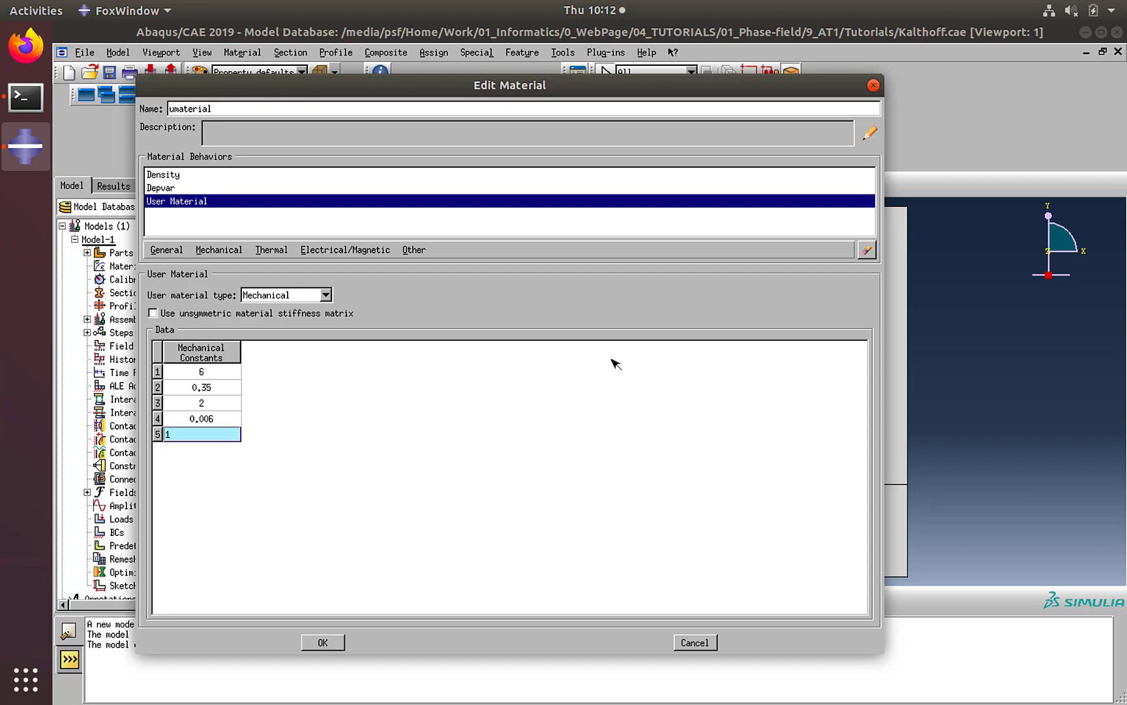
{"action": "mouse_move", "coordinate": [550, 650]}
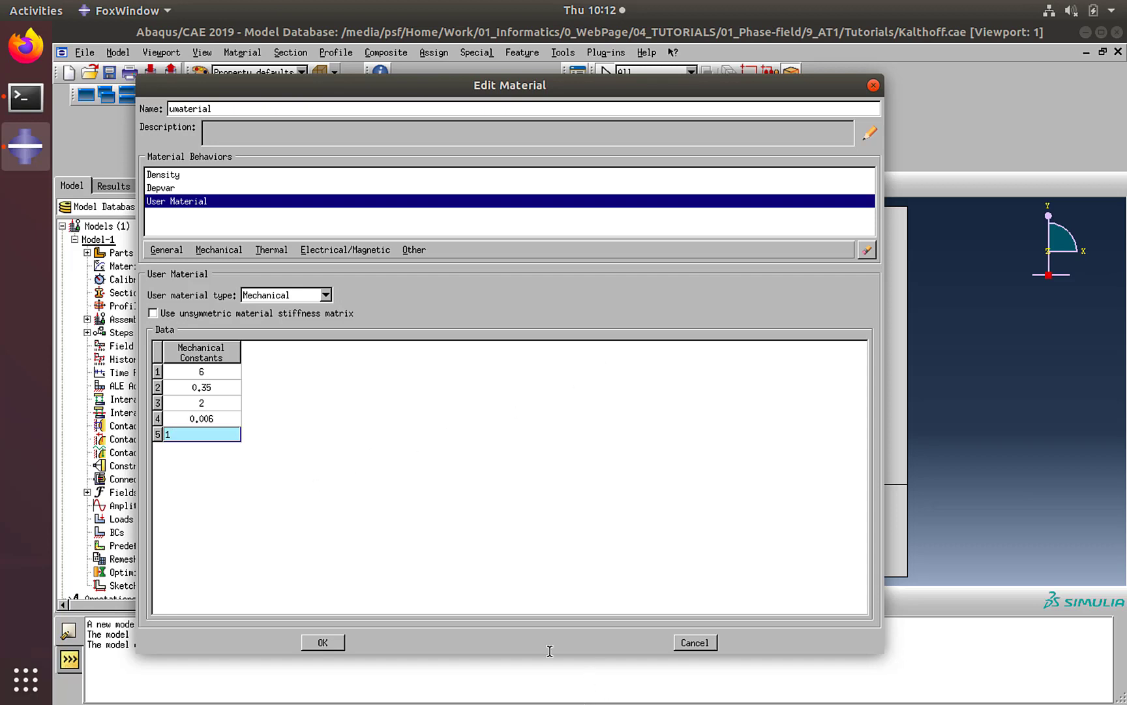
{"action": "mouse_move", "coordinate": [332, 628]}
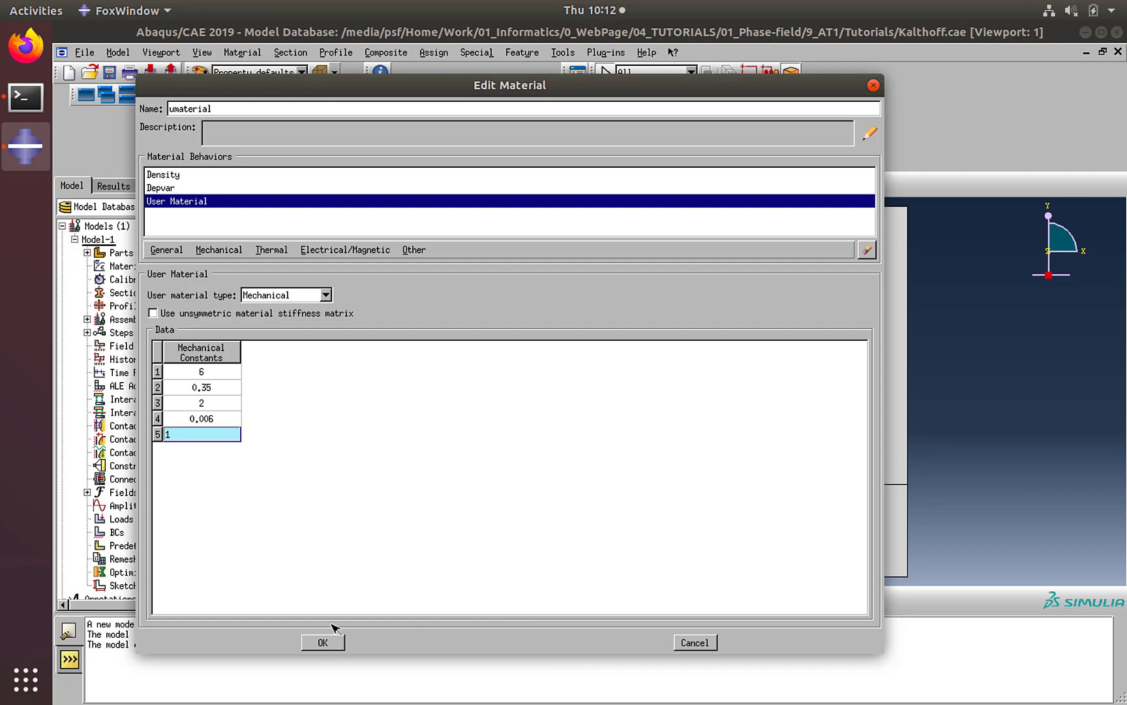
{"action": "left_click", "coordinate": [322, 642]}
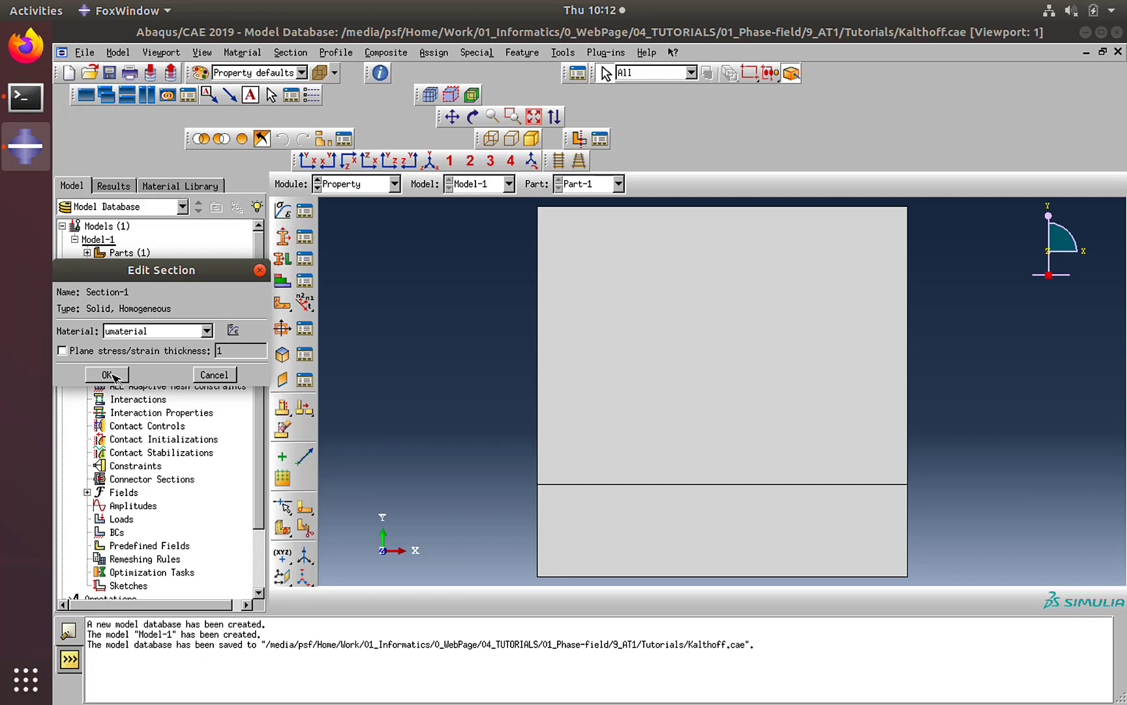
- Set Section-1's material to umaterial and assign it to the plate through set 'uel'
{"action": "left_click", "coordinate": [107, 375]}
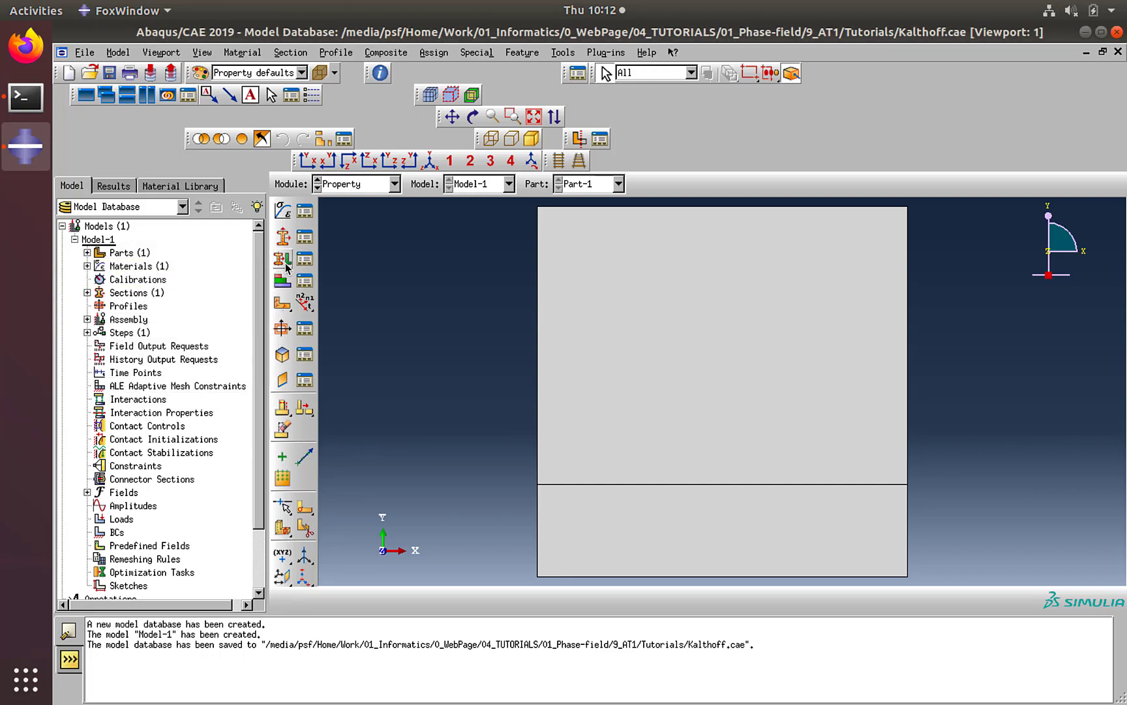
{"action": "left_click", "coordinate": [281, 260]}
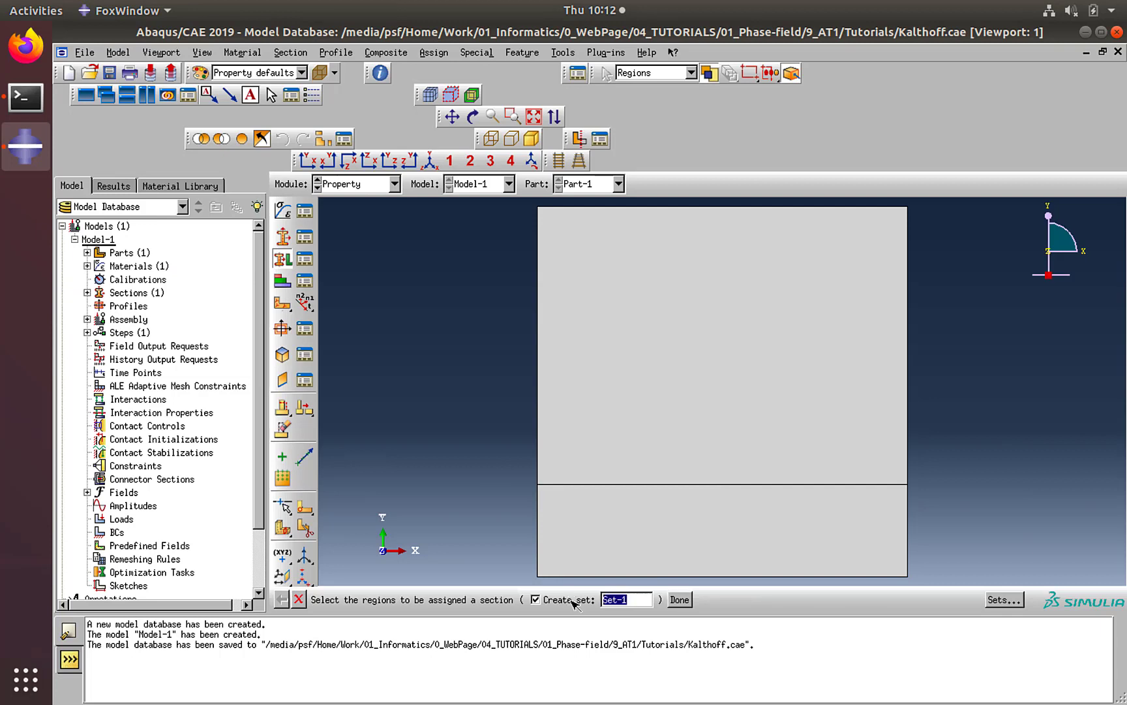
{"action": "type", "text": "uel_"}
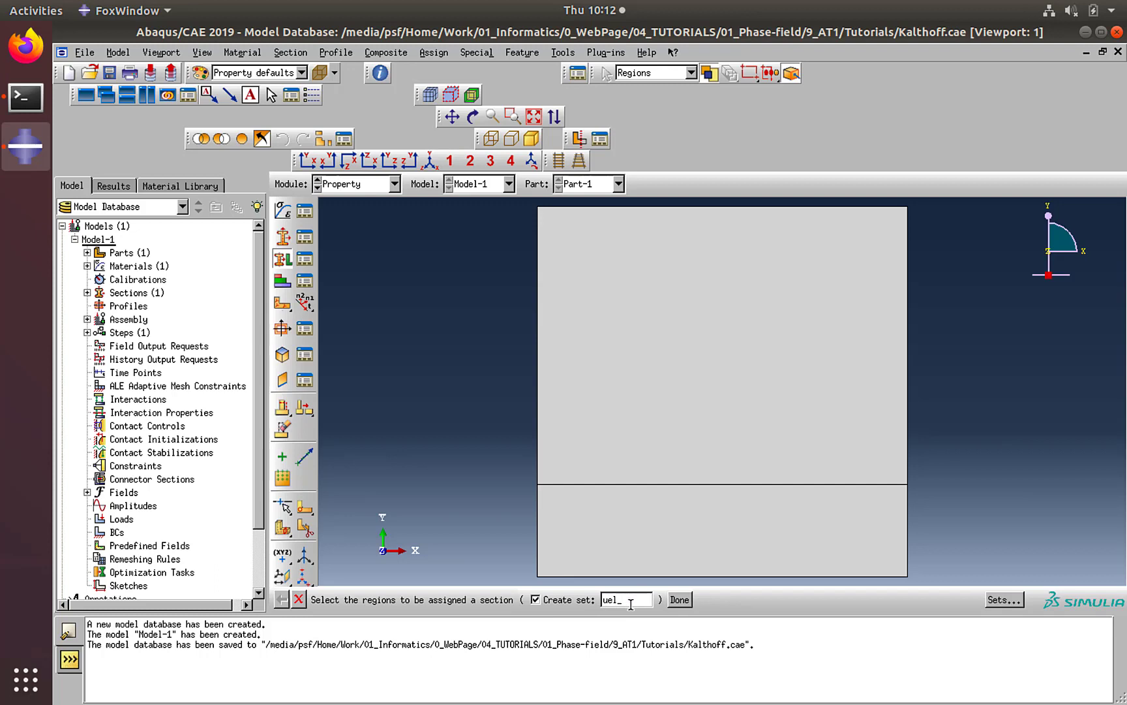
{"action": "type", "text": "Ph"}
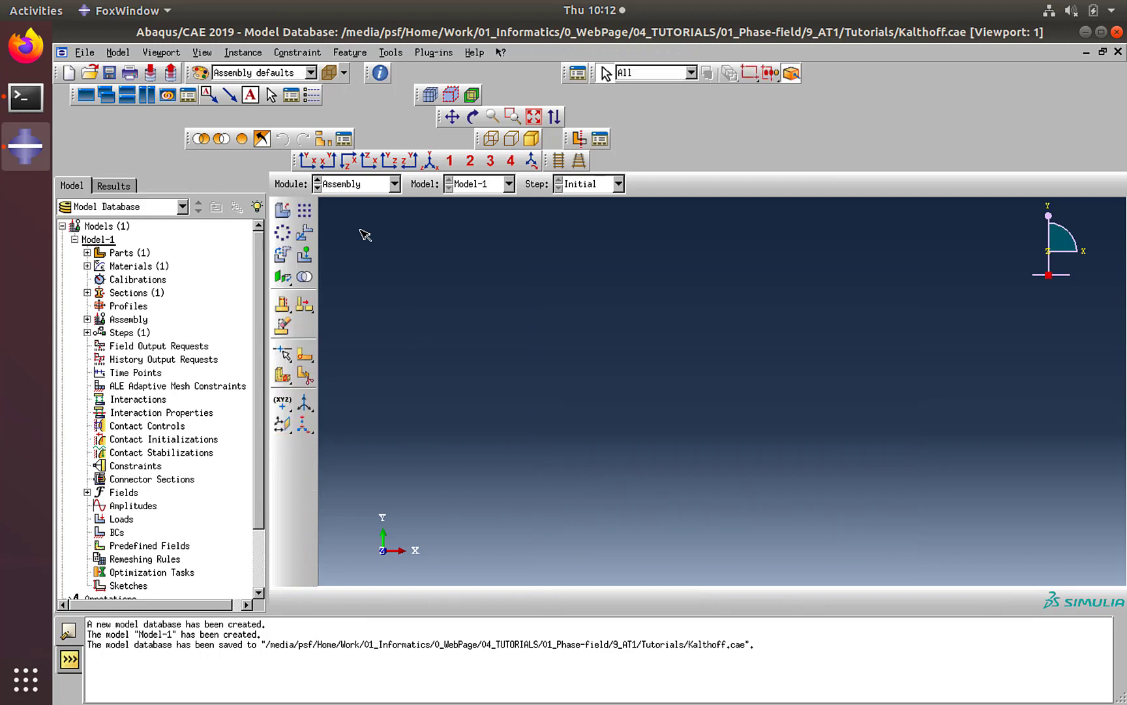
- Add a dependent instance of Part-1 to the assembly
{"action": "left_click", "coordinate": [281, 209]}
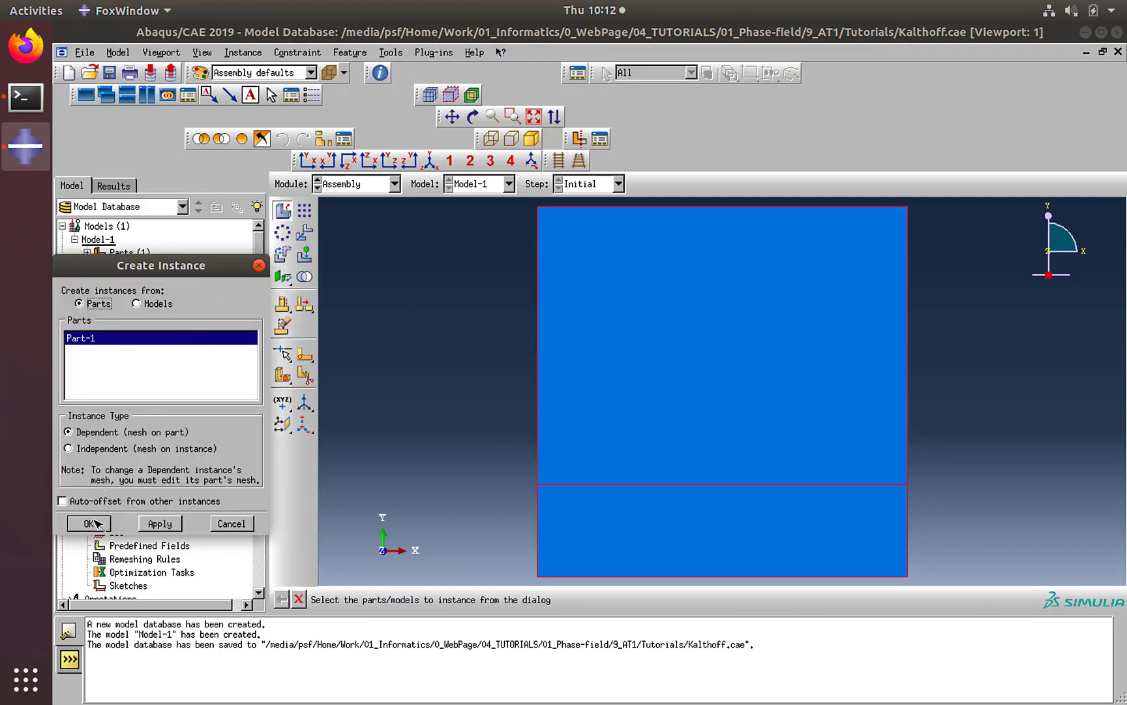
{"action": "left_click", "coordinate": [86, 522]}
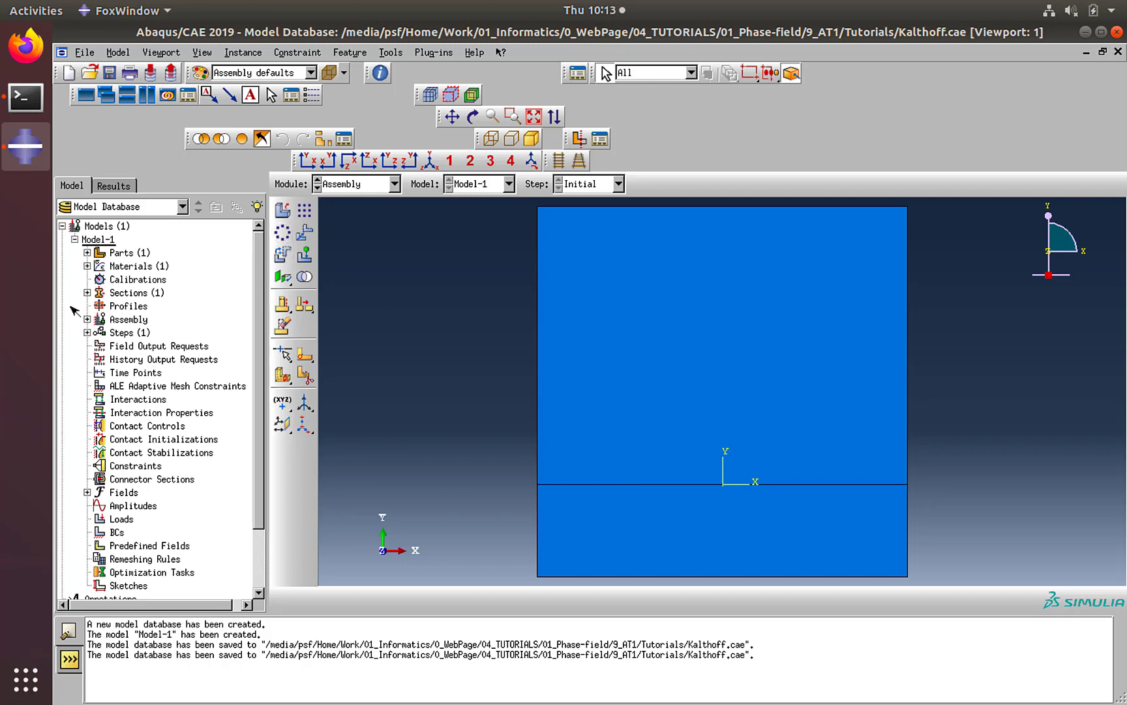
{"action": "left_click", "coordinate": [86, 319]}
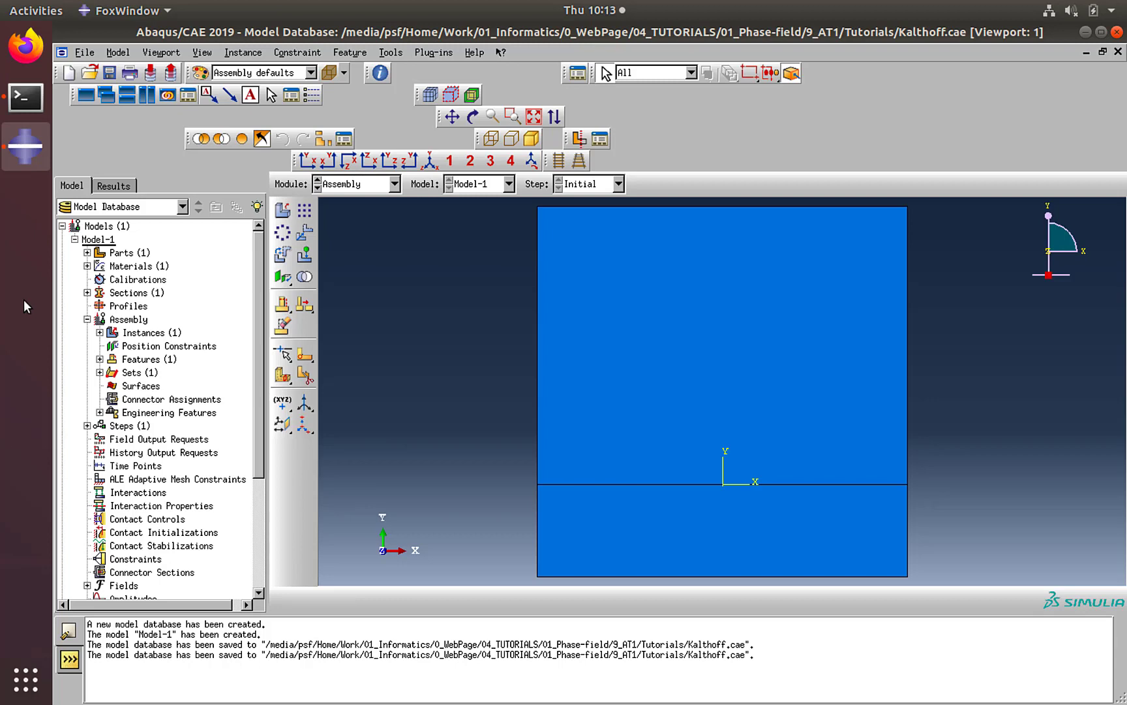
{"action": "mouse_move", "coordinate": [134, 376]}
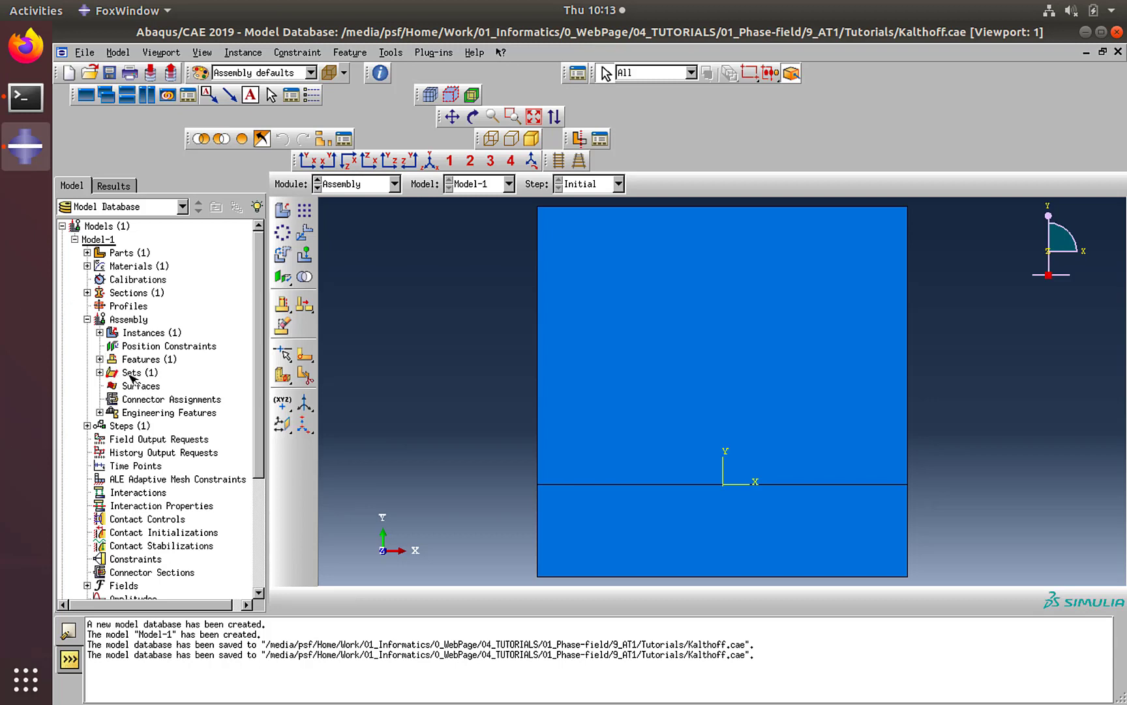
- Create assembly set 'btm' from the plate's bottom edge
{"action": "right_click", "coordinate": [132, 372]}
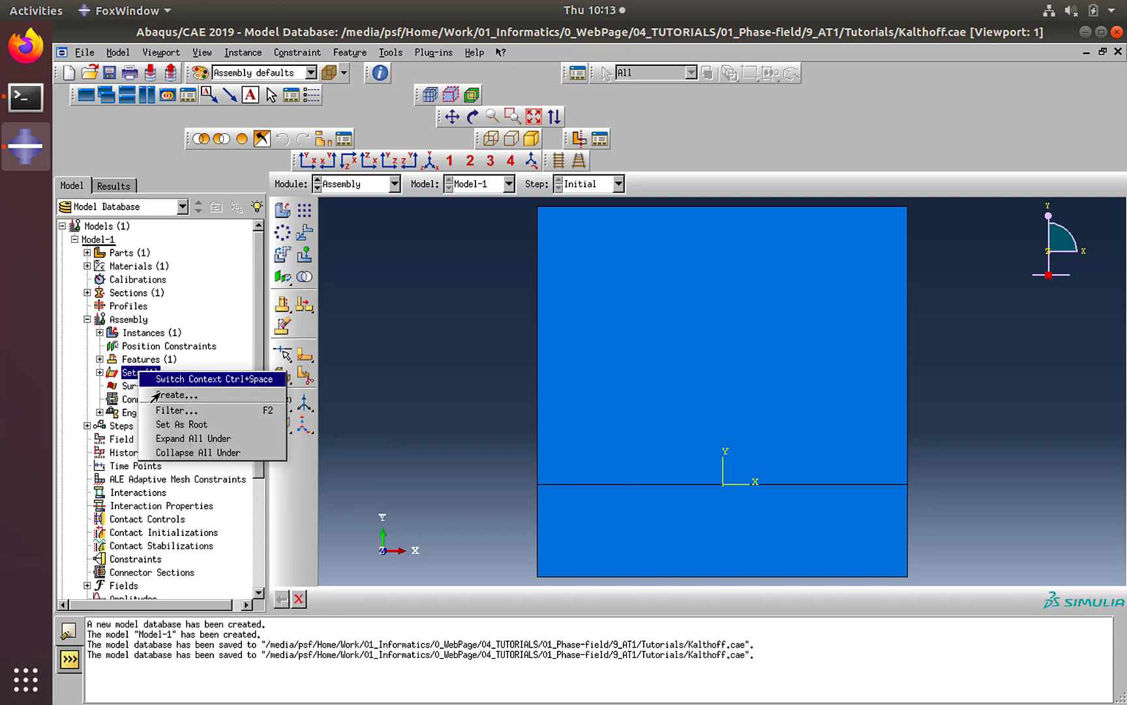
{"action": "left_click", "coordinate": [176, 395]}
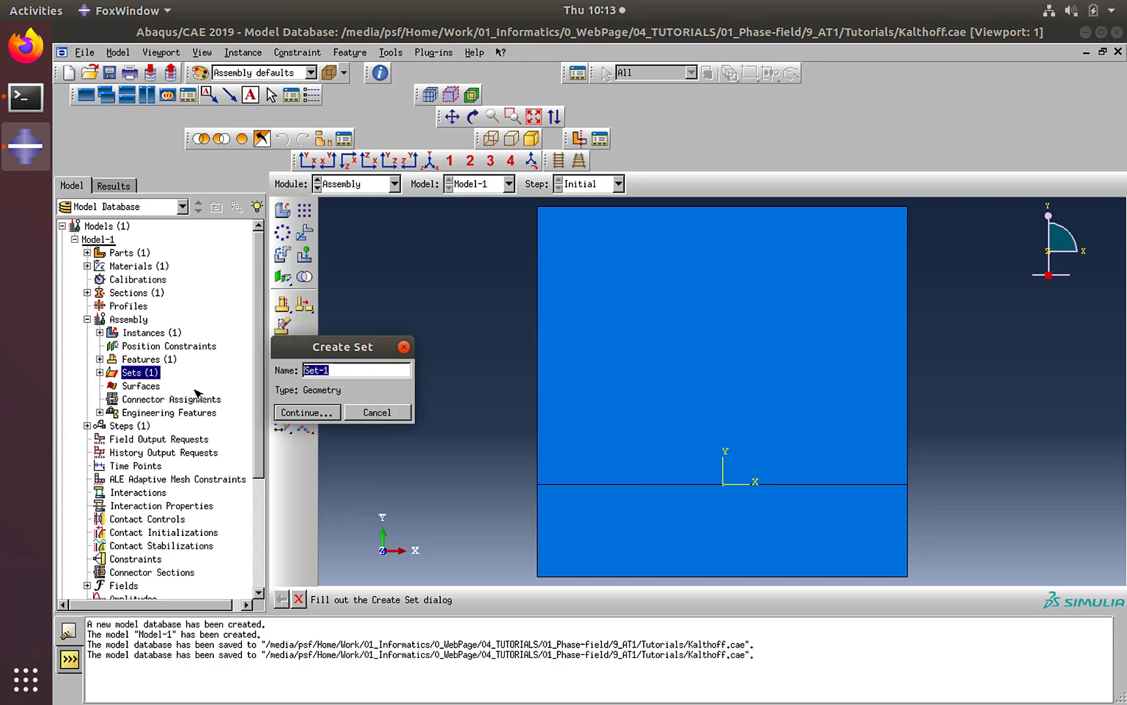
{"action": "type", "text": "btm"}
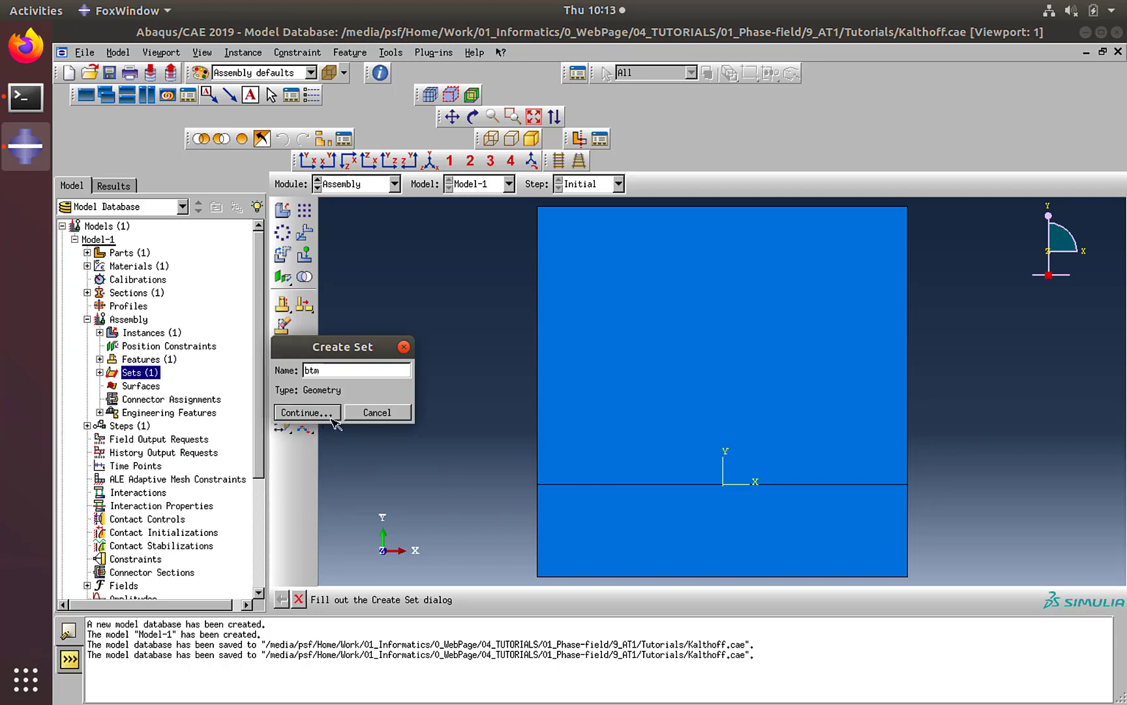
{"action": "left_click", "coordinate": [304, 412]}
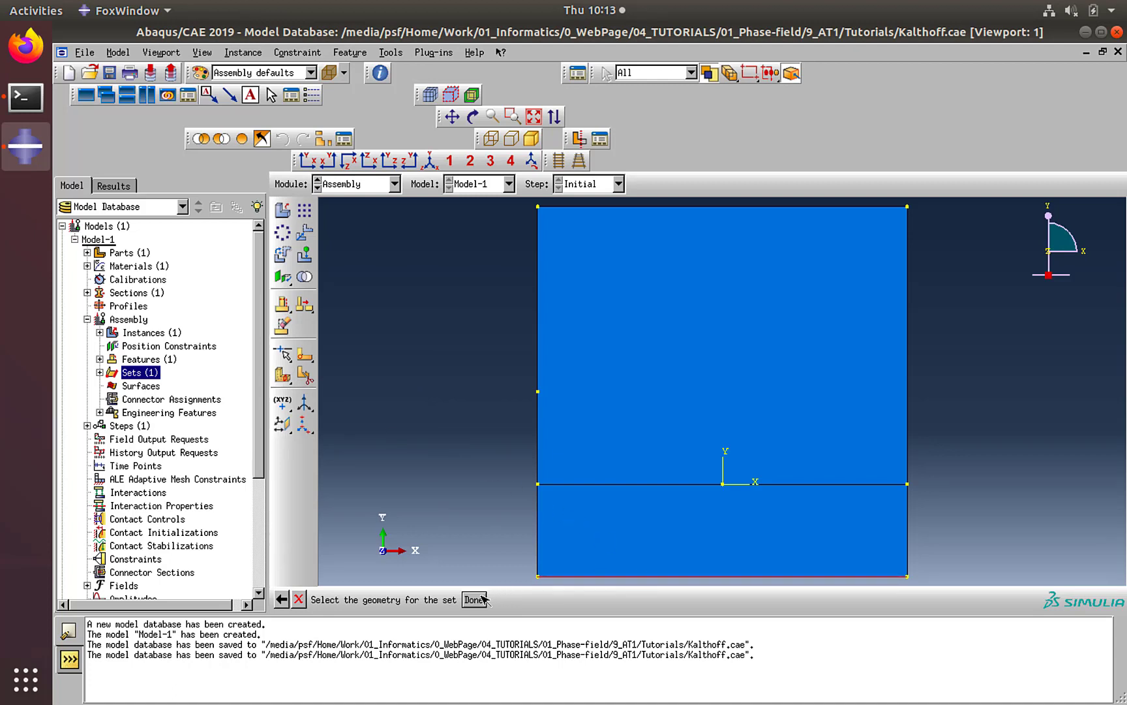
{"action": "left_click", "coordinate": [474, 599]}
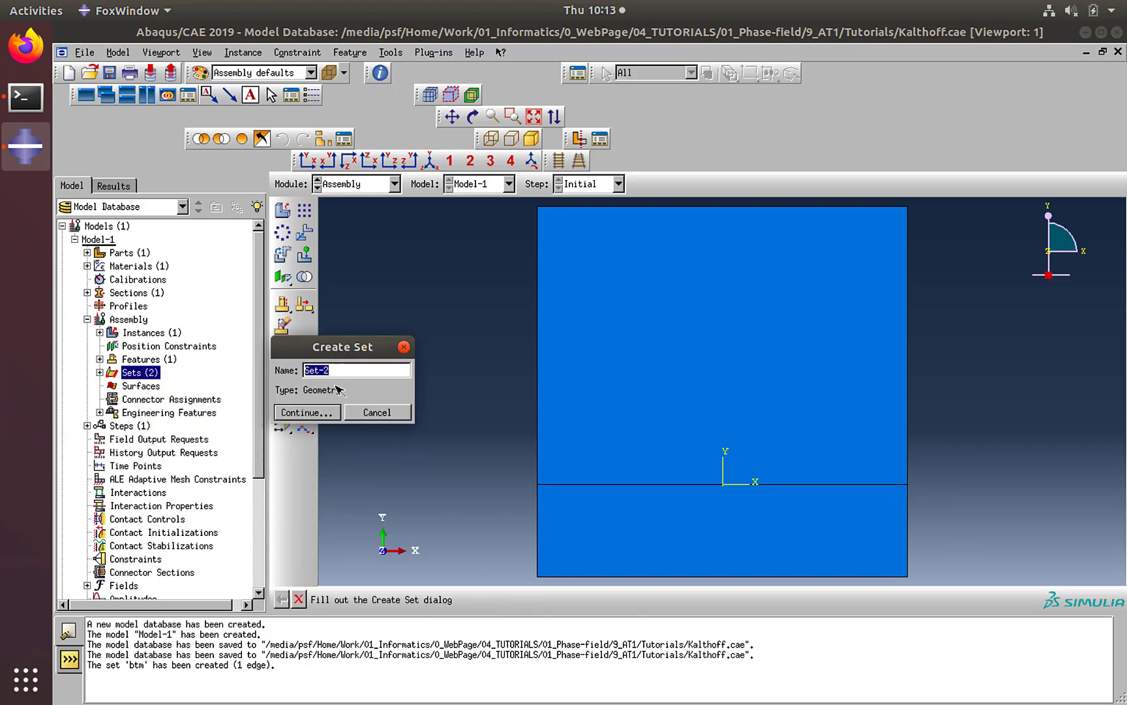
- Make set 'crack' from the two notch-line edges using edge-only picking
{"action": "type", "text": "crack"}
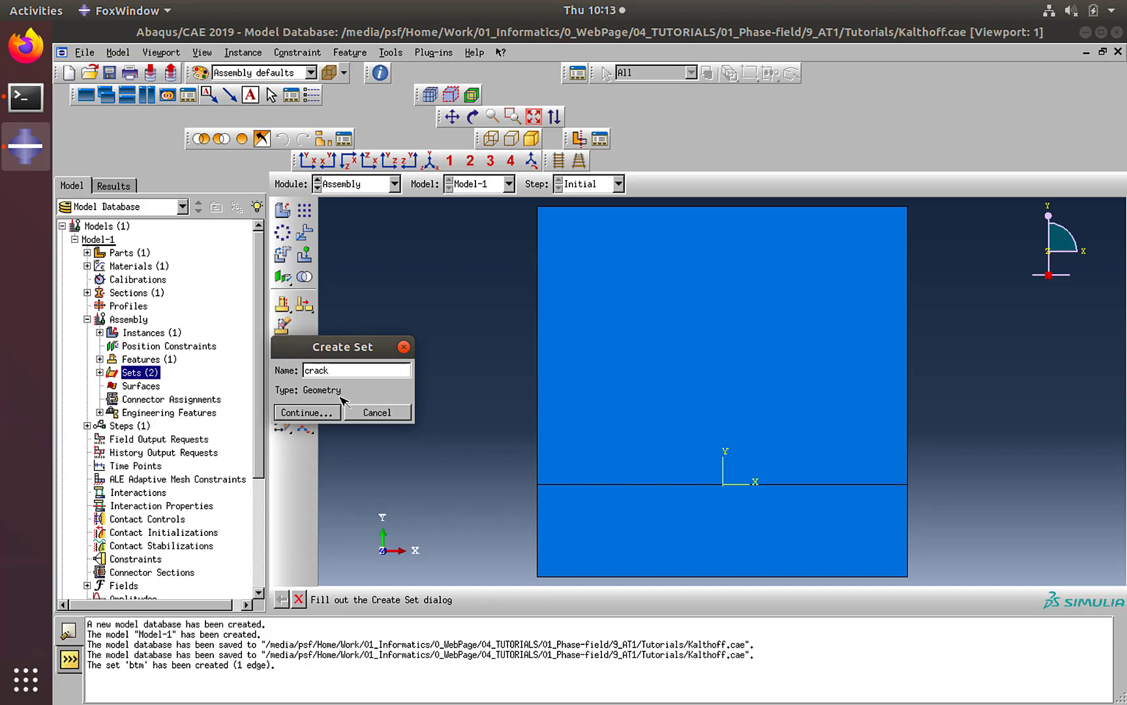
{"action": "left_click", "coordinate": [305, 411]}
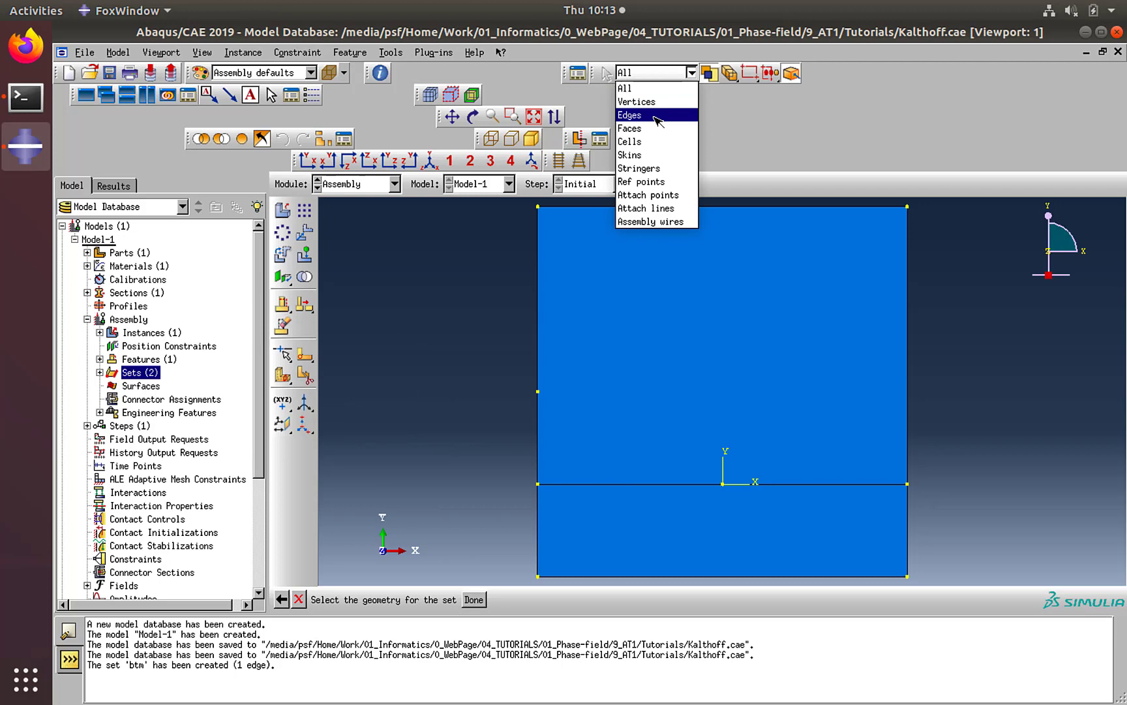
{"action": "left_click", "coordinate": [629, 115]}
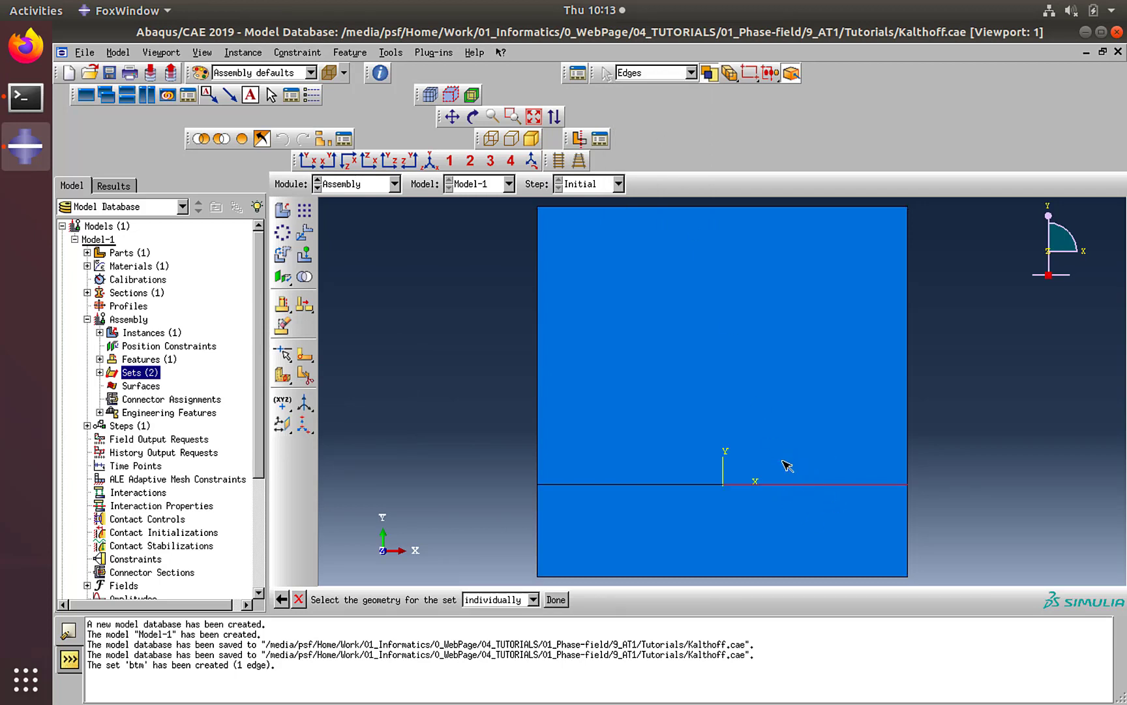
{"action": "mouse_move", "coordinate": [816, 482]}
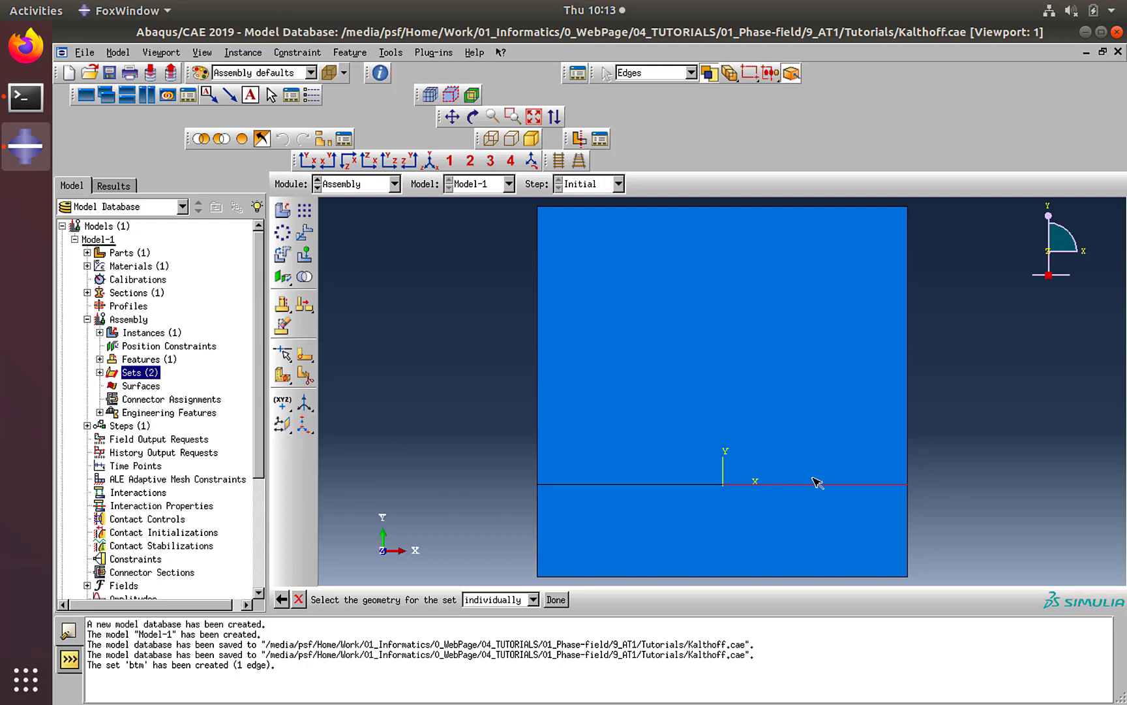
{"action": "mouse_move", "coordinate": [790, 481]}
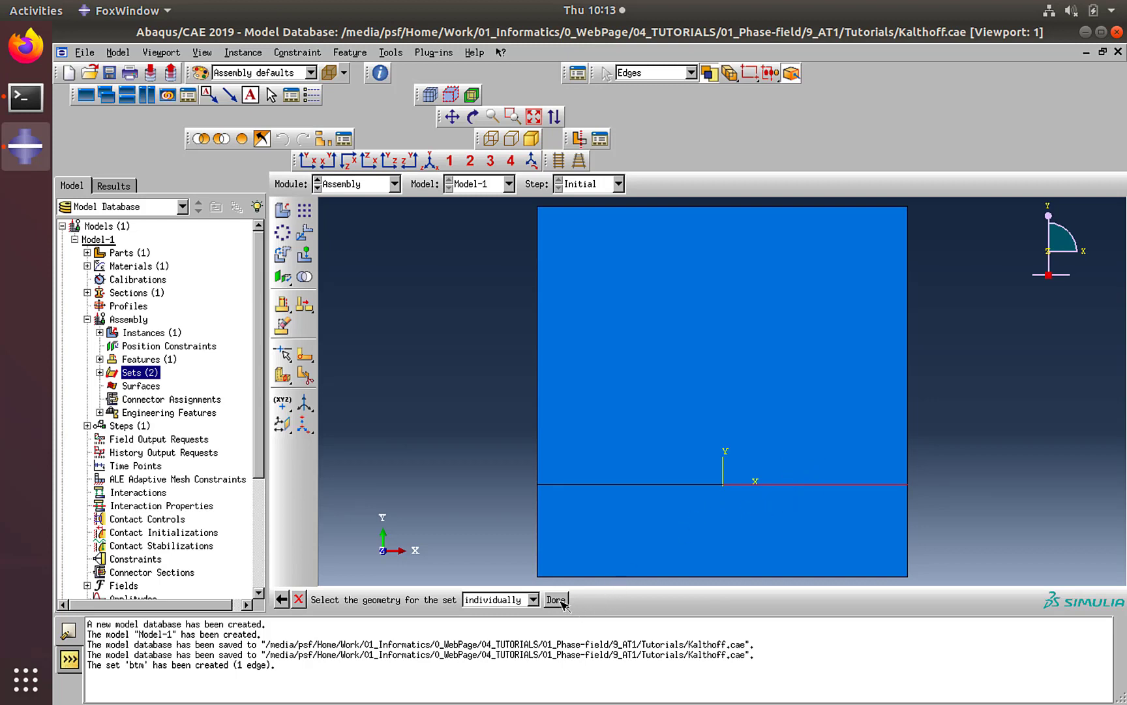
{"action": "right_click", "coordinate": [140, 372]}
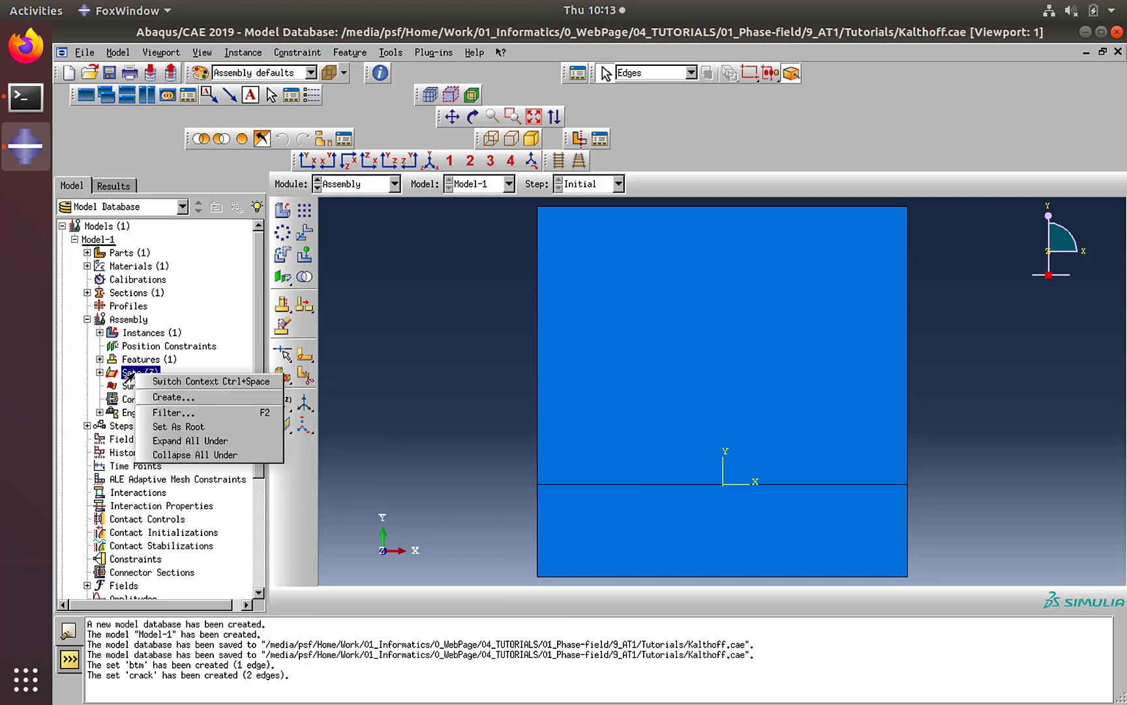
- Create an assembly set 'right' from the plate's lower right edge below the notch
{"action": "left_click", "coordinate": [172, 397]}
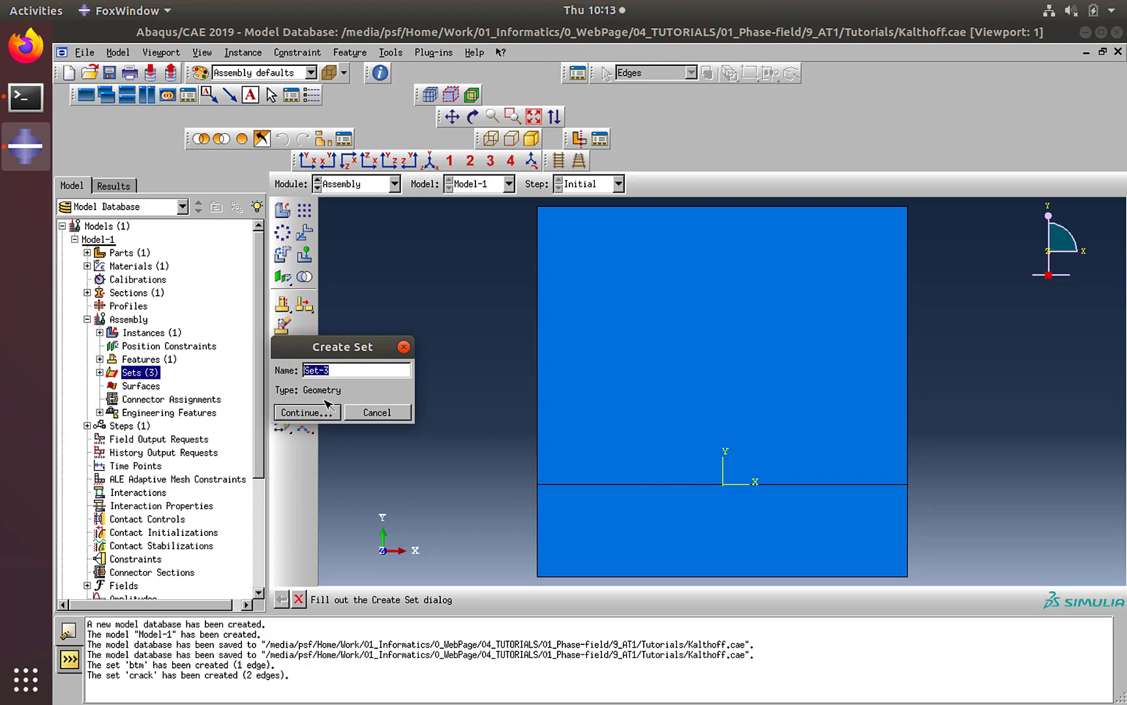
{"action": "type", "text": "right"}
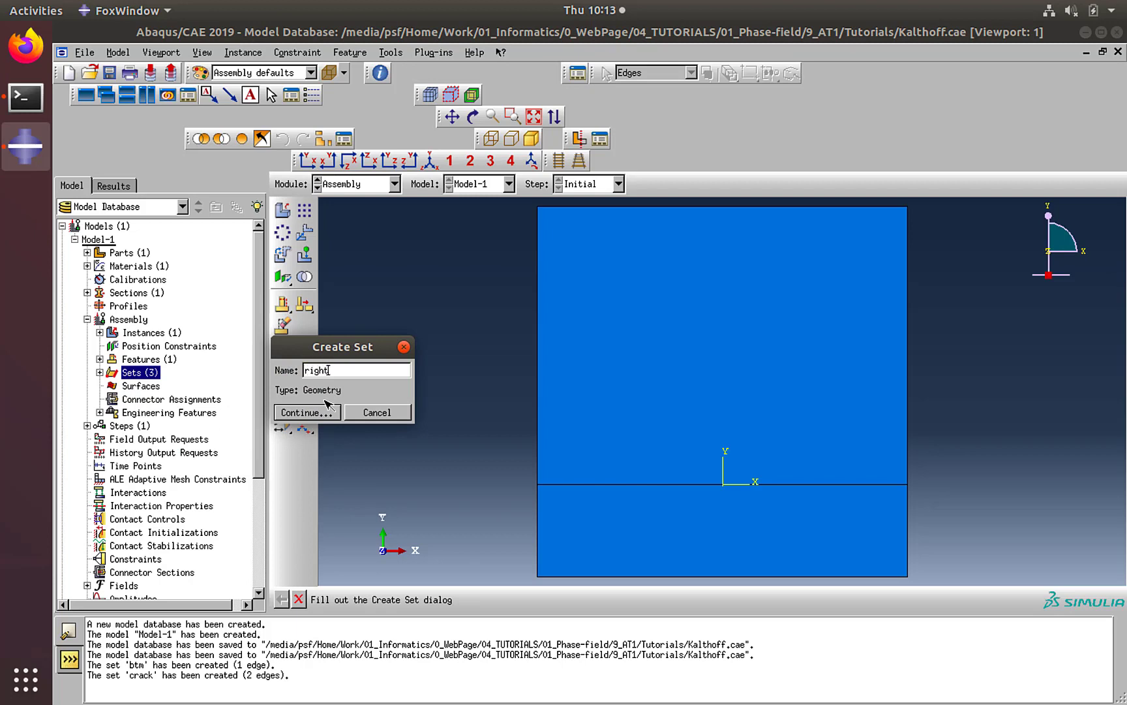
{"action": "left_click", "coordinate": [302, 411]}
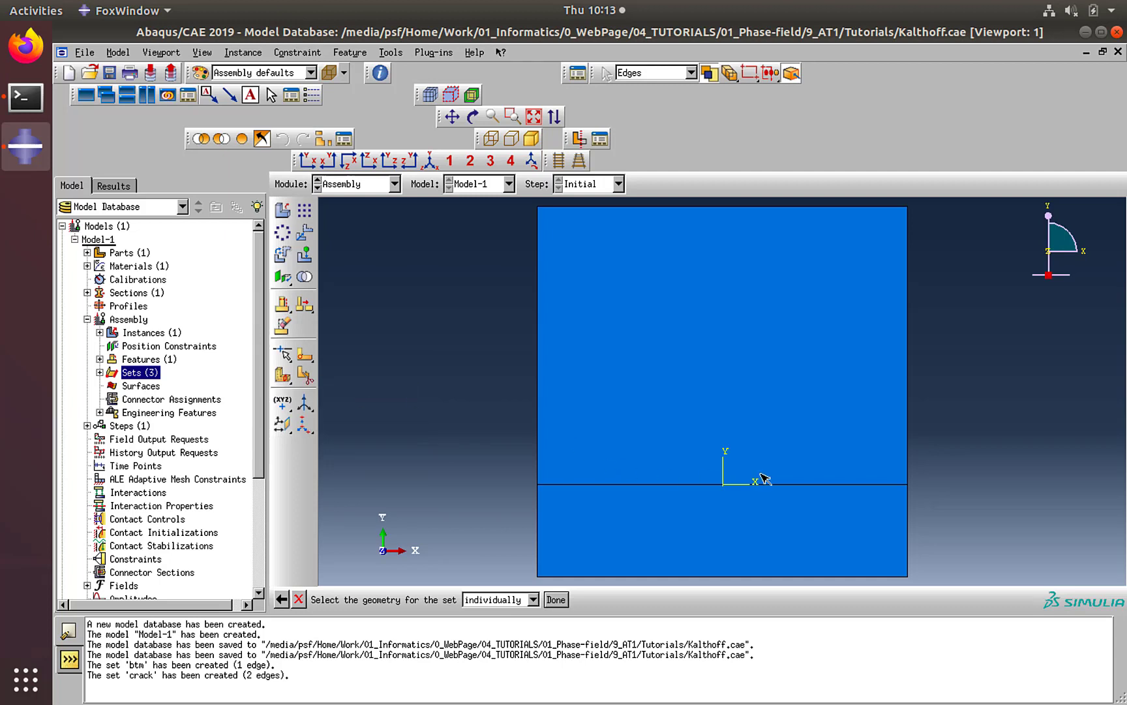
{"action": "mouse_move", "coordinate": [917, 538]}
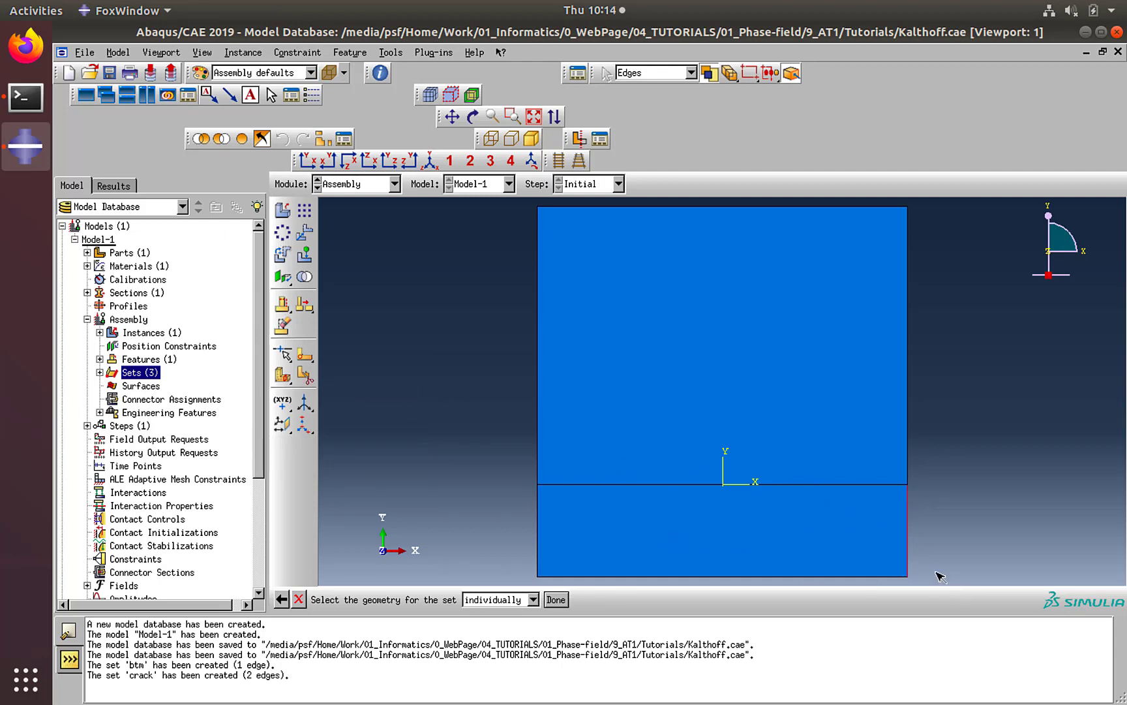
{"action": "left_click", "coordinate": [555, 599]}
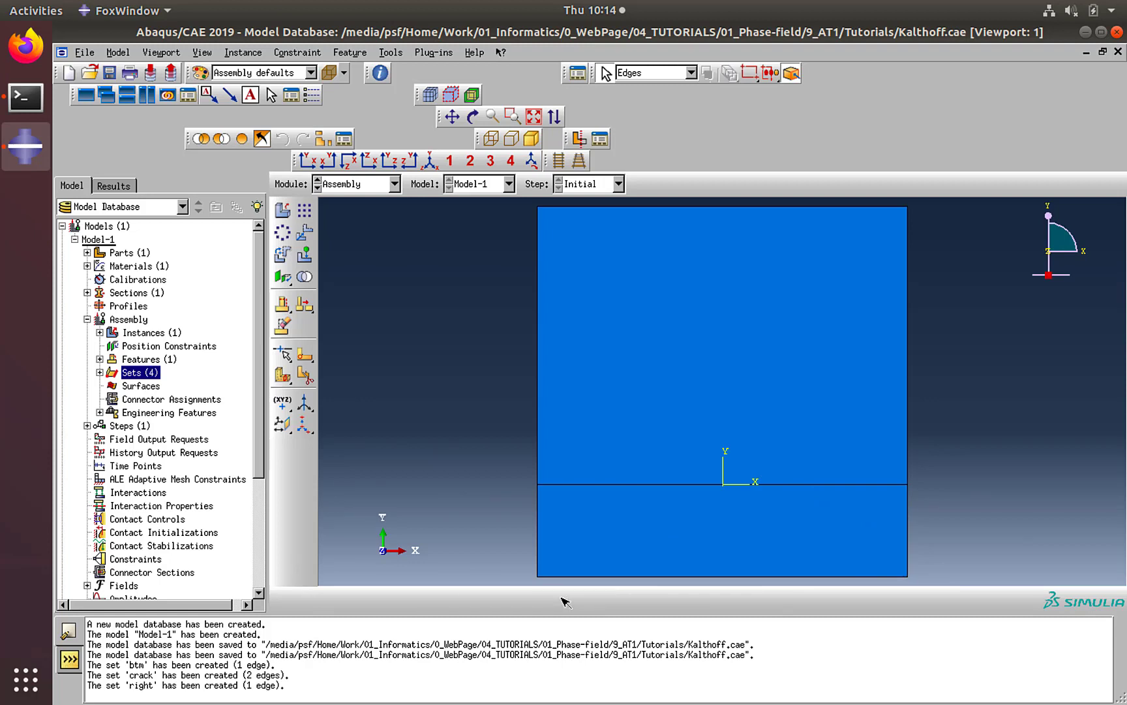
{"action": "mouse_move", "coordinate": [351, 194]}
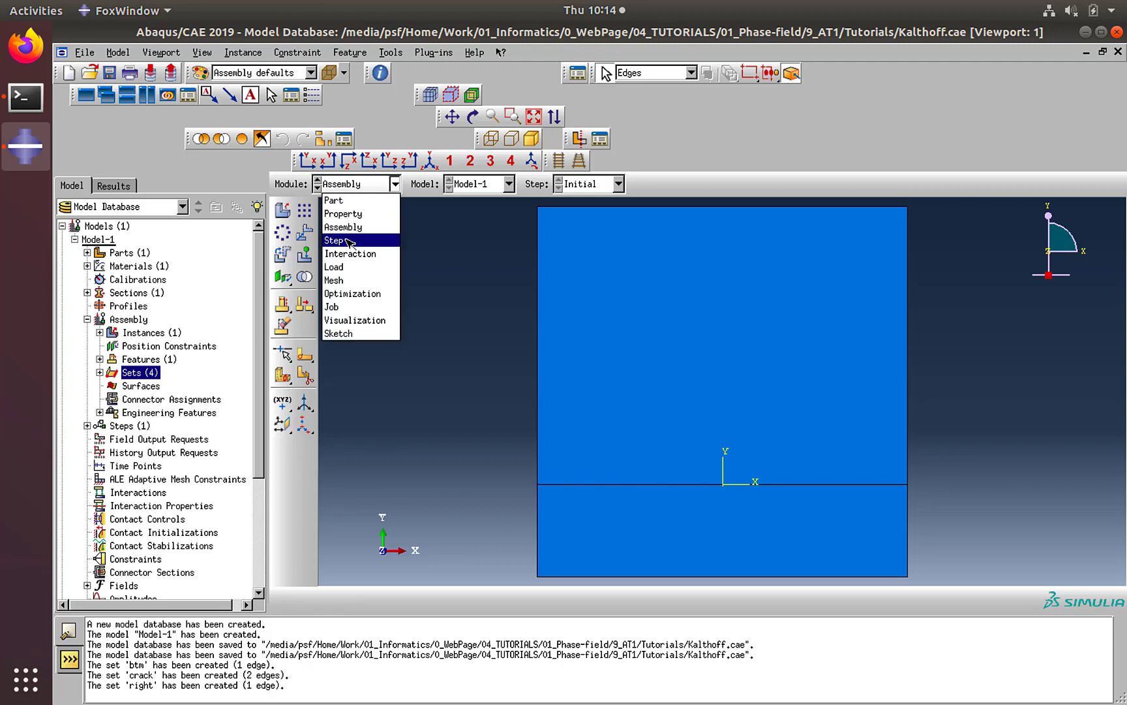
- In the Step module, begin a Static, General step named Step-ini after Initial
{"action": "left_click", "coordinate": [336, 240]}
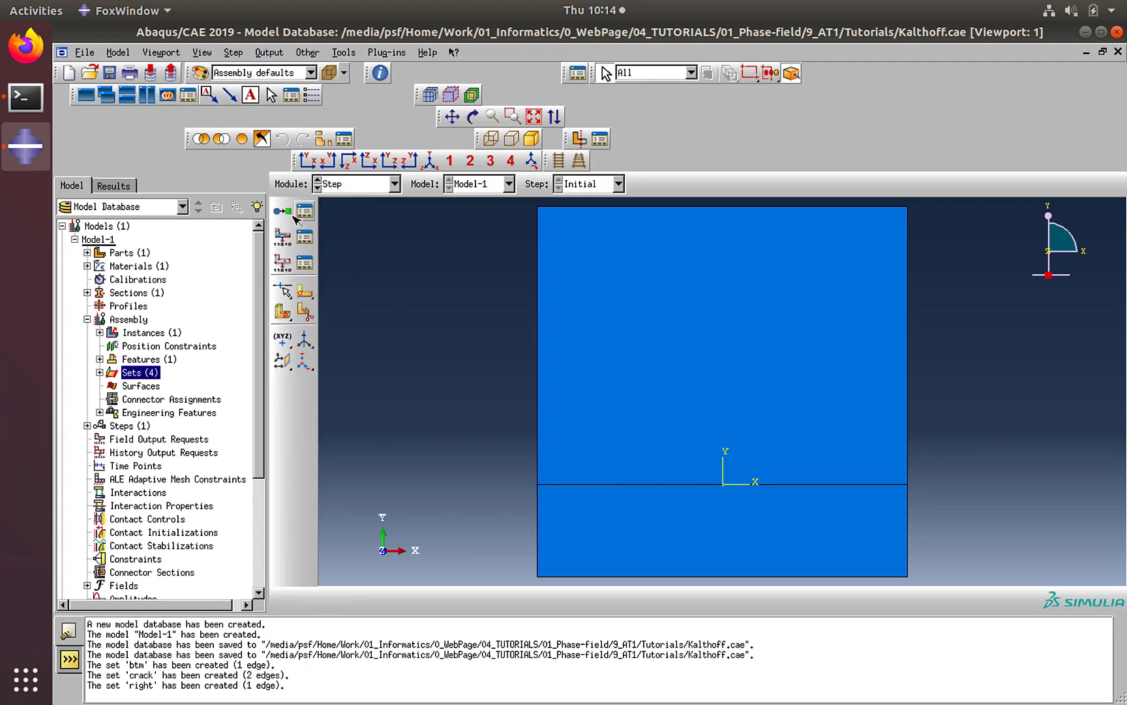
{"action": "left_click", "coordinate": [281, 209]}
{"action": "type", "text": "Step-ini"}
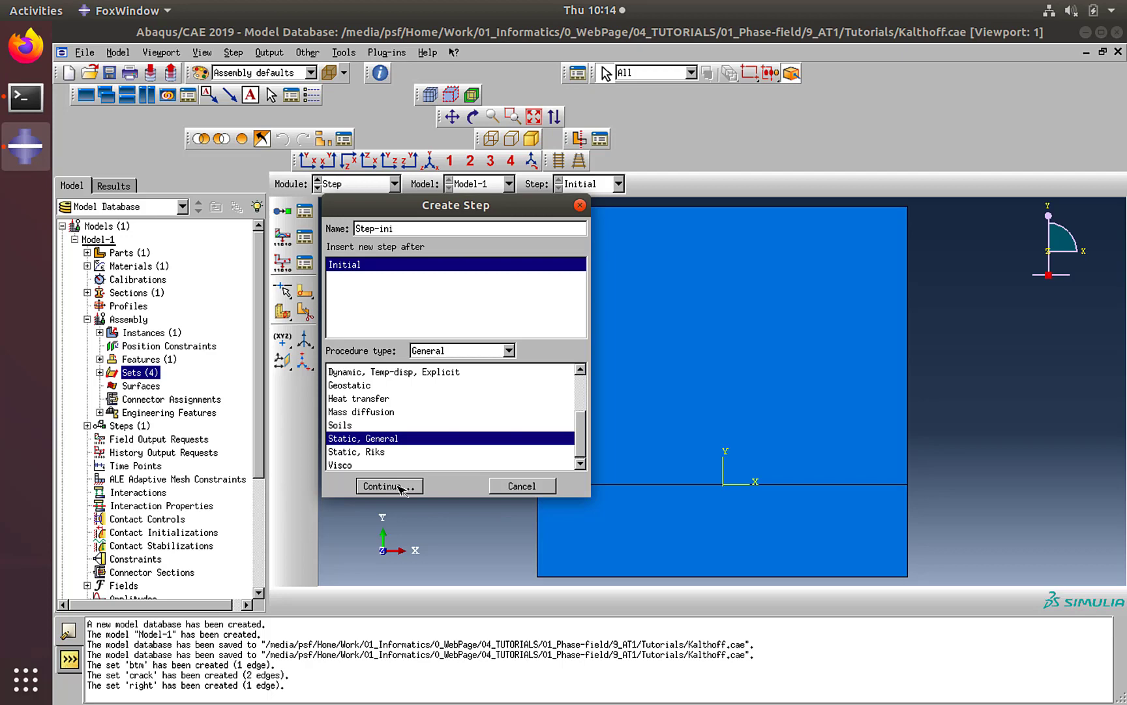
{"action": "left_click", "coordinate": [389, 486]}
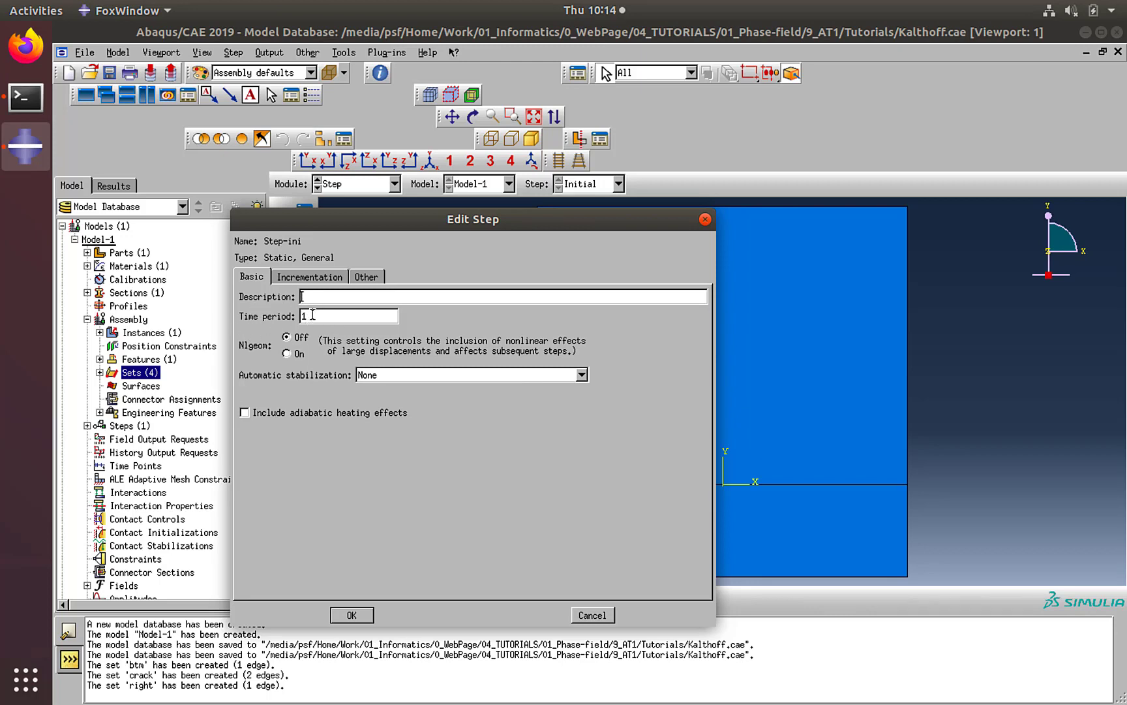
- Give Step-ini fixed incrementation with 4 maximum increments of size 0.25
{"action": "left_click", "coordinate": [309, 276]}
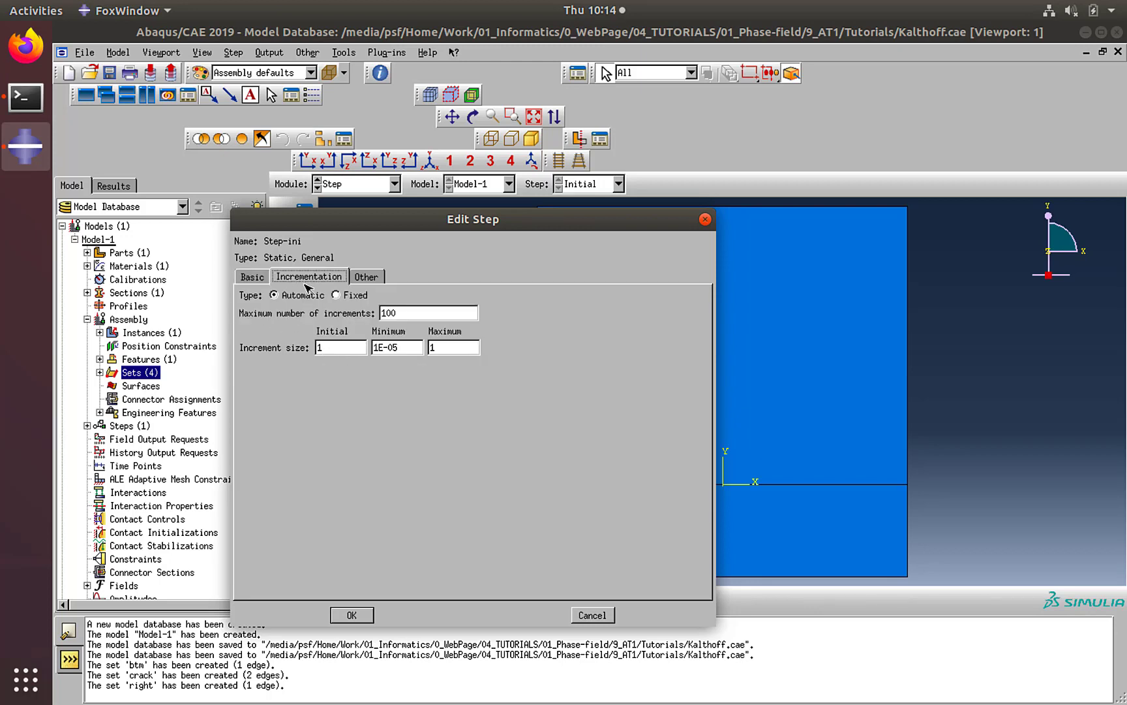
{"action": "left_click", "coordinate": [336, 295]}
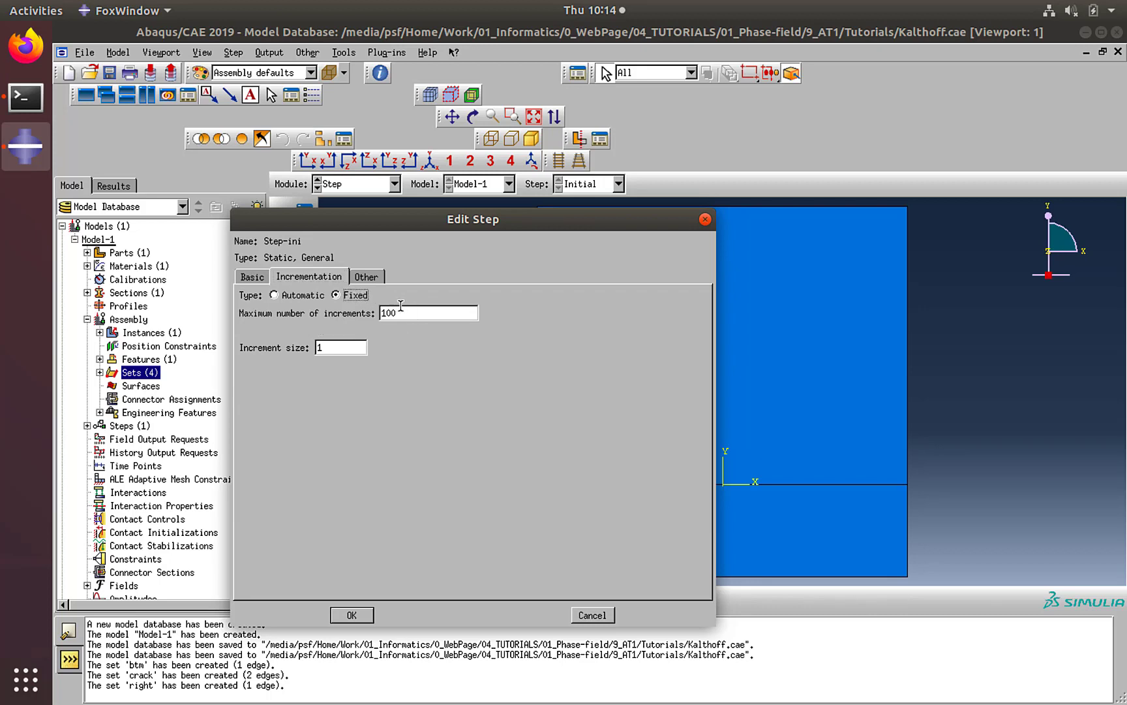
{"action": "type", "text": "4"}
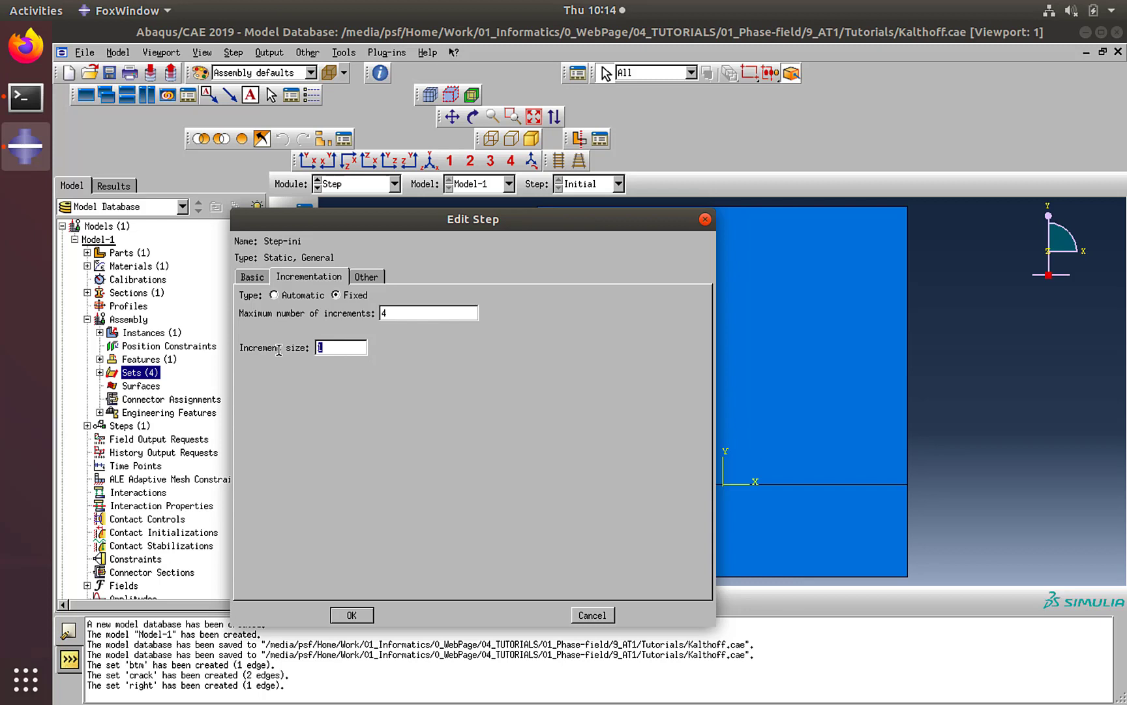
{"action": "type", "text": "0.25"}
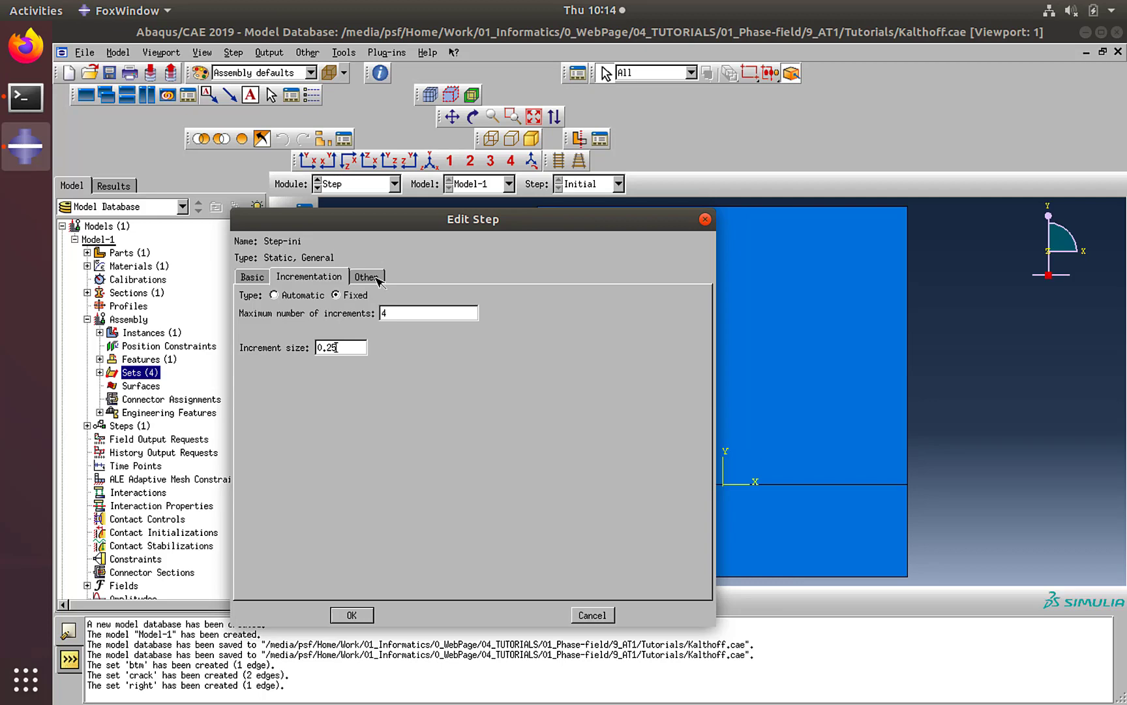
{"action": "left_click", "coordinate": [366, 276]}
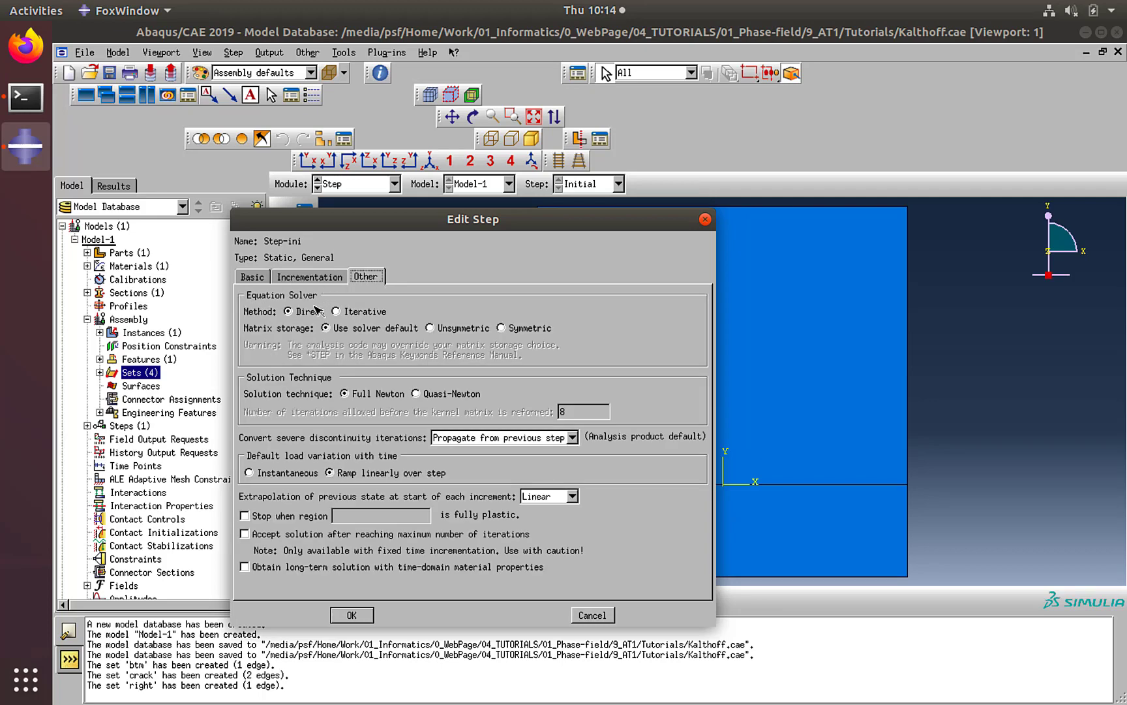
- Set Step-ini extrapolation to None, recheck incrementation, and accept the step
{"action": "left_click", "coordinate": [572, 496]}
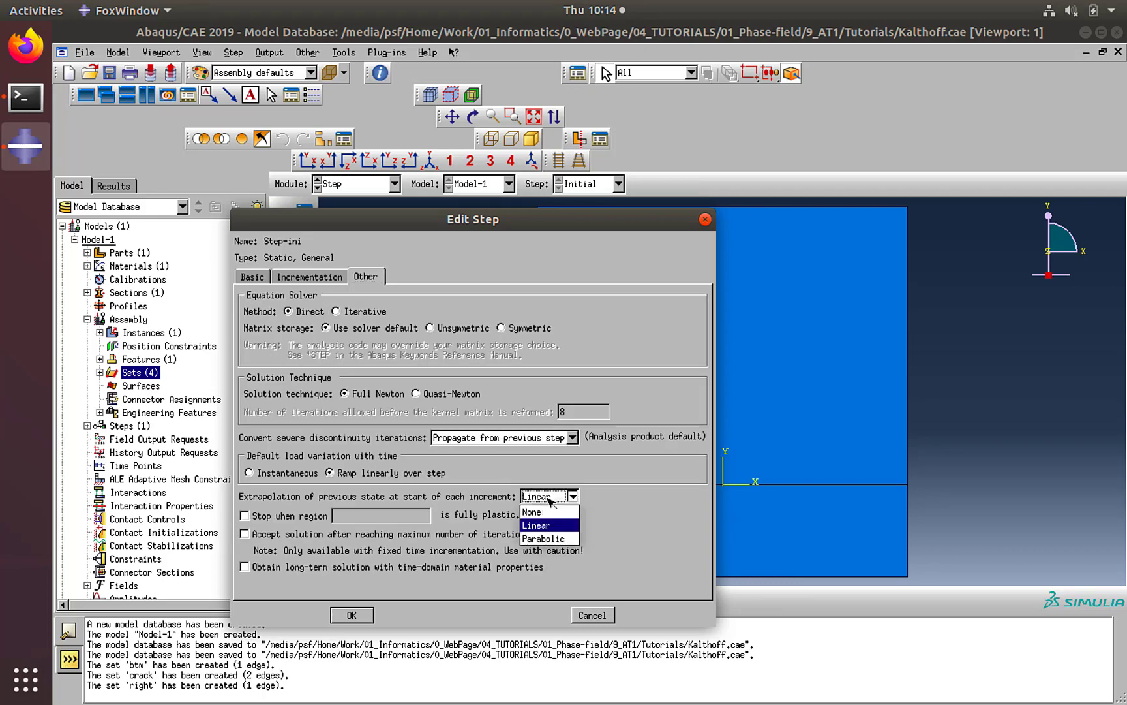
{"action": "left_click", "coordinate": [532, 511]}
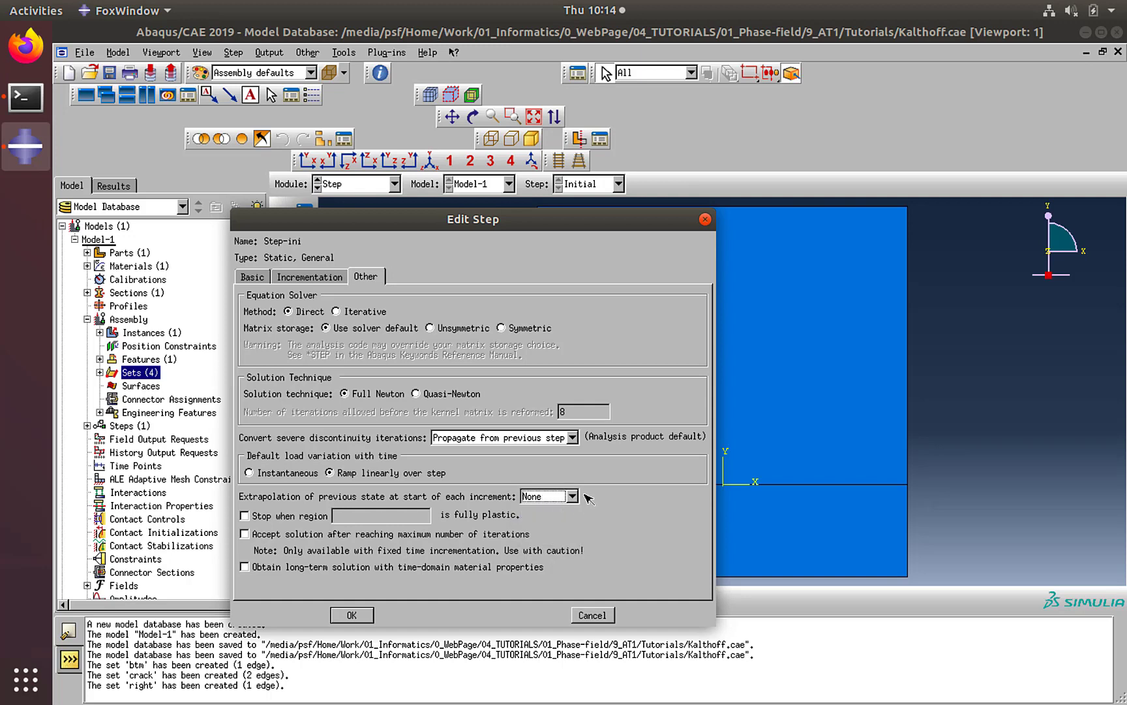
{"action": "mouse_move", "coordinate": [591, 479]}
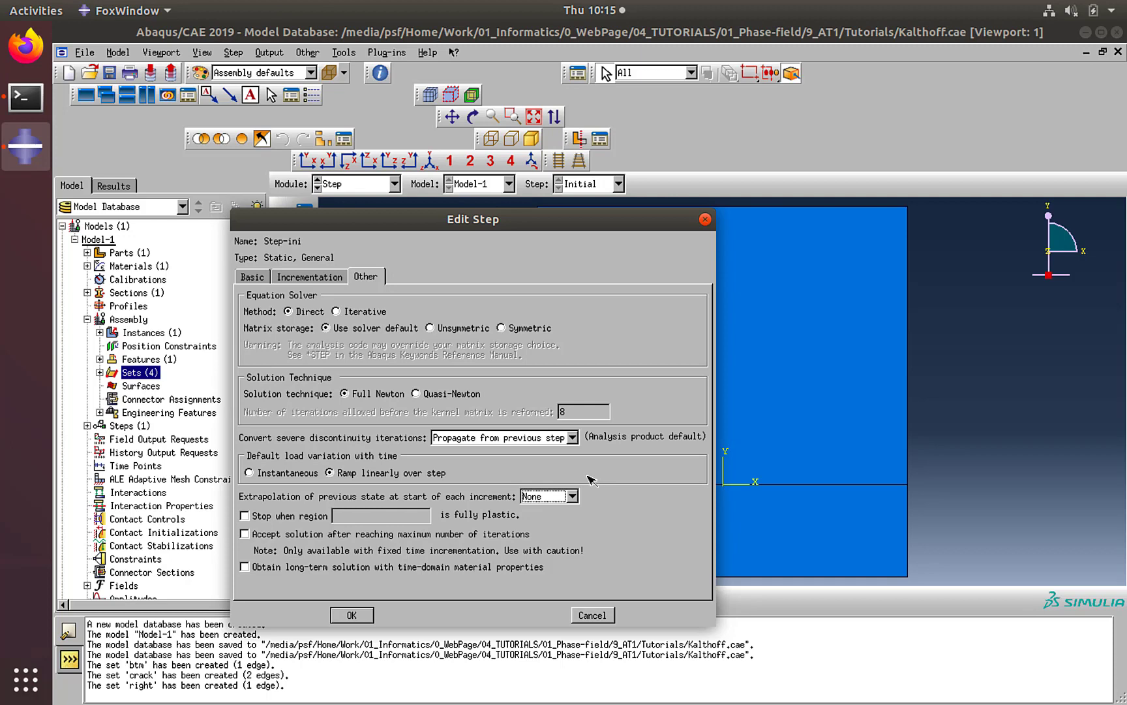
{"action": "mouse_move", "coordinate": [523, 478]}
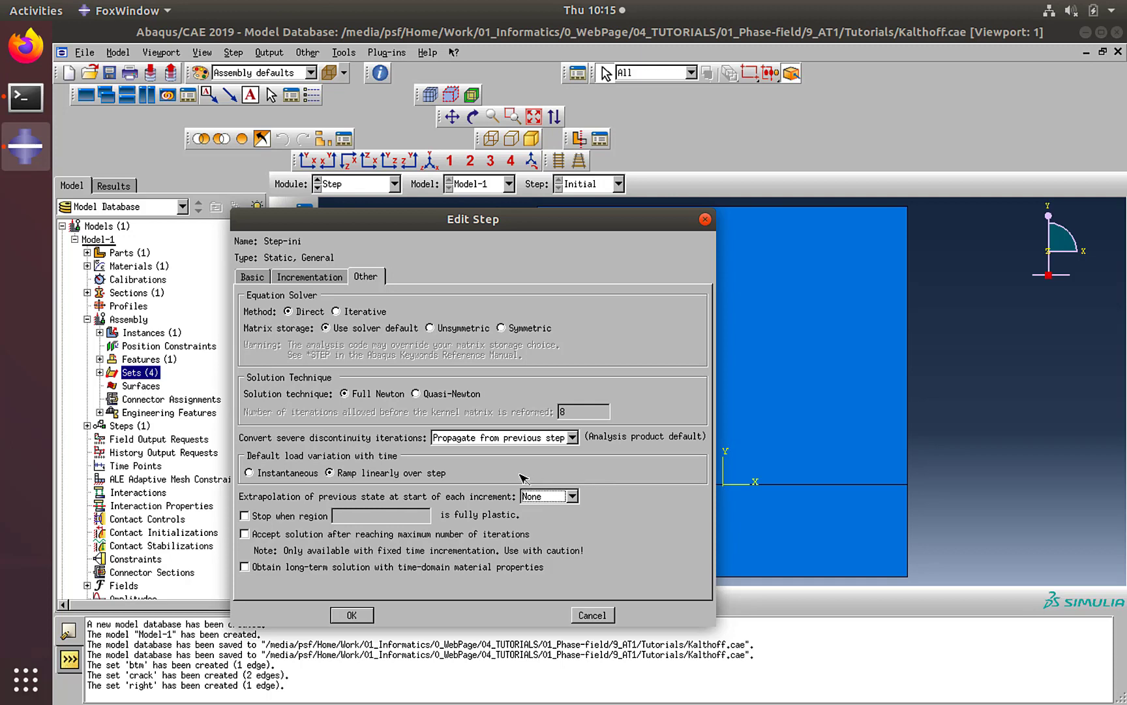
{"action": "mouse_move", "coordinate": [323, 281]}
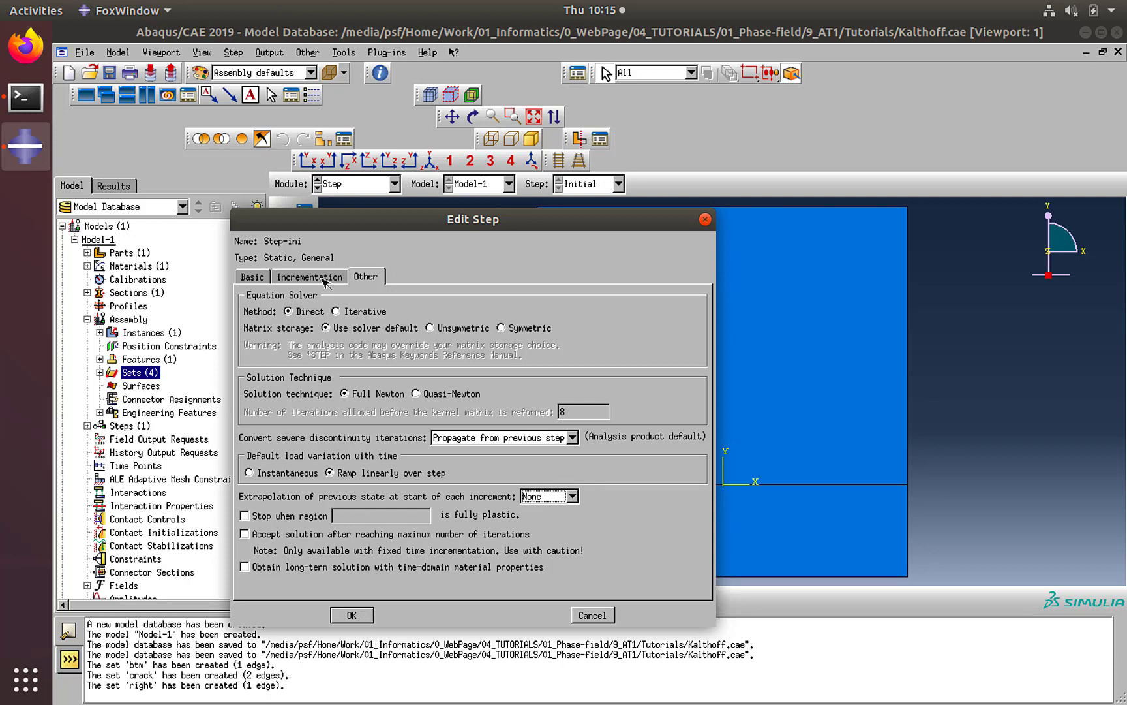
{"action": "left_click", "coordinate": [308, 276]}
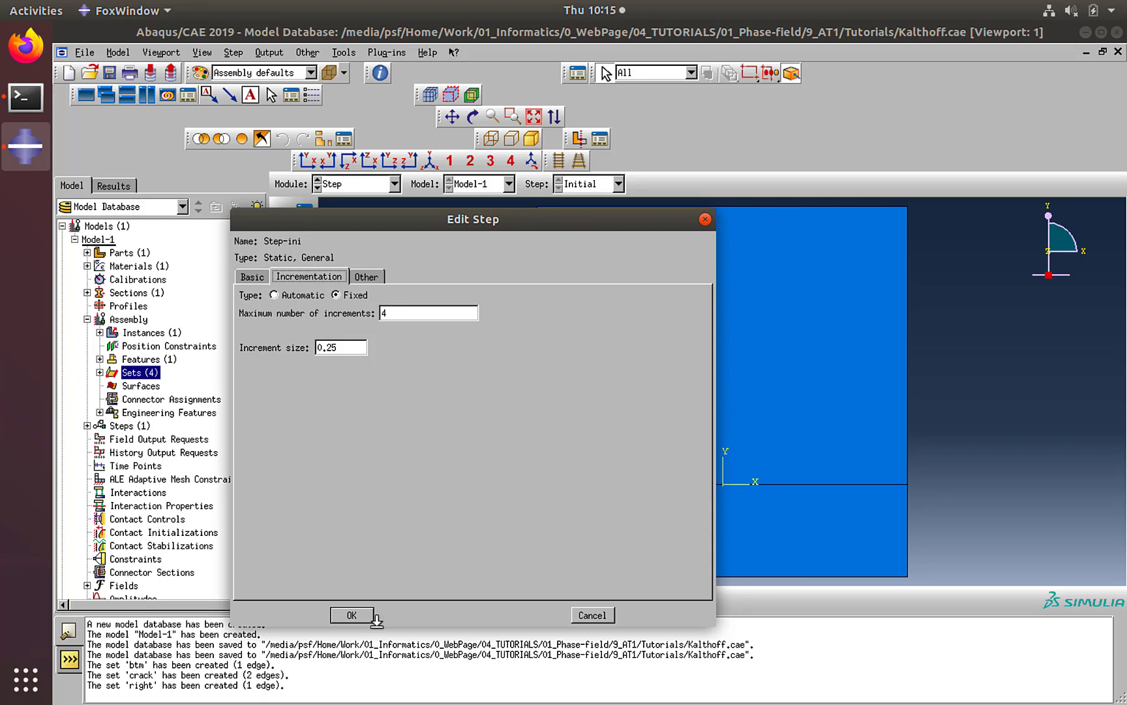
{"action": "left_click", "coordinate": [352, 615]}
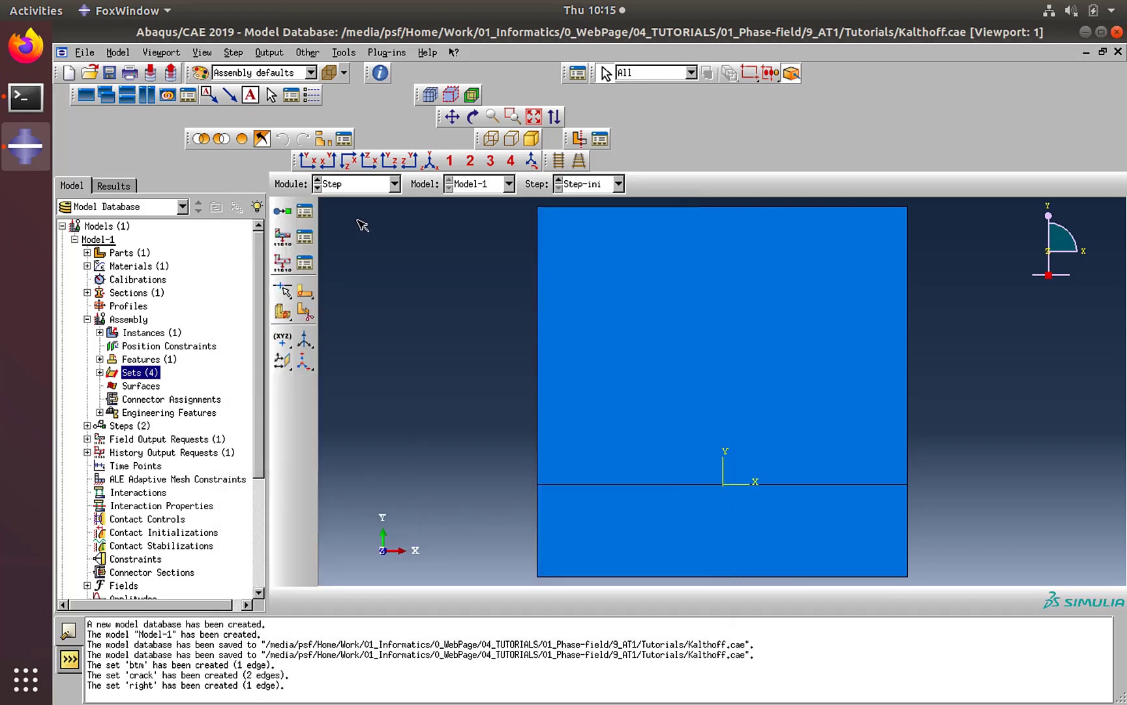
- Begin a Dynamic, Implicit step named Step-dyn following Step-ini
{"action": "left_click", "coordinate": [282, 211]}
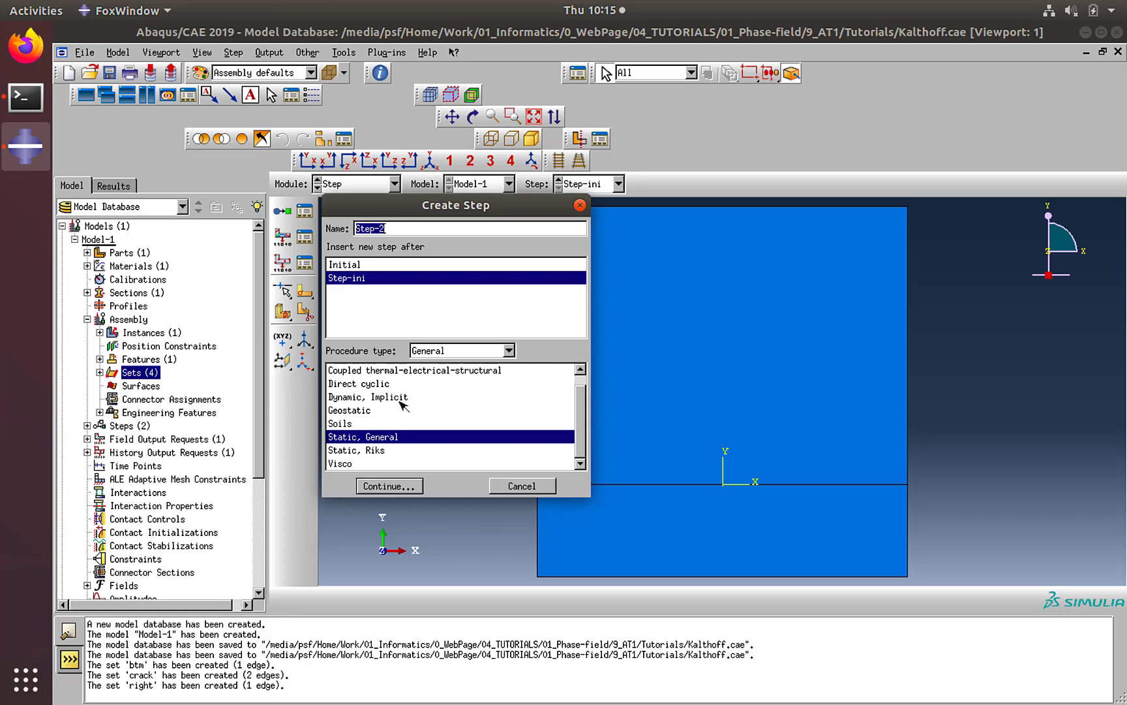
{"action": "left_click", "coordinate": [368, 396]}
{"action": "type", "text": "dyn"}
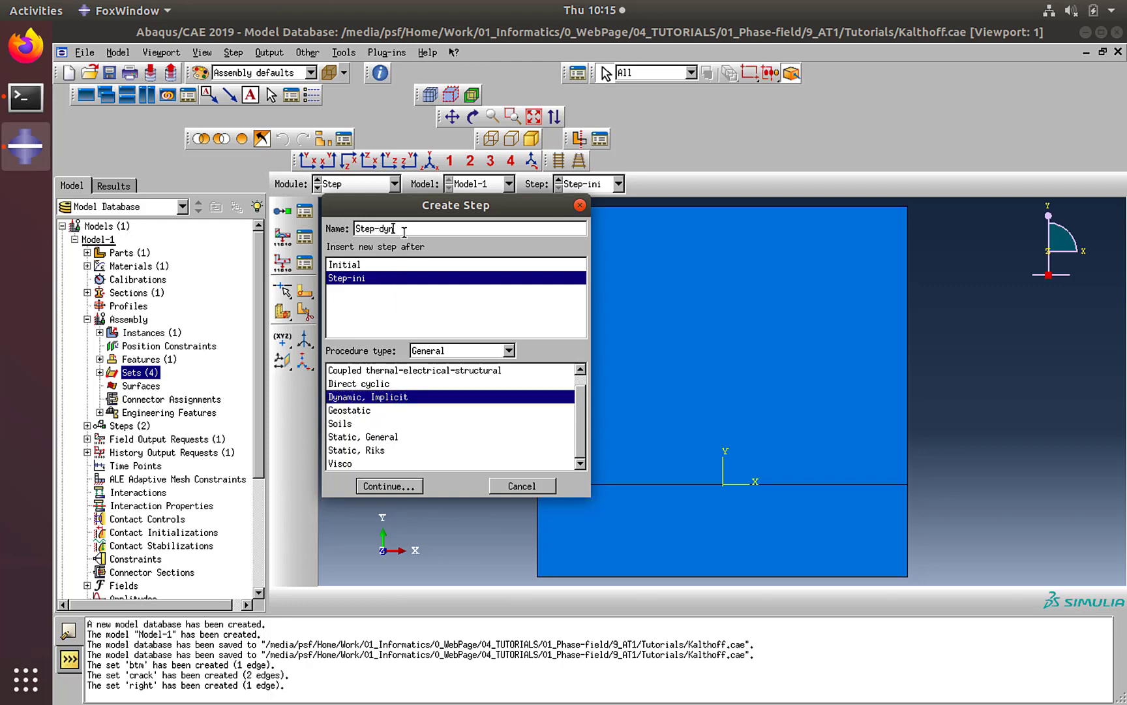
{"action": "left_click", "coordinate": [388, 486]}
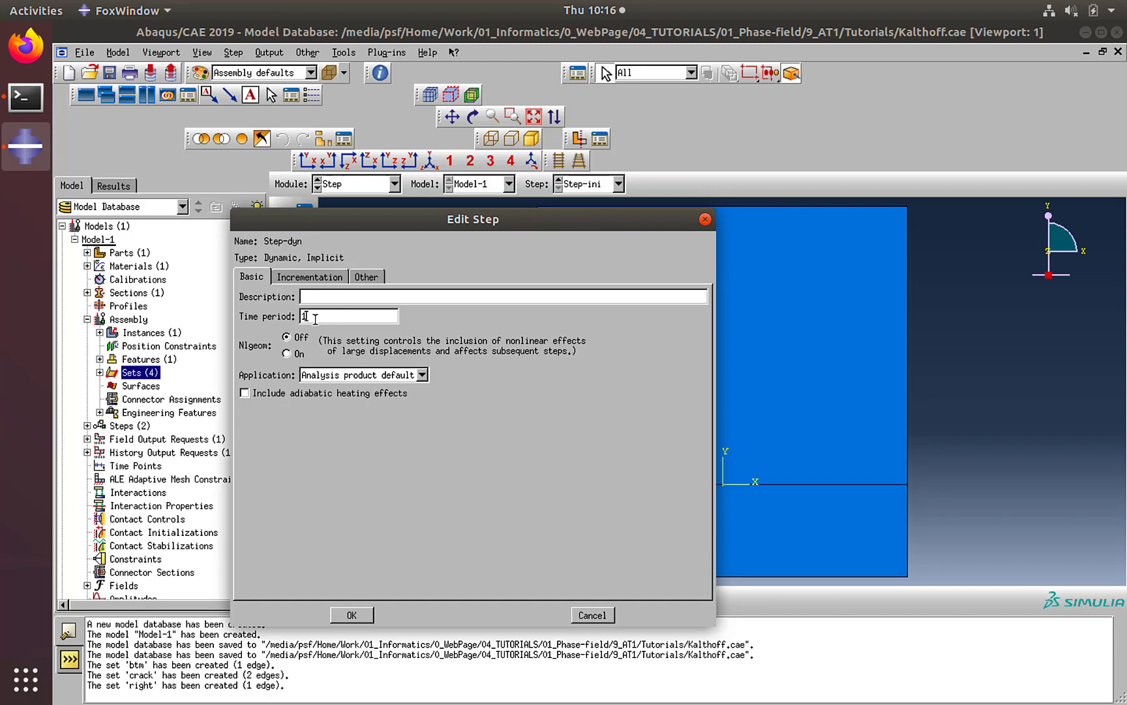
- Give Step-dyn fixed incrementation with 150 maximum increments of size 1e-3
{"action": "type", "text": "0.15"}
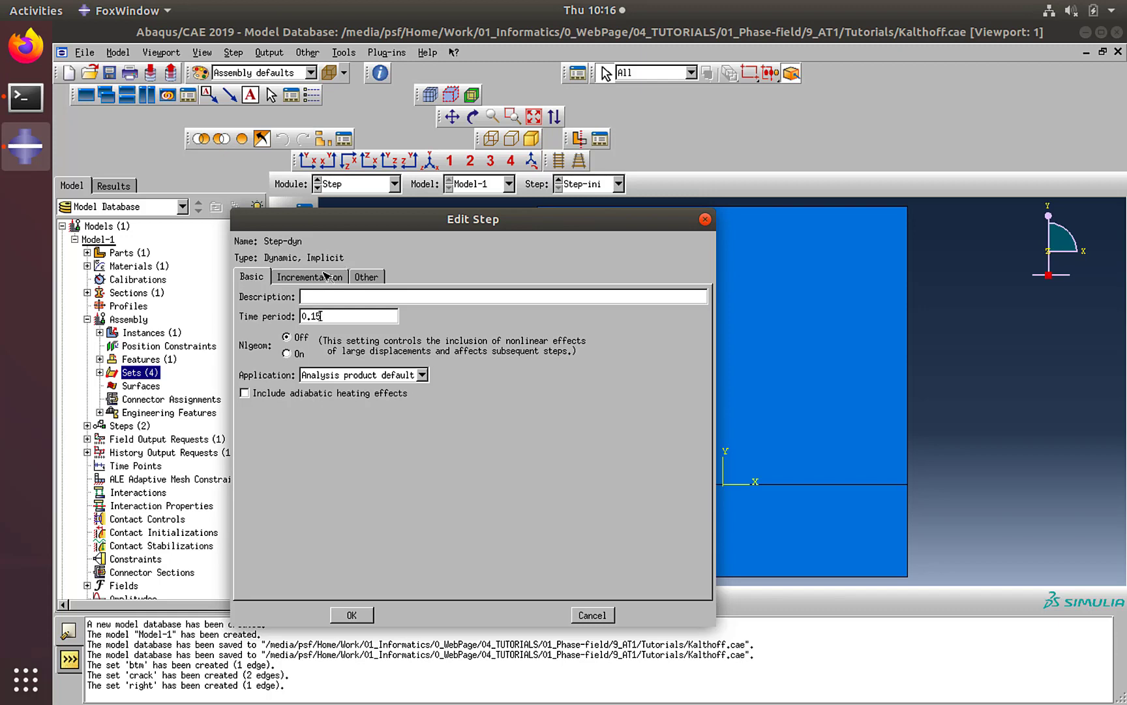
{"action": "left_click", "coordinate": [309, 276]}
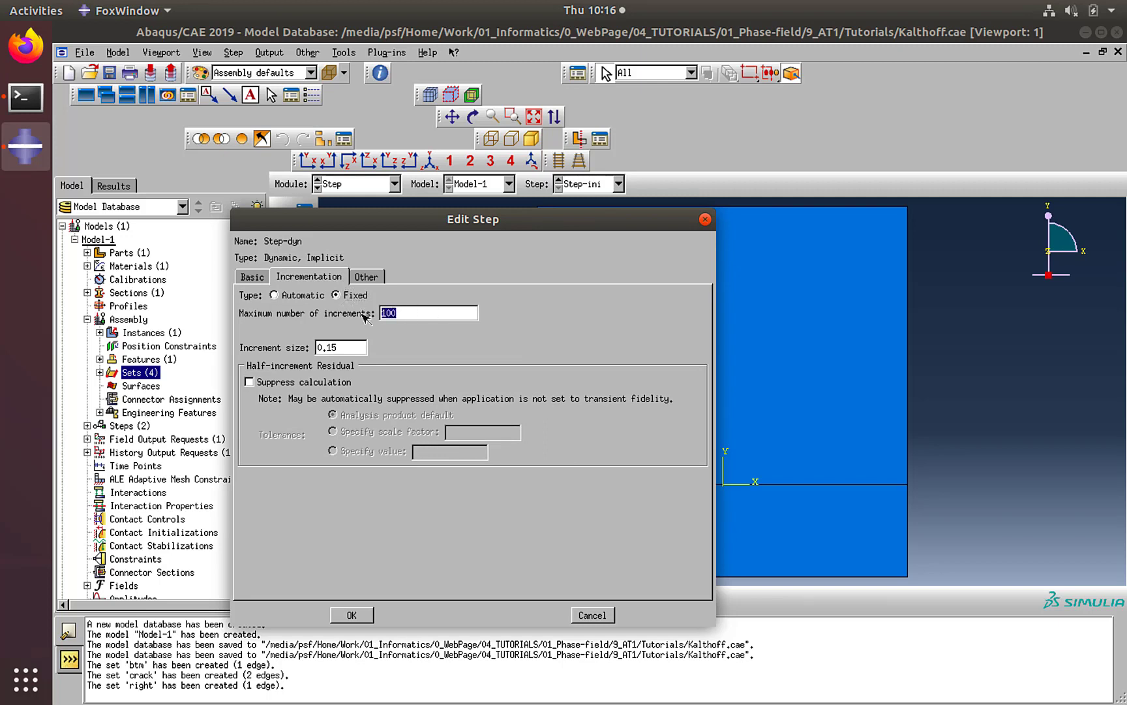
{"action": "type", "text": "150"}
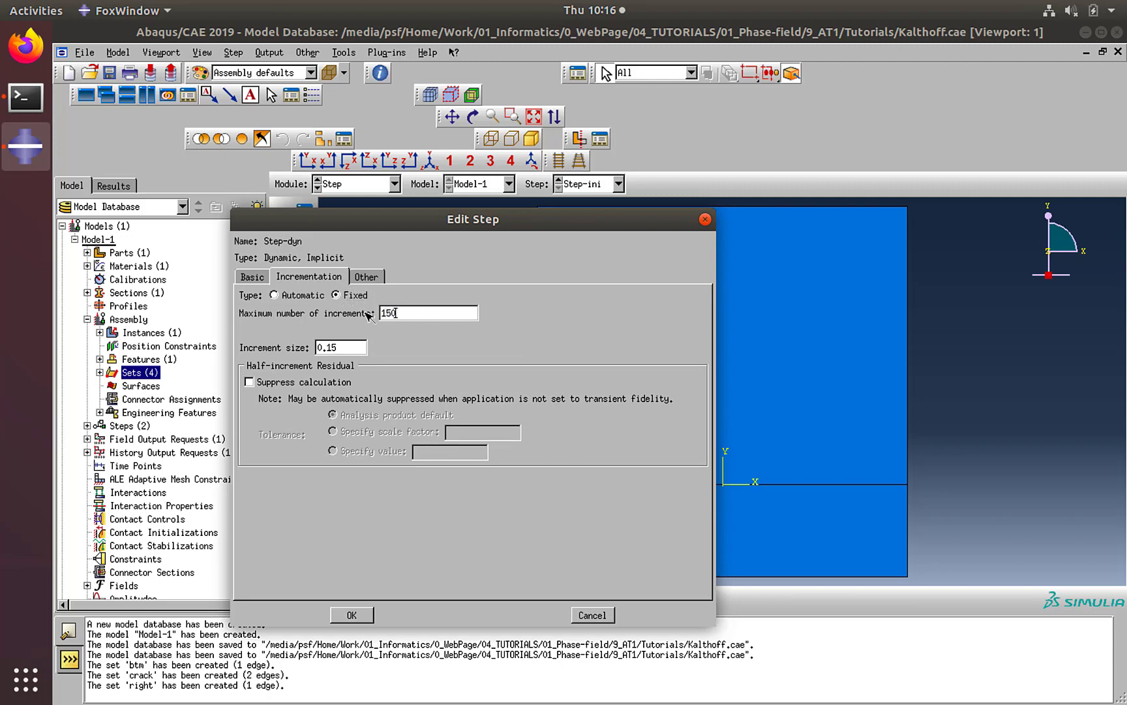
{"action": "mouse_move", "coordinate": [401, 338]}
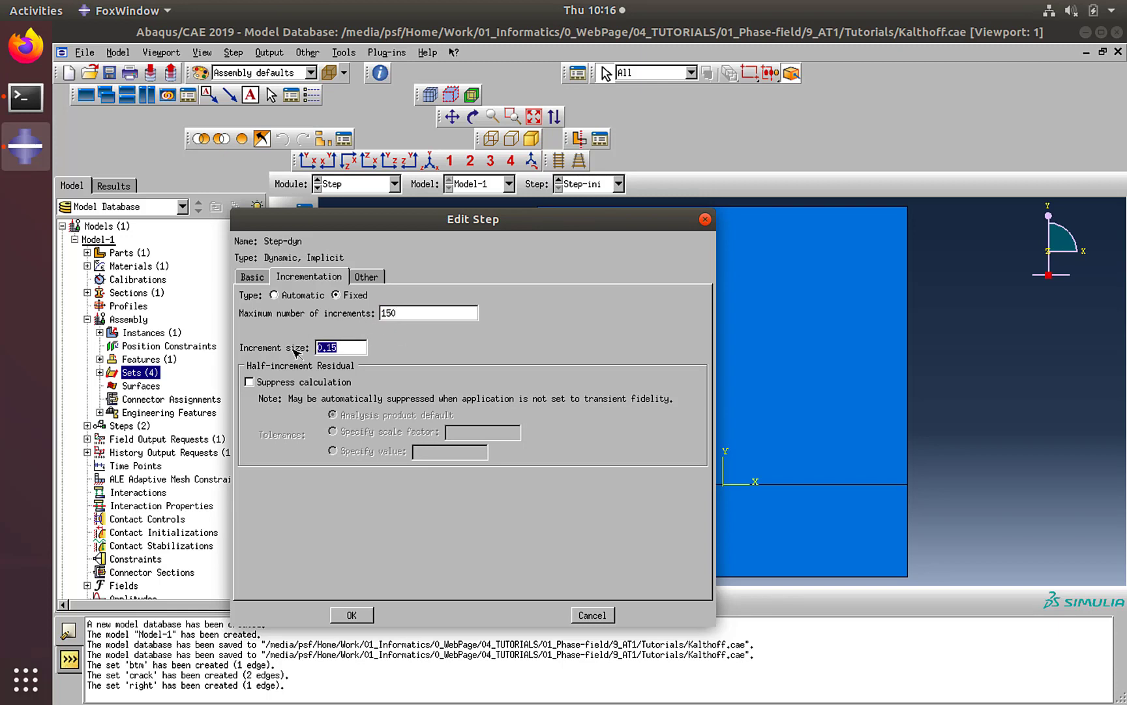
{"action": "type", "text": "1"}
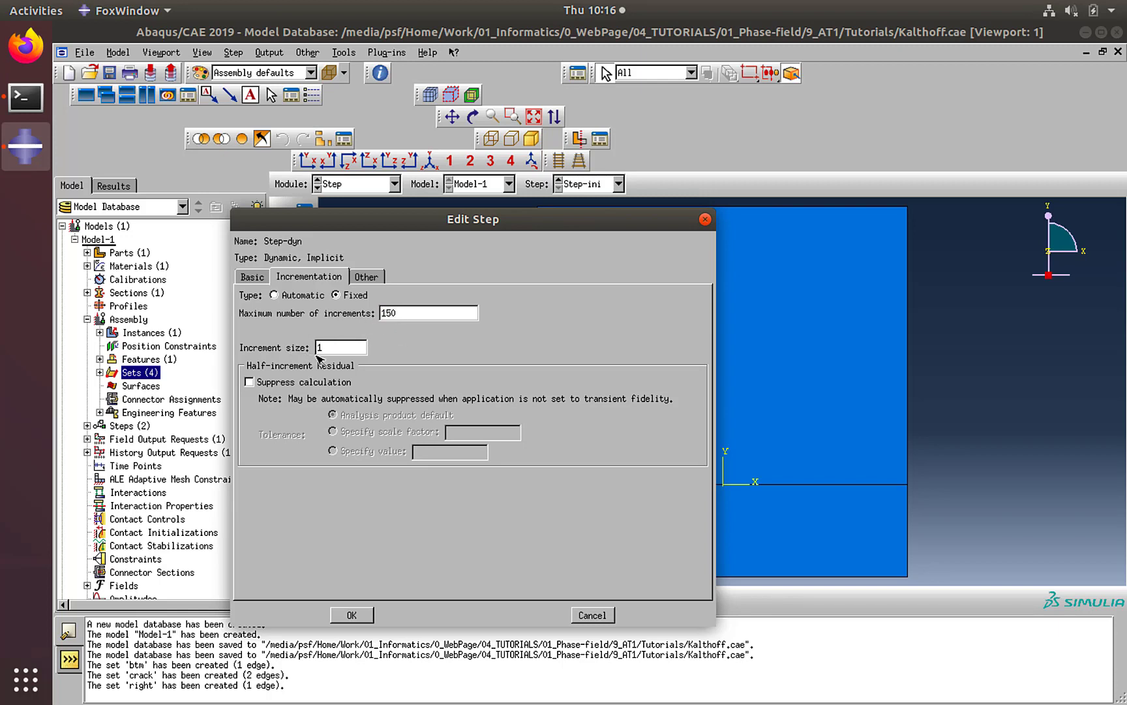
{"action": "type", "text": "1e-3"}
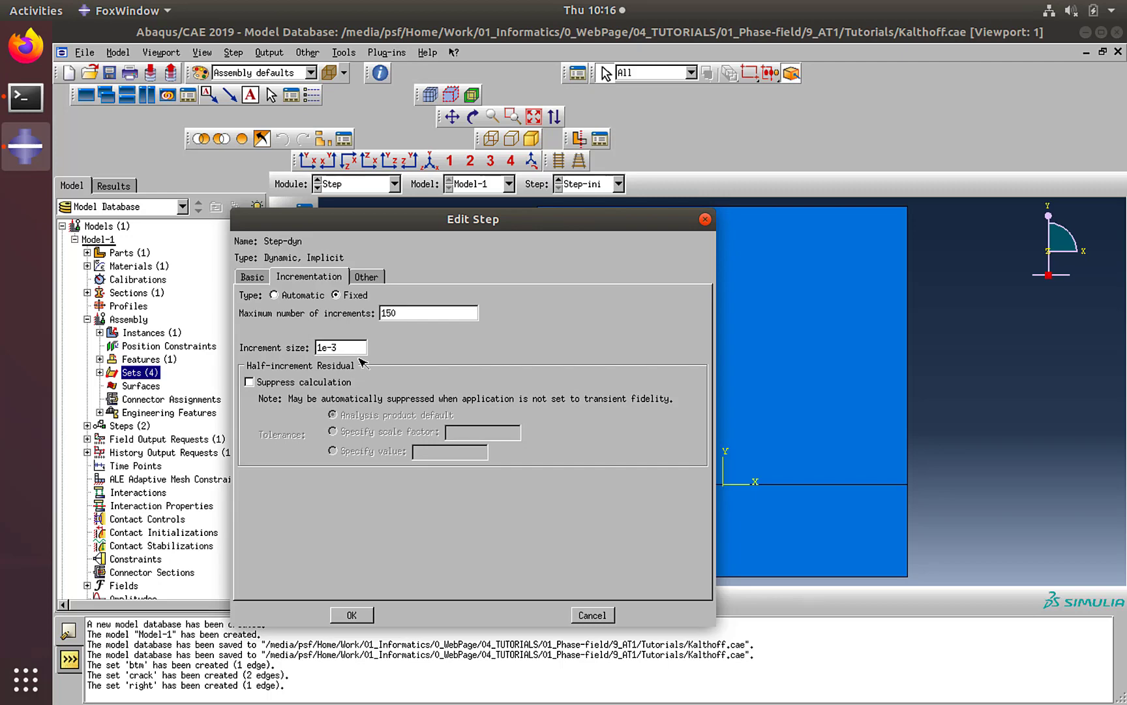
- Set Step-dyn extrapolation to None and create the step
{"action": "left_click", "coordinate": [366, 276]}
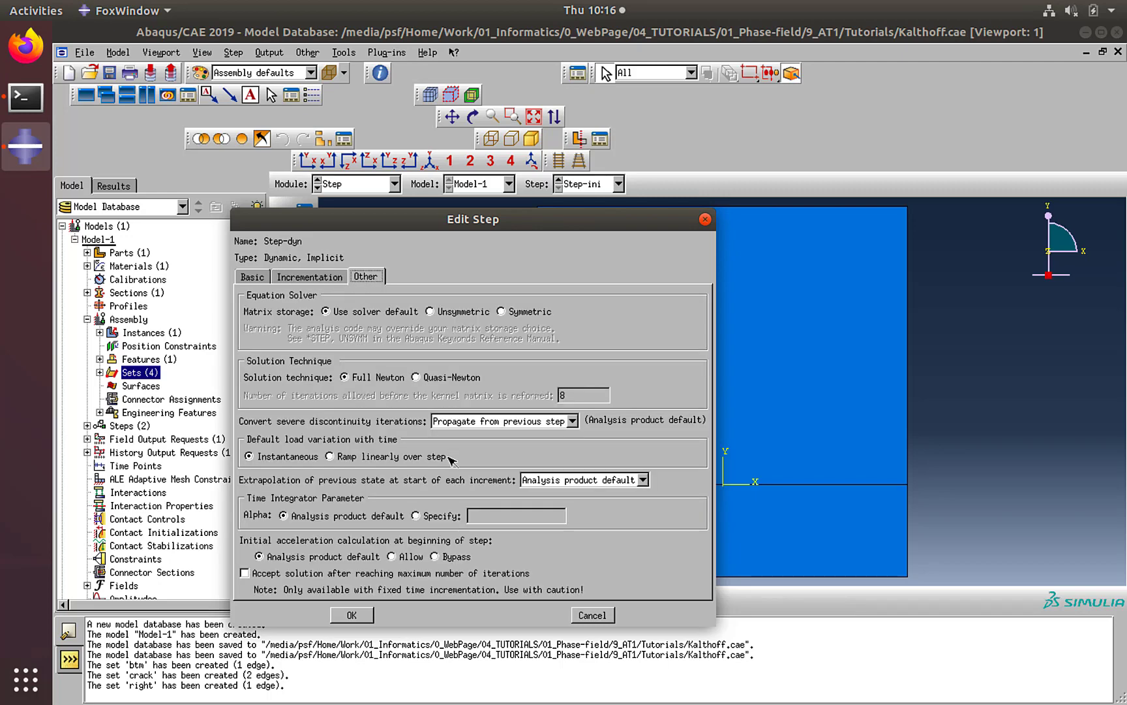
{"action": "left_click", "coordinate": [643, 479]}
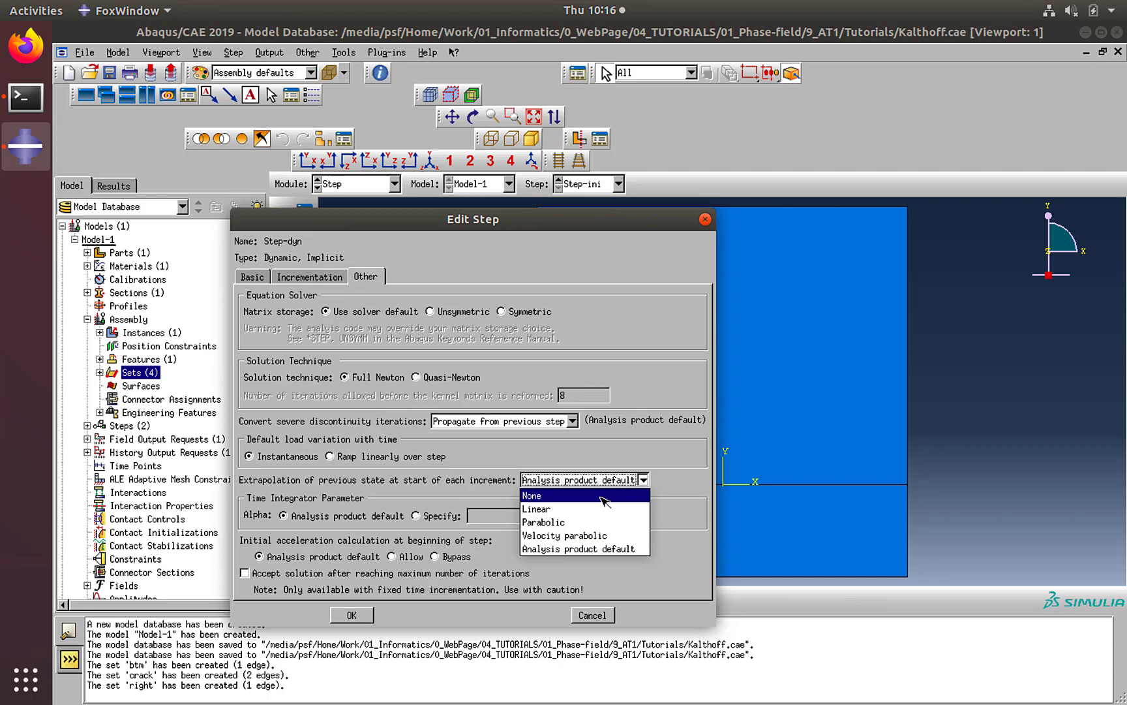
{"action": "left_click", "coordinate": [531, 494]}
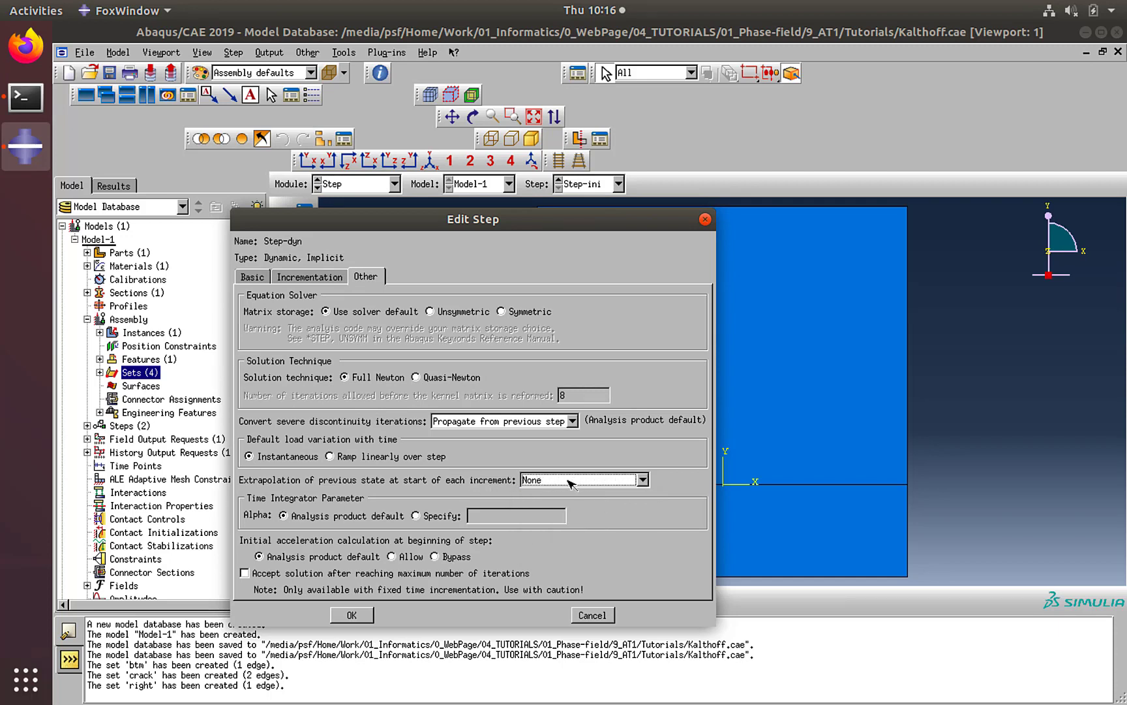
{"action": "mouse_move", "coordinate": [350, 295]}
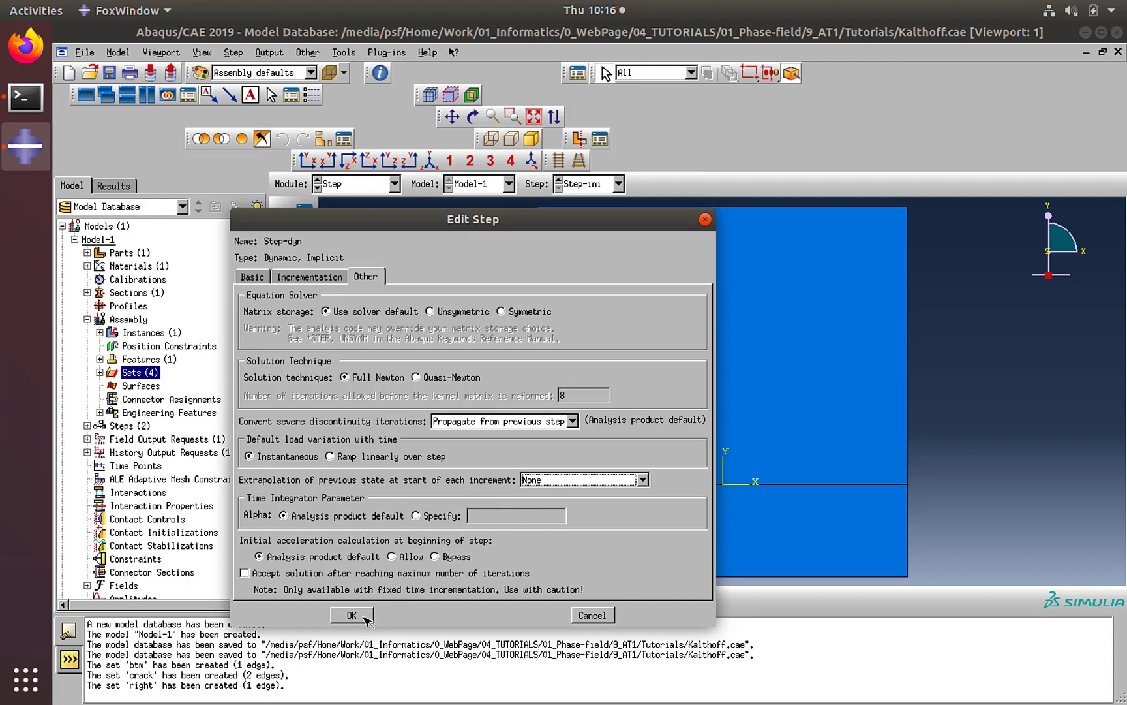
{"action": "left_click", "coordinate": [351, 615]}
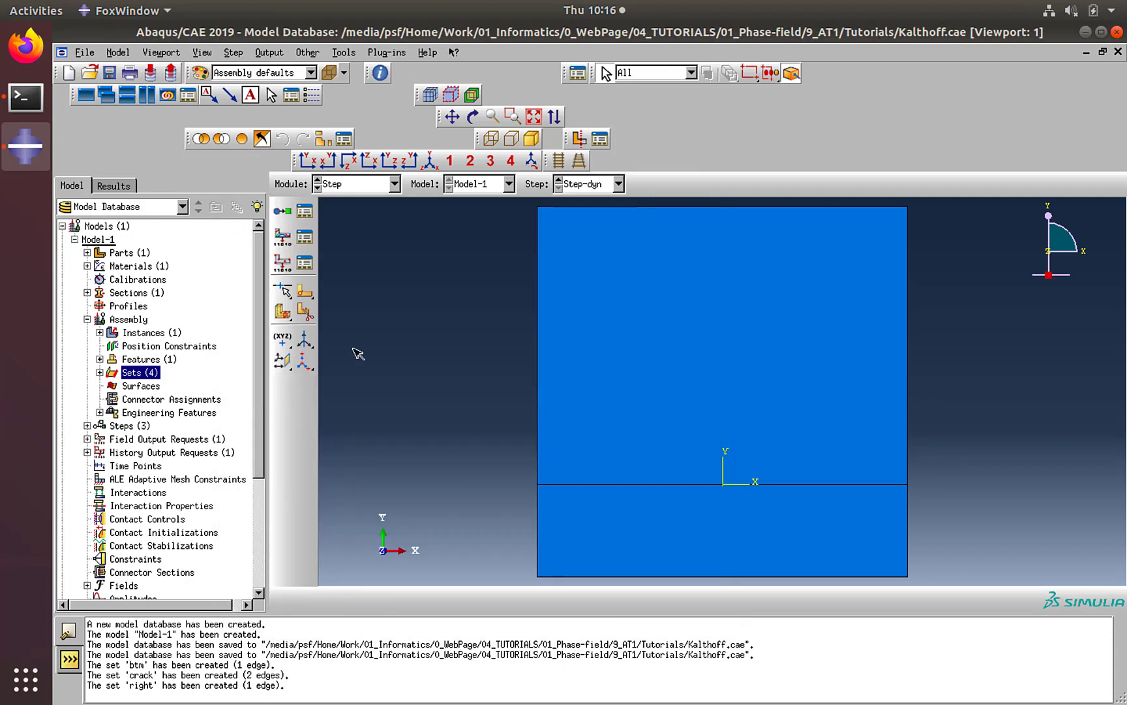
- Edit F-Output-1 so its output variables are just SDV, U and V
{"action": "left_click", "coordinate": [303, 236]}
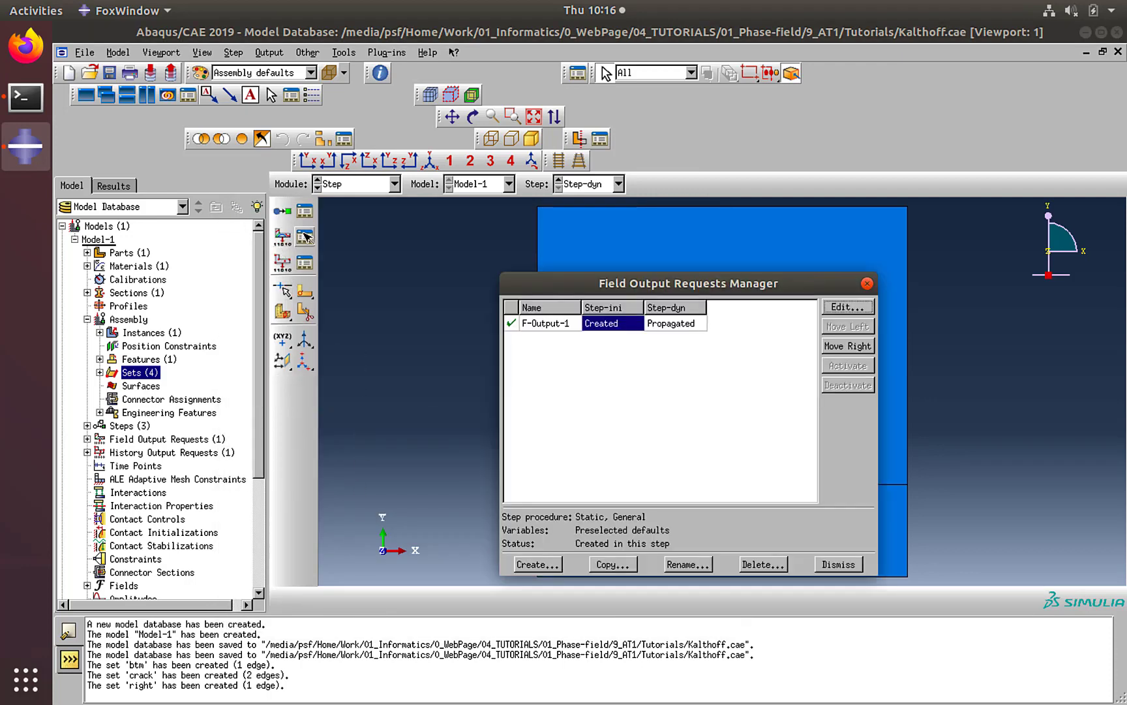
{"action": "left_click", "coordinate": [847, 307]}
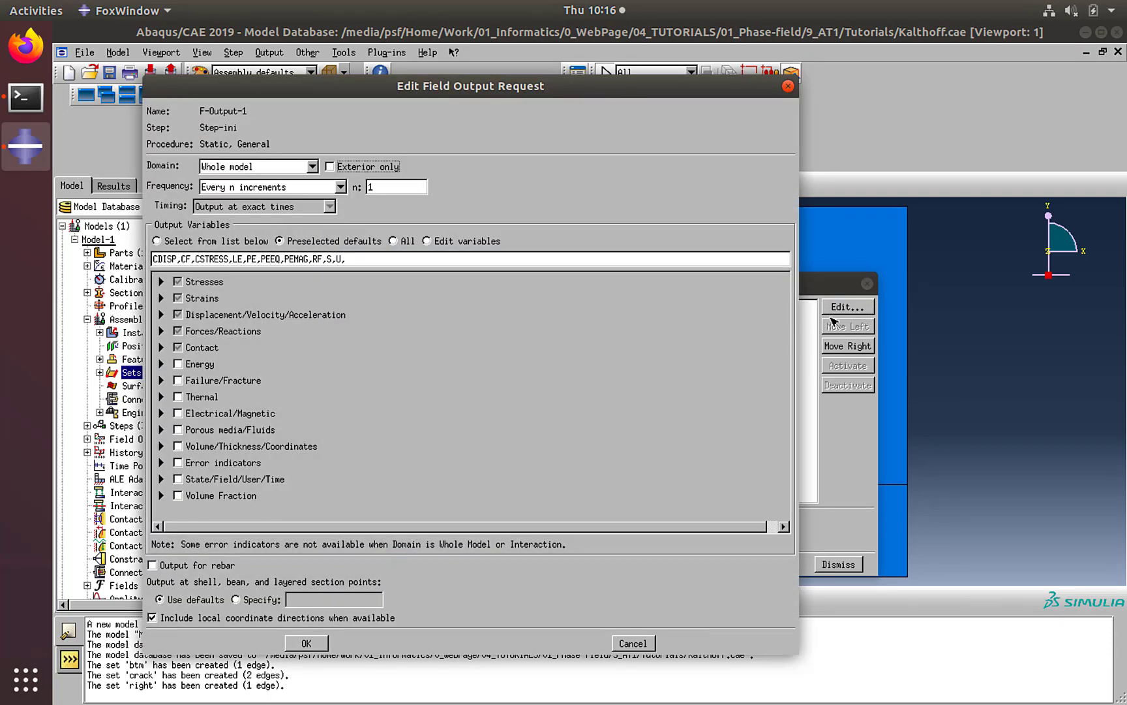
{"action": "left_click", "coordinate": [425, 241]}
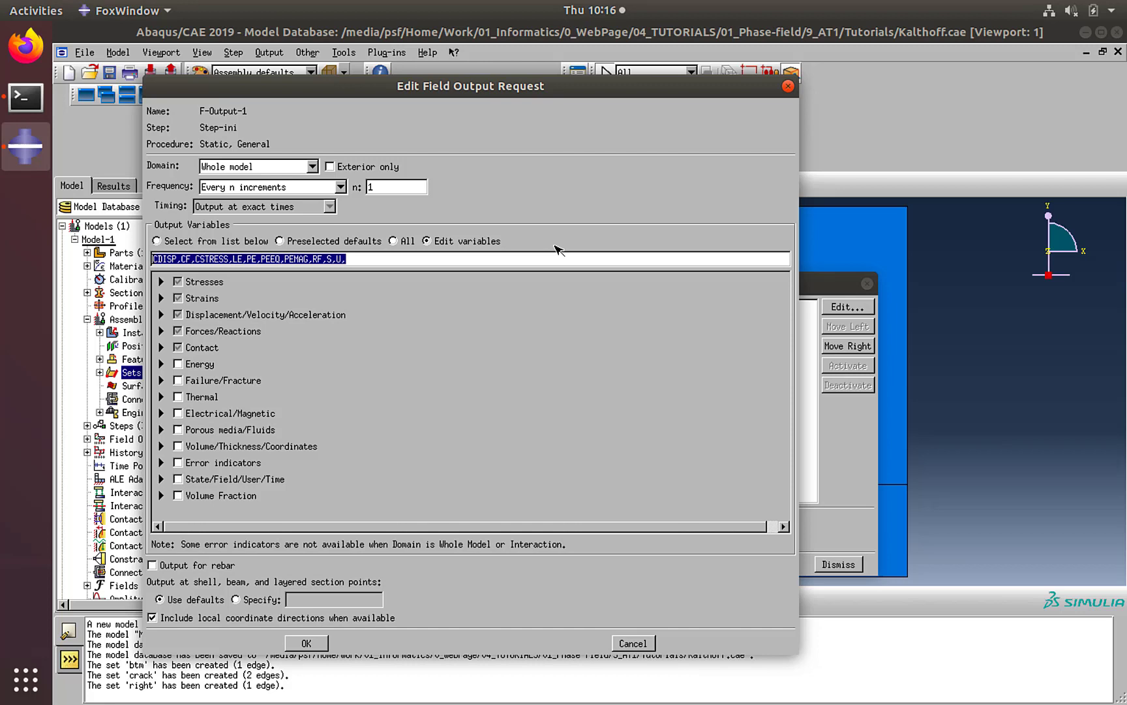
{"action": "type", "text": "SD"}
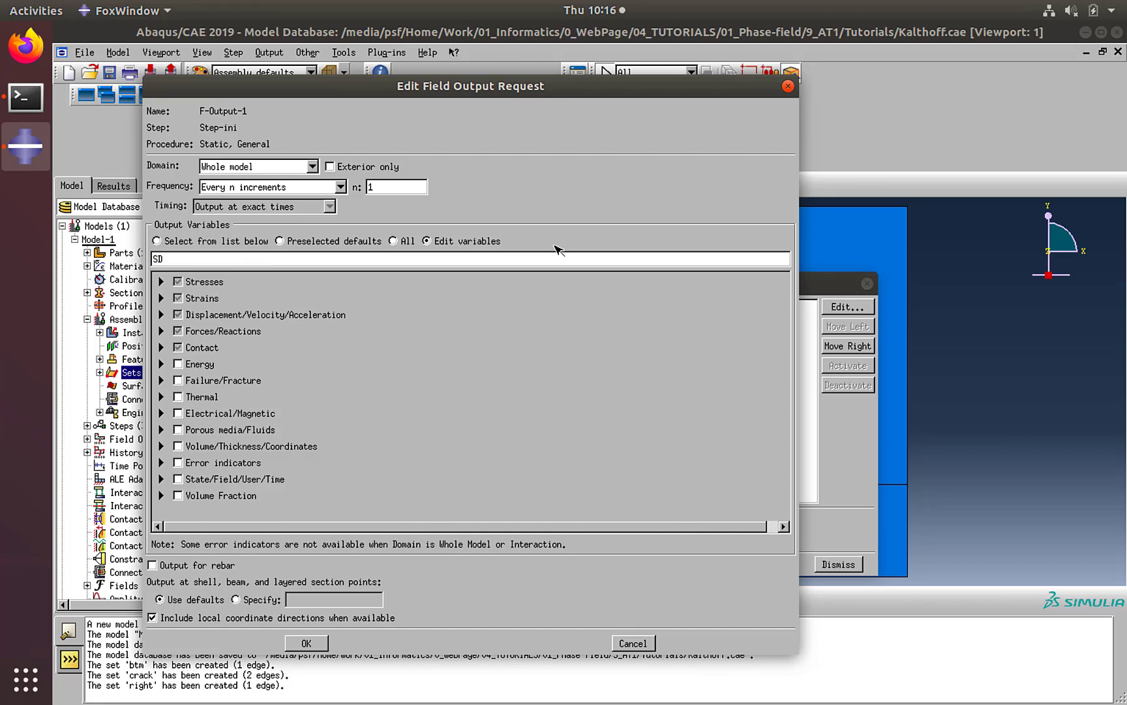
{"action": "type", "text": "V,"}
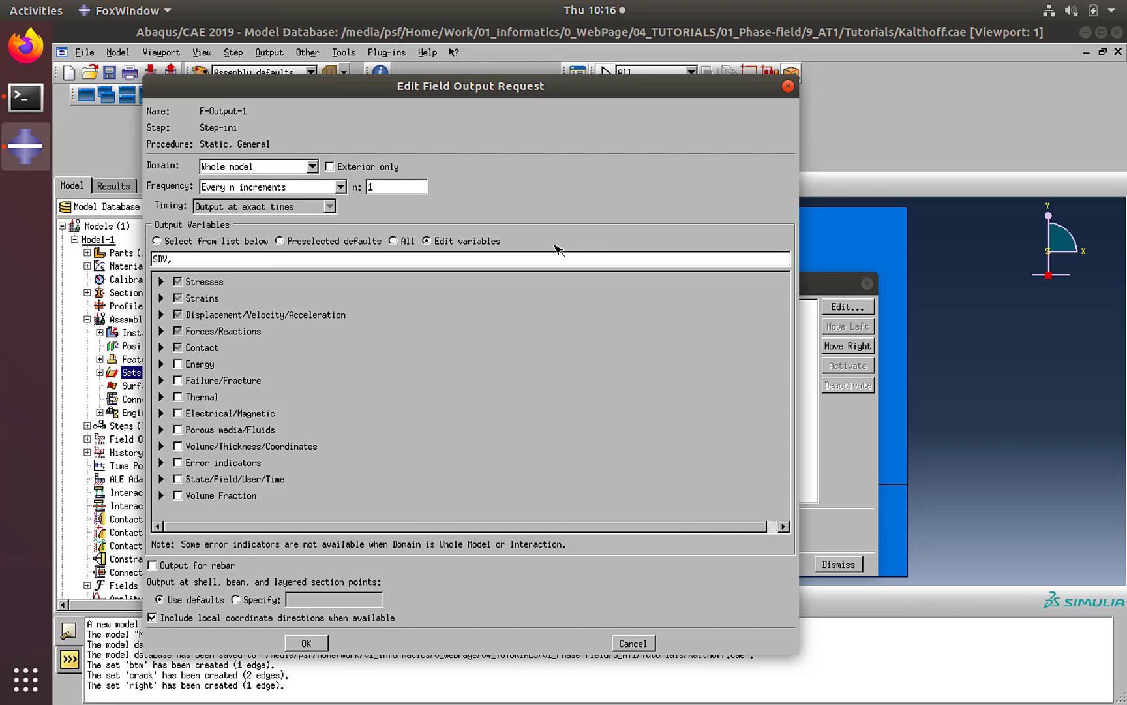
{"action": "type", "text": "U,"}
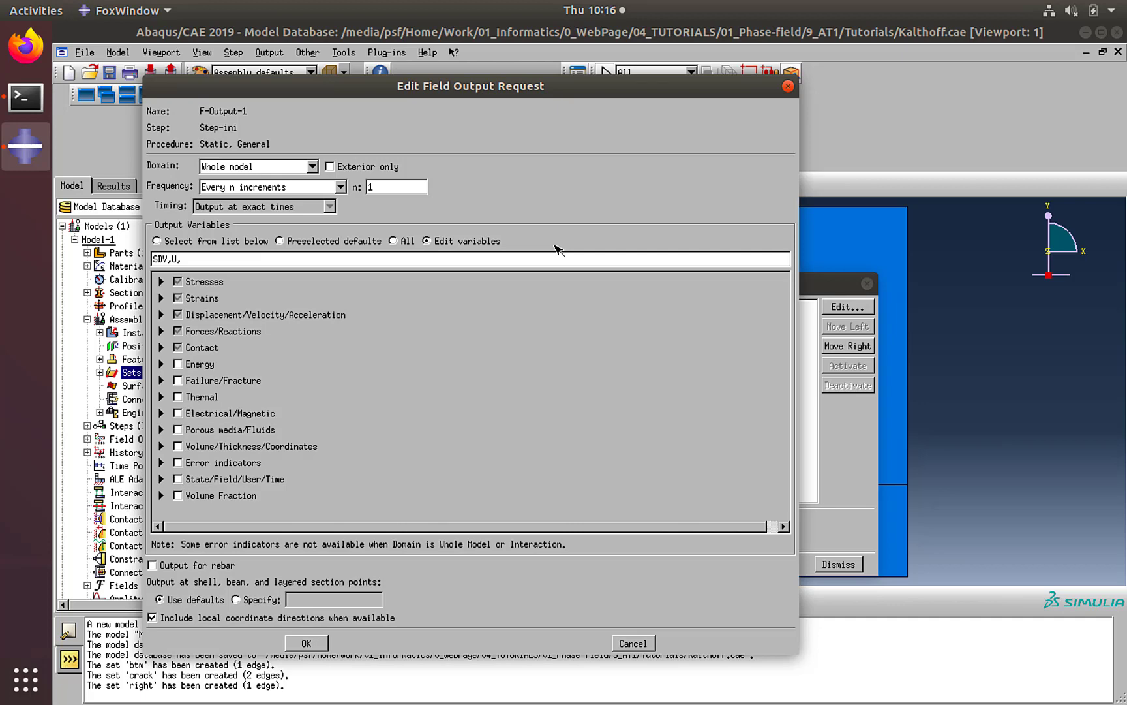
{"action": "type", "text": "V"}
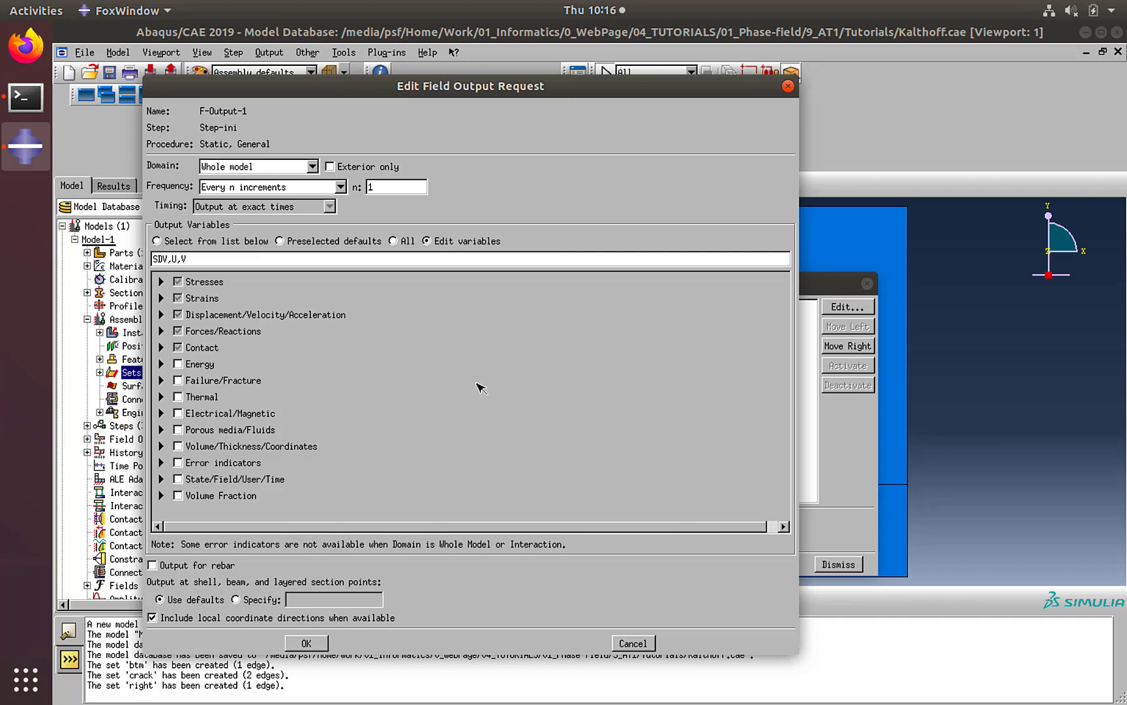
{"action": "left_click", "coordinate": [305, 642]}
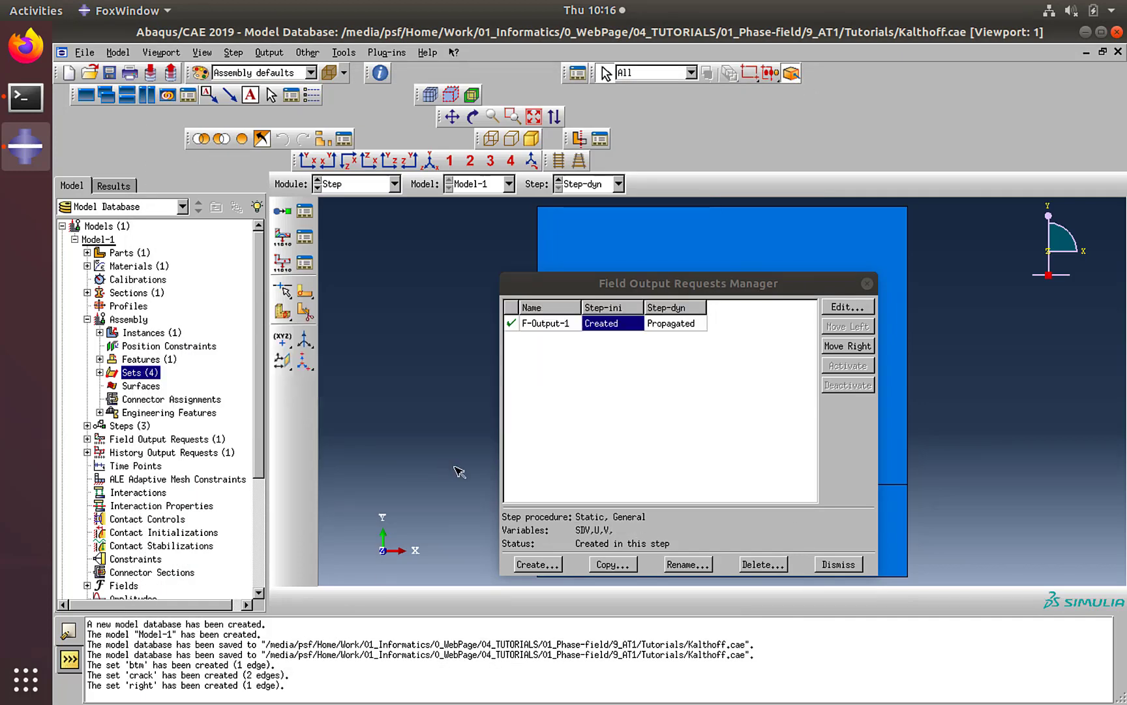
{"action": "left_click", "coordinate": [837, 563]}
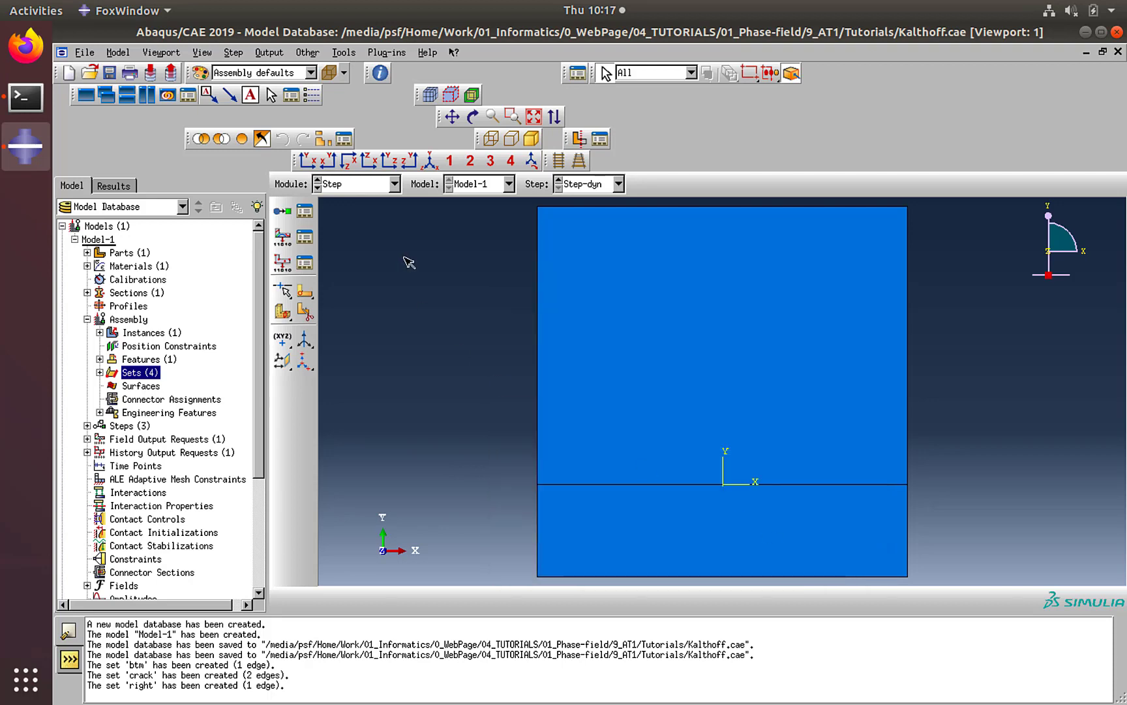
{"action": "mouse_move", "coordinate": [352, 176]}
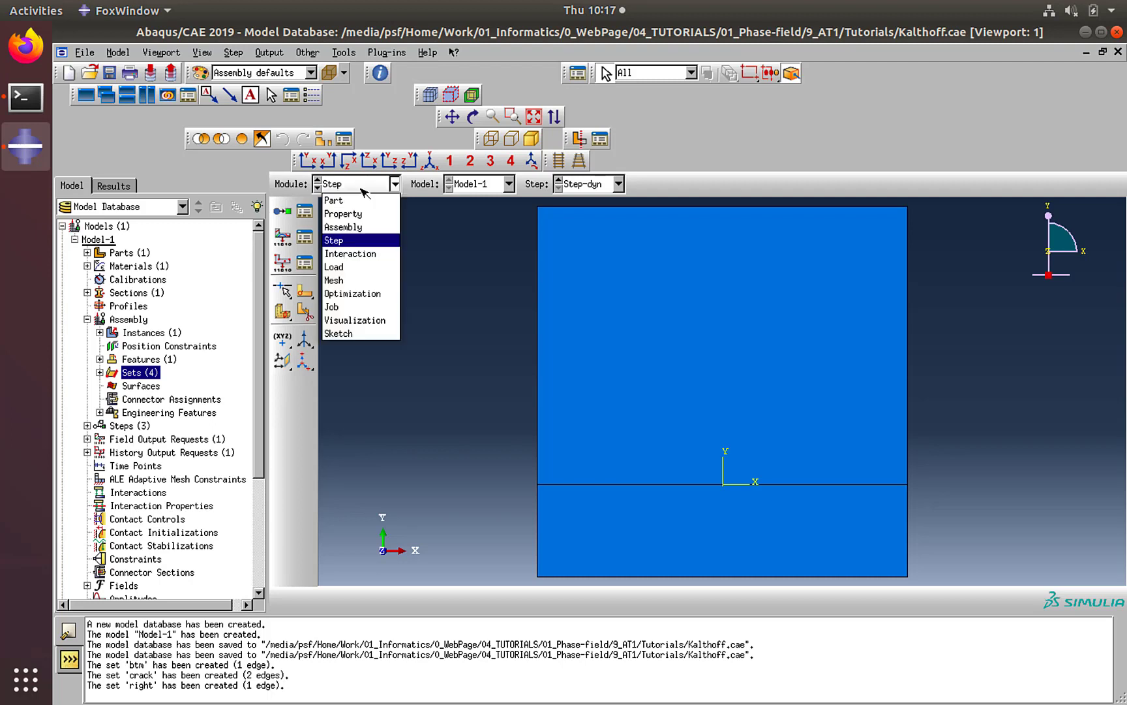
- Switch to the Load module
{"action": "left_click", "coordinate": [333, 267]}
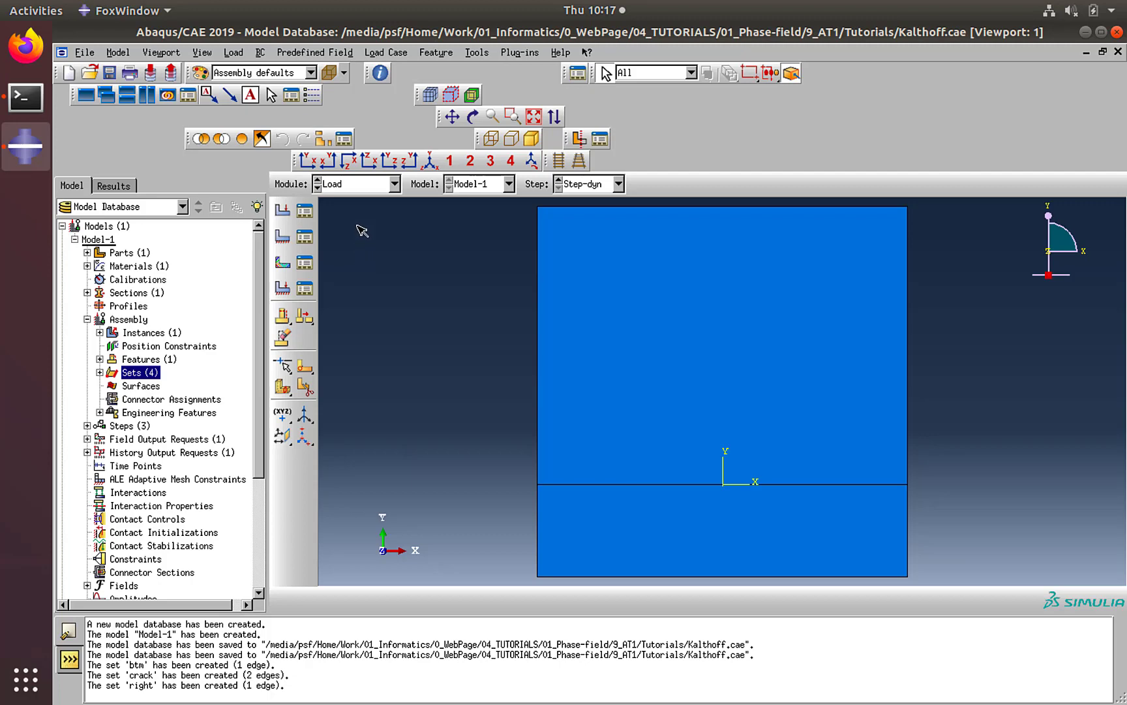
{"action": "mouse_move", "coordinate": [282, 236]}
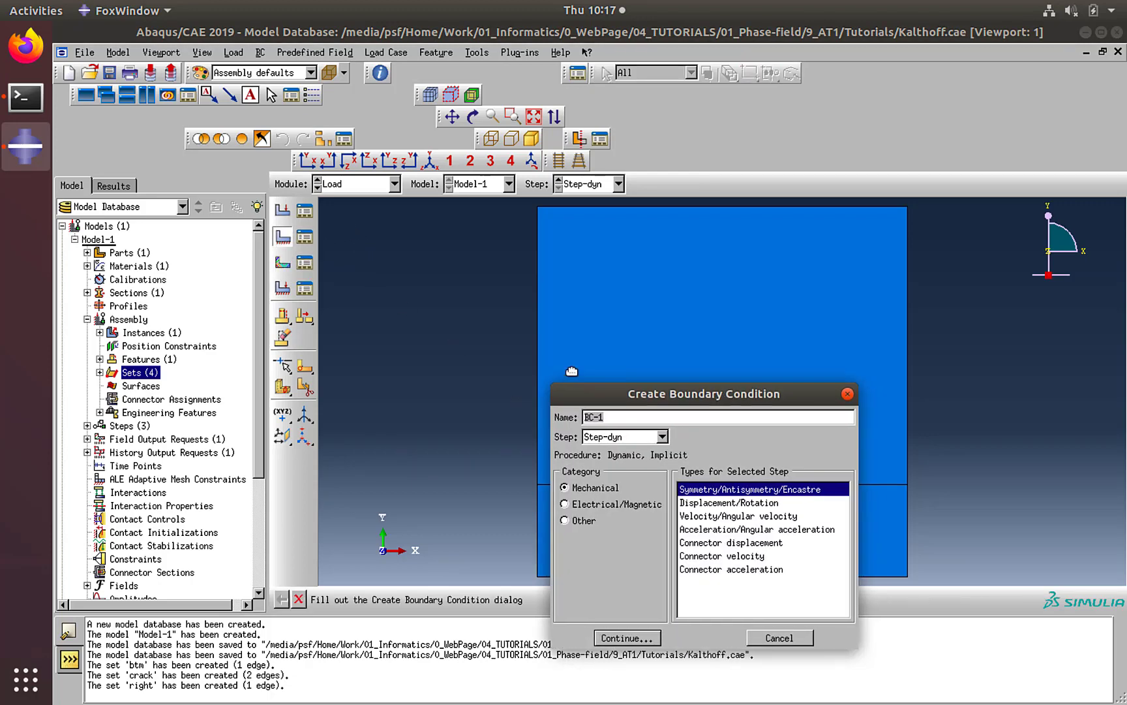
- Begin a Velocity boundary condition 'crack' in Step-ini, applied to the crack set
{"action": "left_click_drag", "start_coordinate": [704, 393], "coordinate": [478, 281]}
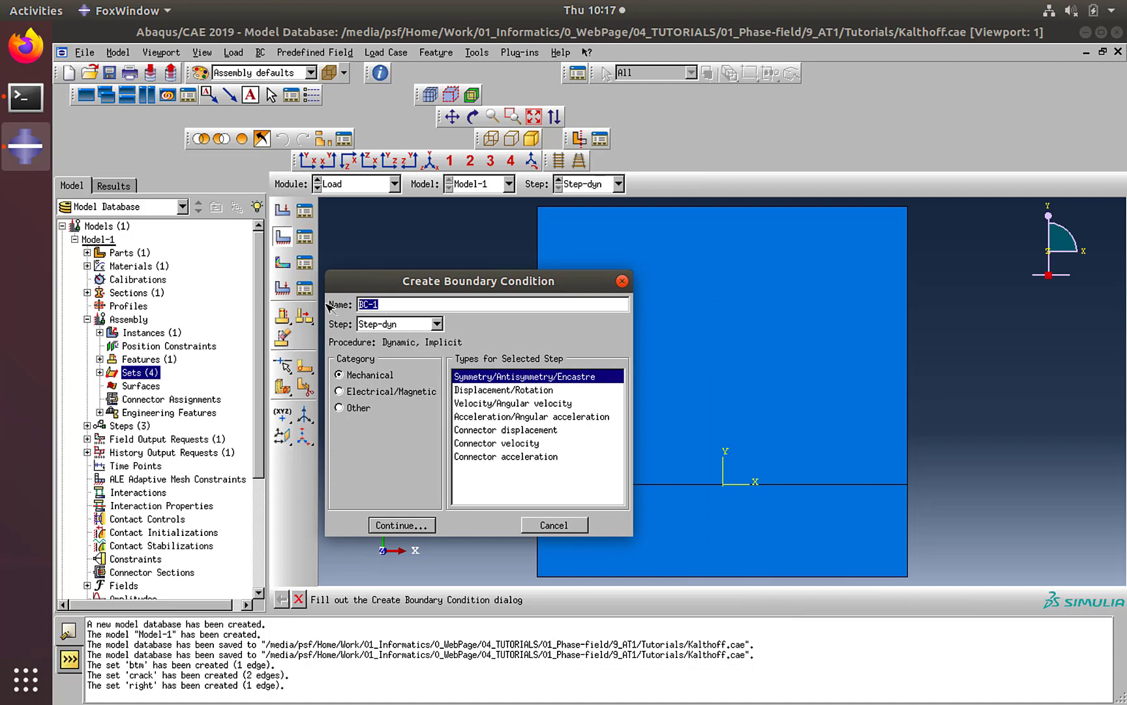
{"action": "type", "text": "crack"}
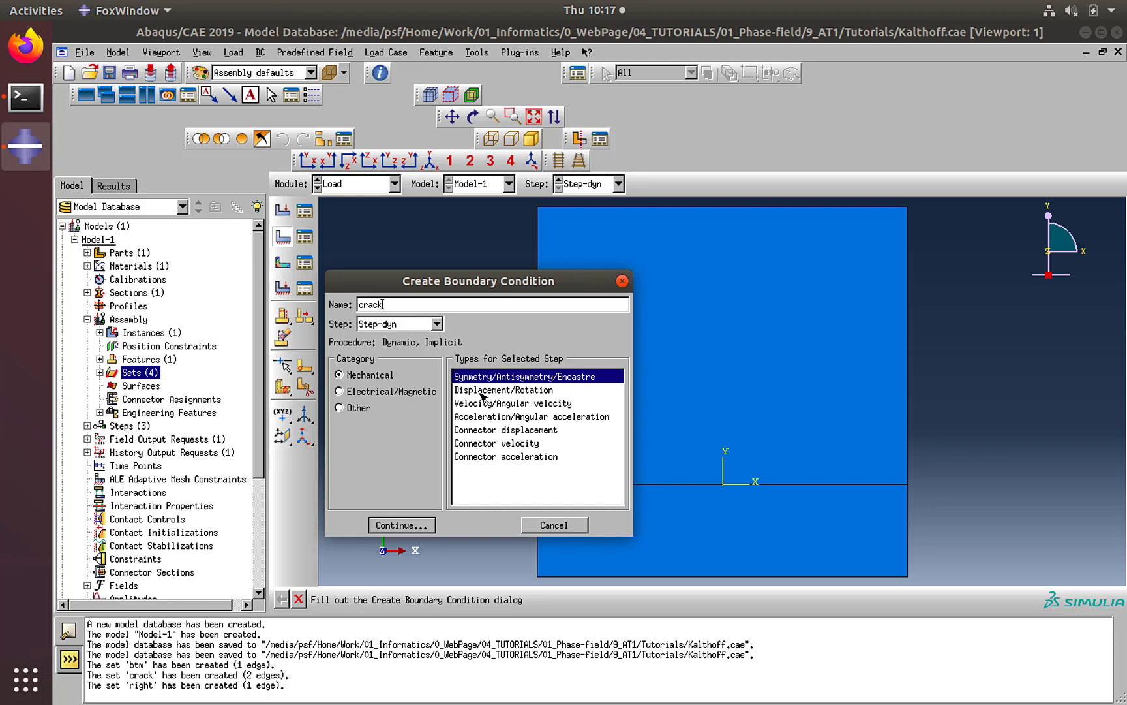
{"action": "left_click", "coordinate": [513, 403]}
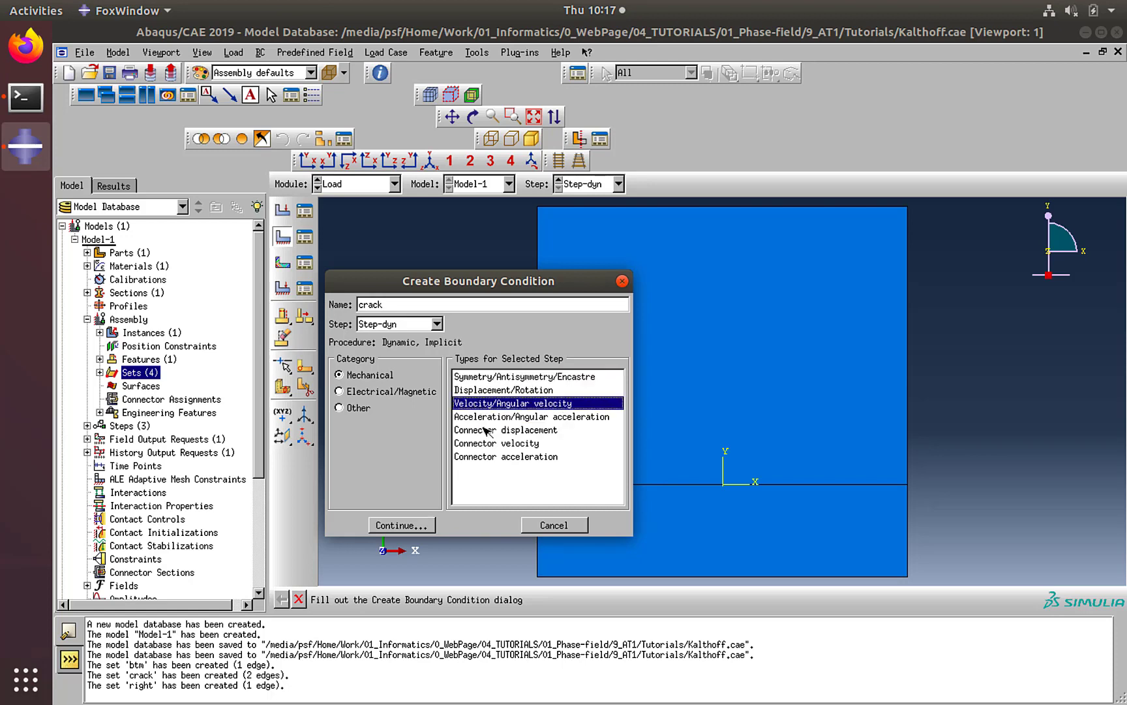
{"action": "mouse_move", "coordinate": [473, 460]}
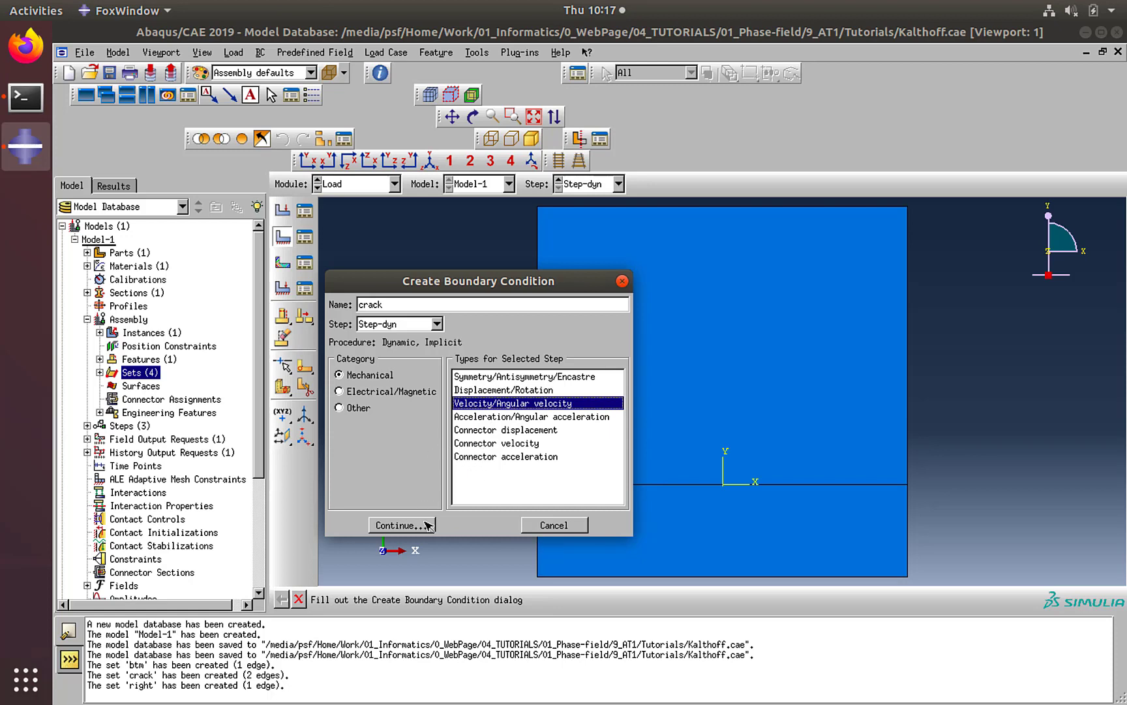
{"action": "mouse_move", "coordinate": [429, 336]}
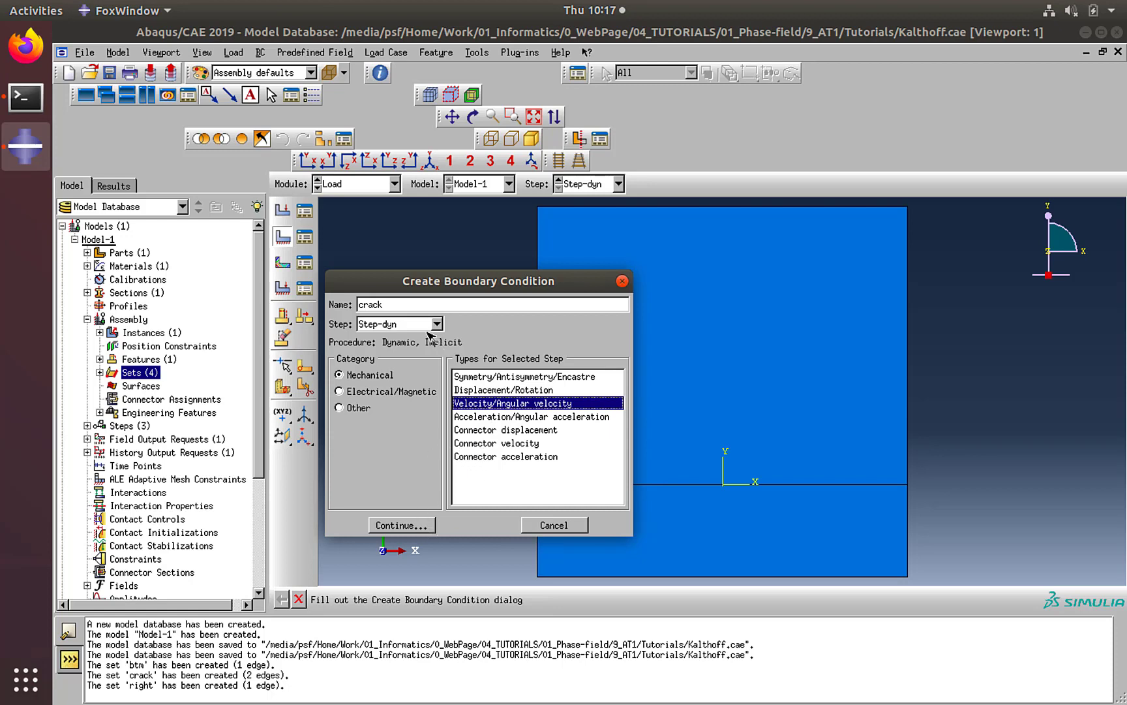
{"action": "left_click", "coordinate": [438, 324]}
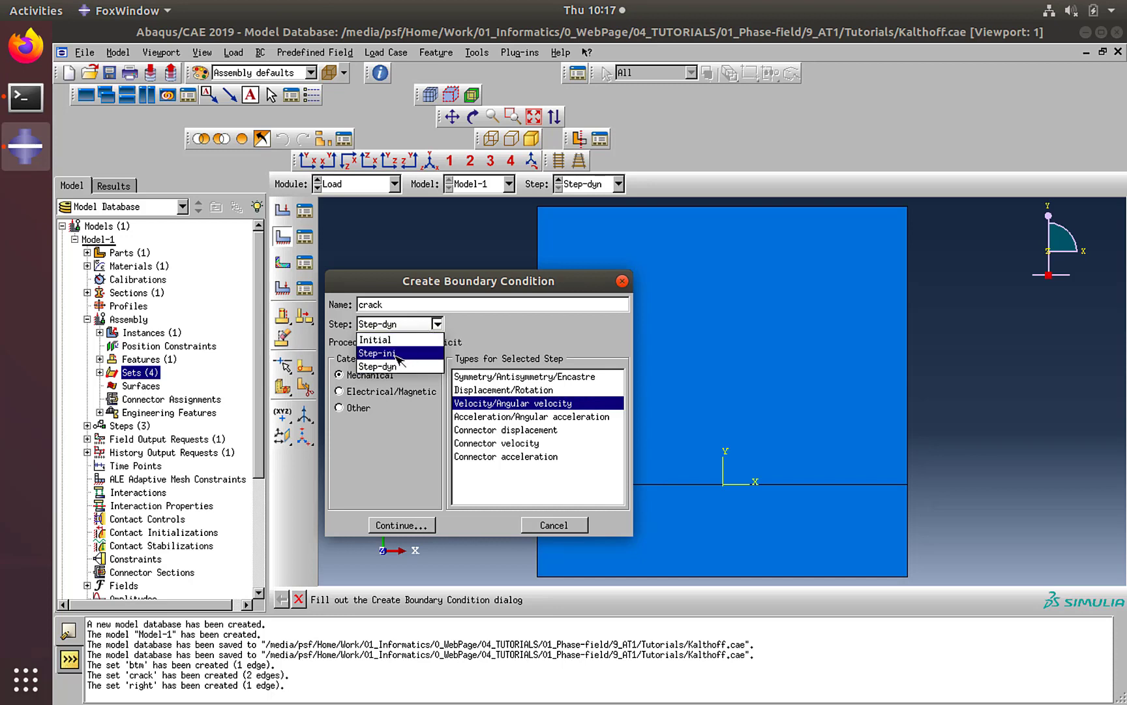
{"action": "left_click", "coordinate": [378, 353]}
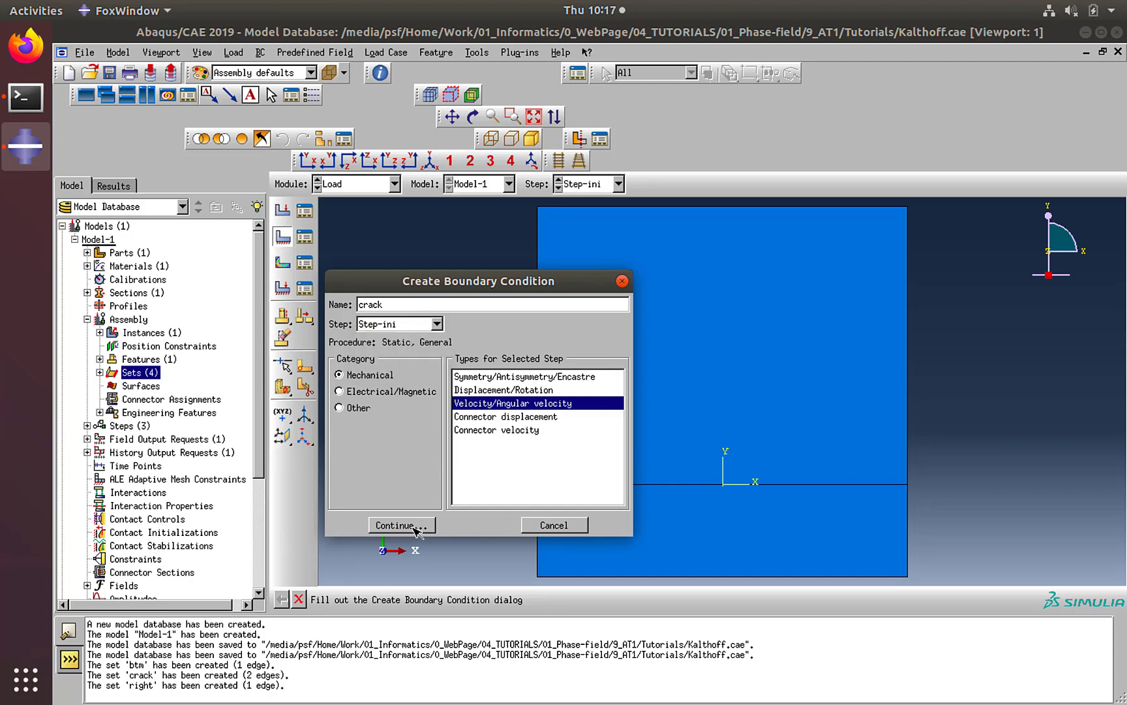
{"action": "left_click", "coordinate": [401, 524]}
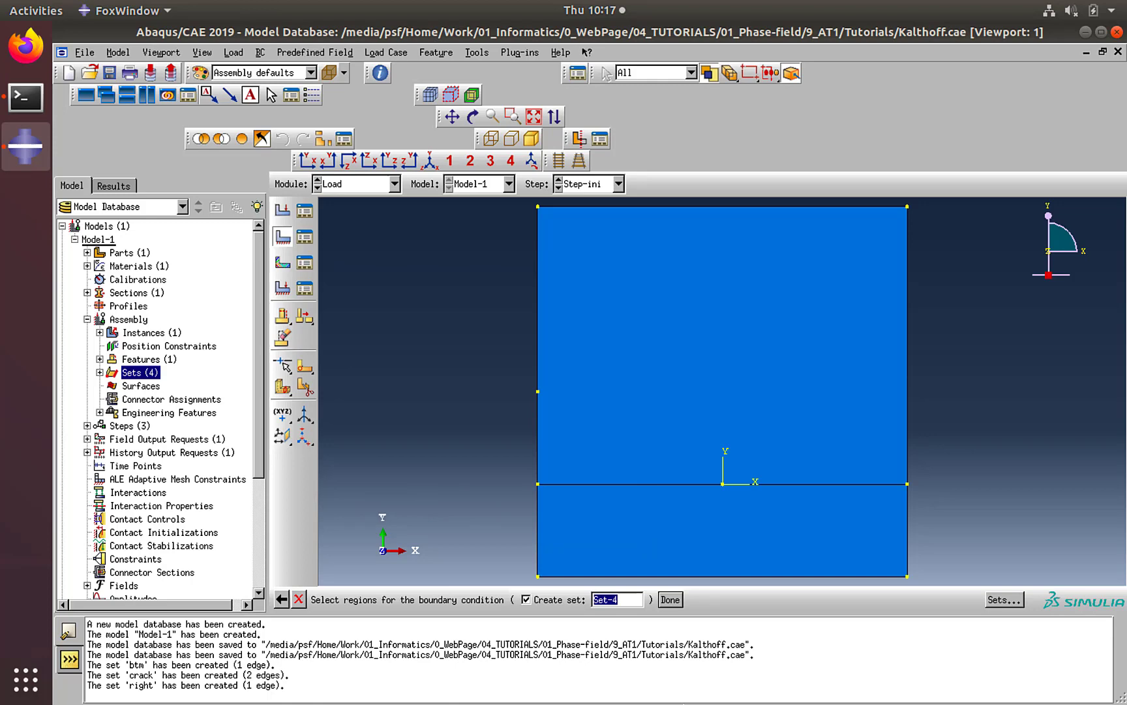
{"action": "mouse_move", "coordinate": [998, 591]}
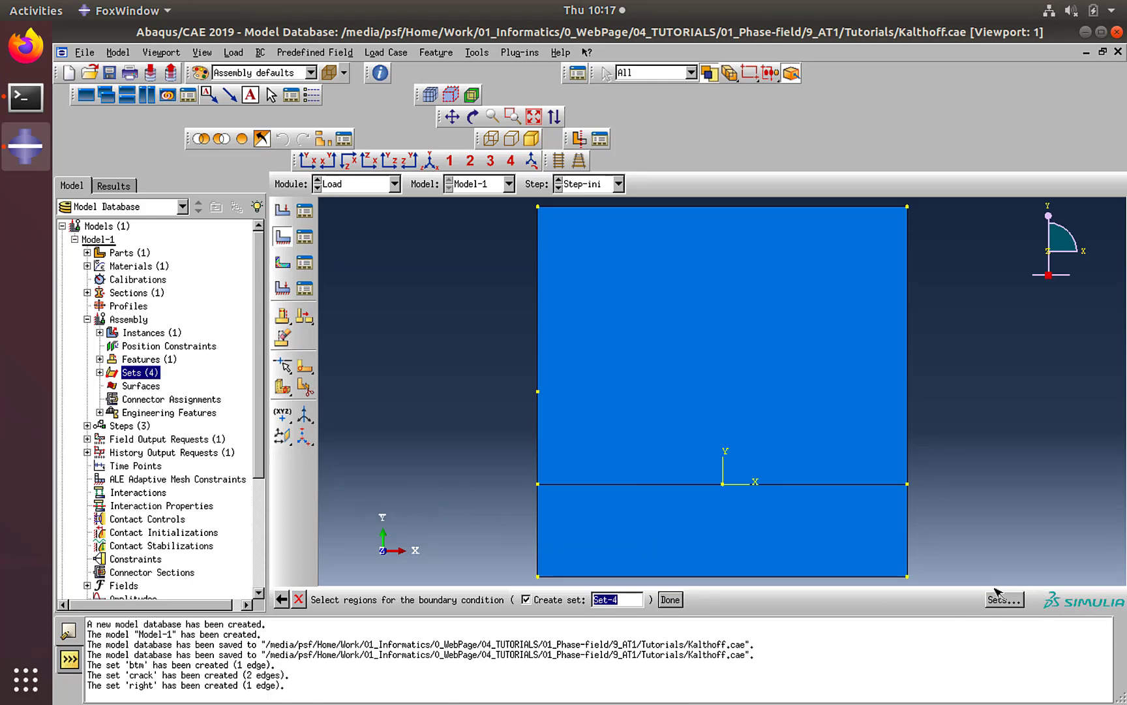
{"action": "left_click", "coordinate": [1002, 599]}
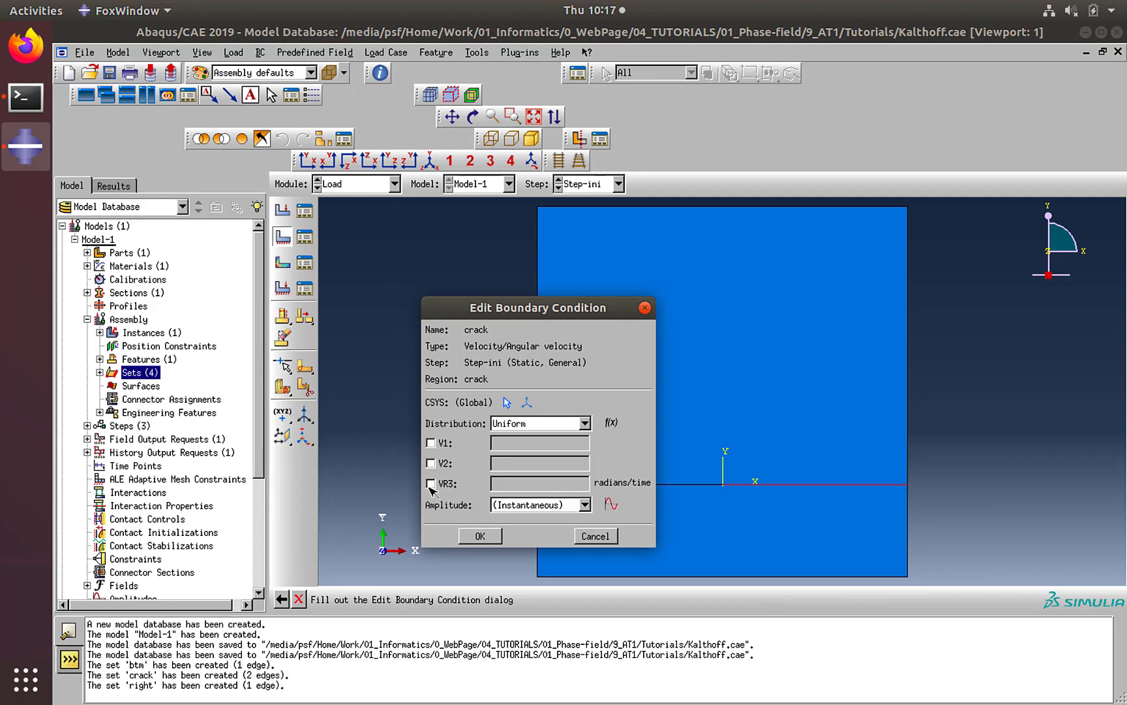
- Enable the VR3 rotational velocity component for the crack condition
{"action": "left_click", "coordinate": [431, 483]}
{"action": "type", "text": "Amp-crk"}
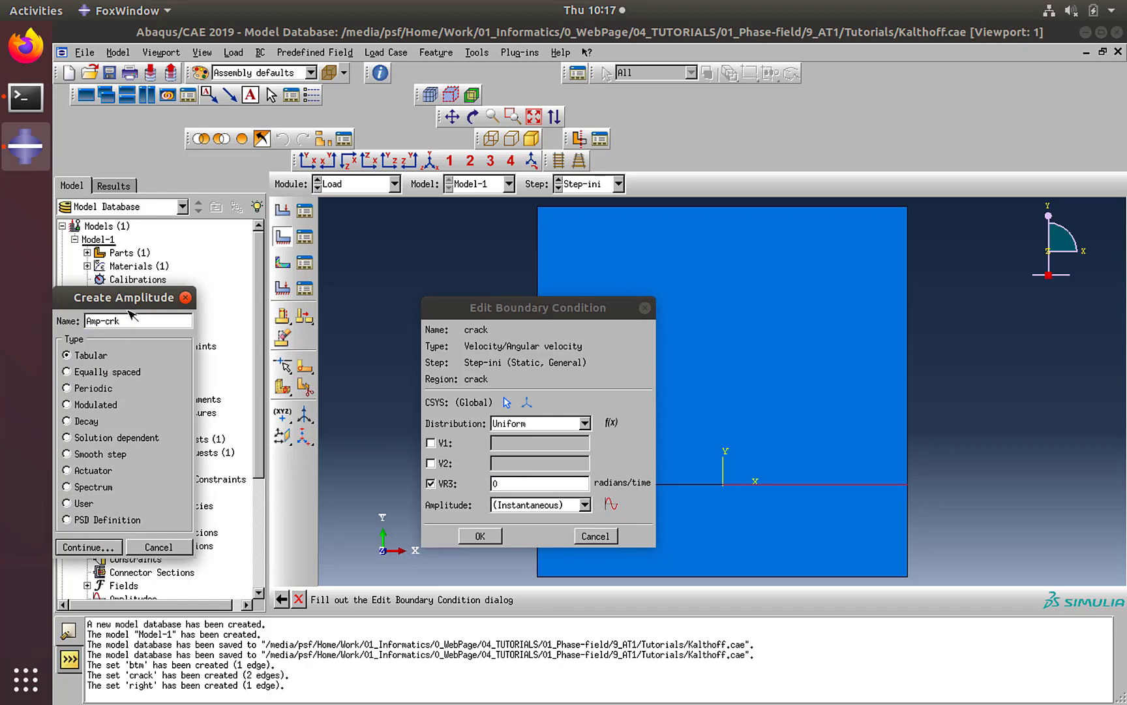
- Enter the Amp-crk amplitude rows (0,0), (0.25,4), (0.5,0), (10,0)
{"action": "left_click", "coordinate": [86, 547]}
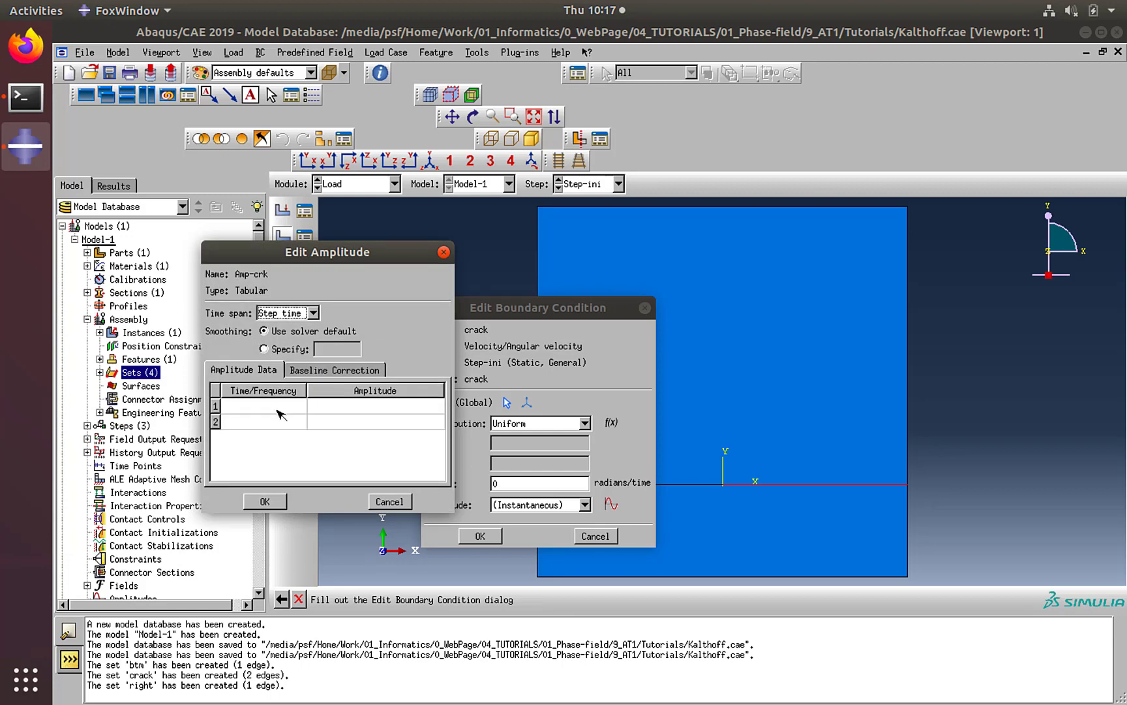
{"action": "left_click", "coordinate": [261, 406]}
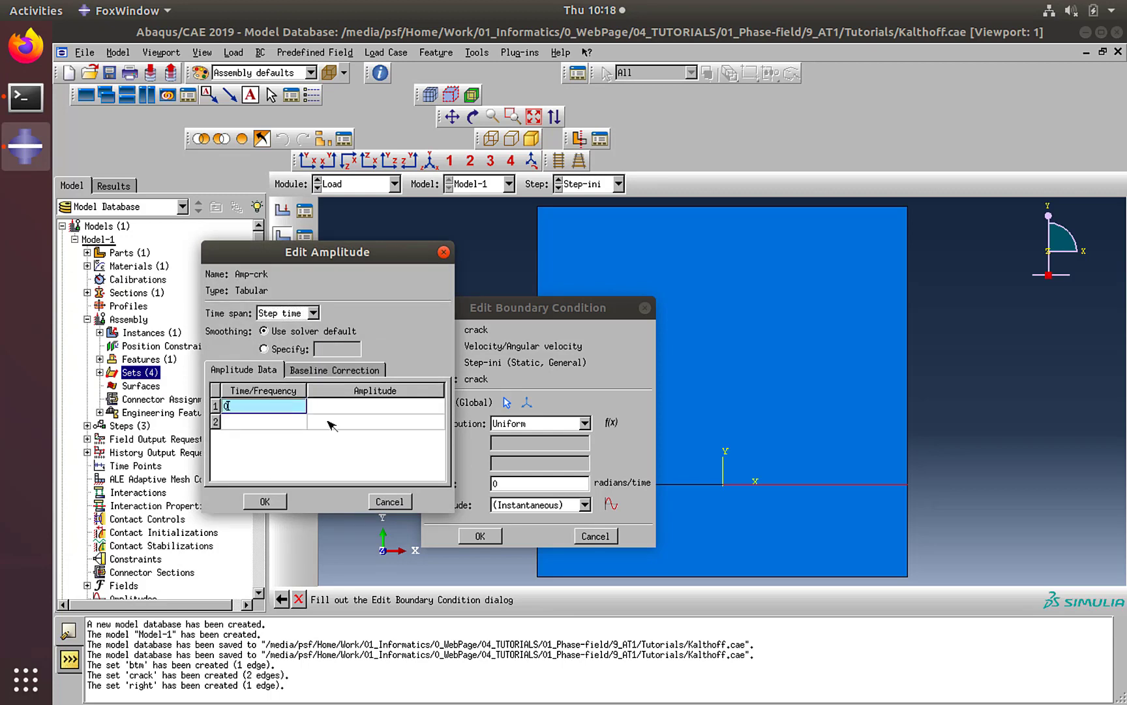
{"action": "left_click", "coordinate": [373, 406]}
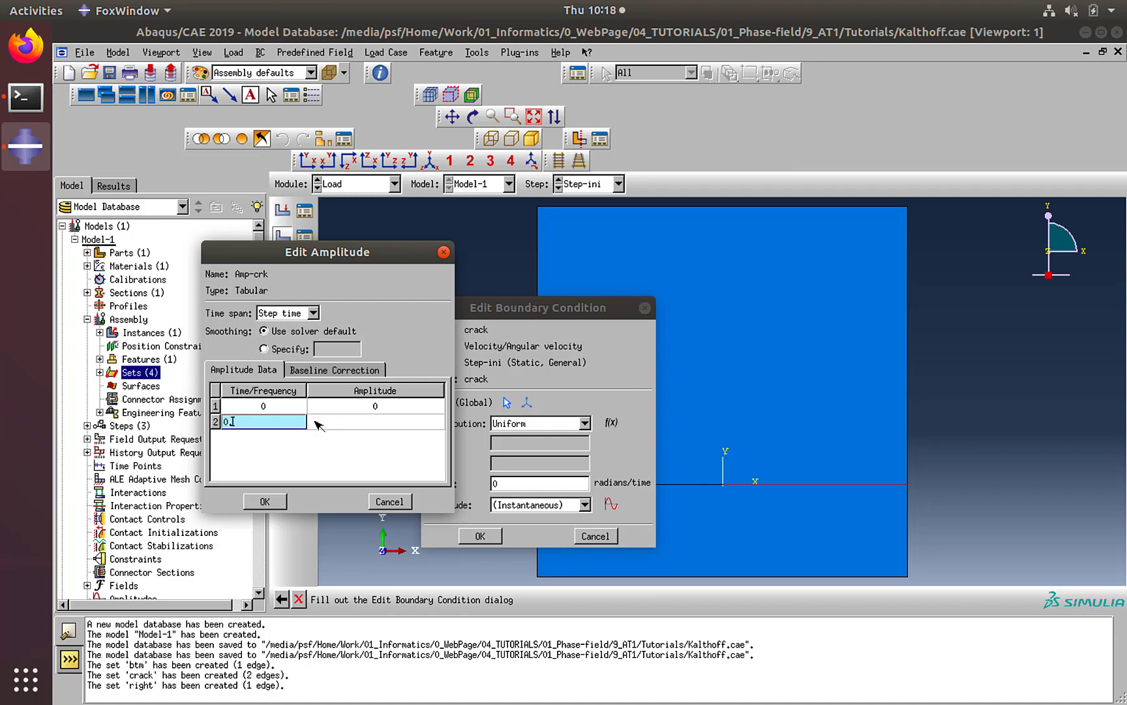
{"action": "type", "text": "0.25"}
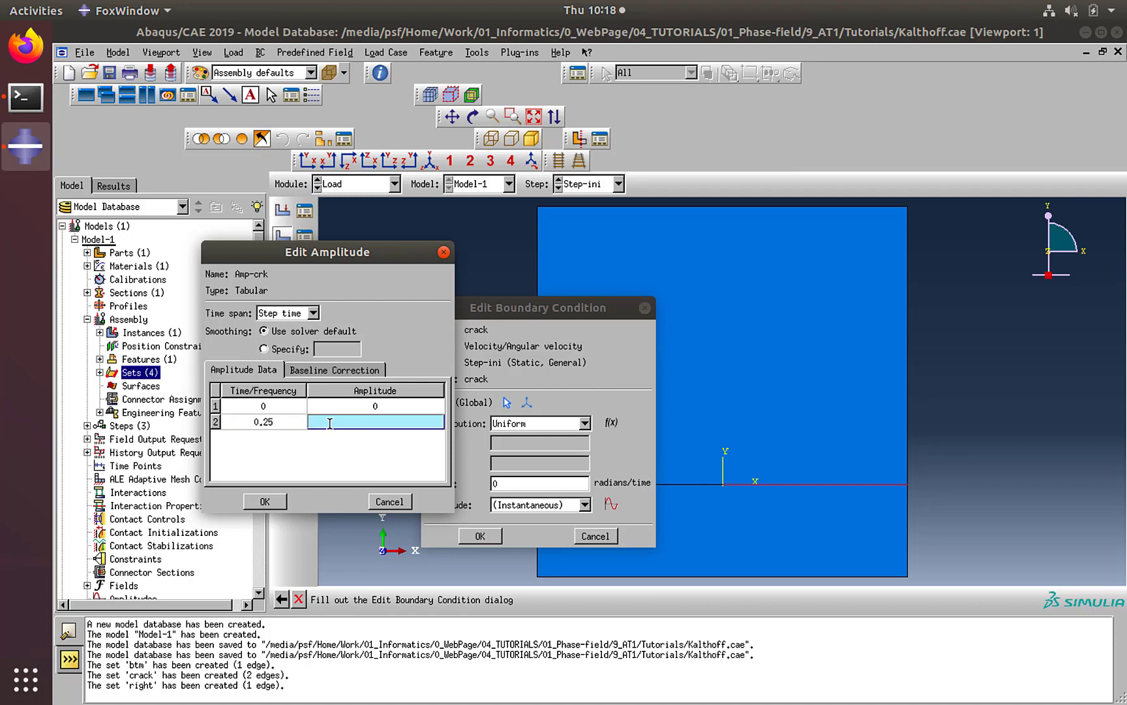
{"action": "type", "text": "4"}
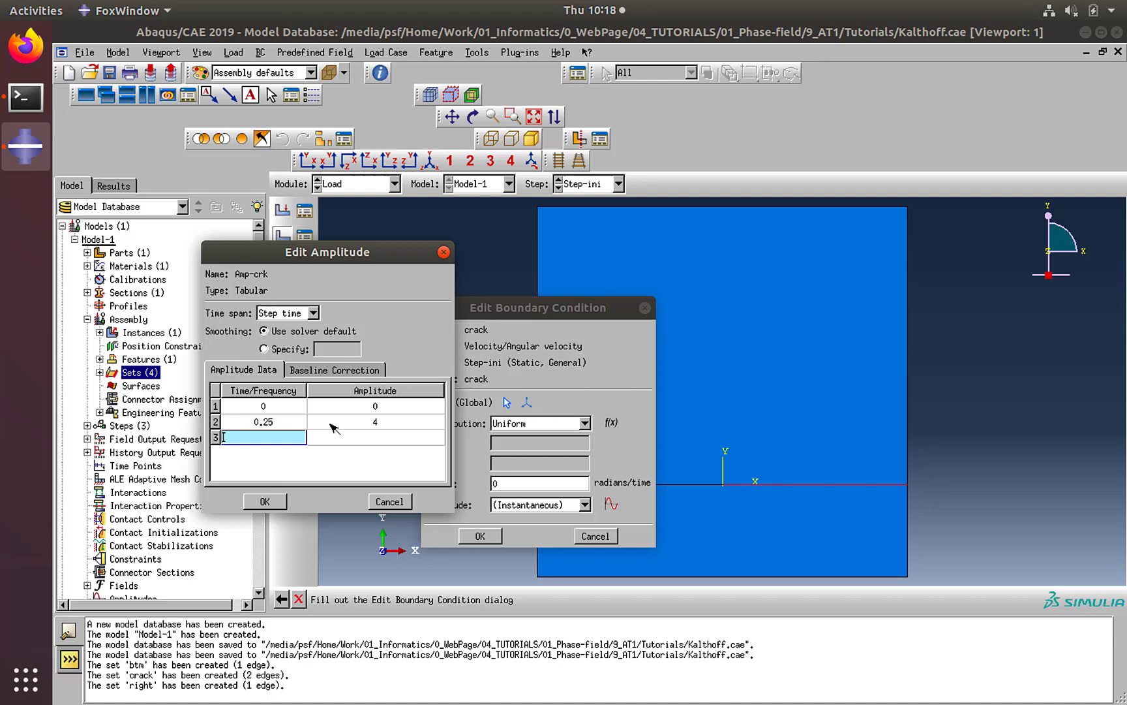
{"action": "type", "text": "0.5"}
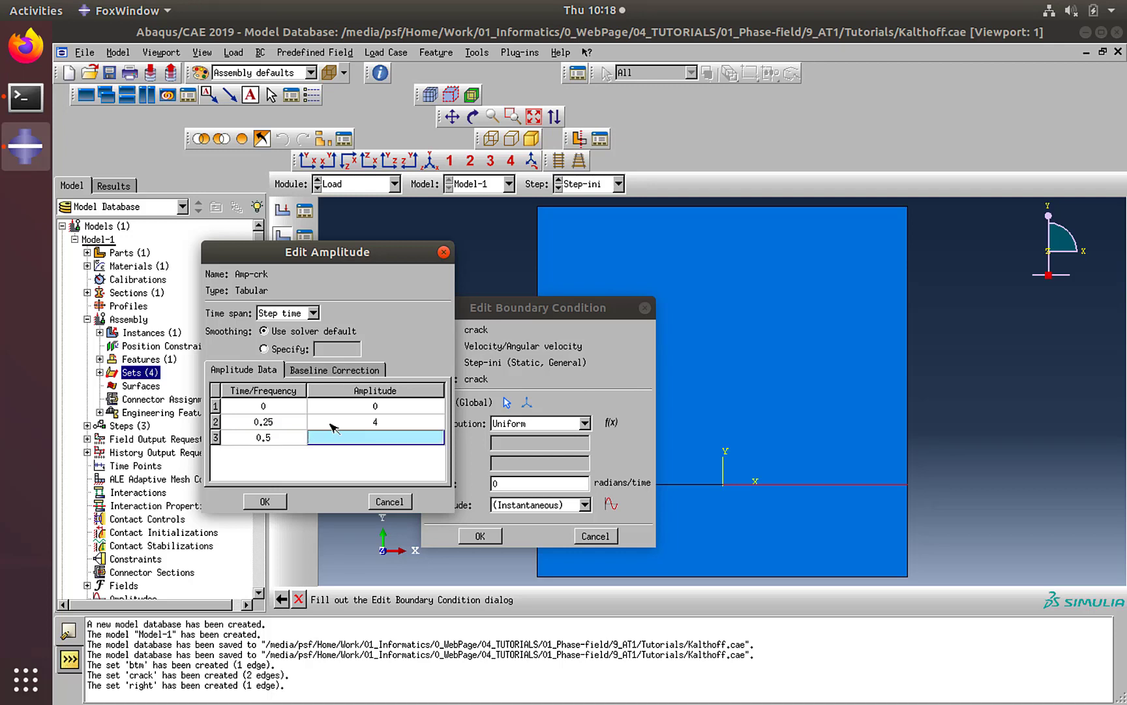
{"action": "type", "text": "0"}
{"action": "type", "text": "10"}
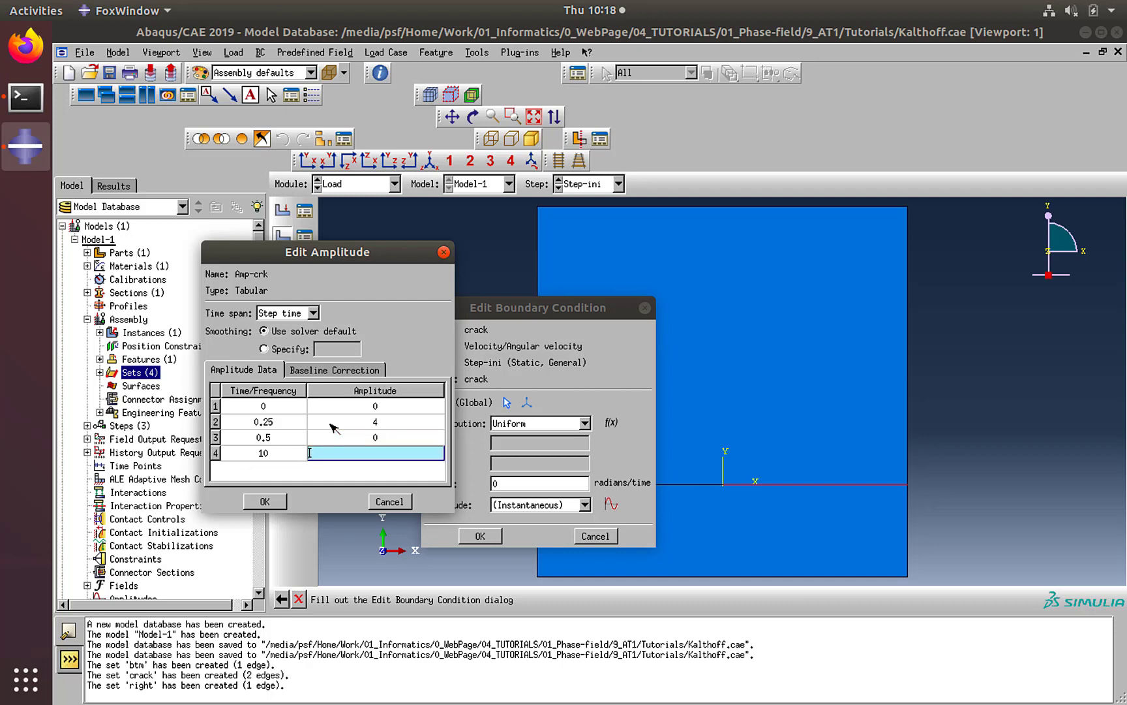
- Base Amp-crk on total time and give the crack condition VR3 = 1 with it
{"action": "left_click", "coordinate": [315, 312]}
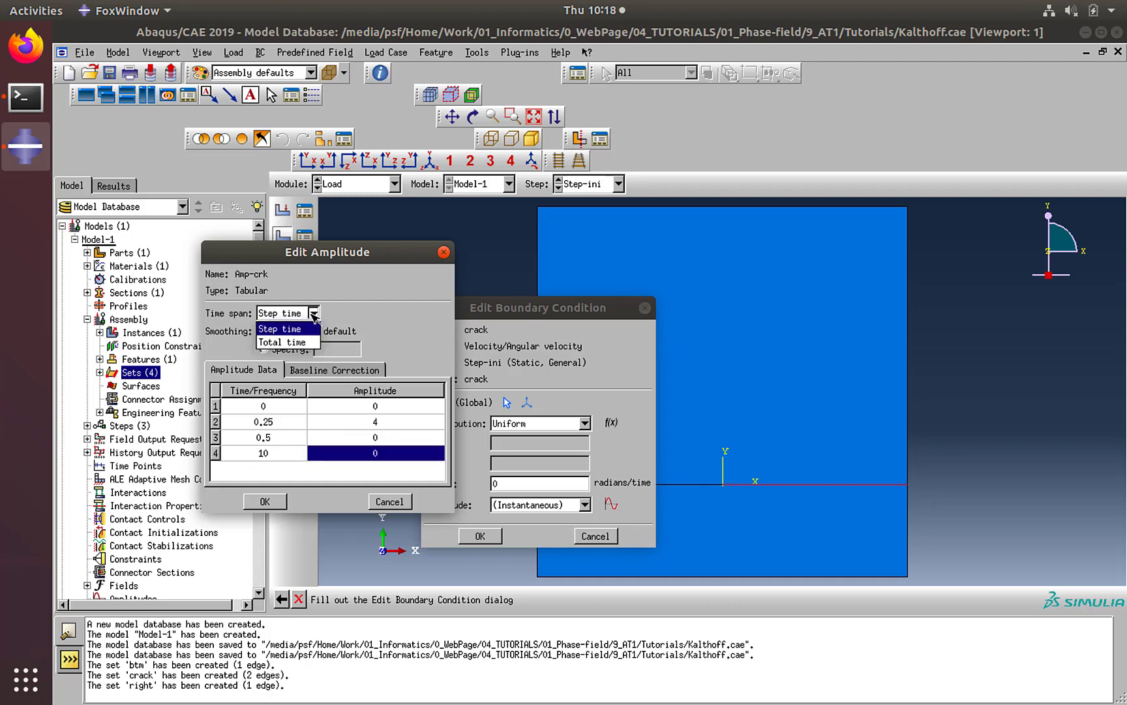
{"action": "left_click", "coordinate": [284, 340]}
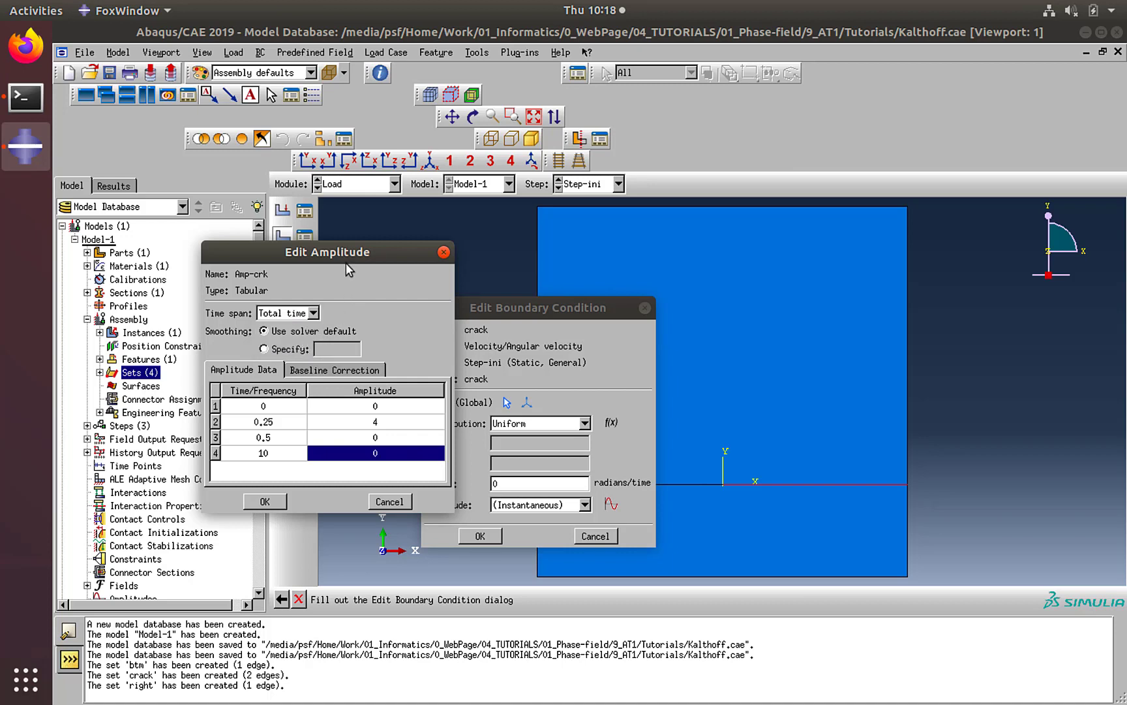
{"action": "mouse_move", "coordinate": [334, 369]}
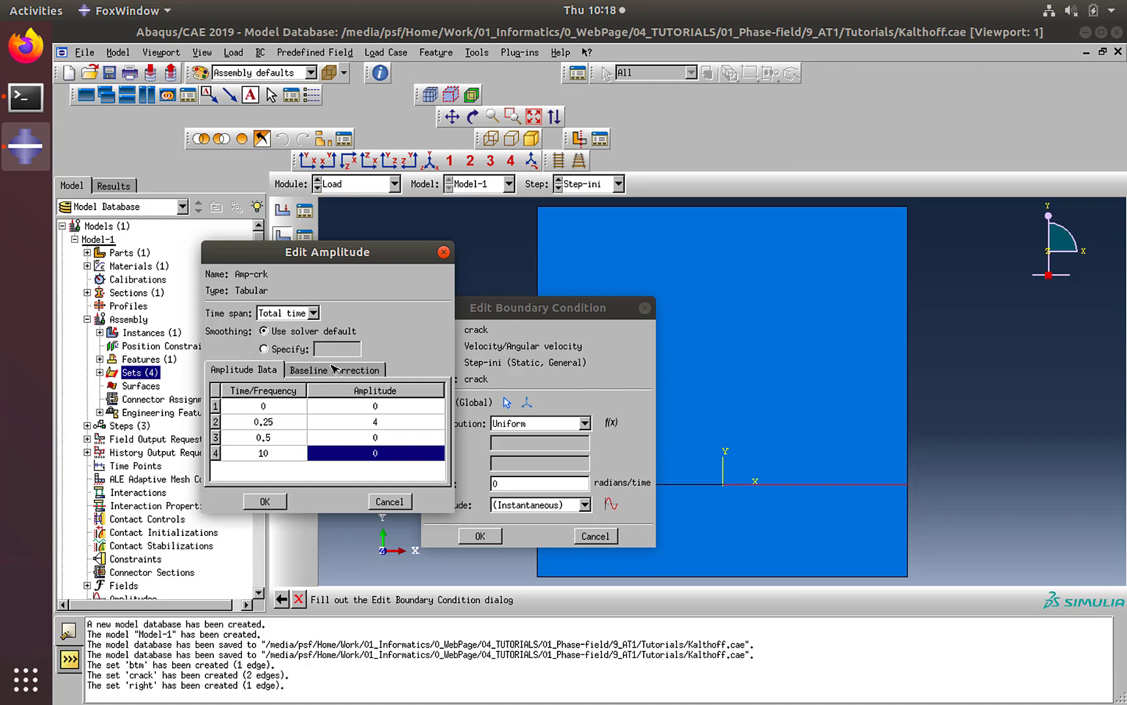
{"action": "mouse_move", "coordinate": [246, 473]}
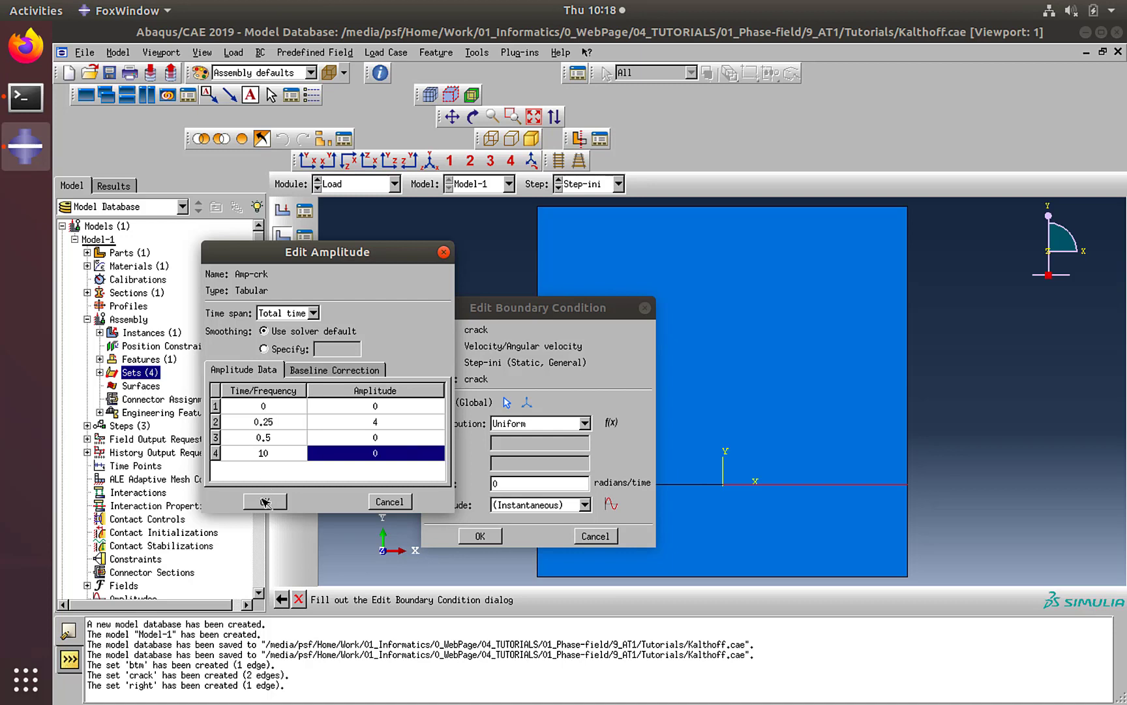
{"action": "left_click", "coordinate": [265, 501]}
{"action": "type", "text": "1"}
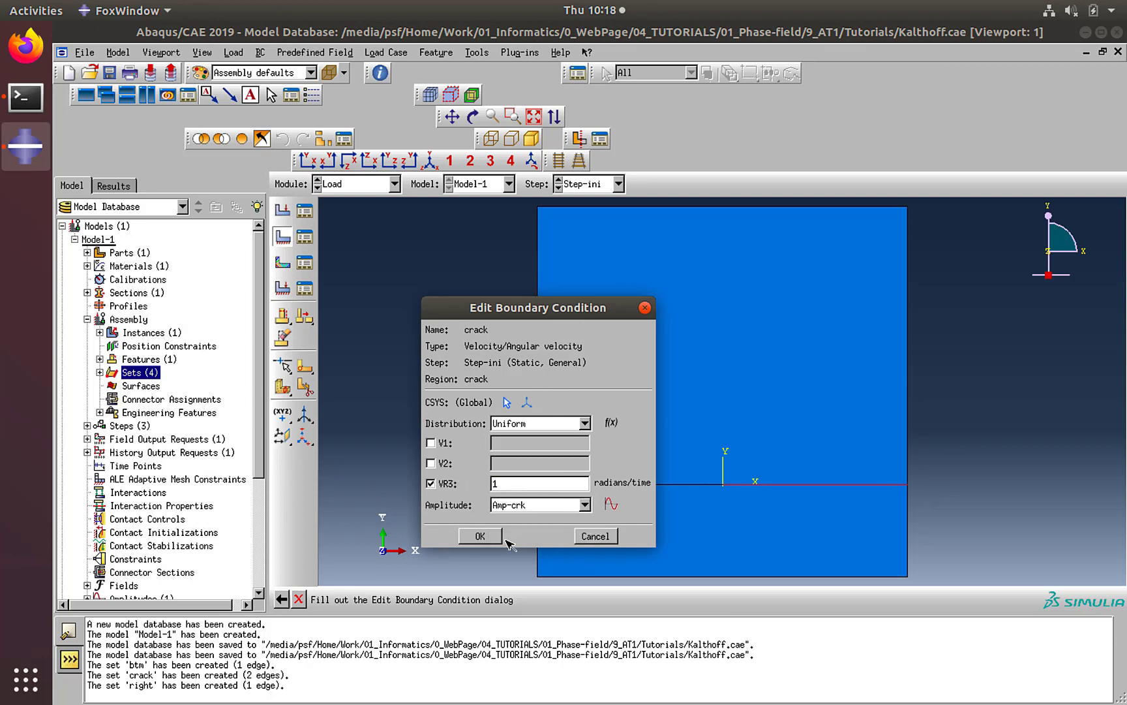
{"action": "mouse_move", "coordinate": [520, 513]}
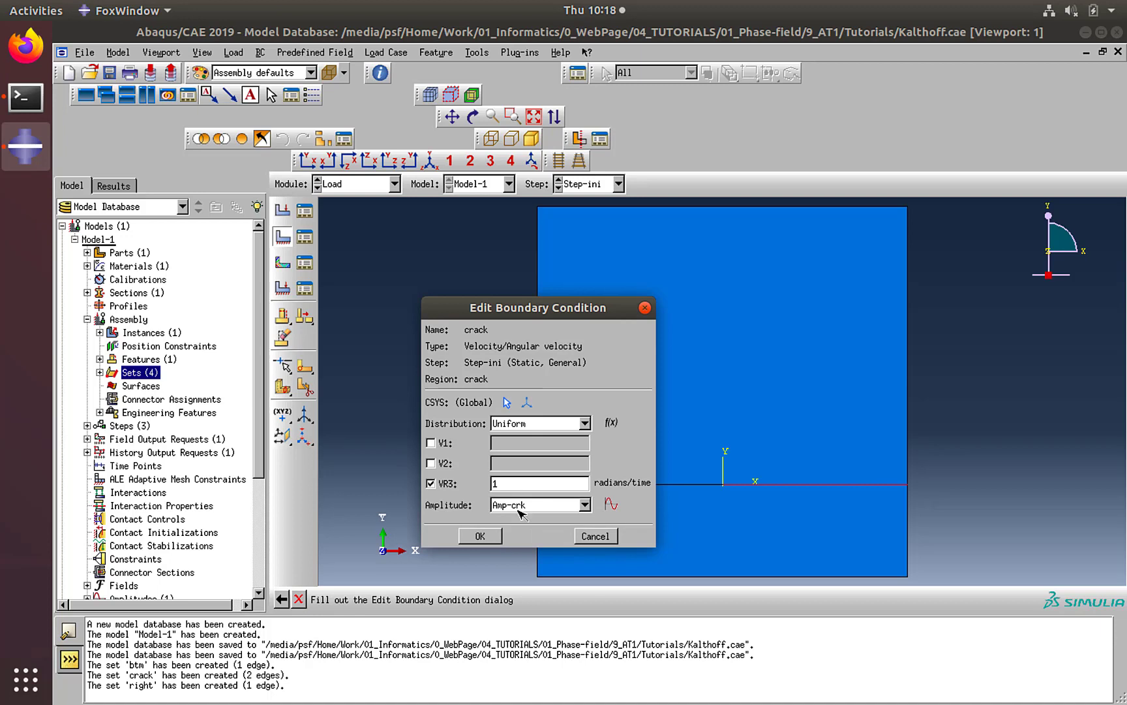
{"action": "left_click", "coordinate": [479, 535]}
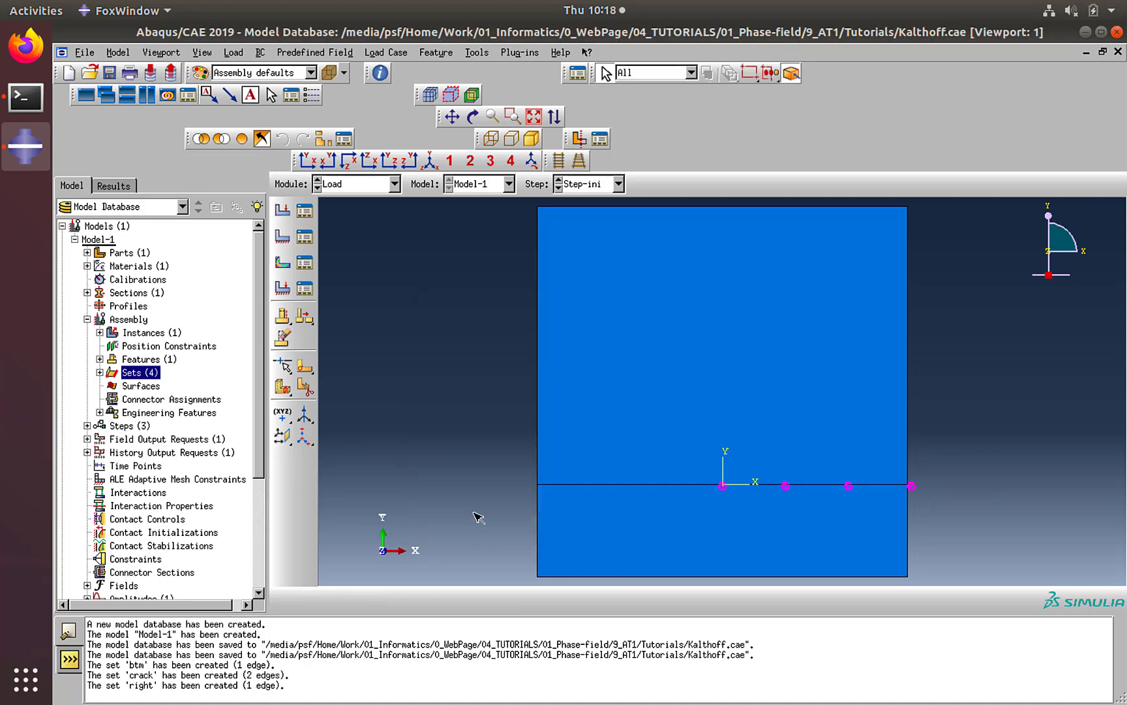
{"action": "mouse_move", "coordinate": [281, 236]}
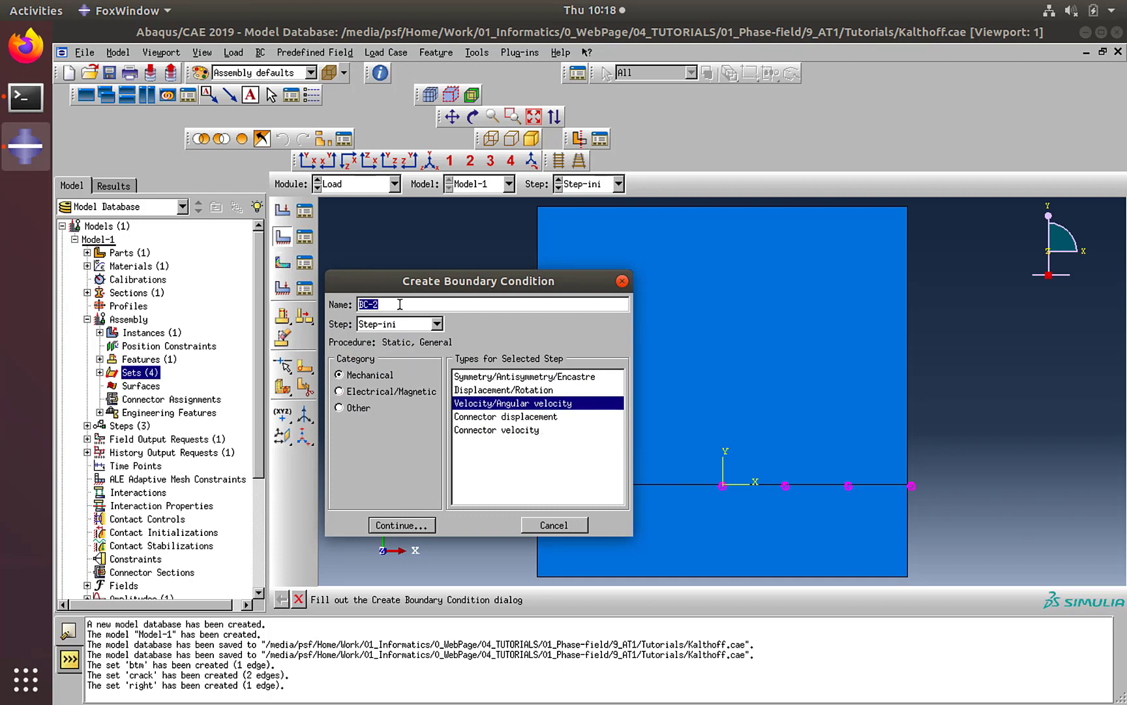
- Create velocity condition 'impact' in Step-dyn on set 'right' with V1 enabled, starting amplitude Amp-impact
{"action": "type", "text": "impact"}
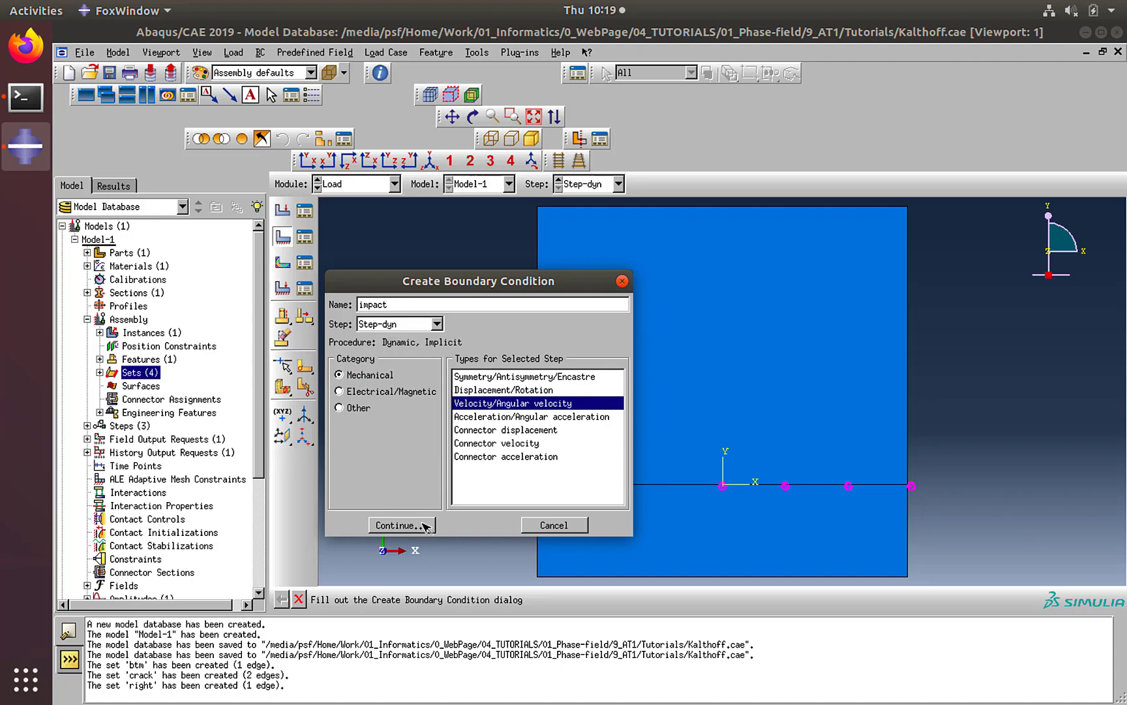
{"action": "left_click", "coordinate": [399, 524]}
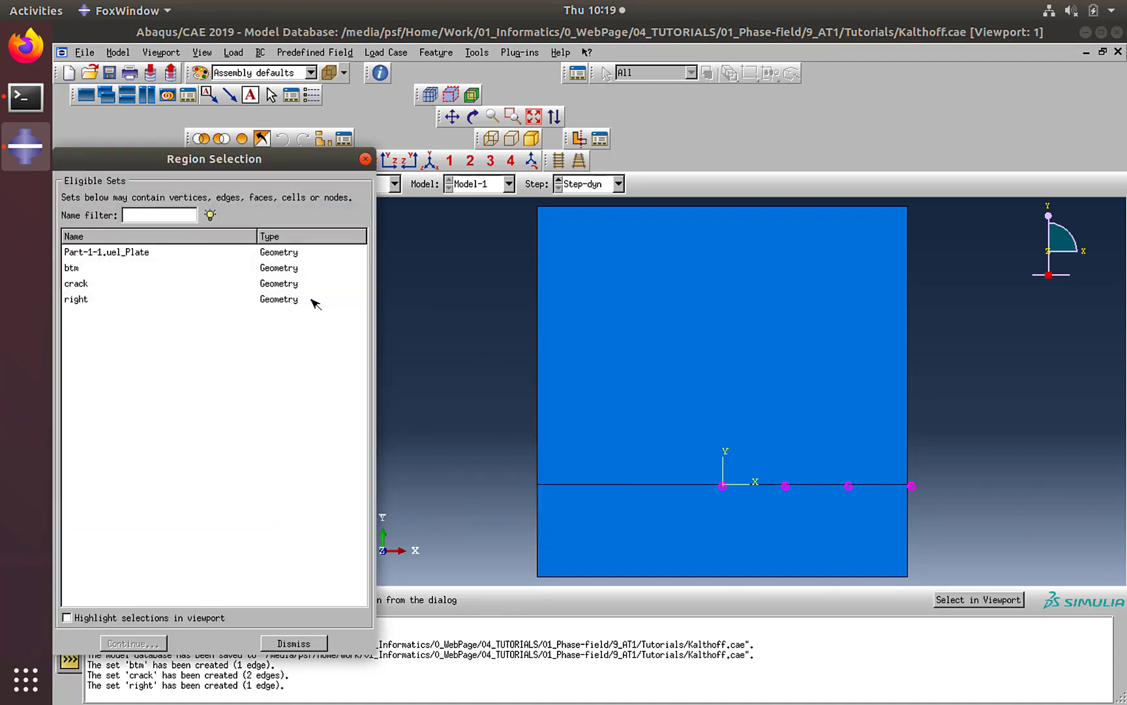
{"action": "left_click", "coordinate": [75, 299]}
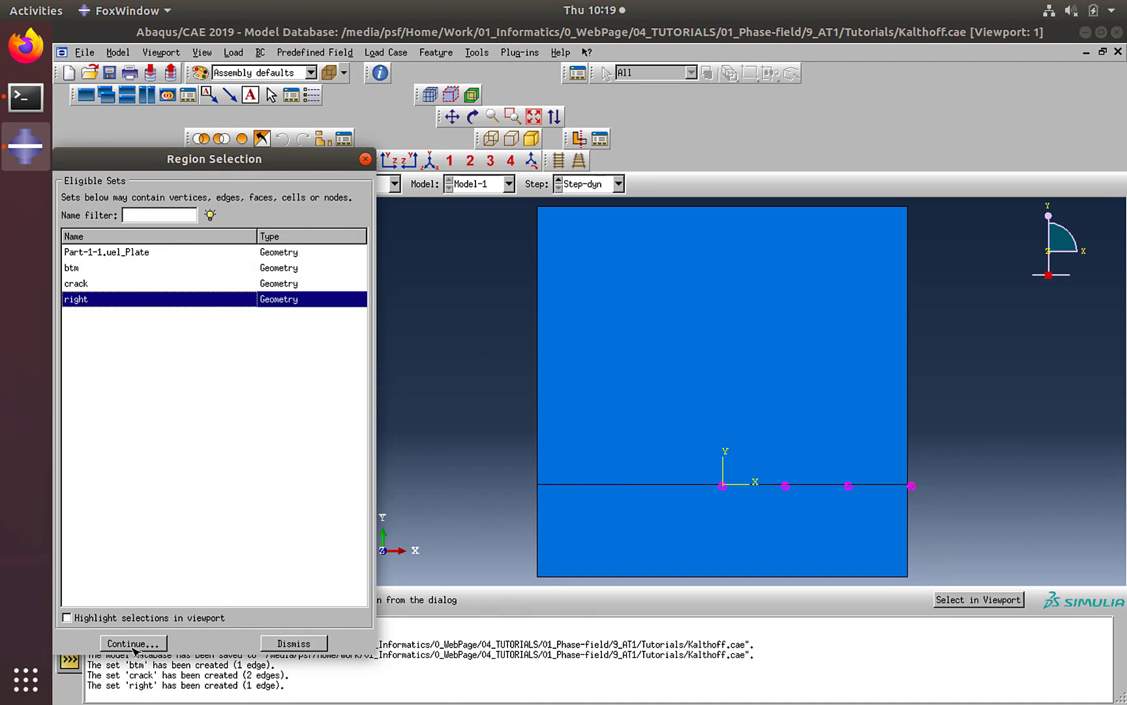
{"action": "left_click", "coordinate": [133, 643]}
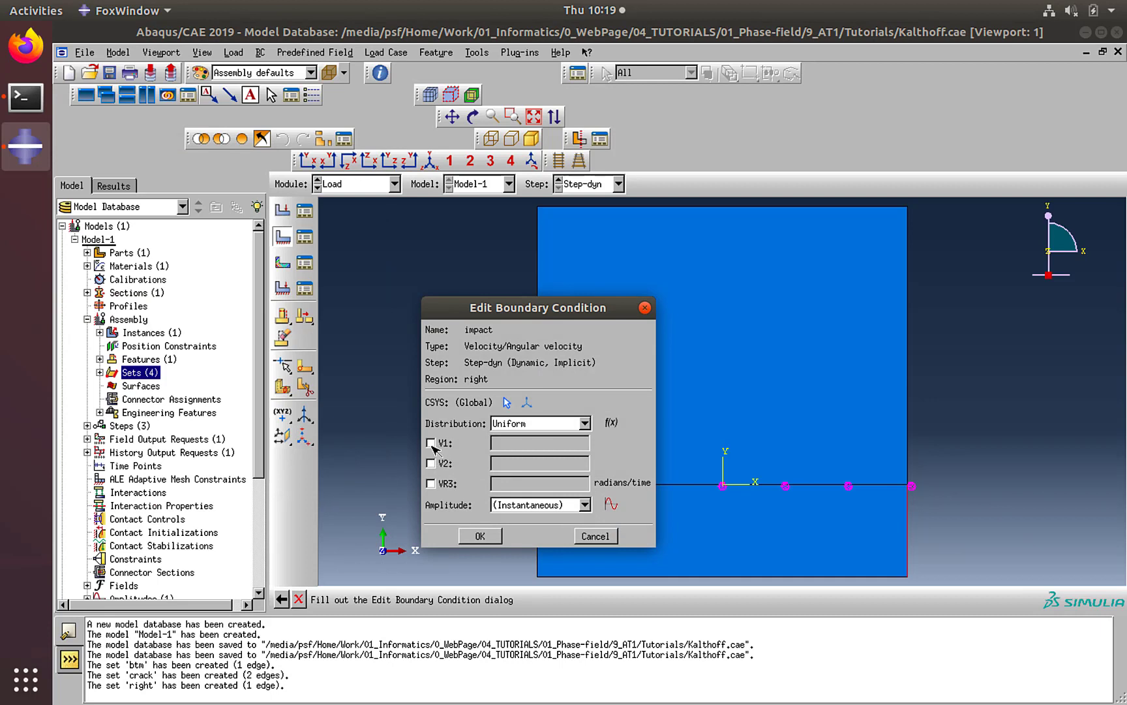
{"action": "left_click", "coordinate": [432, 443]}
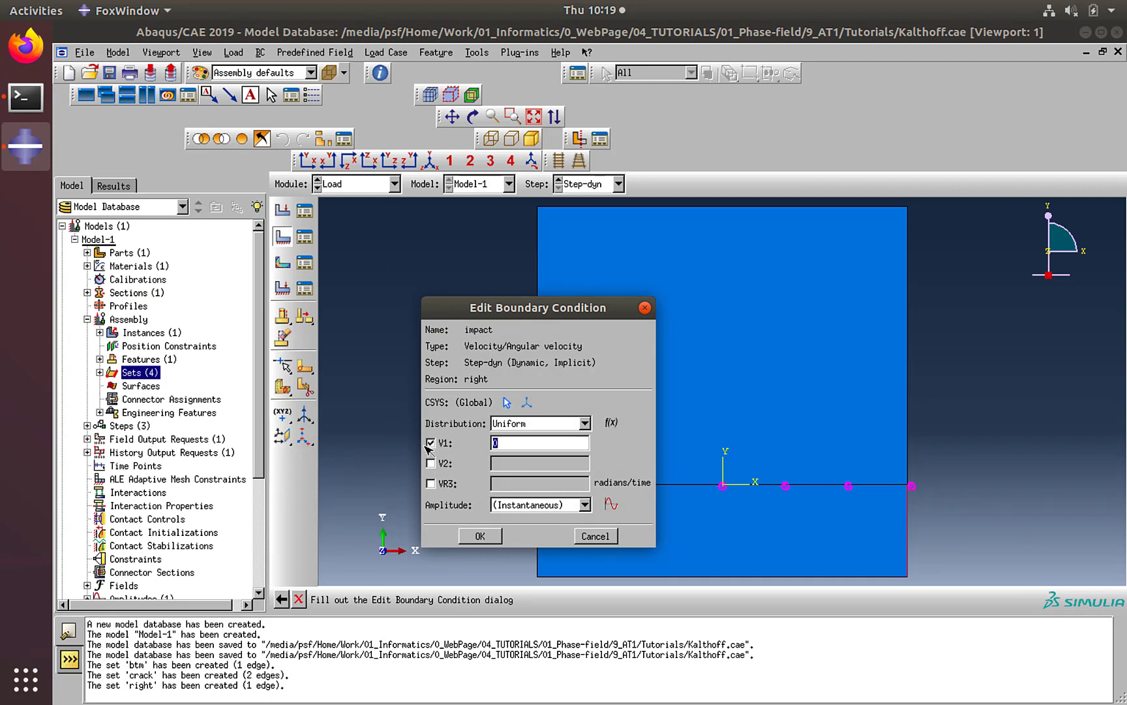
{"action": "left_click", "coordinate": [609, 505]}
{"action": "type", "text": "Amp-impact"}
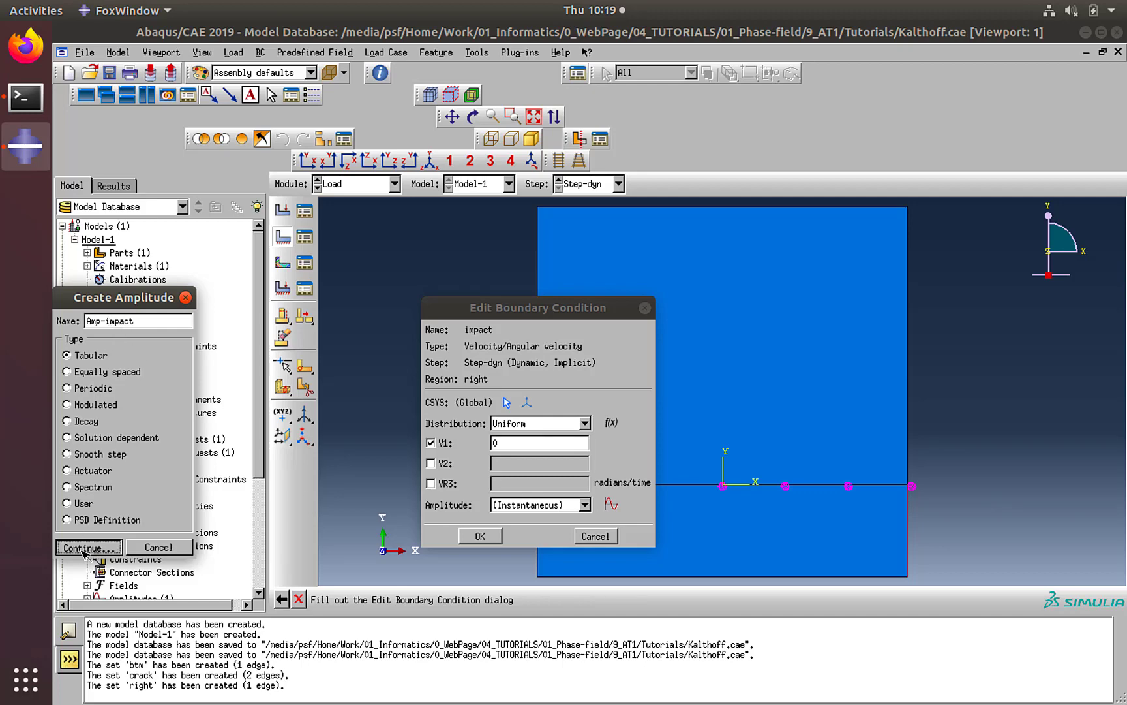
- Tabulate Amp-impact with rows (0,0), (1e-3,25), (10,25)
{"action": "left_click", "coordinate": [87, 547]}
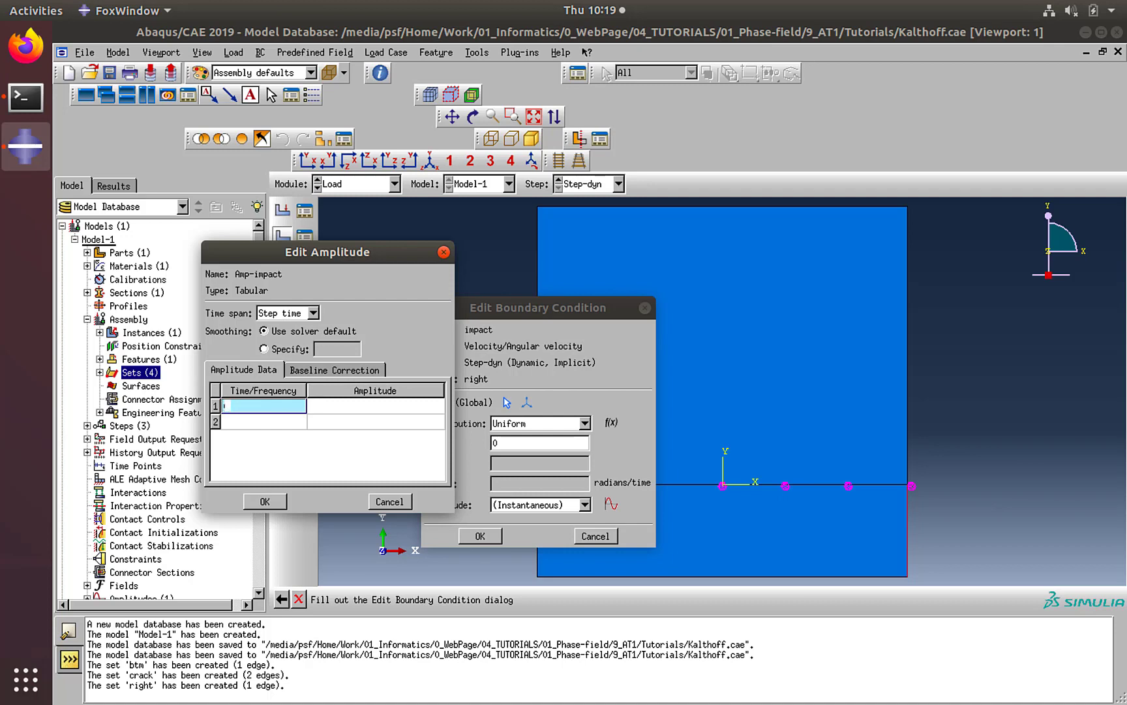
{"action": "type", "text": "0"}
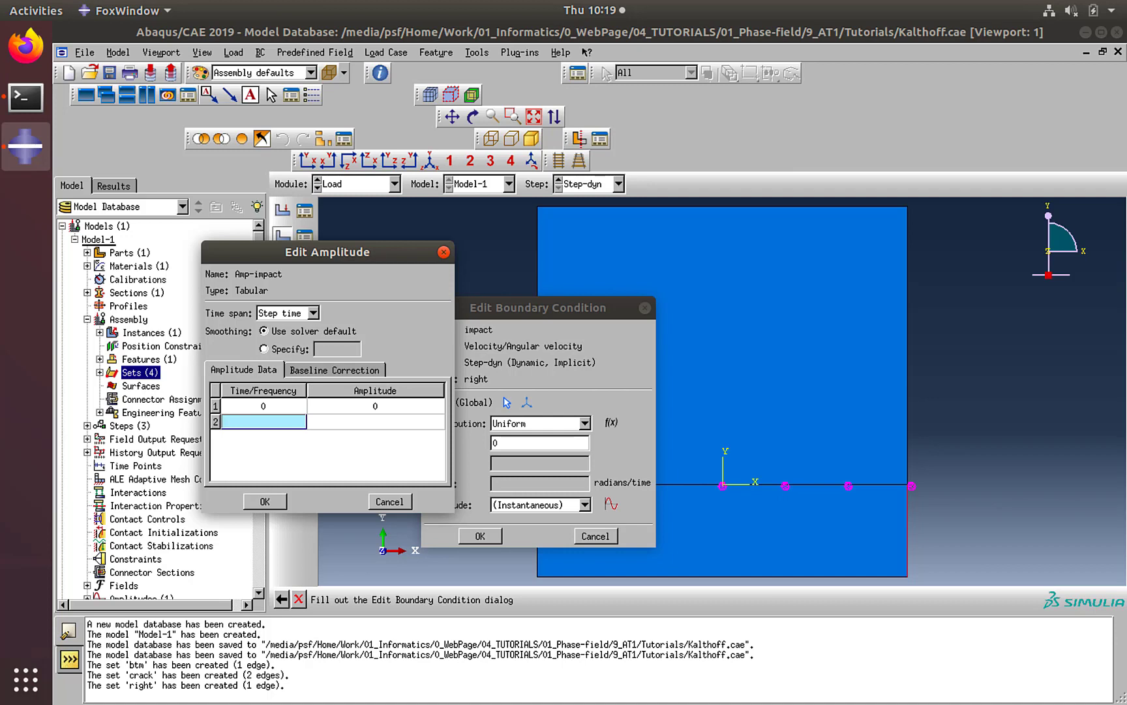
{"action": "type", "text": "1"}
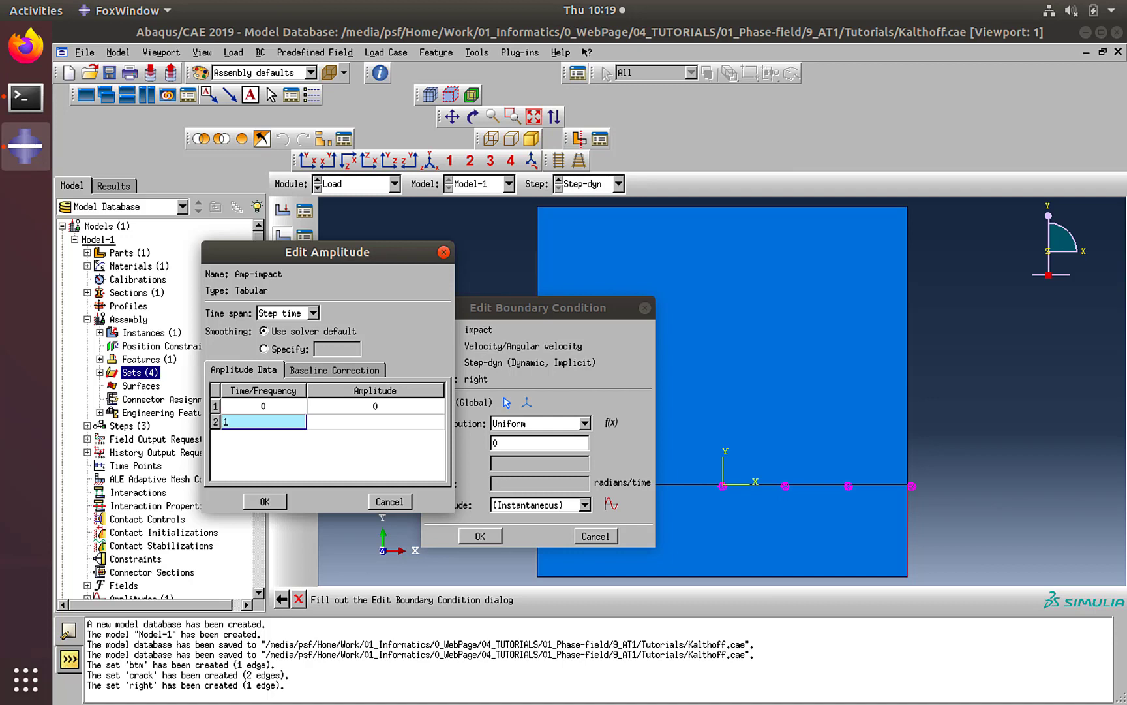
{"action": "type", "text": "1e-3"}
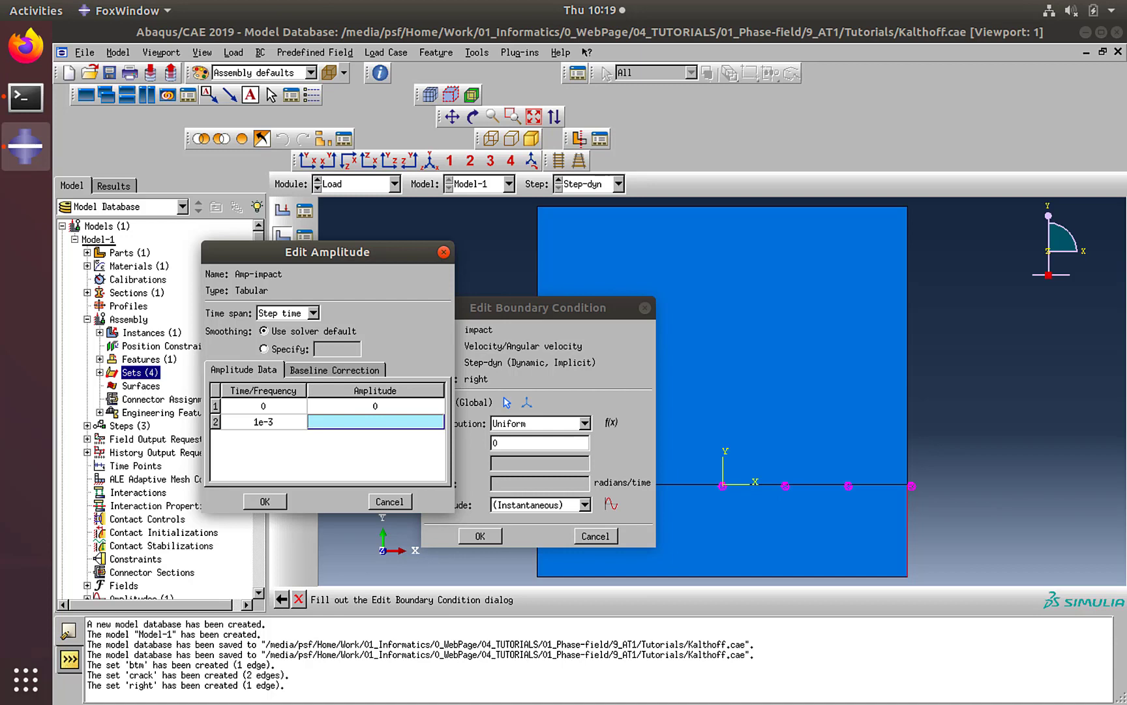
{"action": "type", "text": "25"}
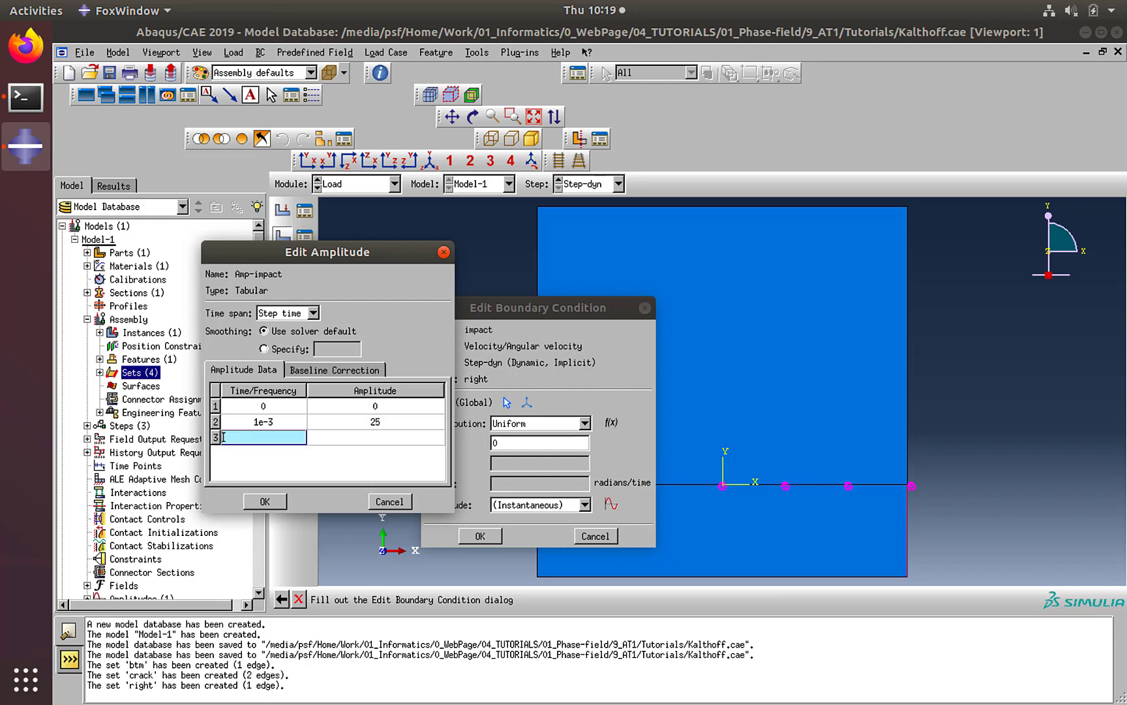
{"action": "type", "text": "10"}
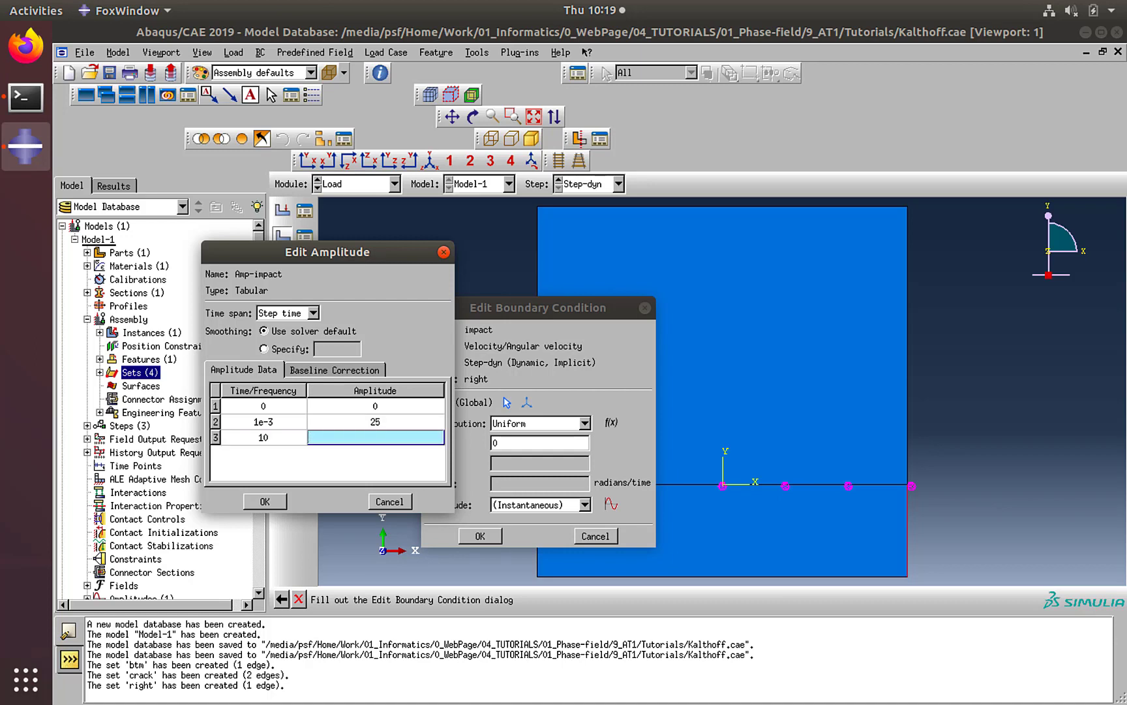
{"action": "type", "text": "25"}
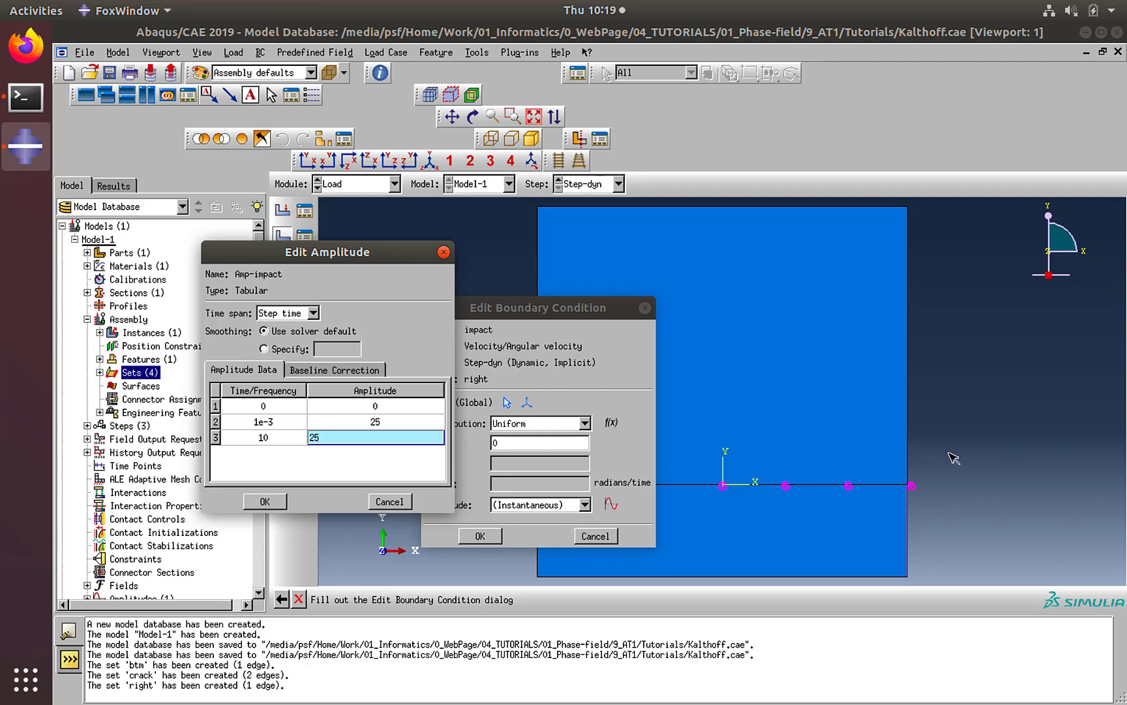
{"action": "mouse_move", "coordinate": [247, 452]}
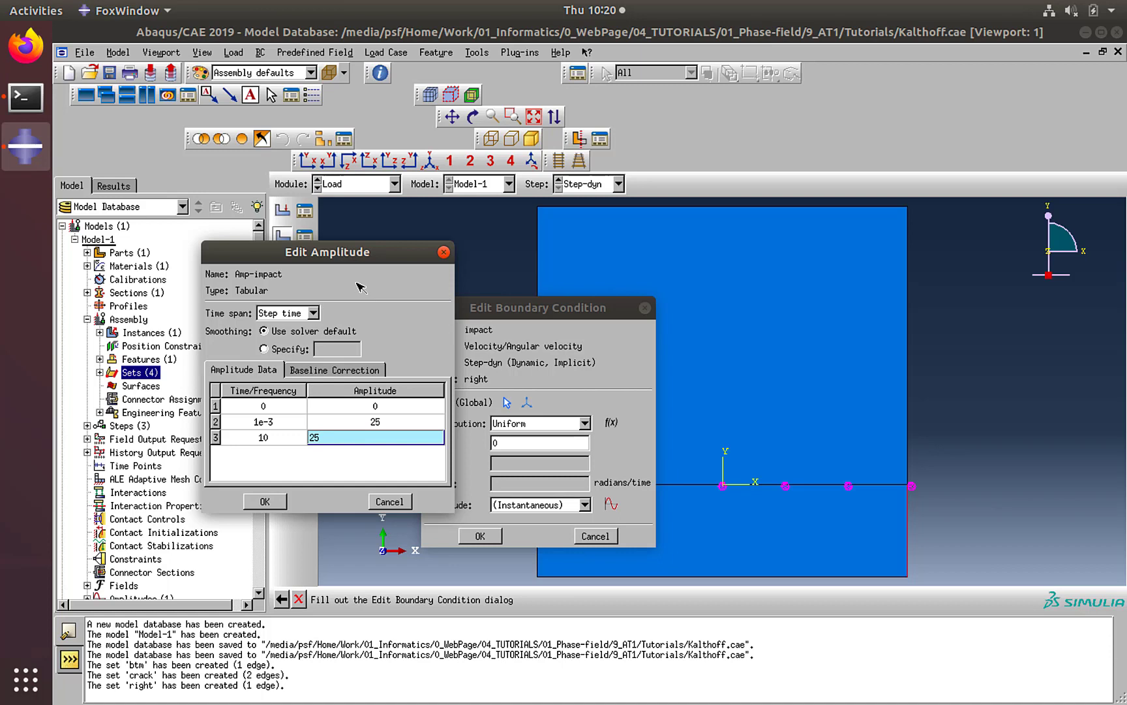
{"action": "mouse_move", "coordinate": [260, 295]}
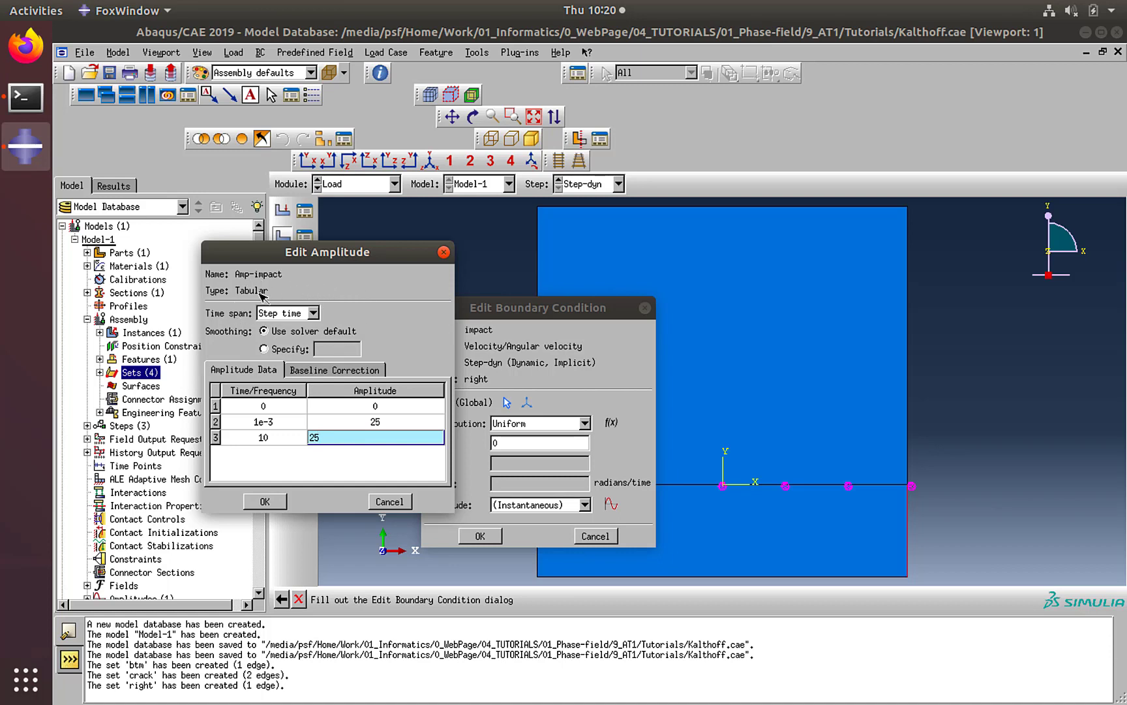
{"action": "mouse_move", "coordinate": [281, 411]}
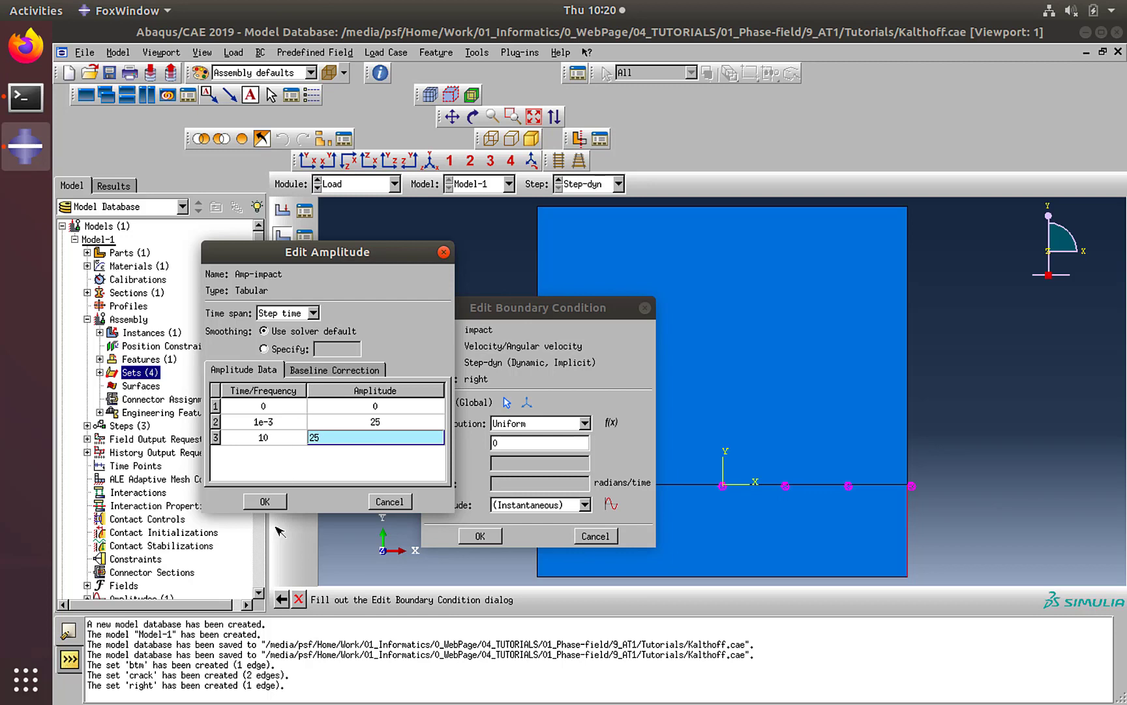
{"action": "left_click", "coordinate": [265, 501]}
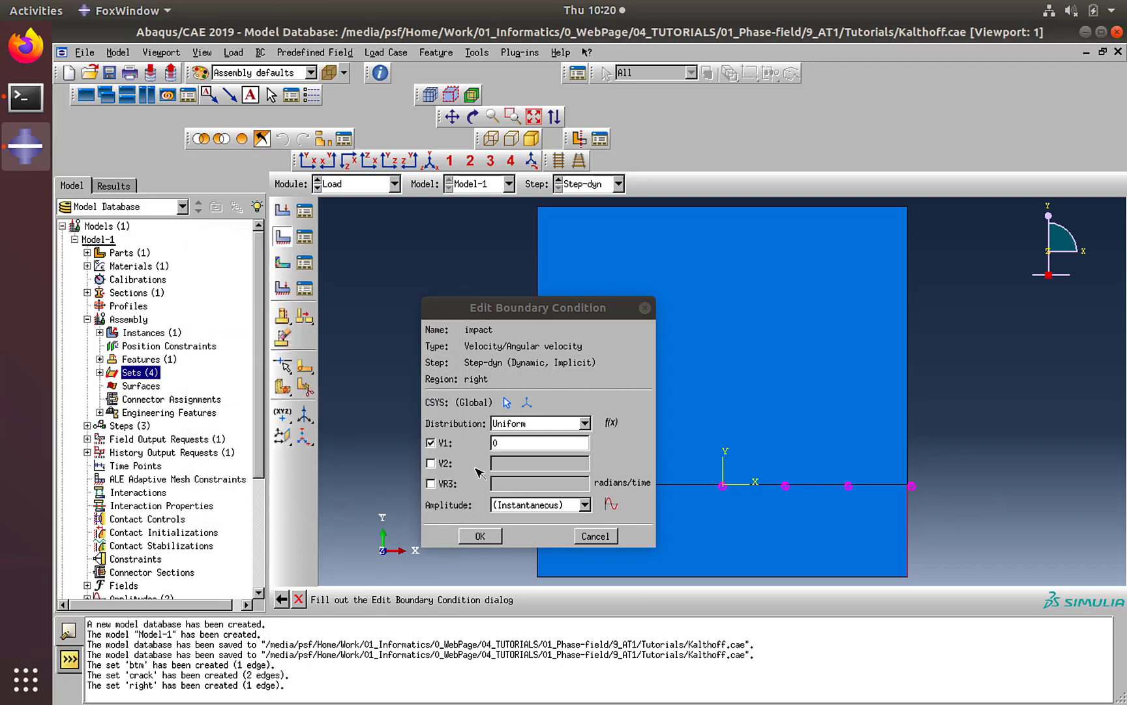
- Set V1 = -1 on the impact condition, scaled by Amp-impact
{"action": "type", "text": "-1"}
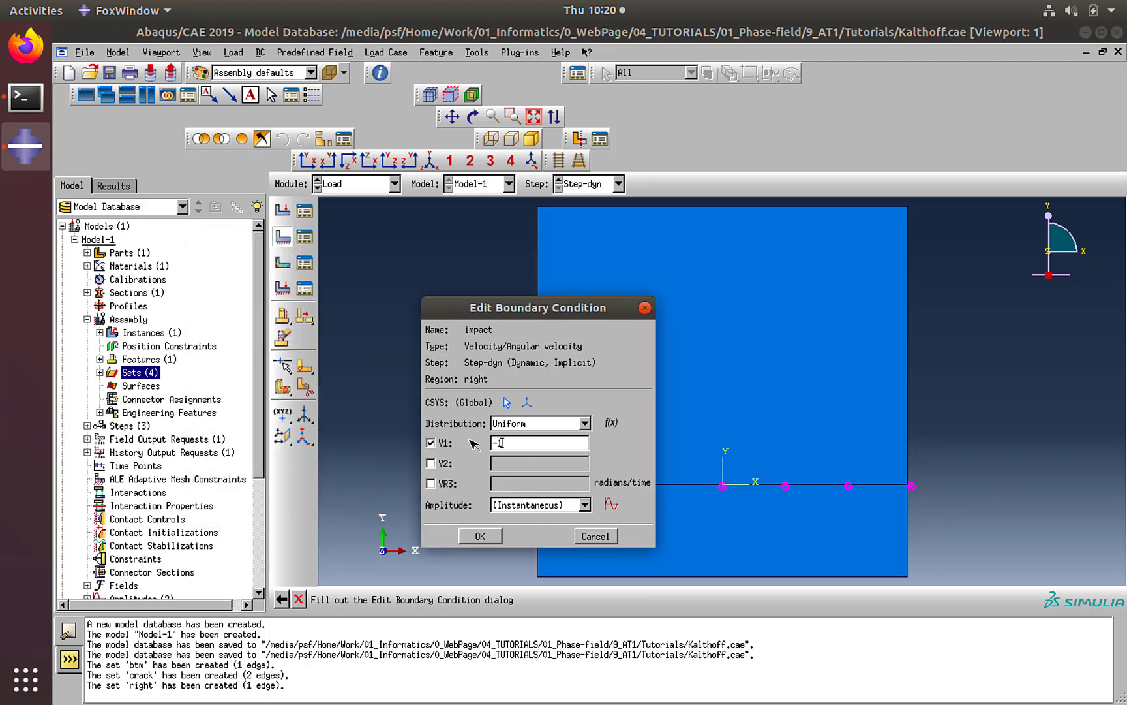
{"action": "mouse_move", "coordinate": [1014, 524]}
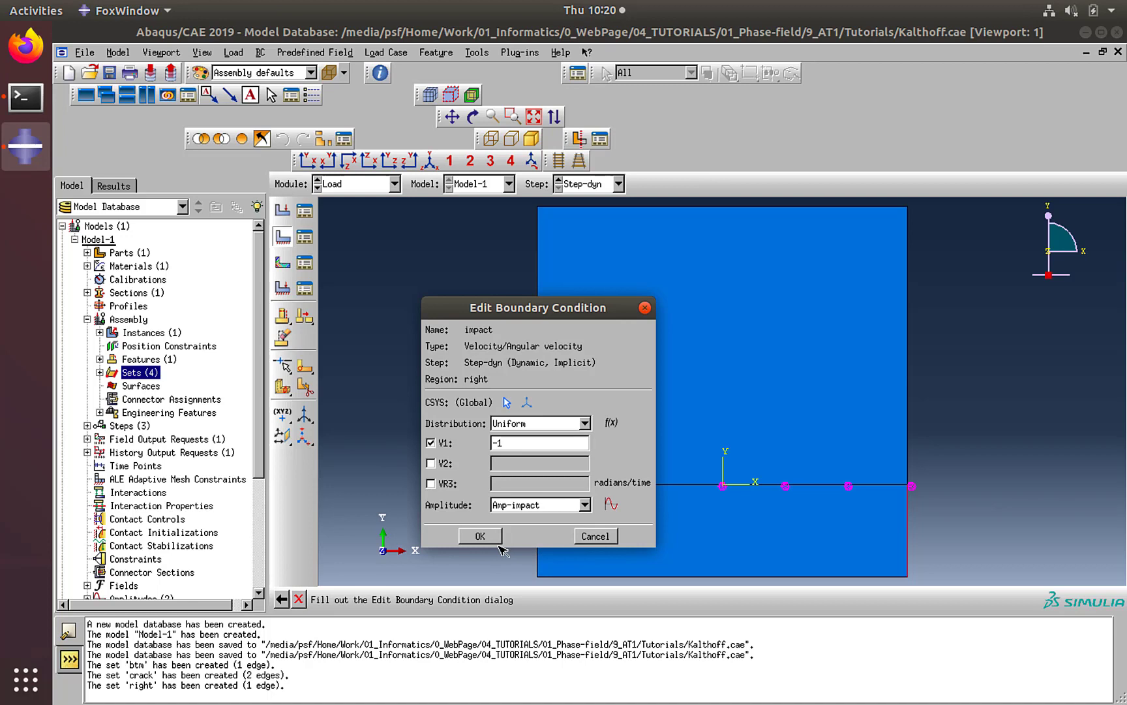
{"action": "mouse_move", "coordinate": [507, 528]}
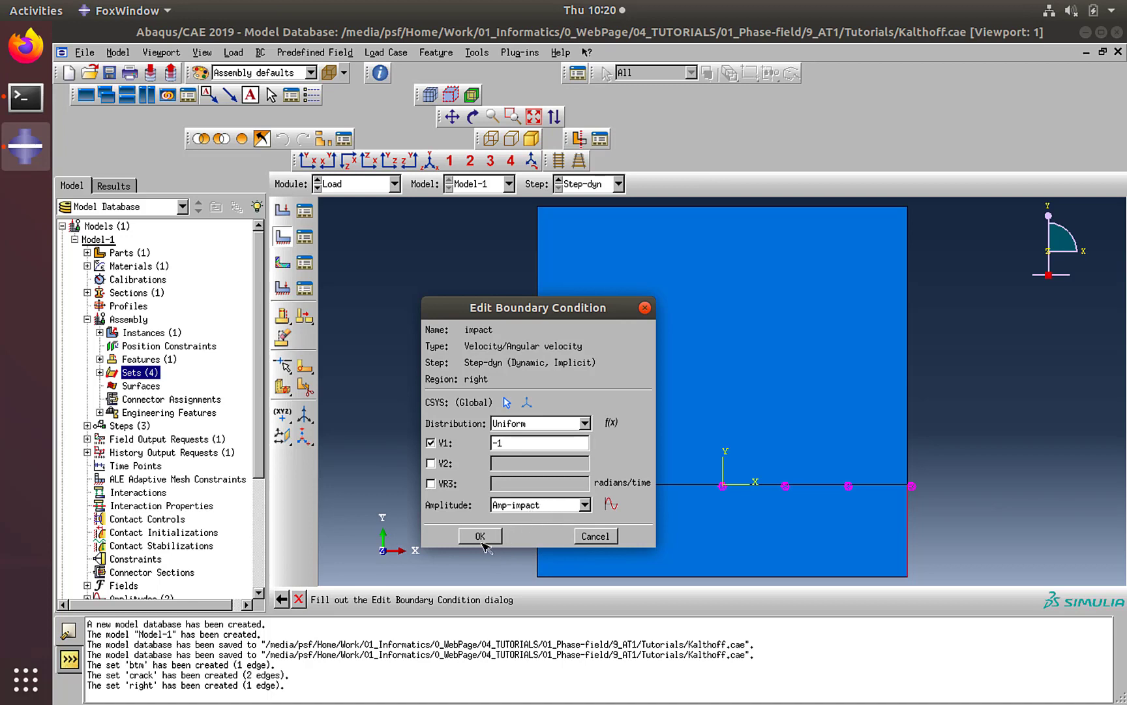
{"action": "left_click", "coordinate": [479, 535]}
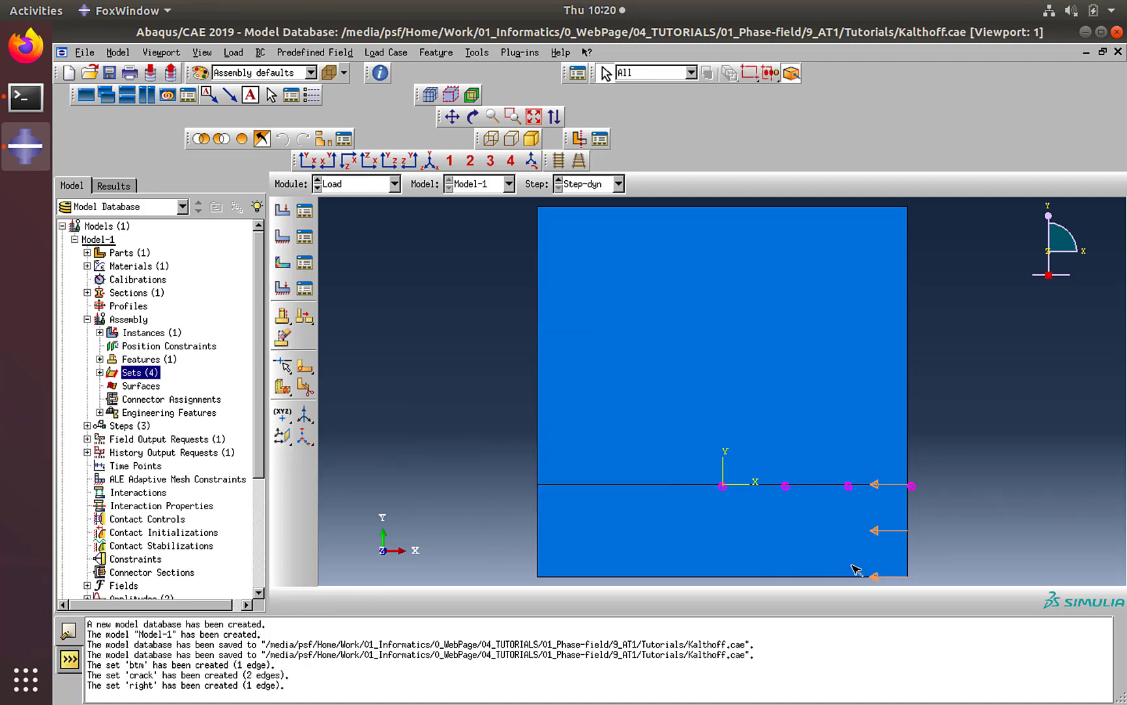
{"action": "mouse_move", "coordinate": [512, 376]}
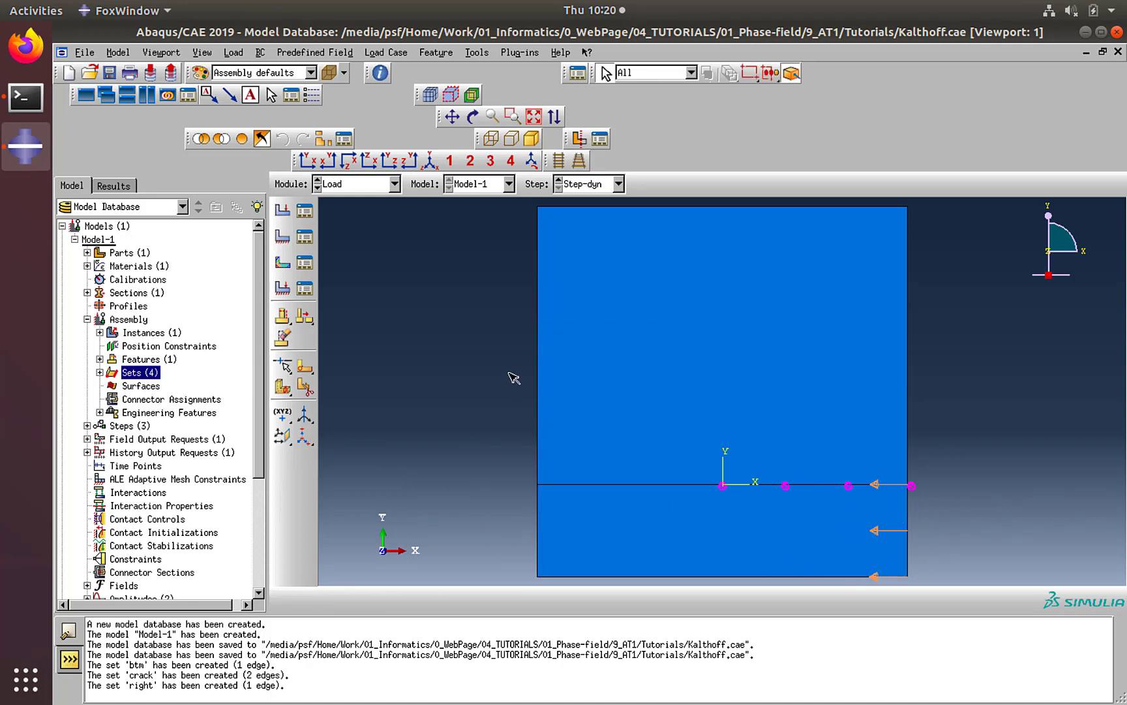
{"action": "mouse_move", "coordinate": [415, 160]}
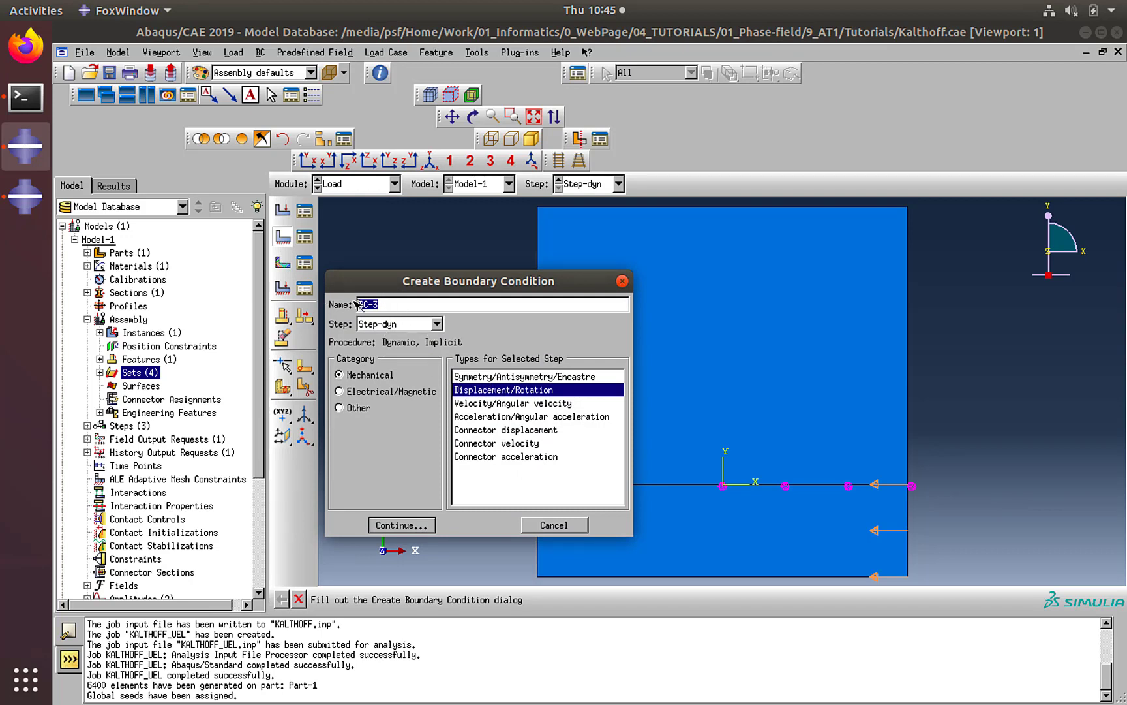
- Add displacement condition 'sym' fixing U2 = 0 on the bottom edge set btm
{"action": "type", "text": "sy"}
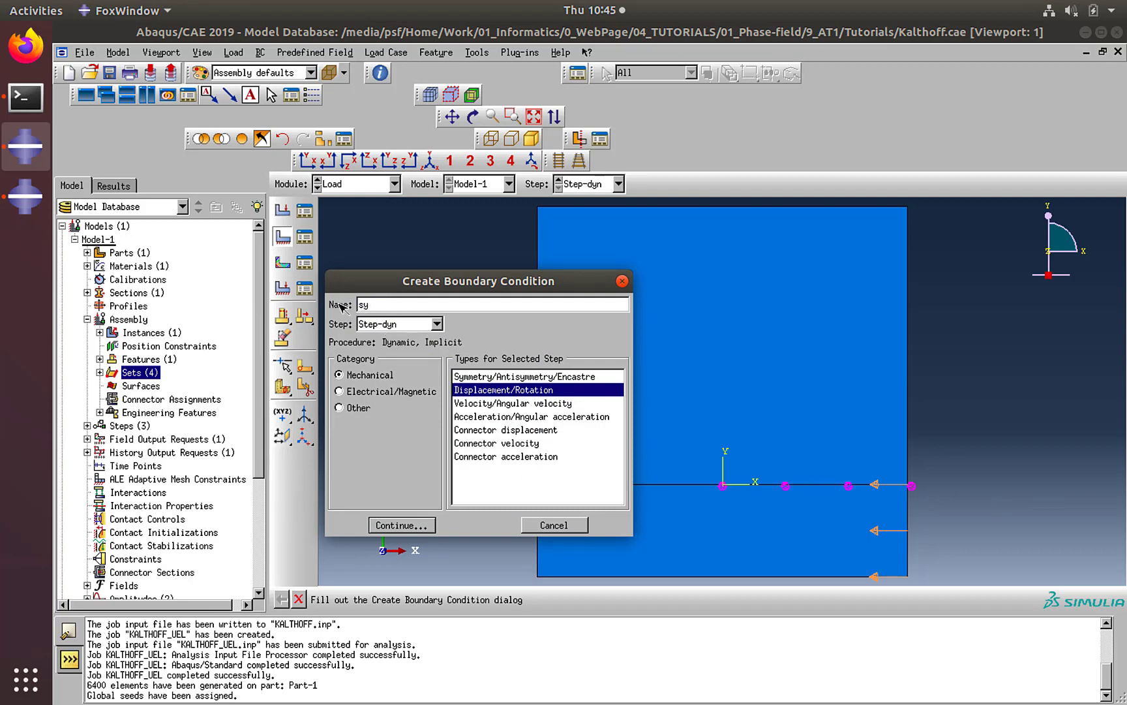
{"action": "left_click", "coordinate": [401, 524]}
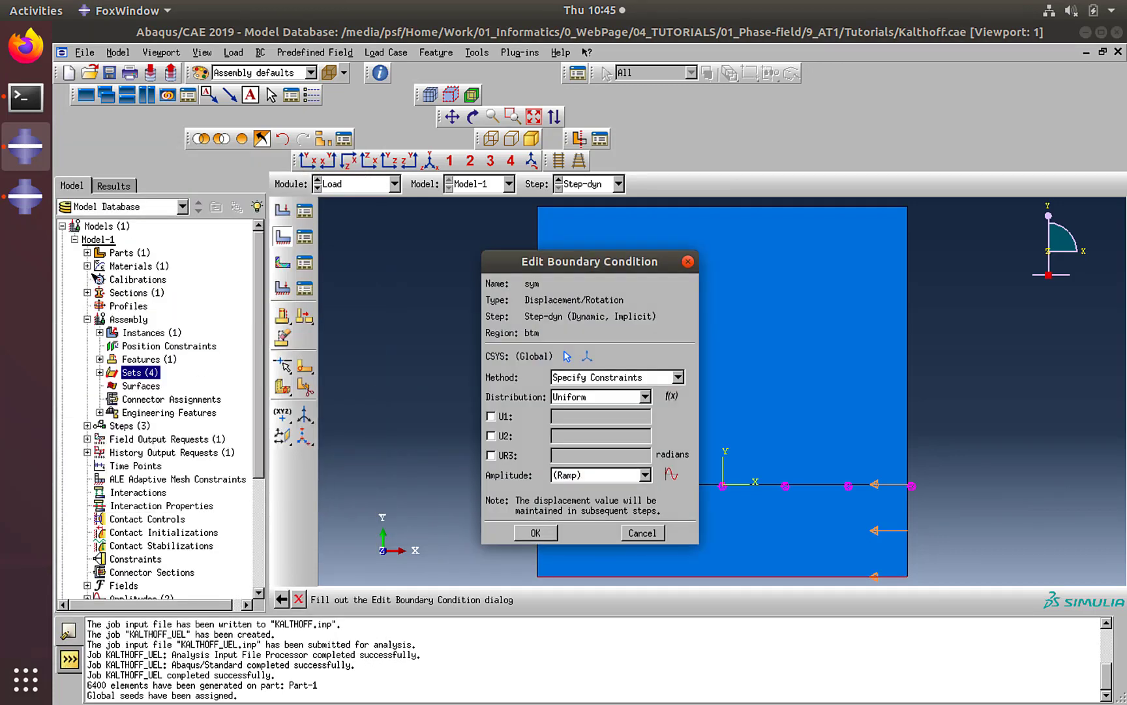
{"action": "left_click", "coordinate": [491, 435]}
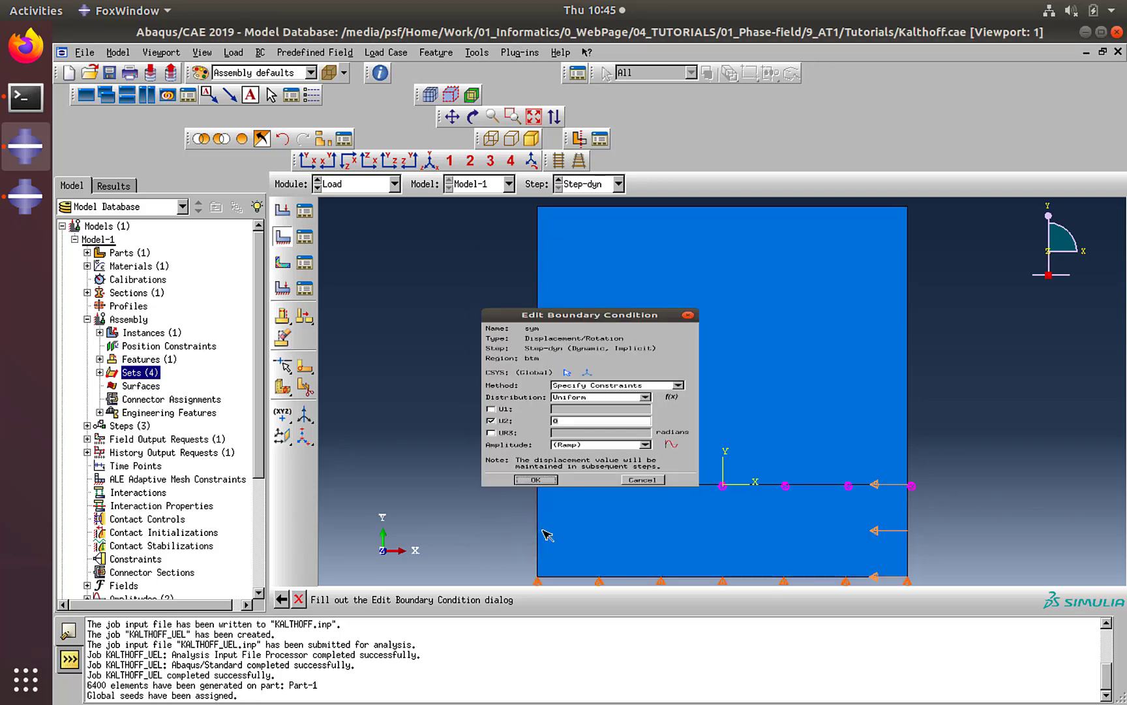
{"action": "left_click", "coordinate": [535, 480]}
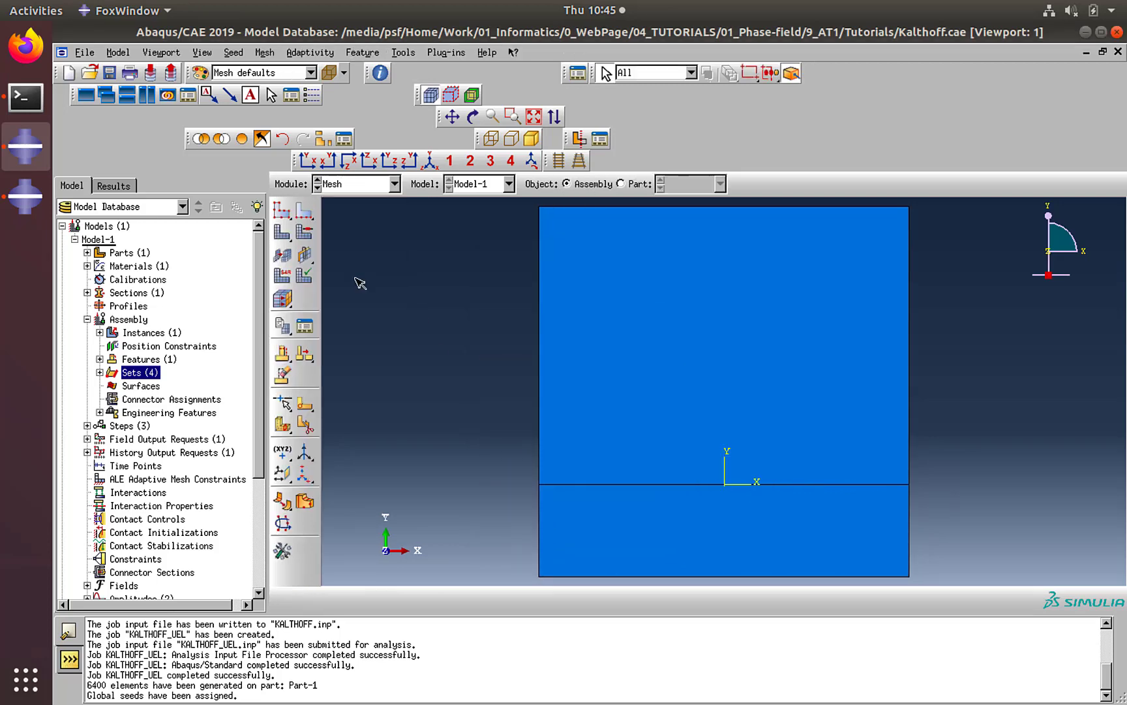
{"action": "mouse_move", "coordinate": [615, 188]}
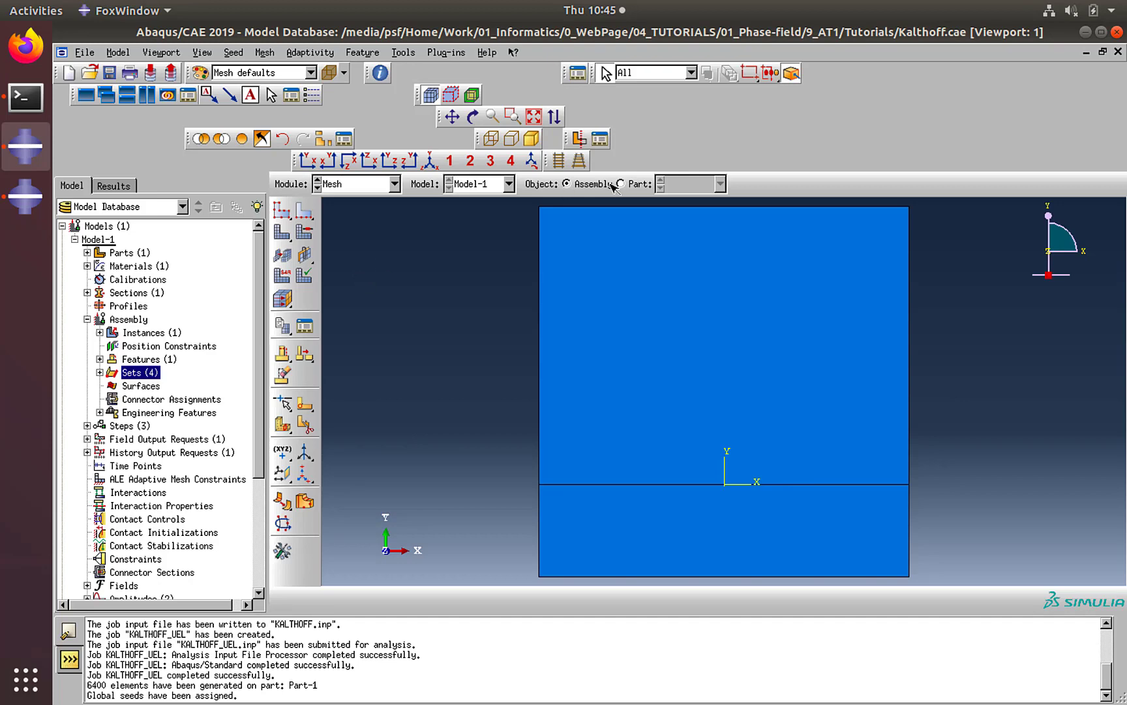
- Assign plane-strain CPE4 elements without reduced integration to the part
{"action": "left_click", "coordinate": [625, 184]}
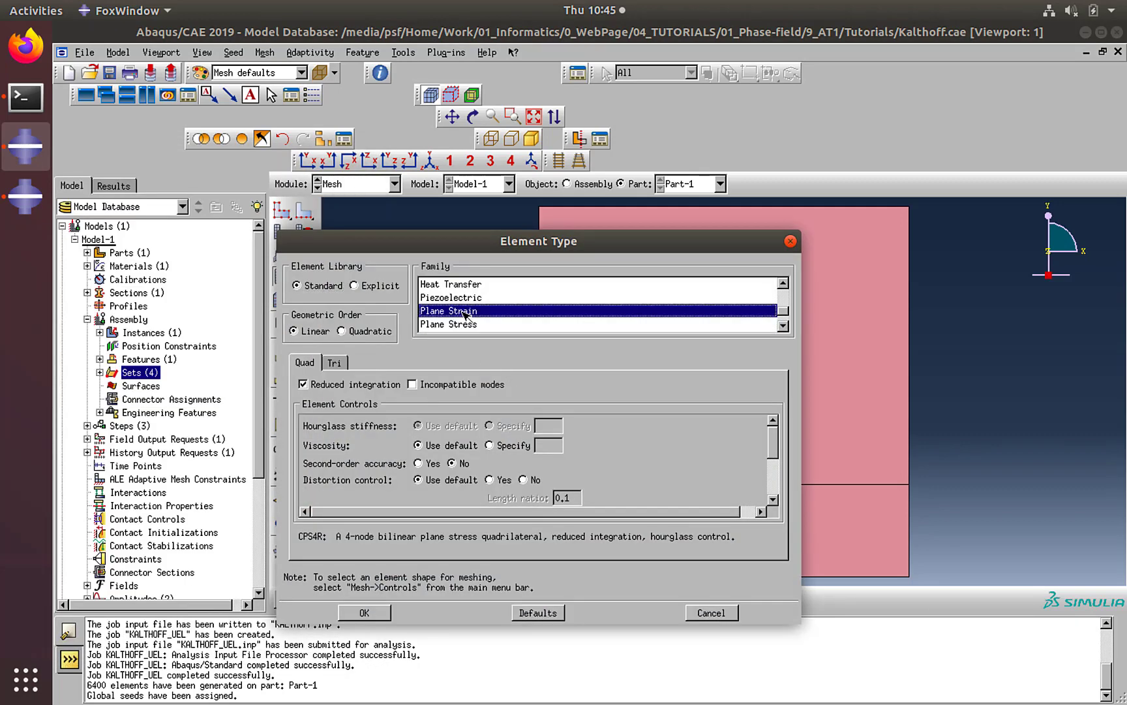
{"action": "left_click", "coordinate": [447, 310]}
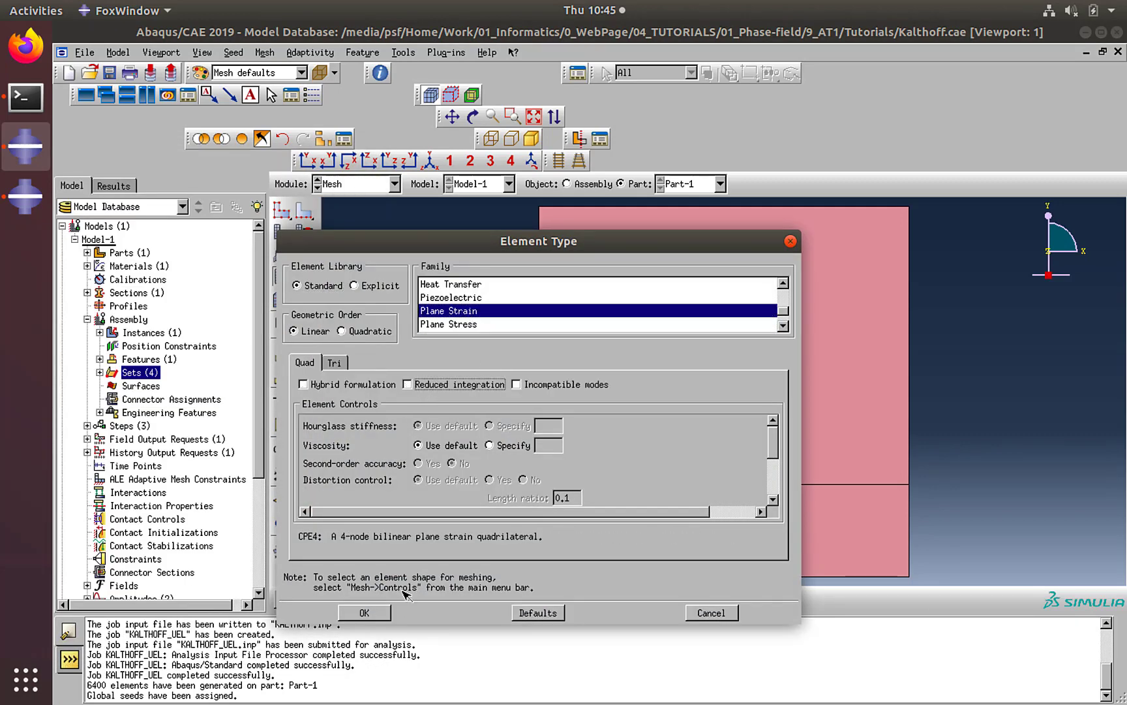
{"action": "left_click", "coordinate": [363, 613]}
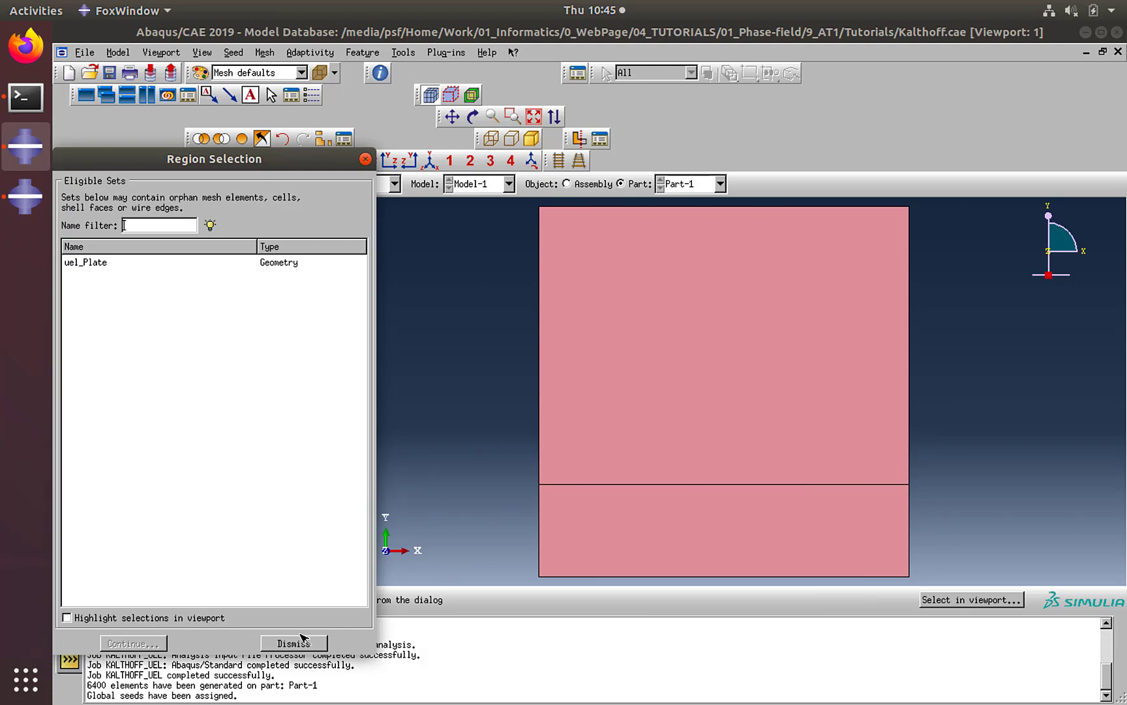
- Apply structured quad mesh controls to the plate faces
{"action": "left_click", "coordinate": [293, 643]}
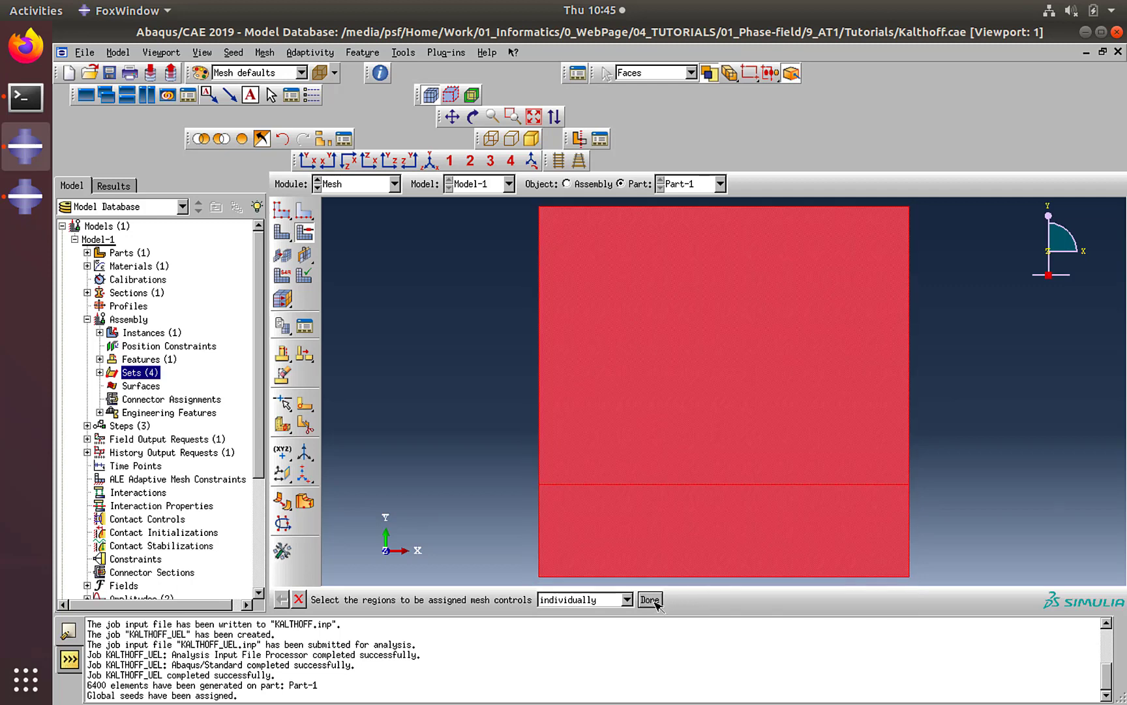
{"action": "left_click", "coordinate": [649, 599]}
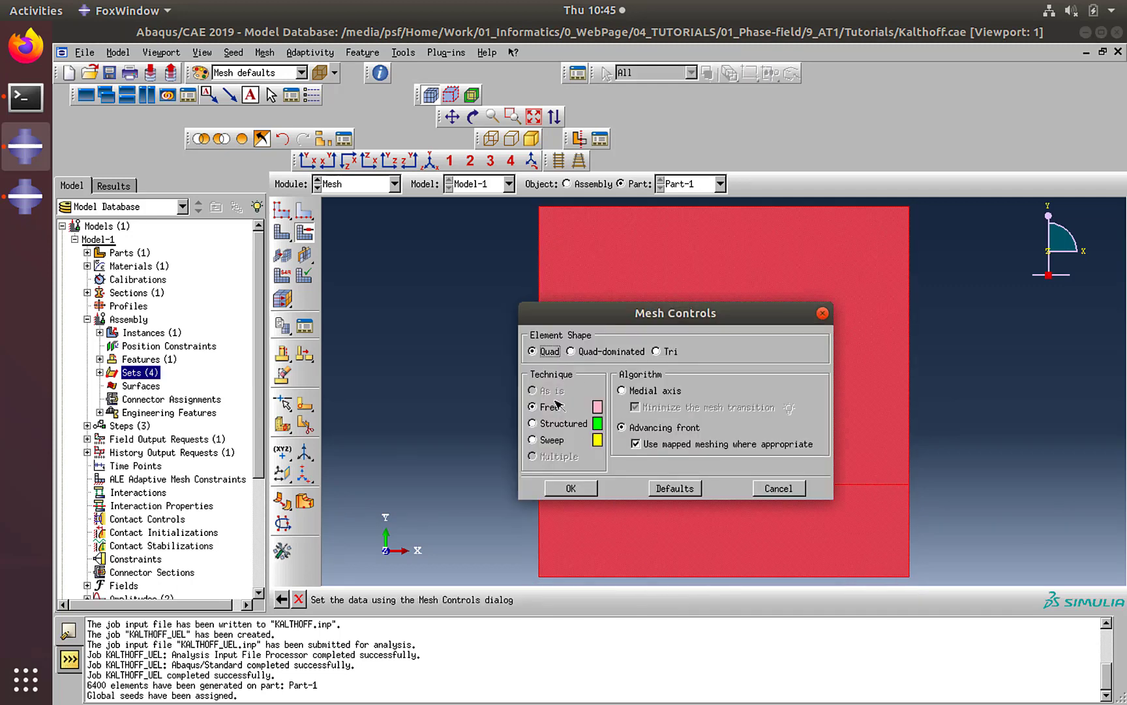
{"action": "left_click", "coordinate": [533, 422]}
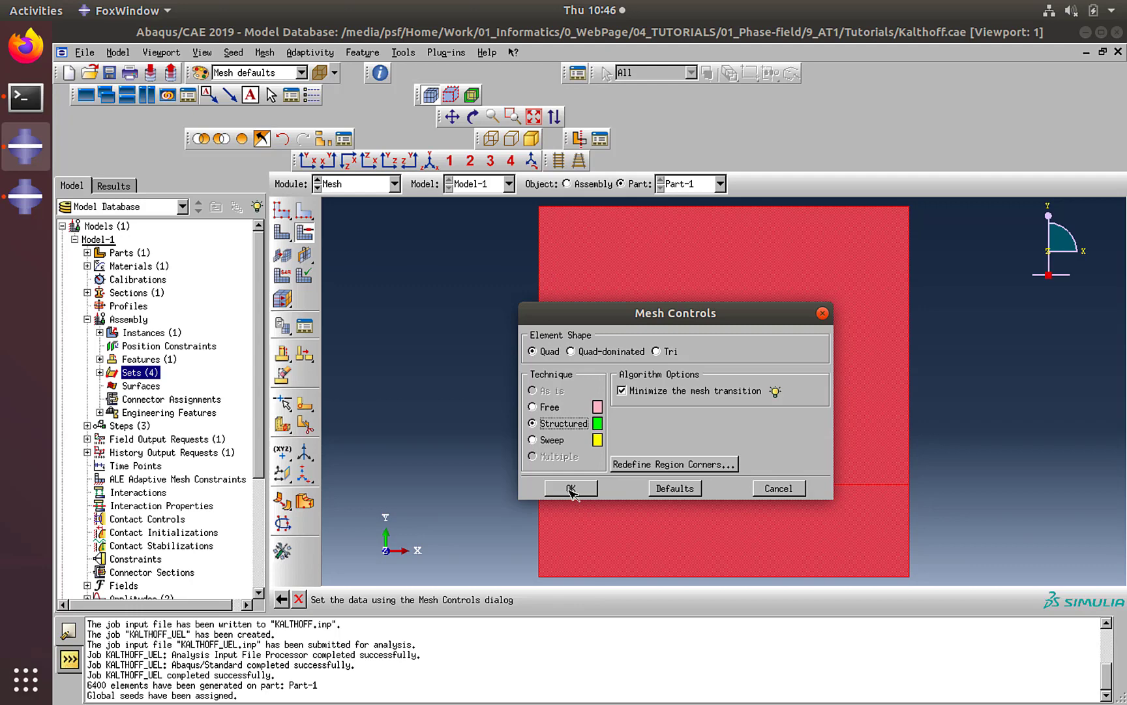
{"action": "left_click", "coordinate": [569, 488]}
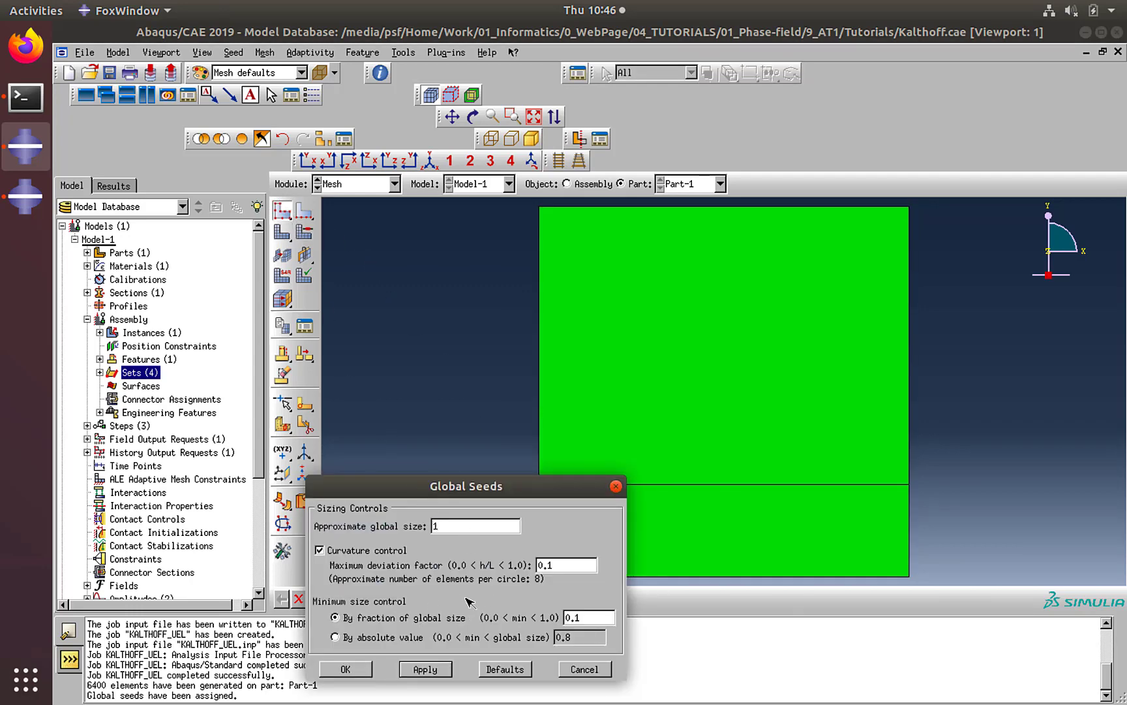
- Seed Part-1 at global size 1 and generate the 6400-element mesh
{"action": "left_click", "coordinate": [345, 669]}
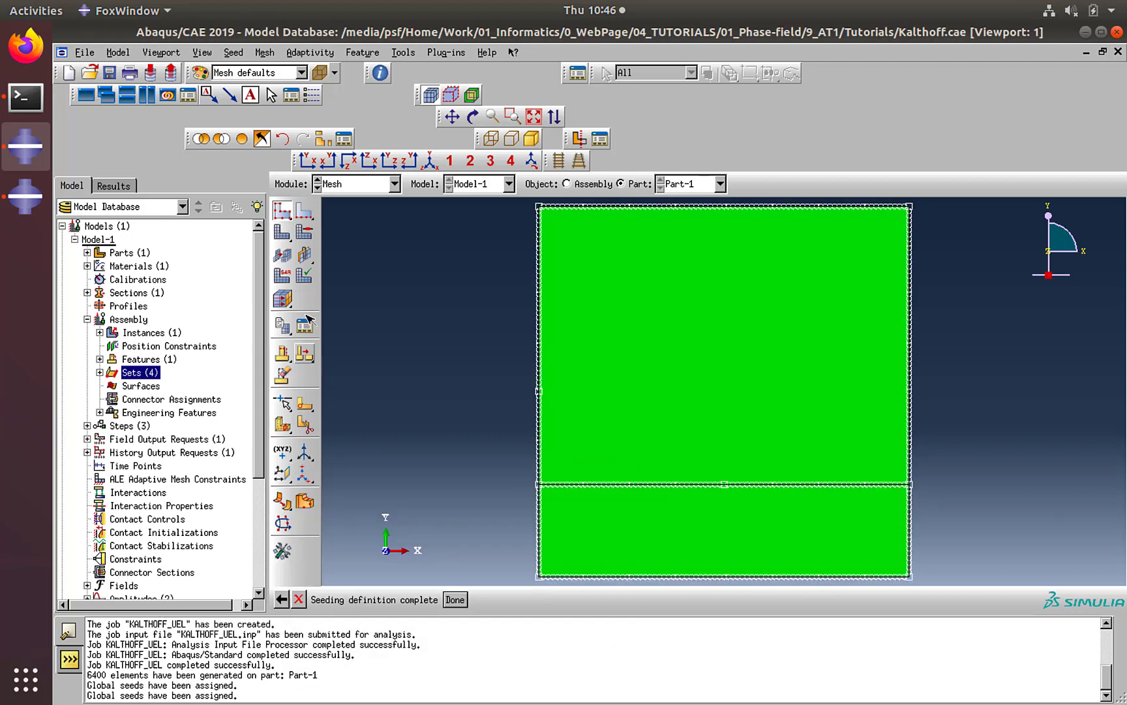
{"action": "left_click", "coordinate": [455, 599]}
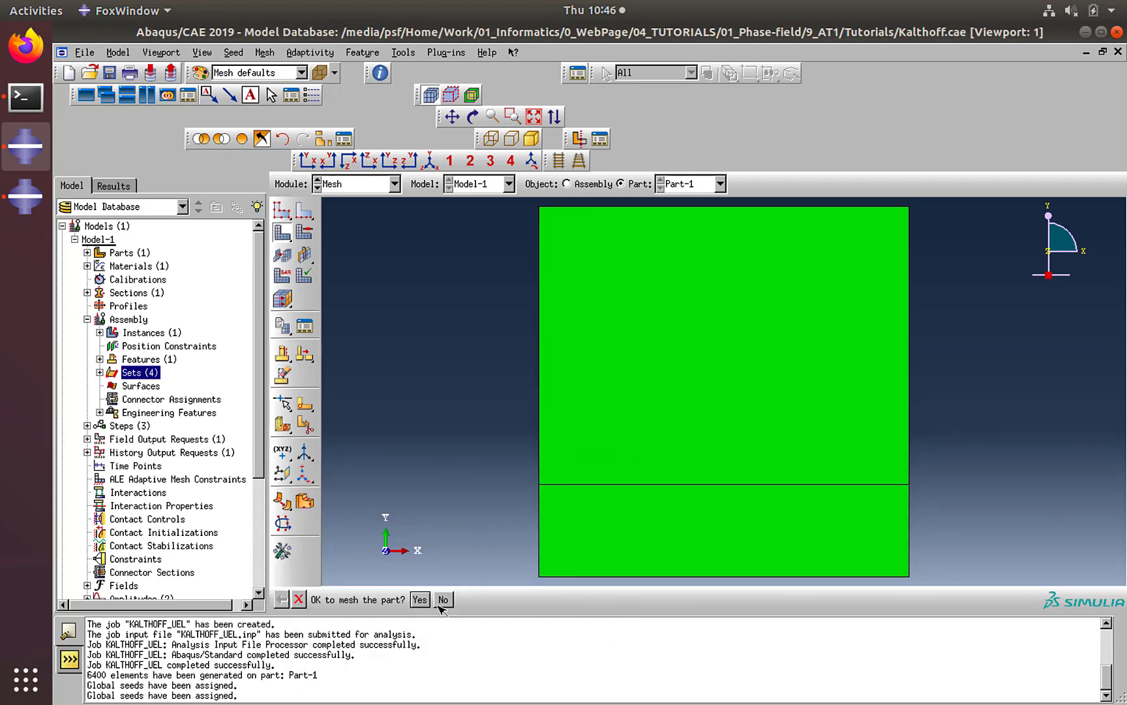
{"action": "left_click", "coordinate": [419, 599]}
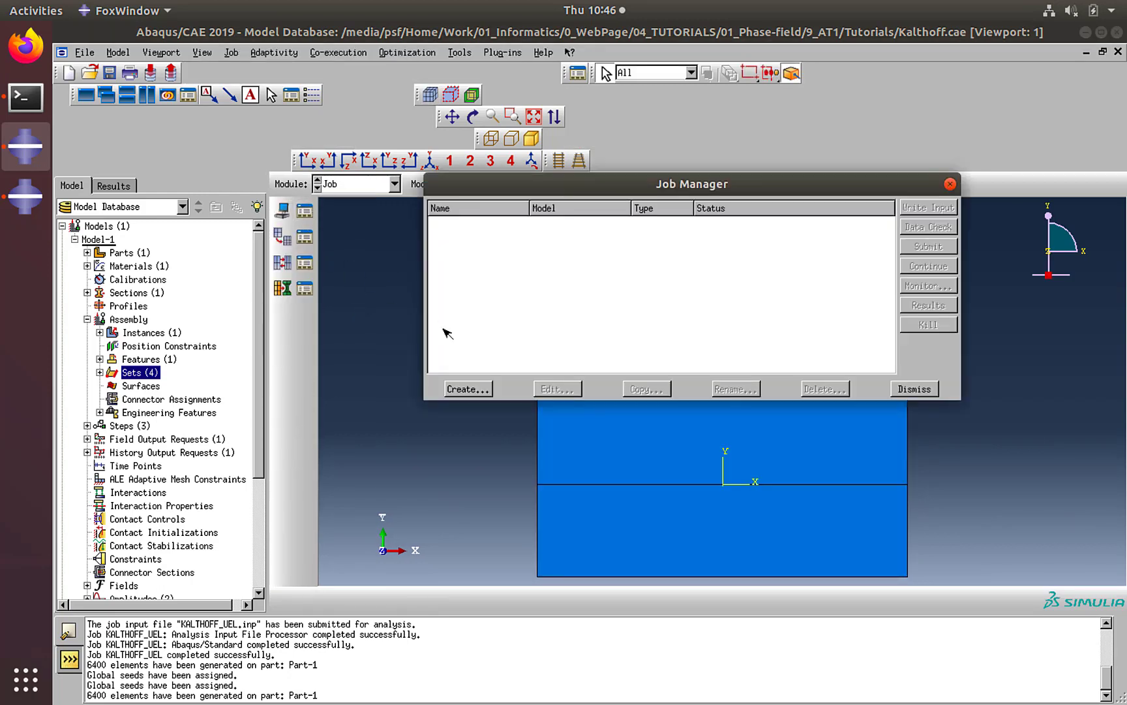
- Create job 'KALTHOFF' for Model-1 and write KALTHOFF.inp
{"action": "left_click", "coordinate": [466, 388]}
{"action": "type", "text": "Ka"}
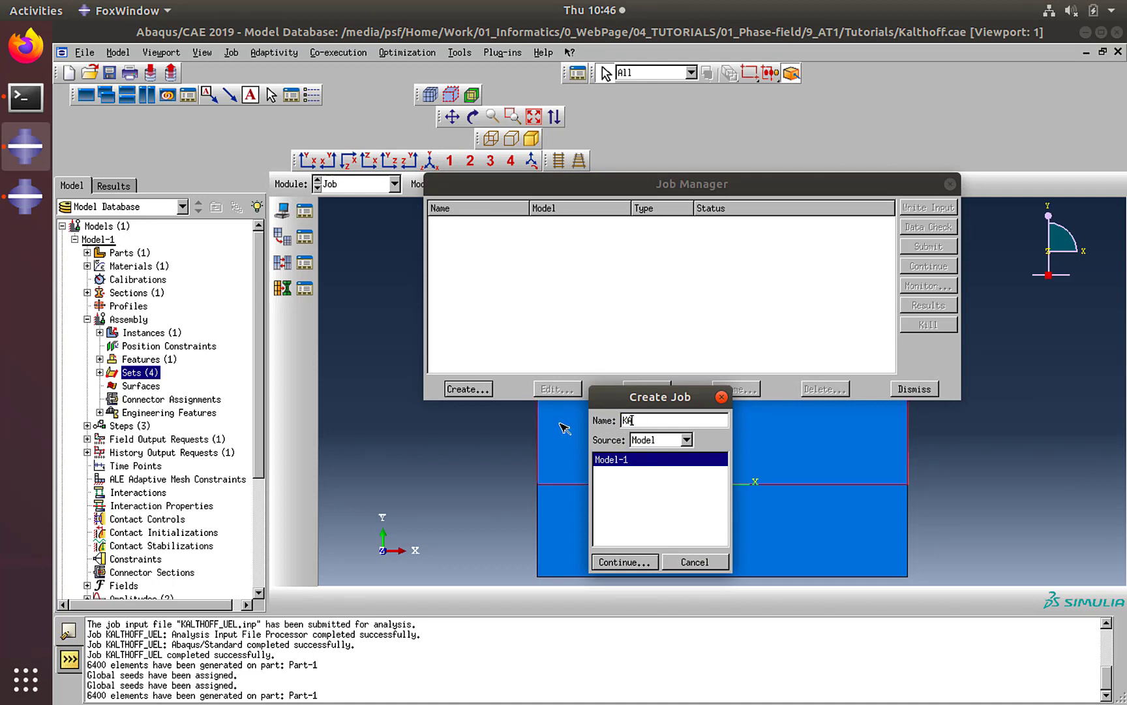
{"action": "type", "text": "ALTHOFF"}
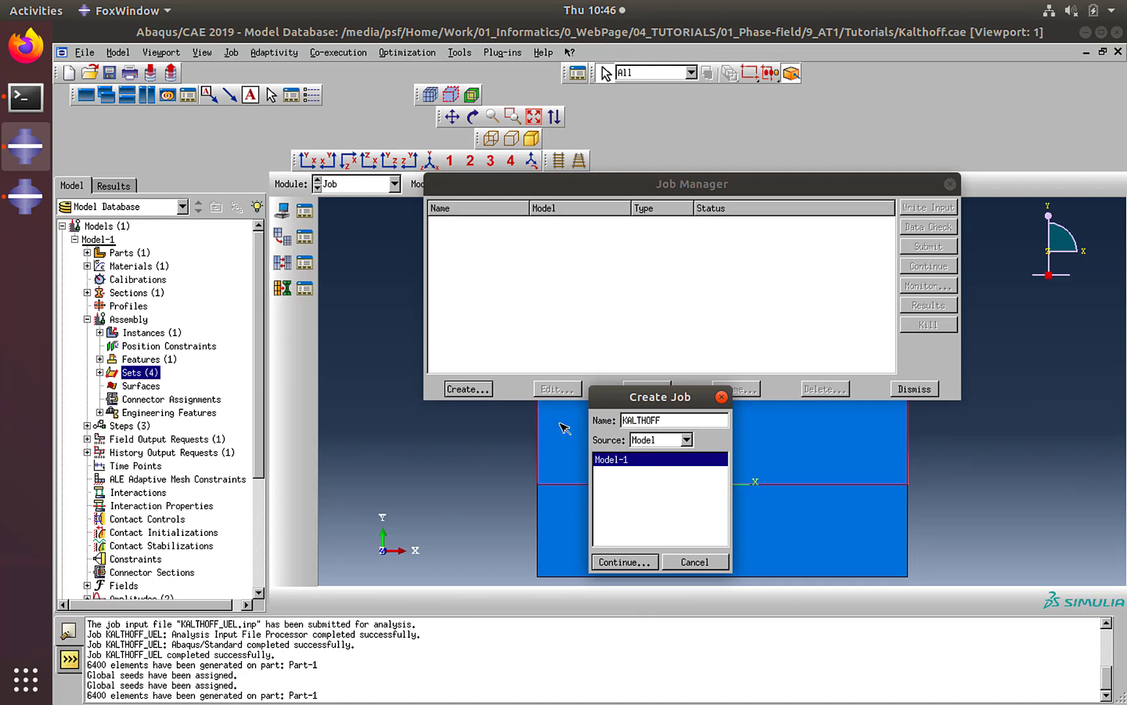
{"action": "left_click", "coordinate": [622, 562]}
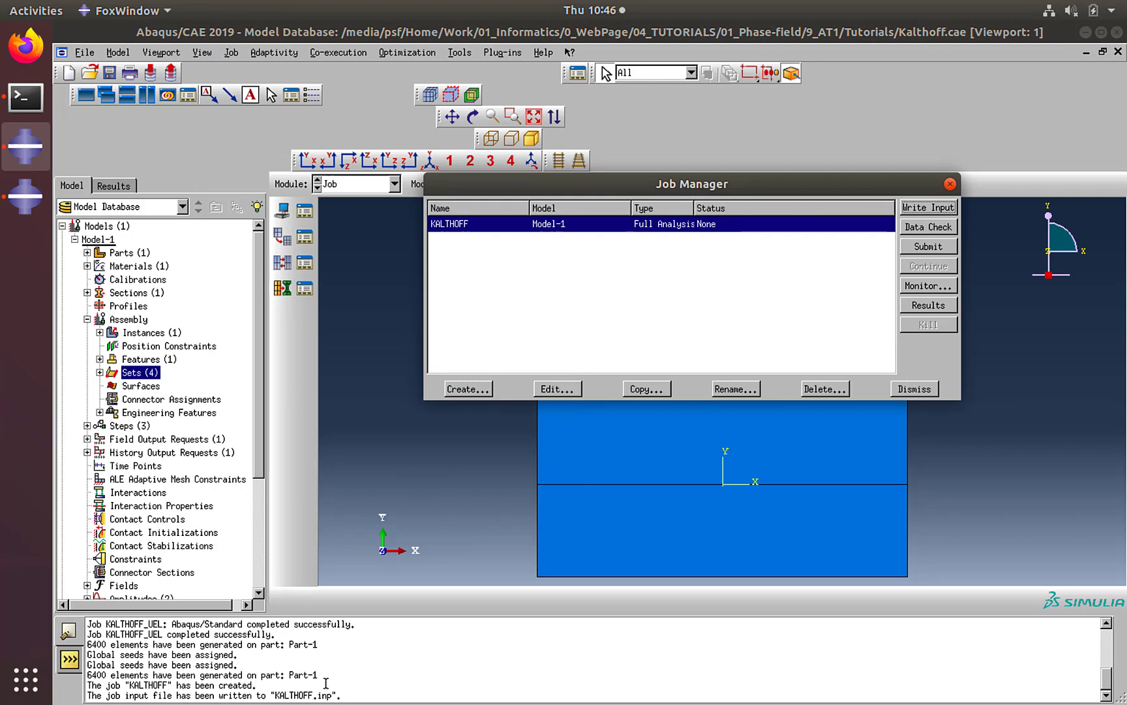
{"action": "mouse_move", "coordinate": [426, 469]}
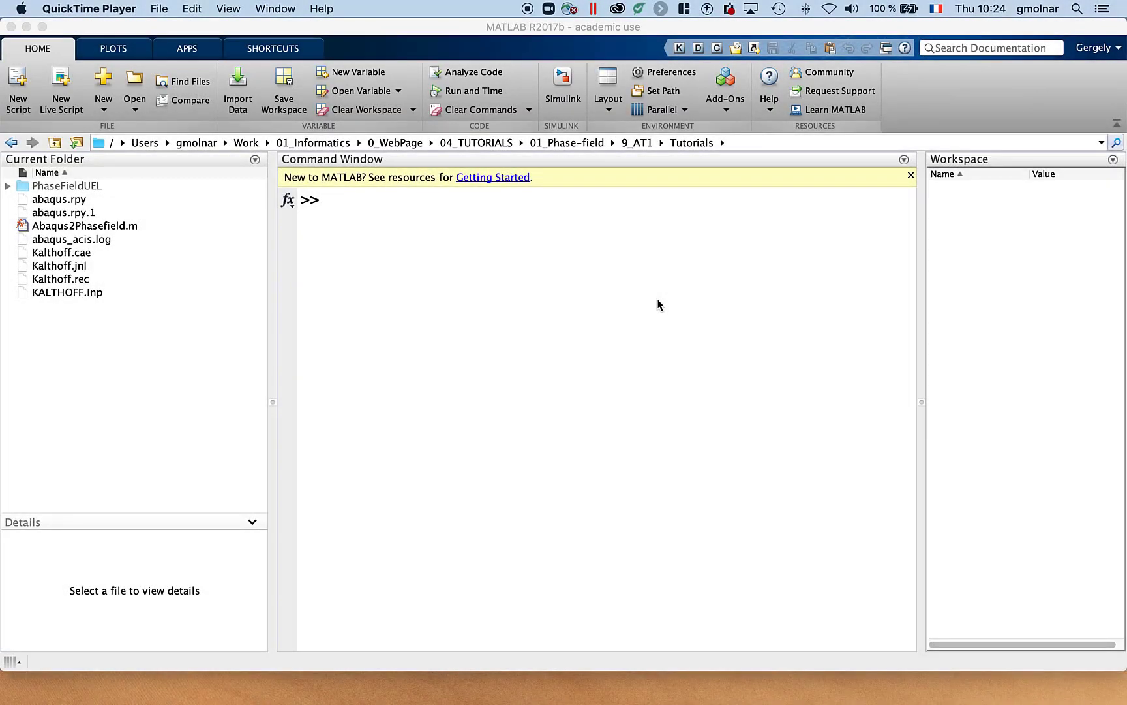
- Clear the Command Window and run Abaqus2Phasefield('KALTHOFF.inp')
{"action": "type", "text": "clc"}
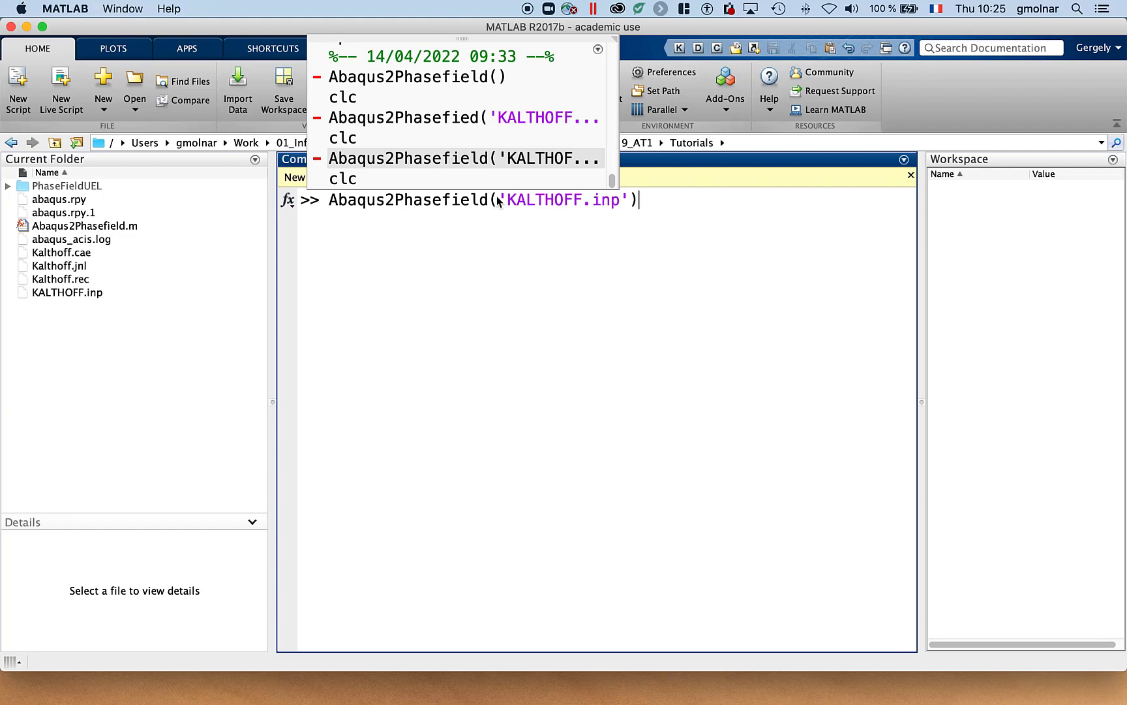
{"action": "key", "text": "enter"}
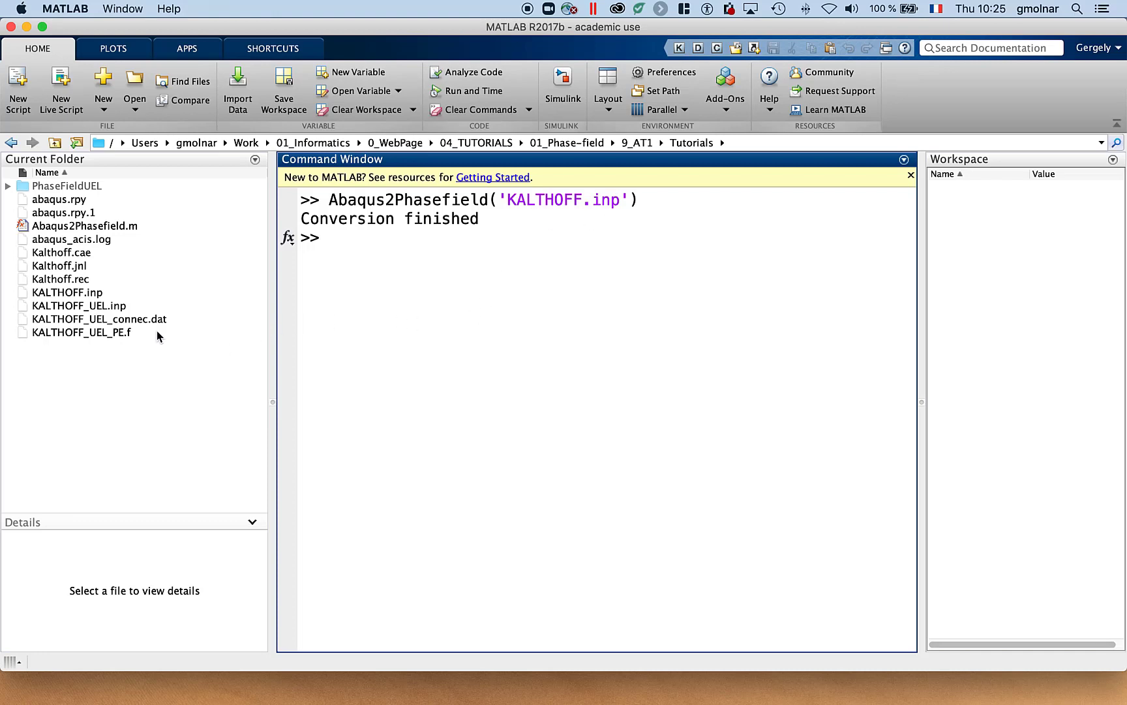
{"action": "mouse_move", "coordinate": [117, 298]}
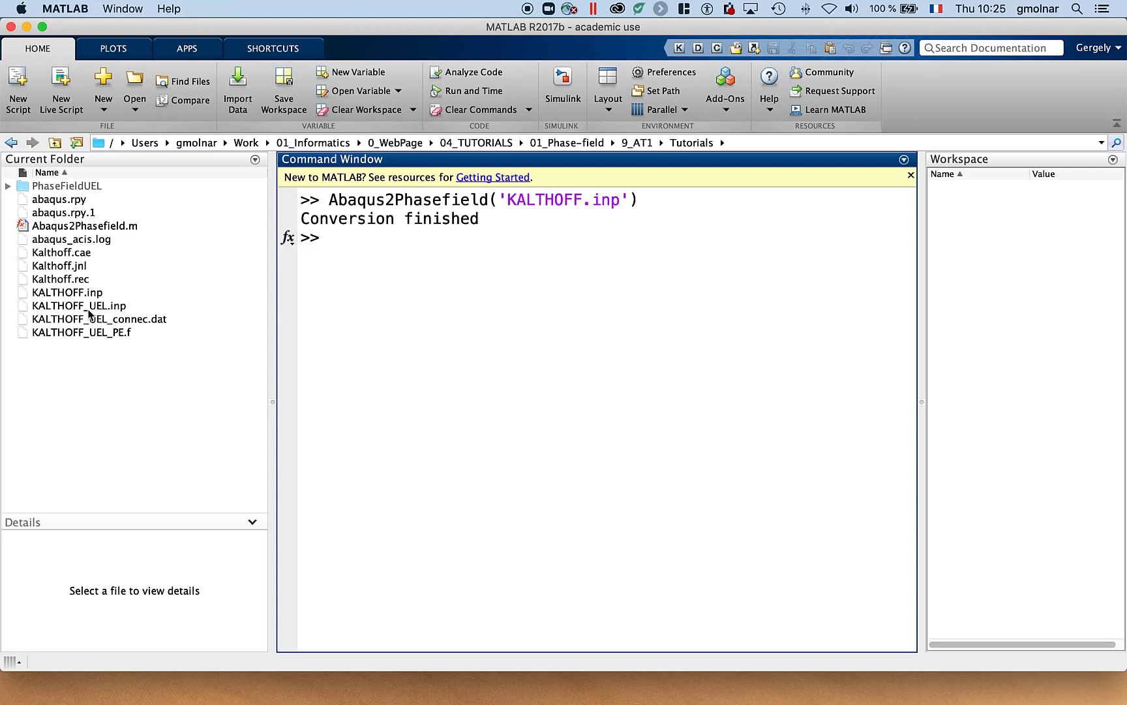
{"action": "mouse_move", "coordinate": [125, 307]}
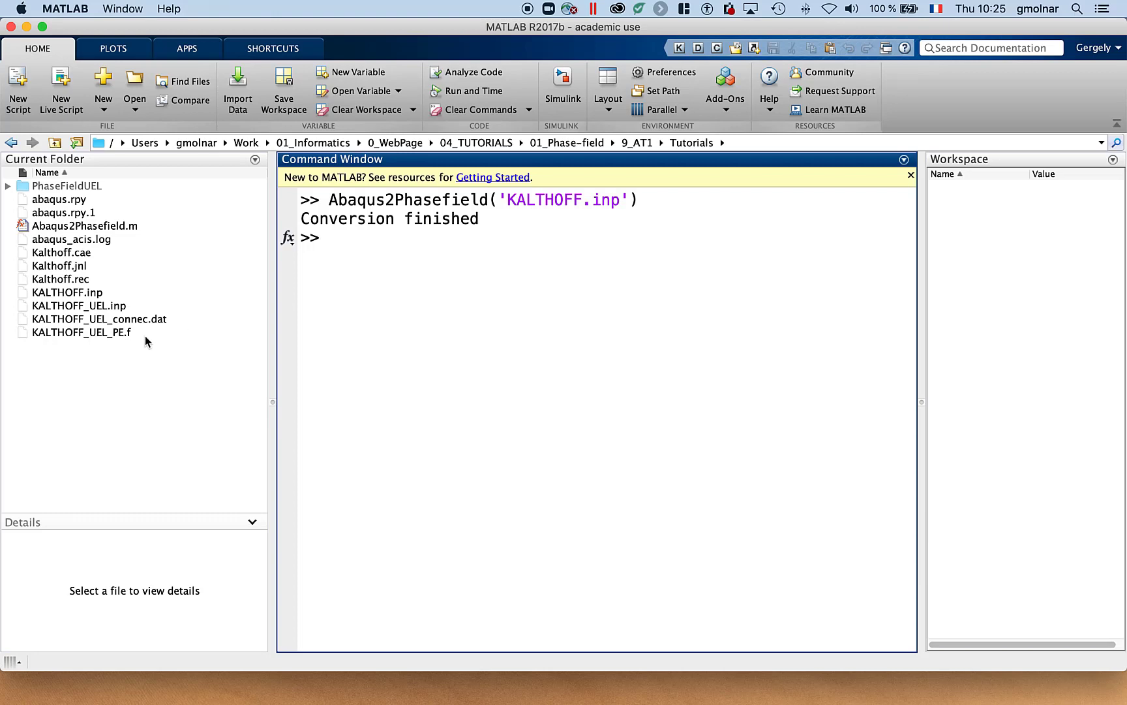
{"action": "mouse_move", "coordinate": [126, 341]}
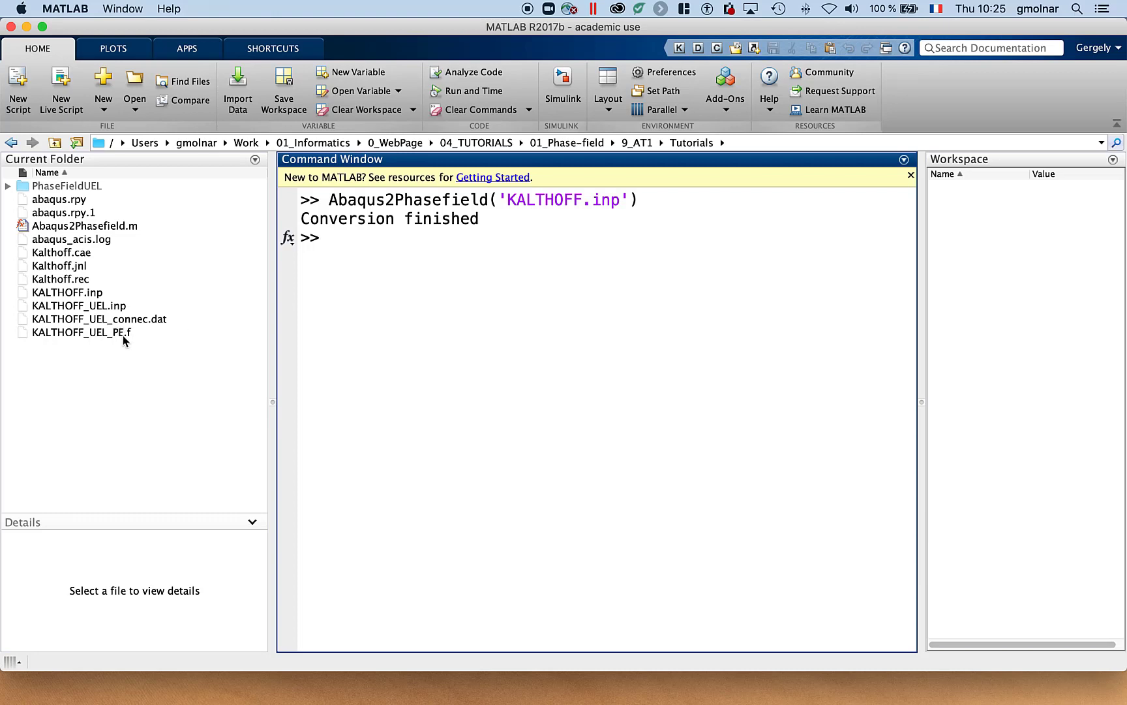
{"action": "mouse_move", "coordinate": [176, 321]}
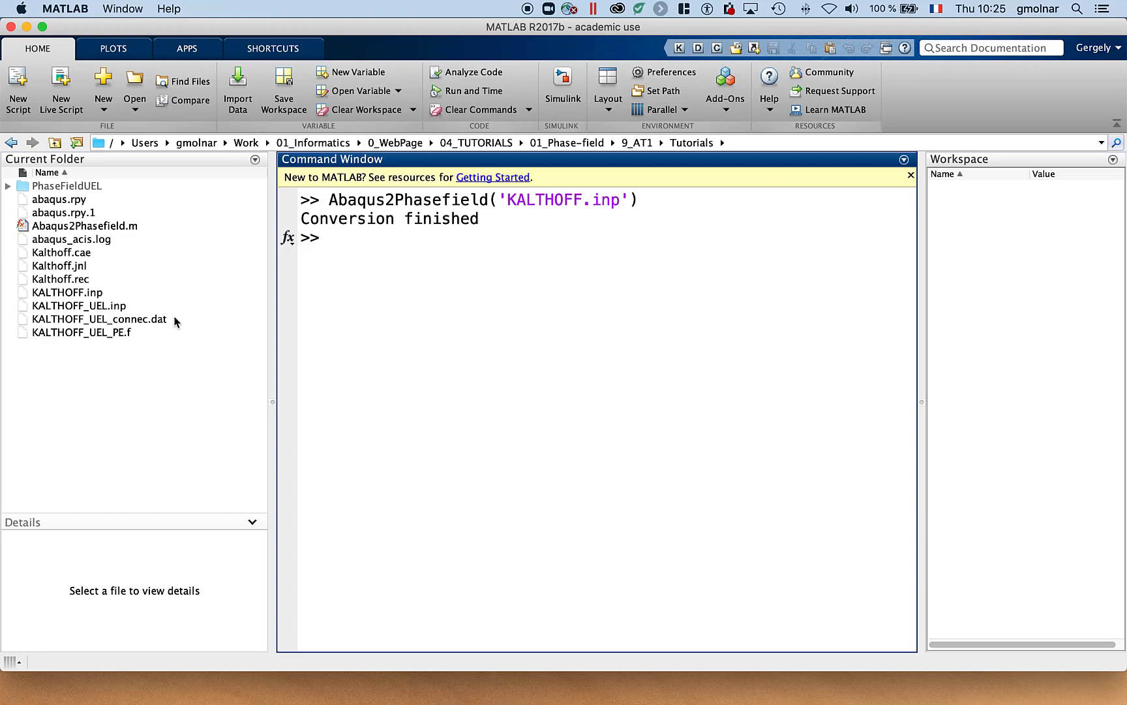
{"action": "mouse_move", "coordinate": [133, 329]}
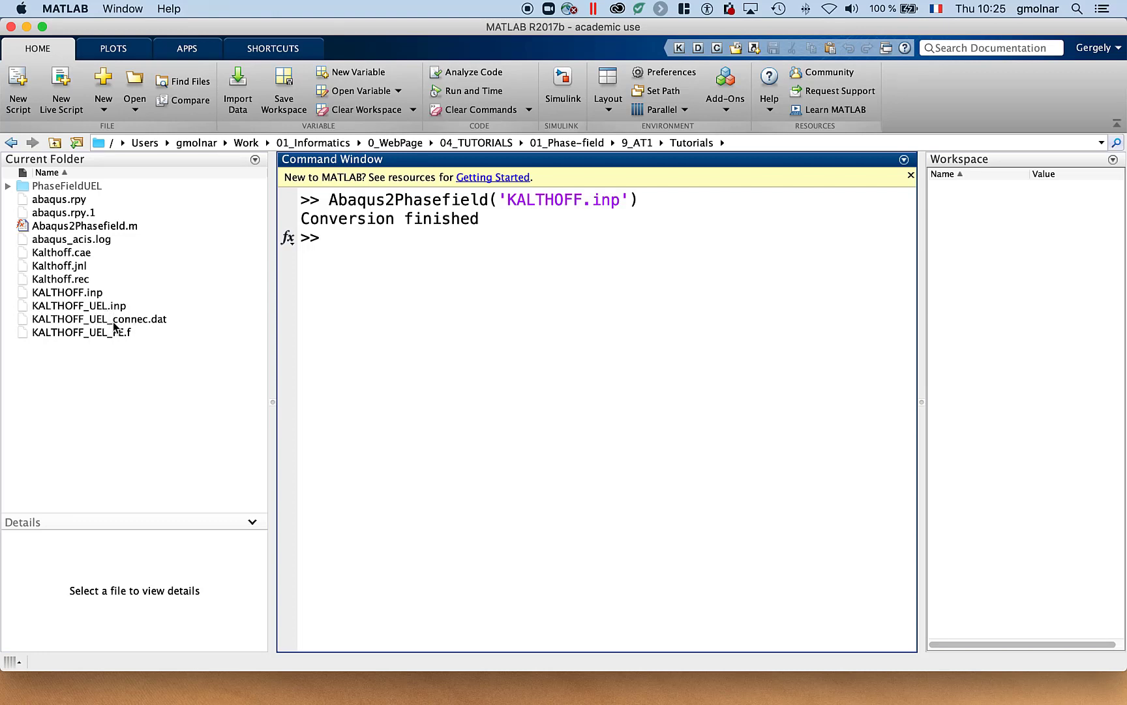
{"action": "mouse_move", "coordinate": [129, 328]}
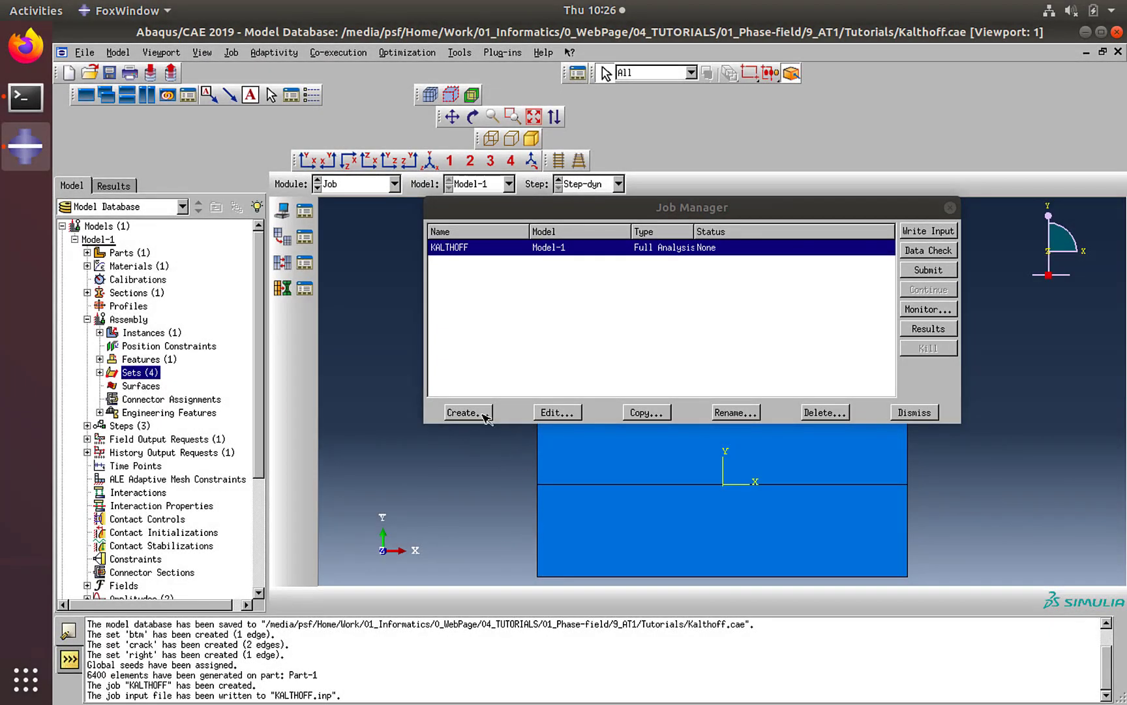
- Create job KALTHOFF_UEL from KALTHOFF_UEL.inp and choose its user subroutine file
{"action": "left_click", "coordinate": [463, 411]}
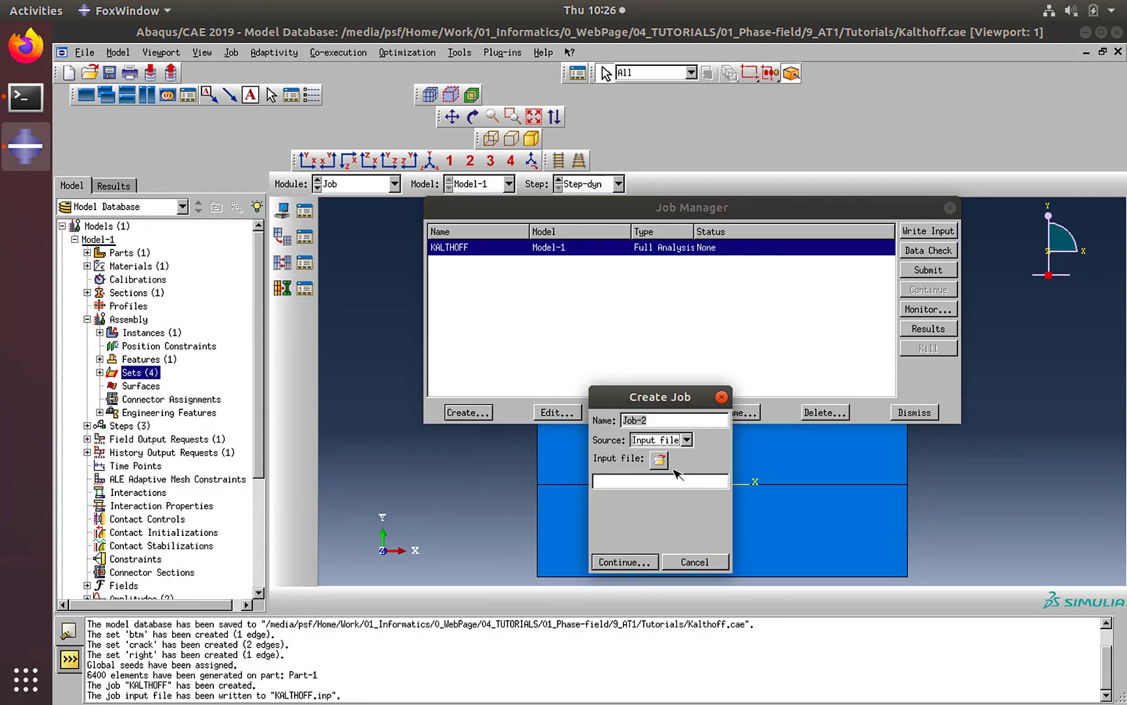
{"action": "left_click", "coordinate": [657, 459]}
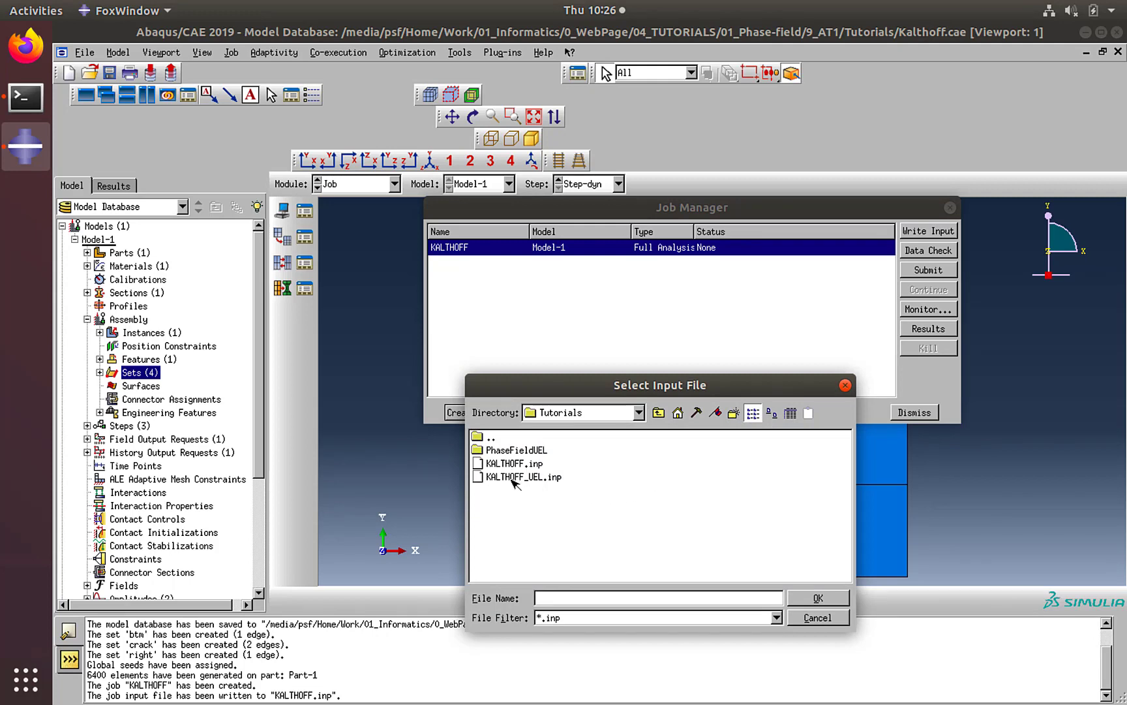
{"action": "mouse_move", "coordinate": [521, 482]}
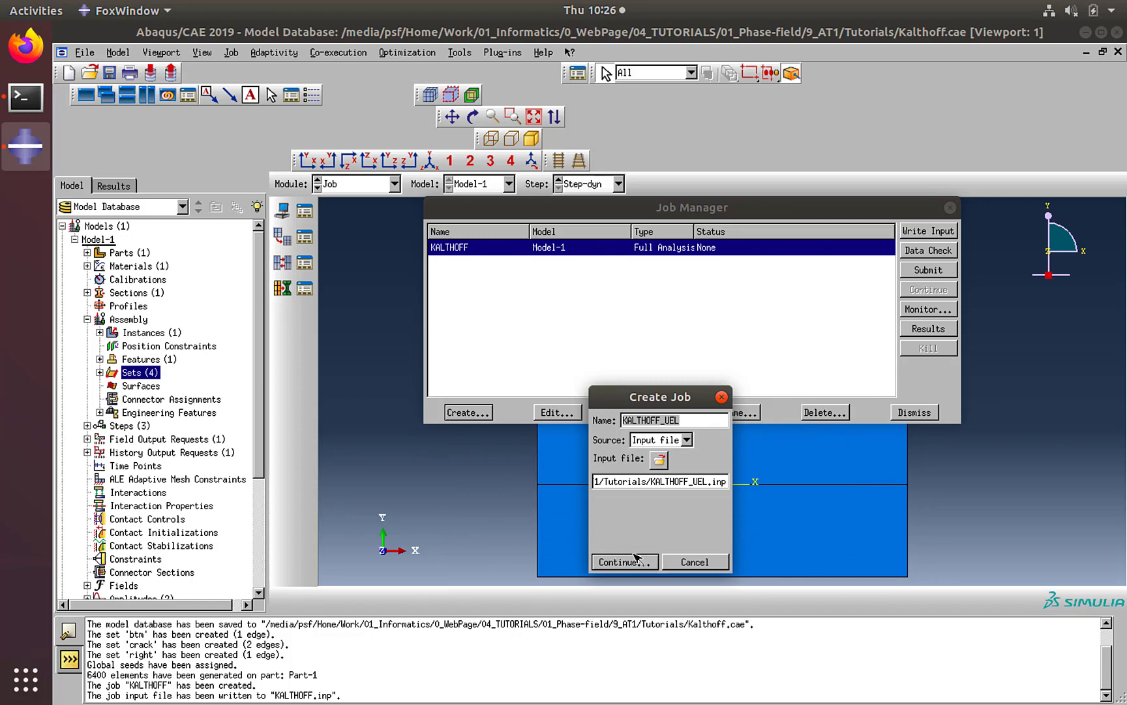
{"action": "mouse_move", "coordinate": [655, 523]}
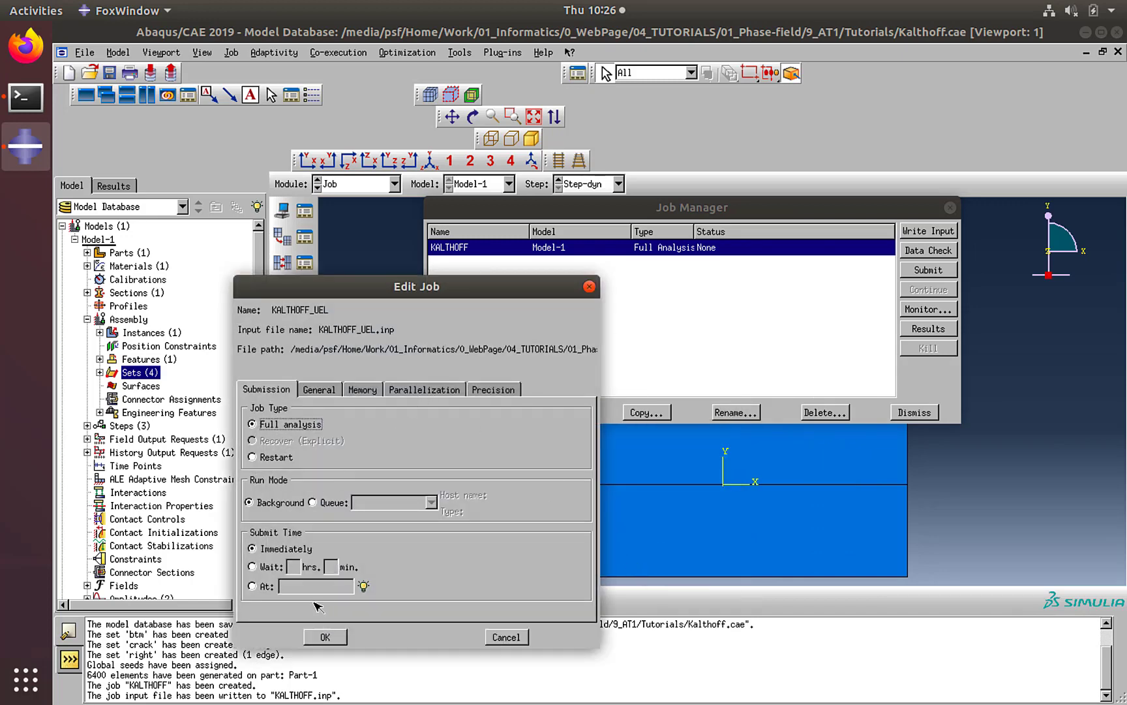
{"action": "left_click", "coordinate": [423, 389]}
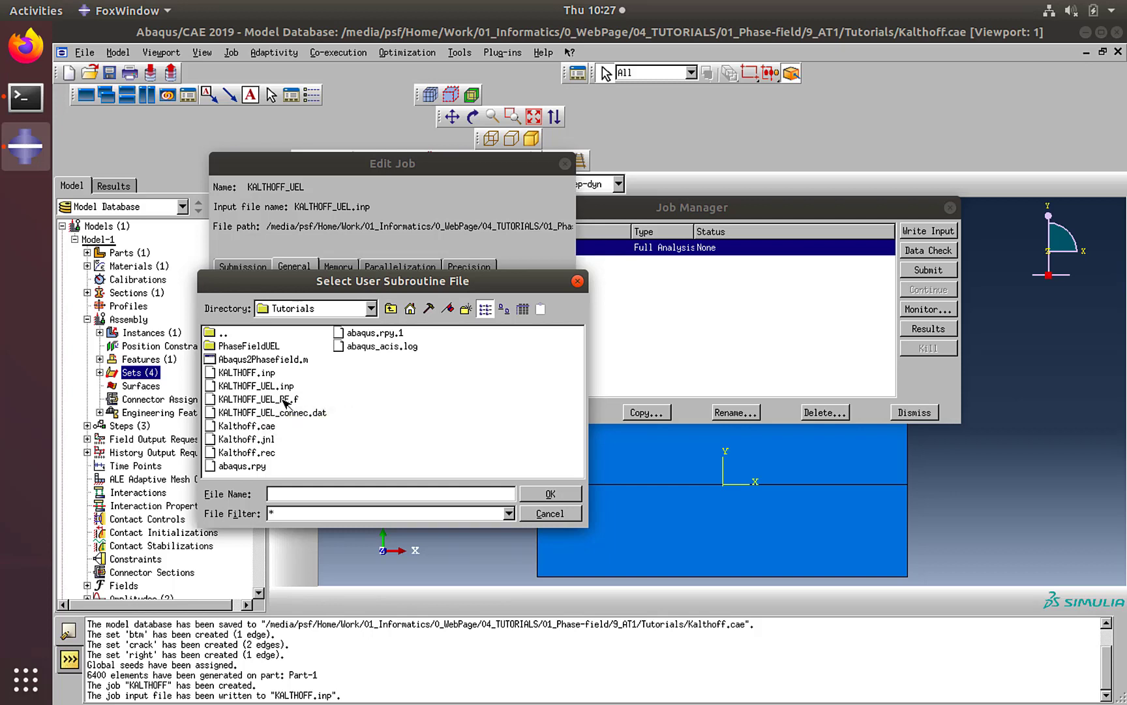
{"action": "mouse_move", "coordinate": [291, 399]}
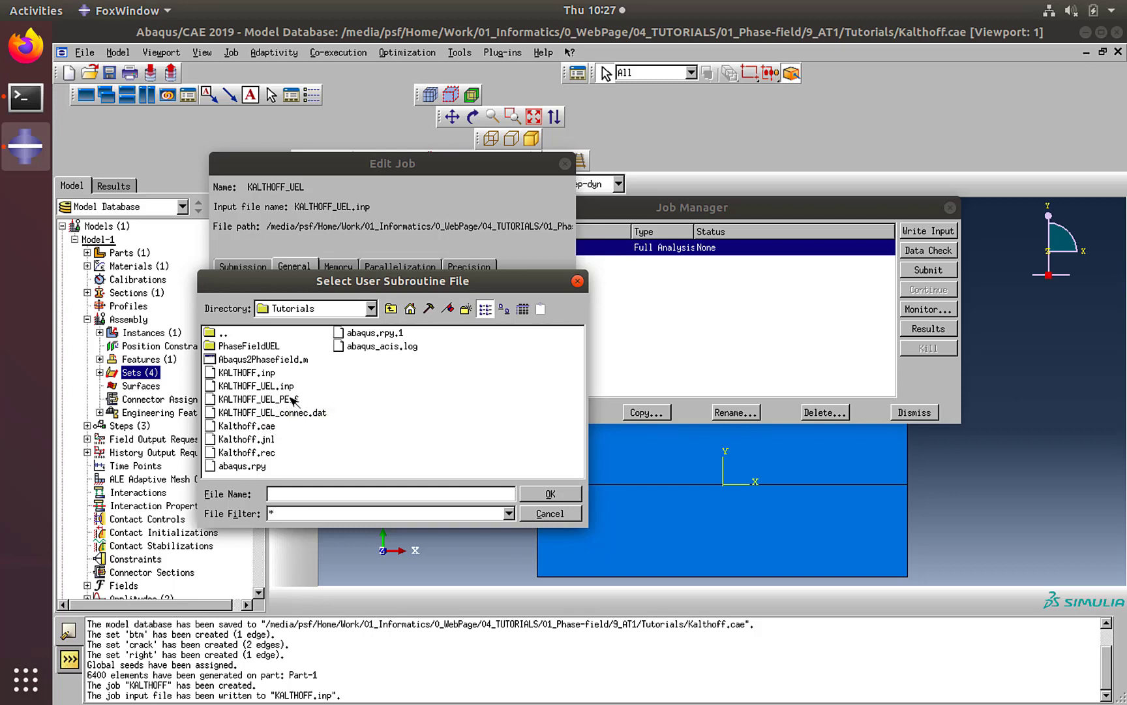
{"action": "mouse_move", "coordinate": [307, 401]}
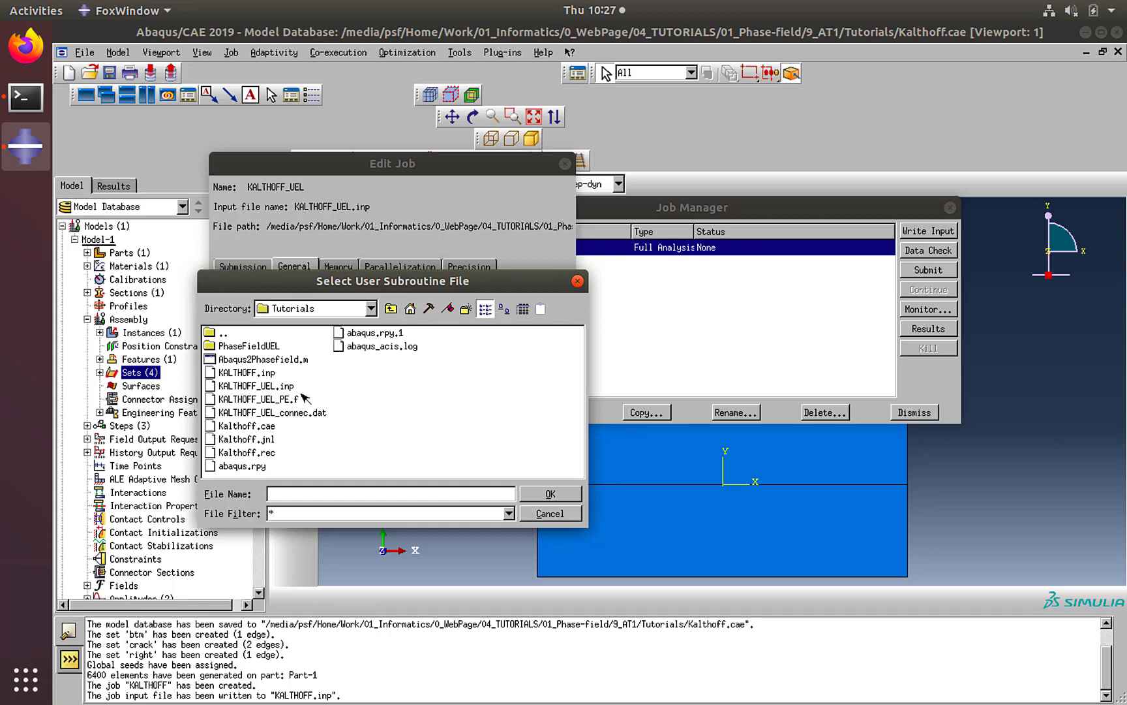
{"action": "mouse_move", "coordinate": [291, 406]}
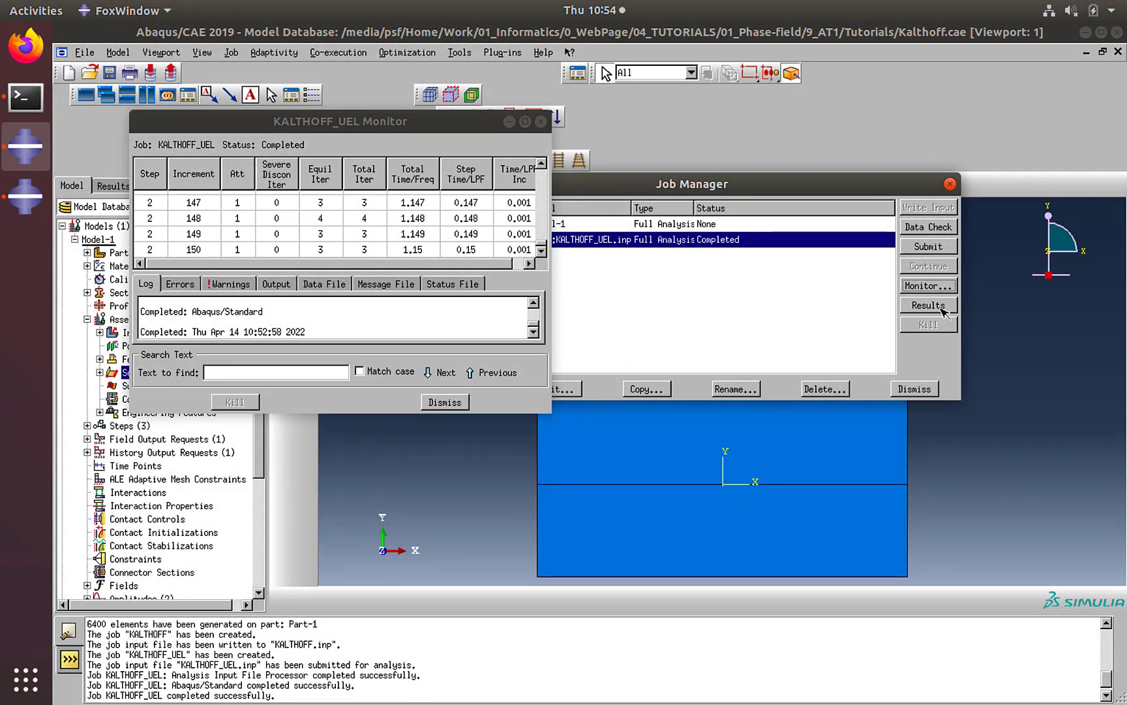
- Open the KALTHOFF_UEL results and replace the displayed elements with the UMATELEM set
{"action": "left_click", "coordinate": [928, 304]}
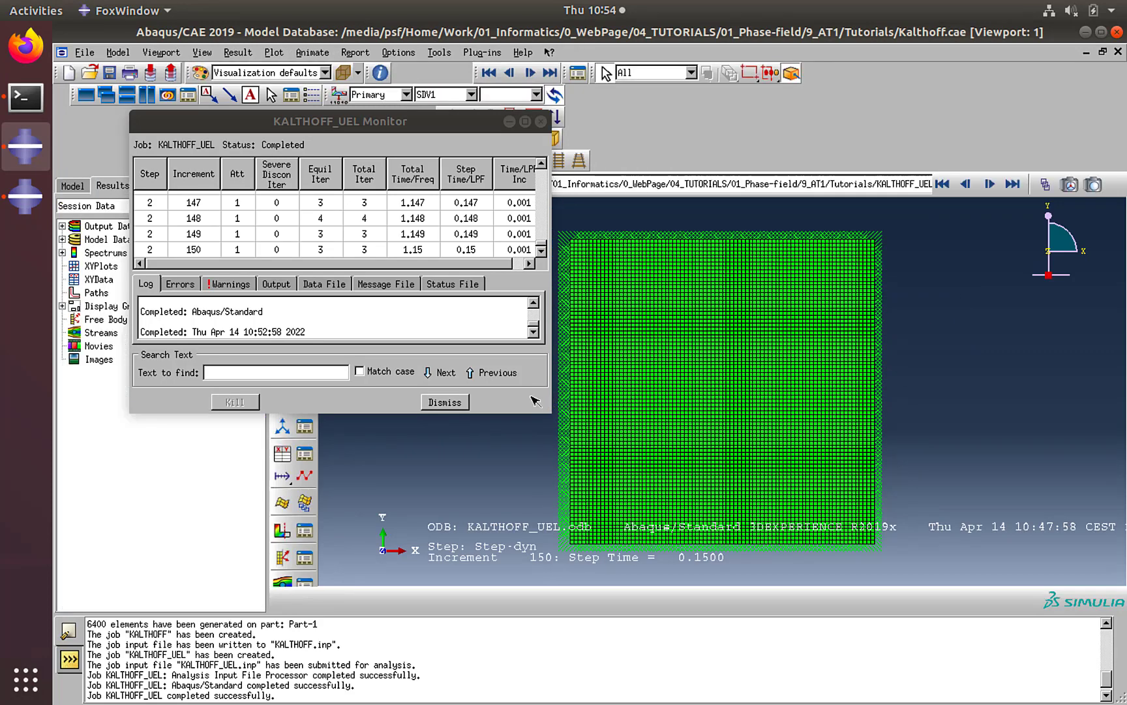
{"action": "left_click", "coordinate": [444, 402]}
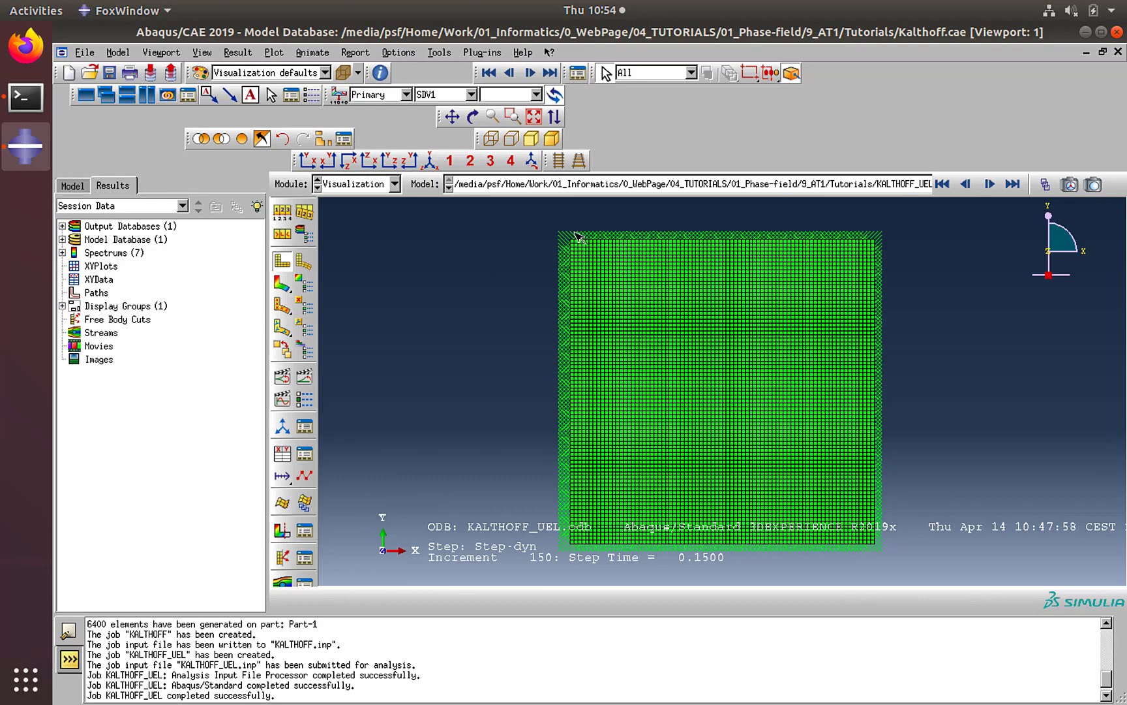
{"action": "mouse_move", "coordinate": [583, 232]}
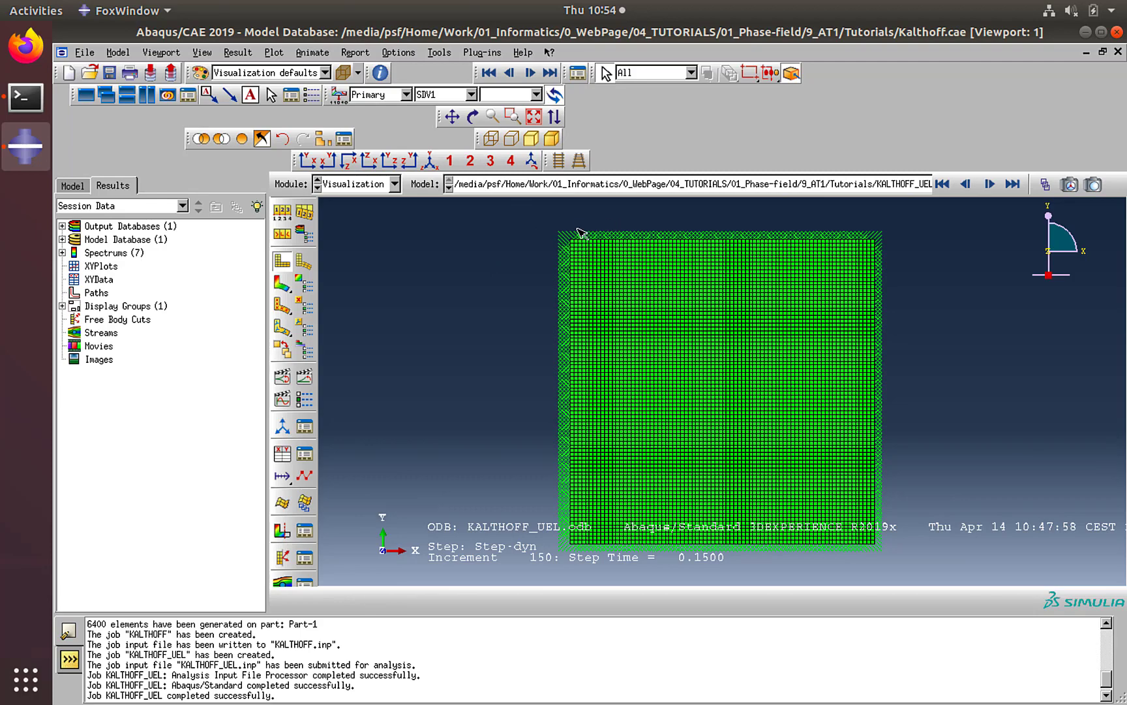
{"action": "left_click", "coordinate": [322, 140]}
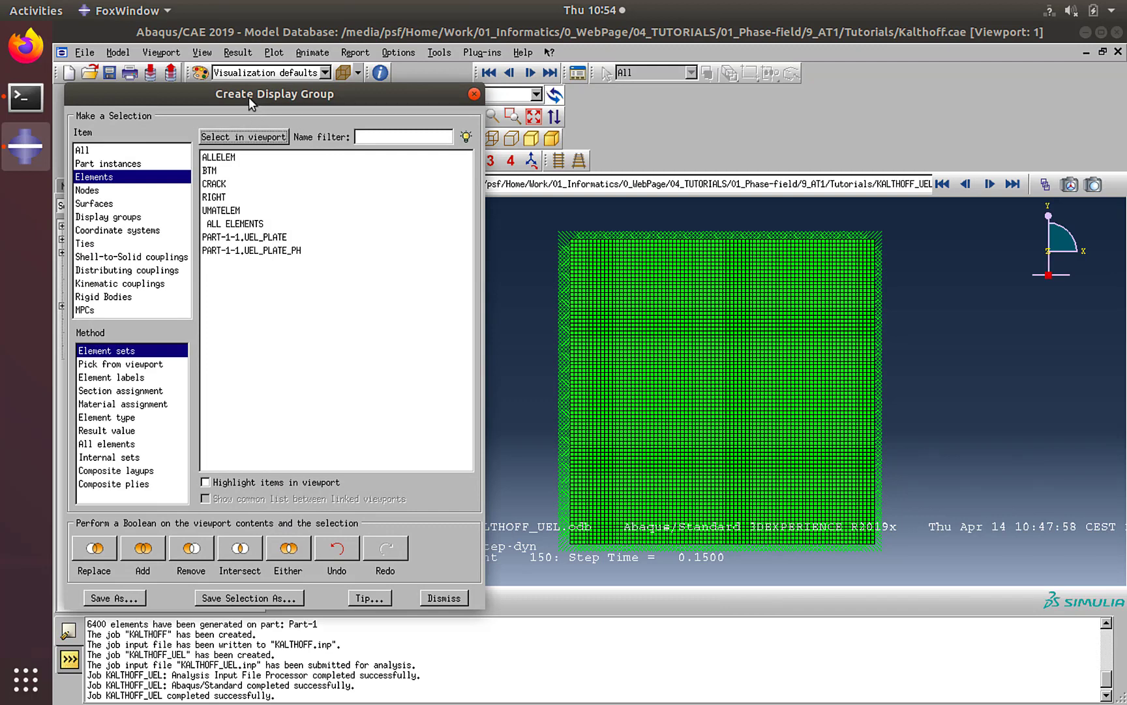
{"action": "left_click", "coordinate": [221, 210]}
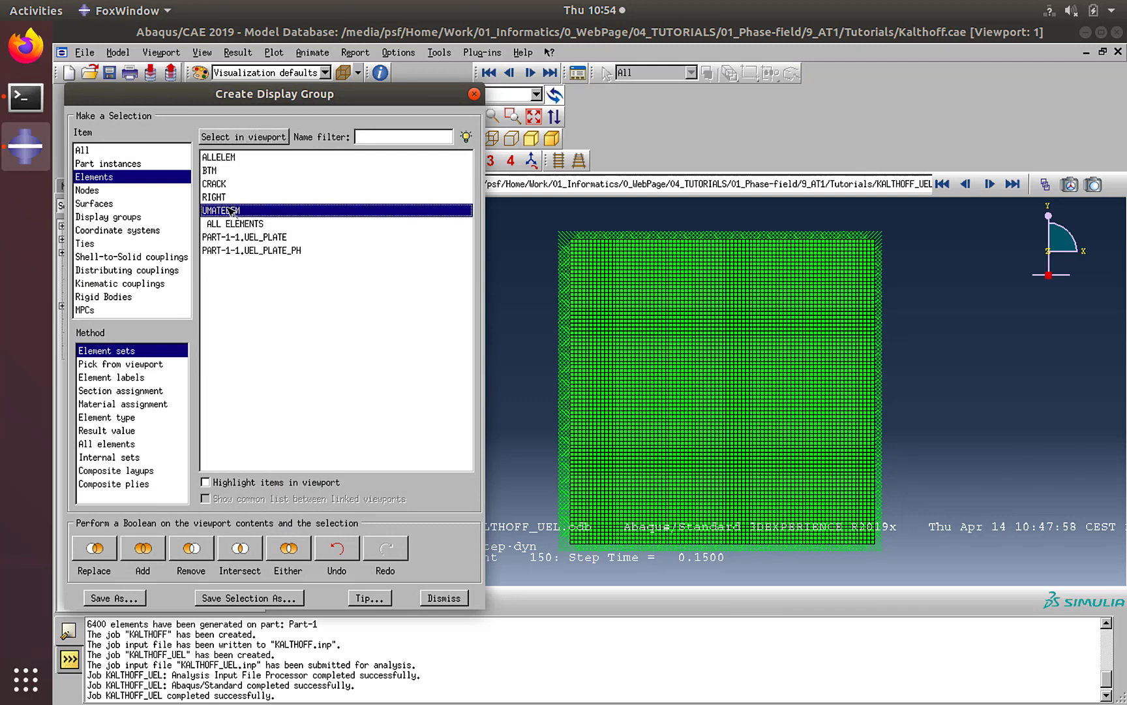
{"action": "left_click", "coordinate": [220, 209]}
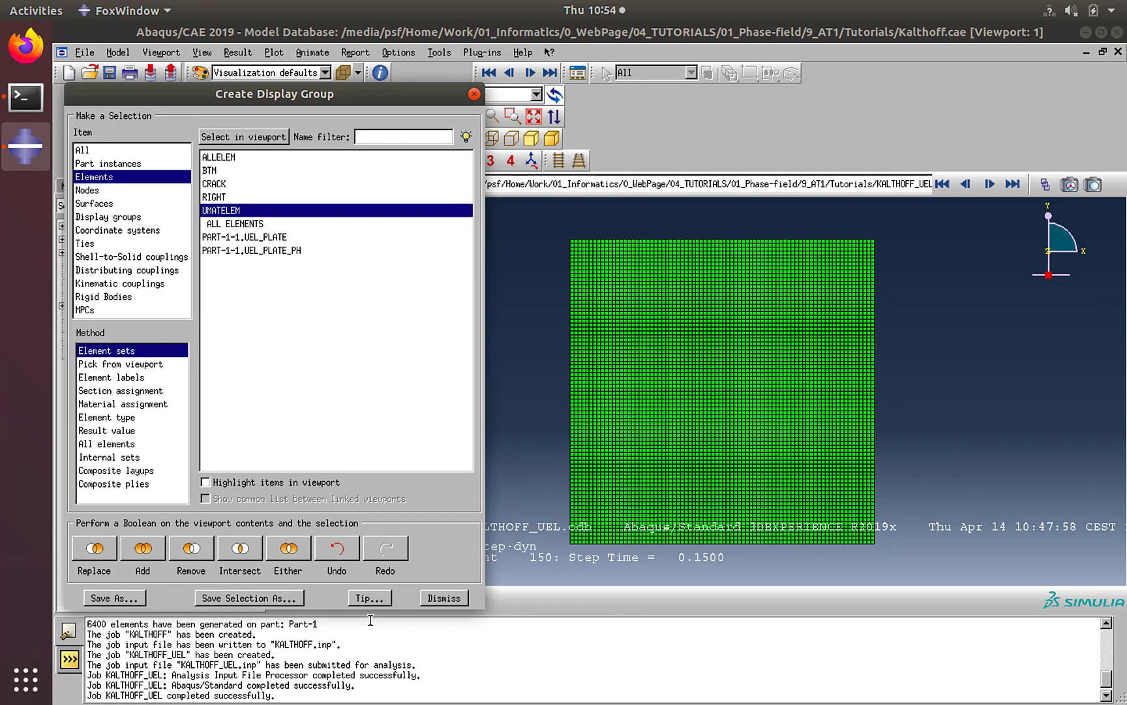
{"action": "left_click", "coordinate": [443, 598]}
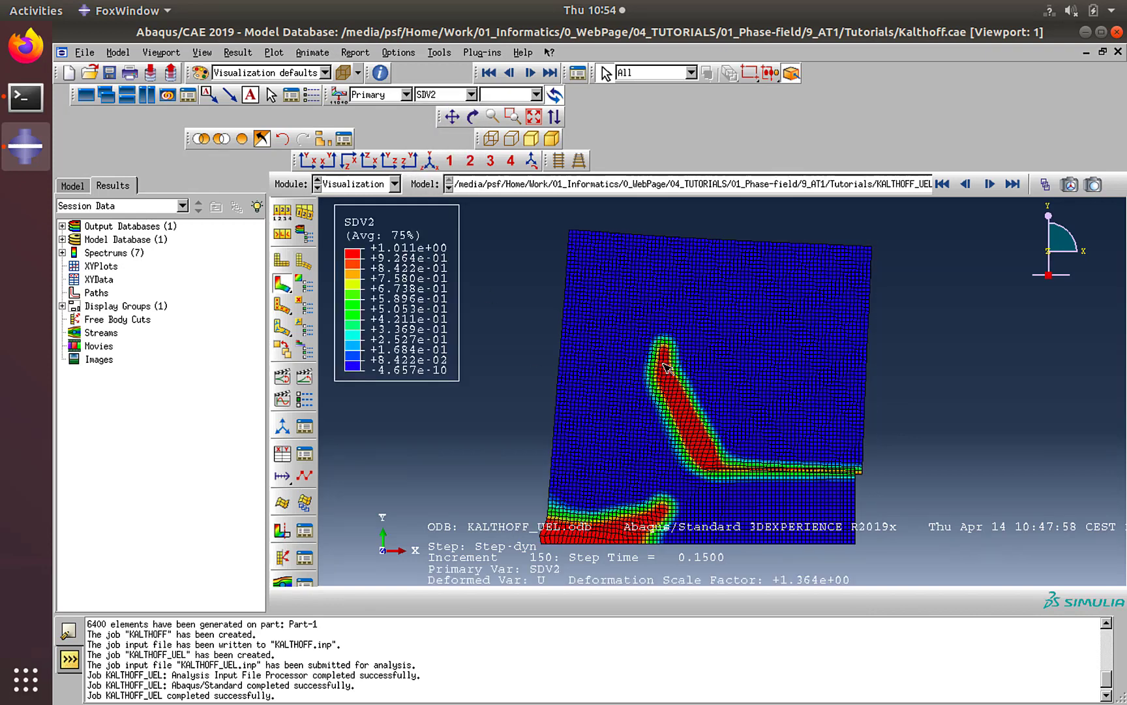
{"action": "mouse_move", "coordinate": [701, 453]}
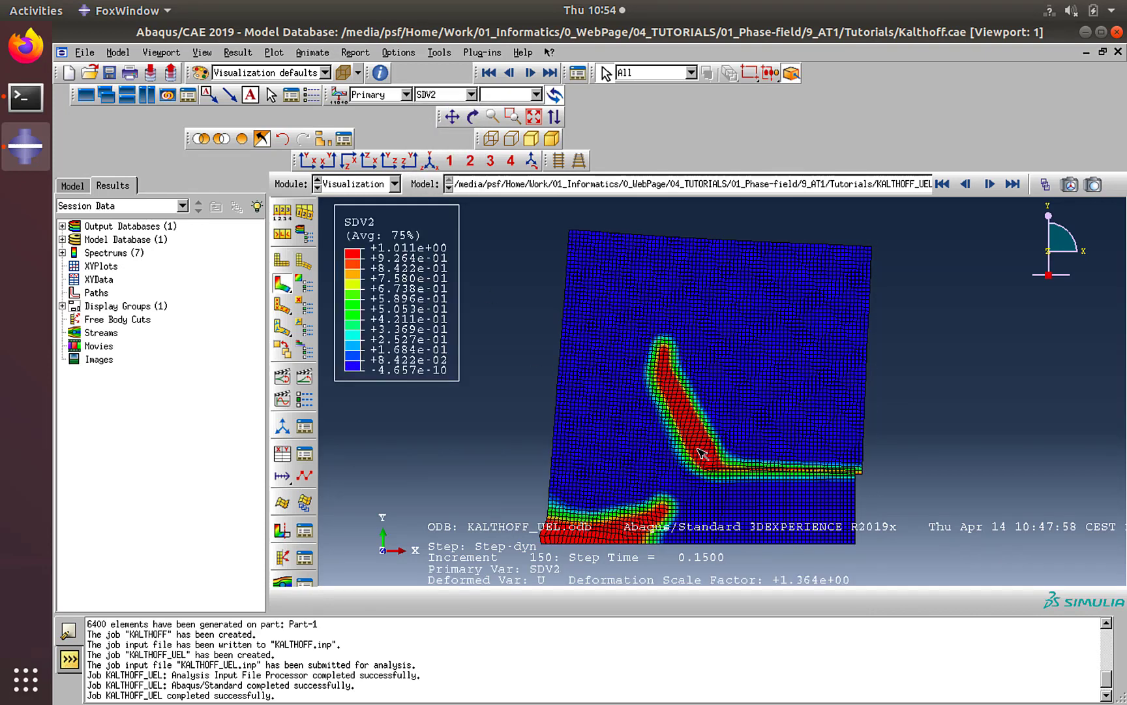
{"action": "mouse_move", "coordinate": [931, 235]}
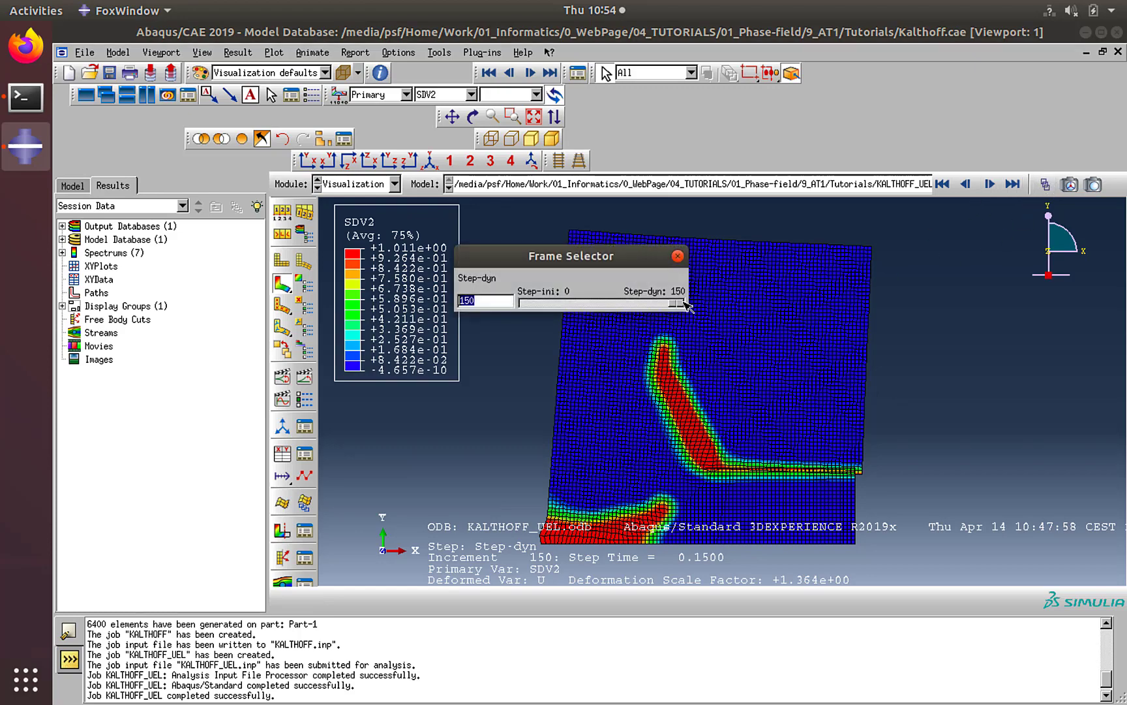
- Move the frame slider back to increment 100 of Step-dyn (time 0.1)
{"action": "left_click_drag", "start_coordinate": [679, 303], "coordinate": [572, 303]}
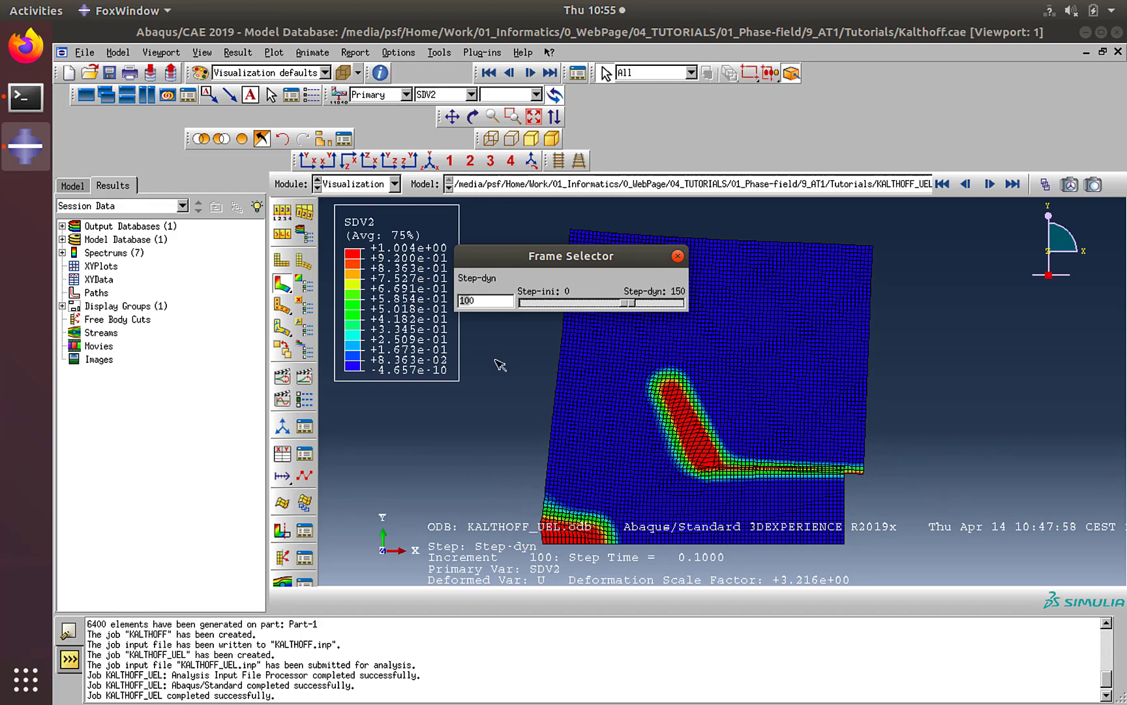
{"action": "mouse_move", "coordinate": [500, 269]}
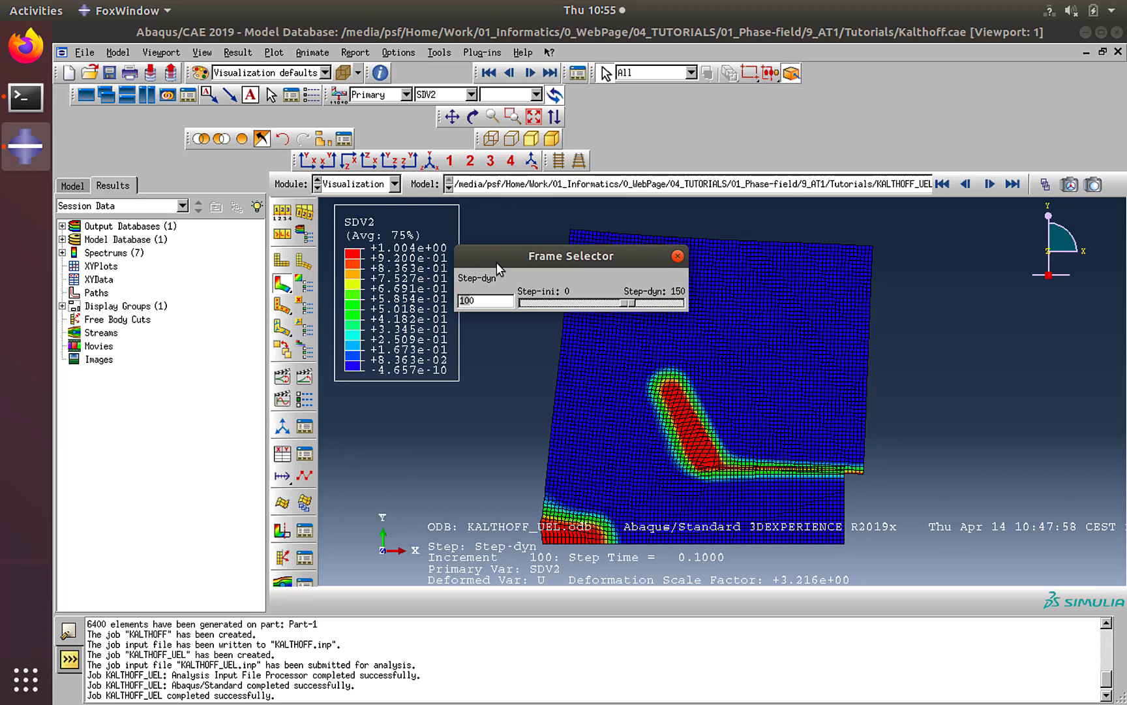
- Probe SDV2 on two CPE4 plate elements, reading near-zero values, and discard them unsaved
{"action": "left_click", "coordinate": [438, 51]}
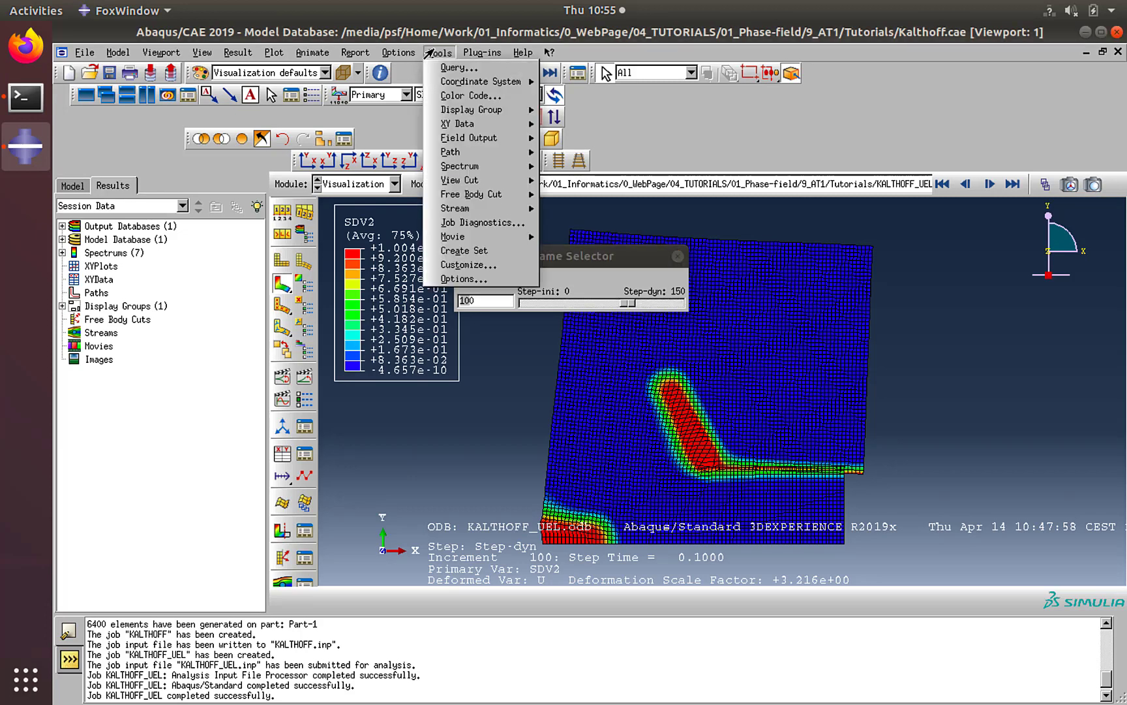
{"action": "left_click", "coordinate": [457, 68]}
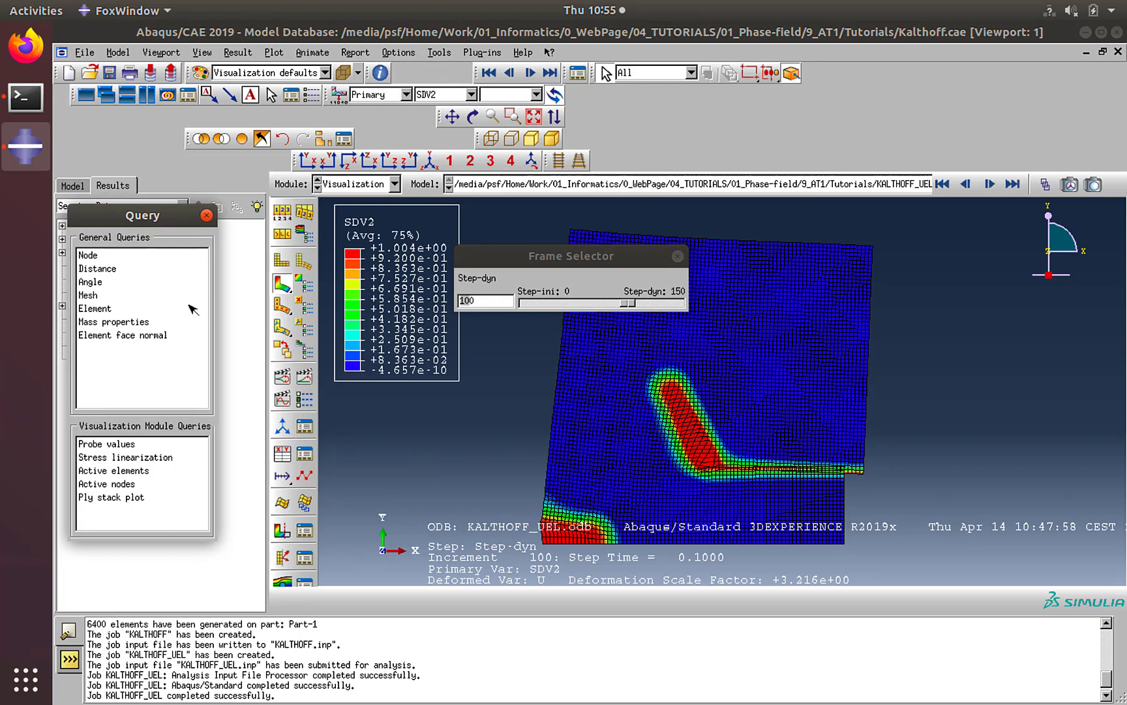
{"action": "left_click", "coordinate": [106, 444]}
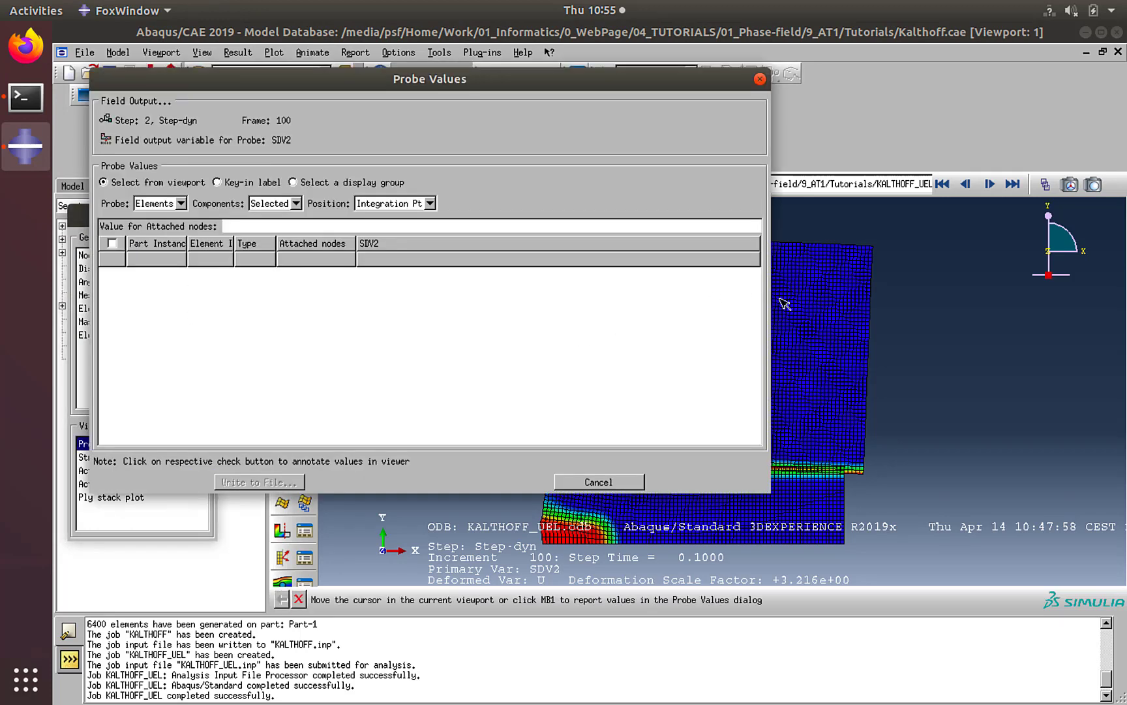
{"action": "left_click", "coordinate": [834, 284]}
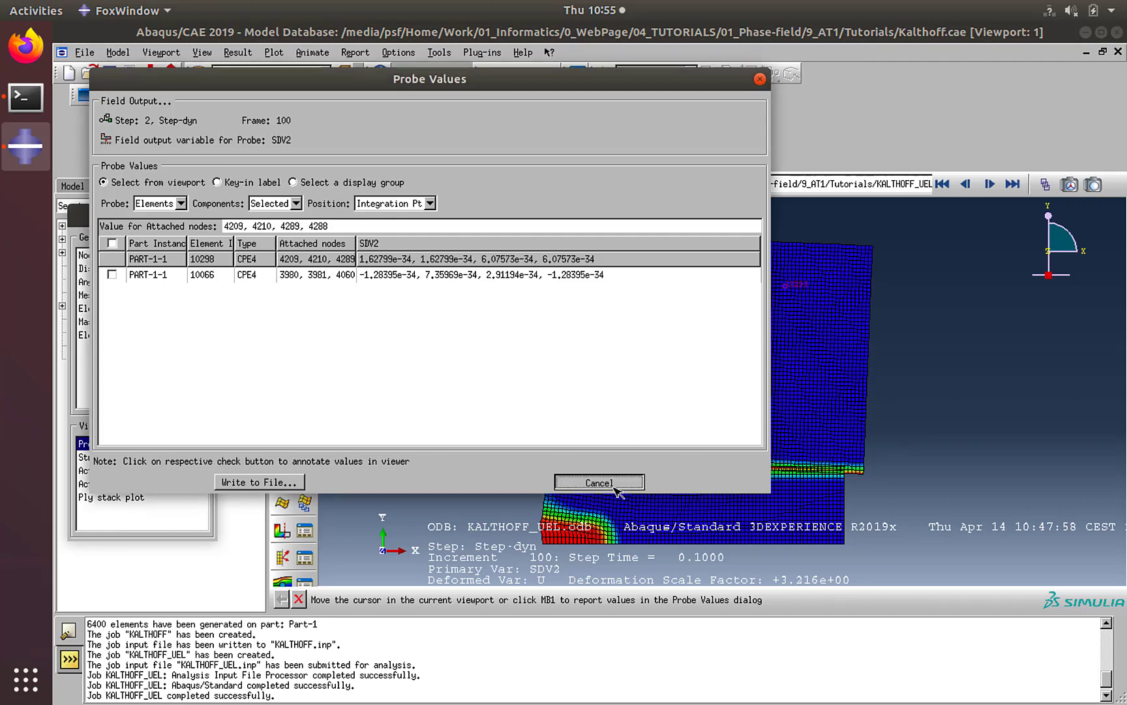
{"action": "left_click", "coordinate": [599, 482]}
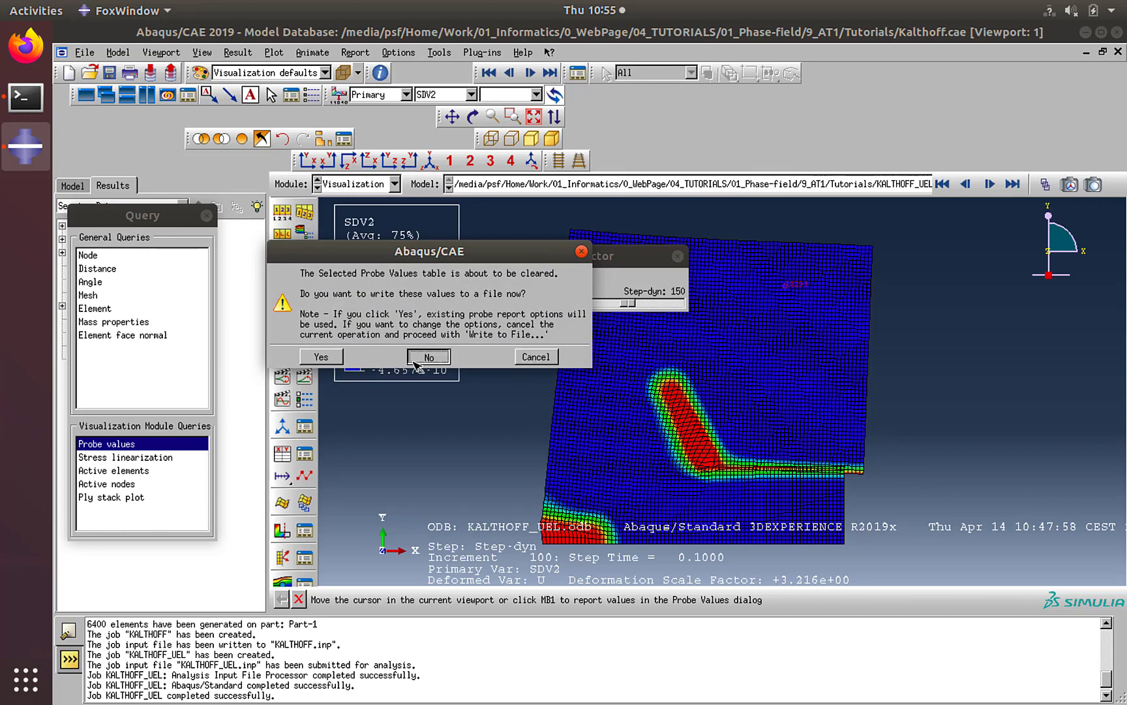
{"action": "left_click", "coordinate": [428, 357]}
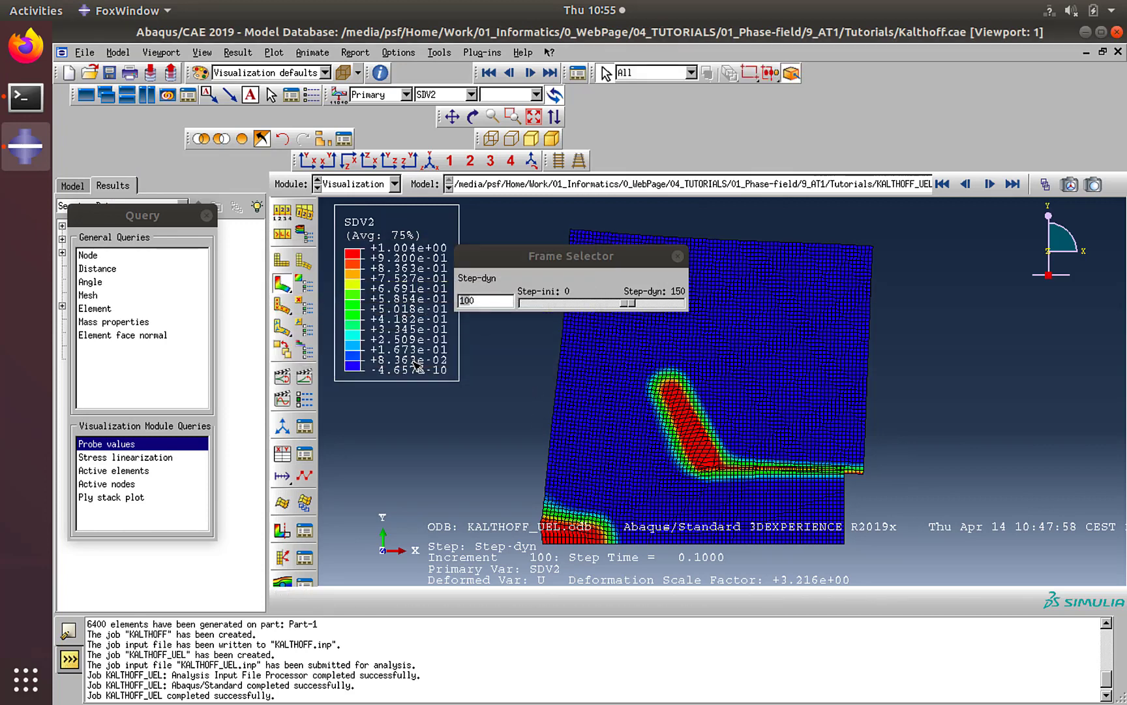